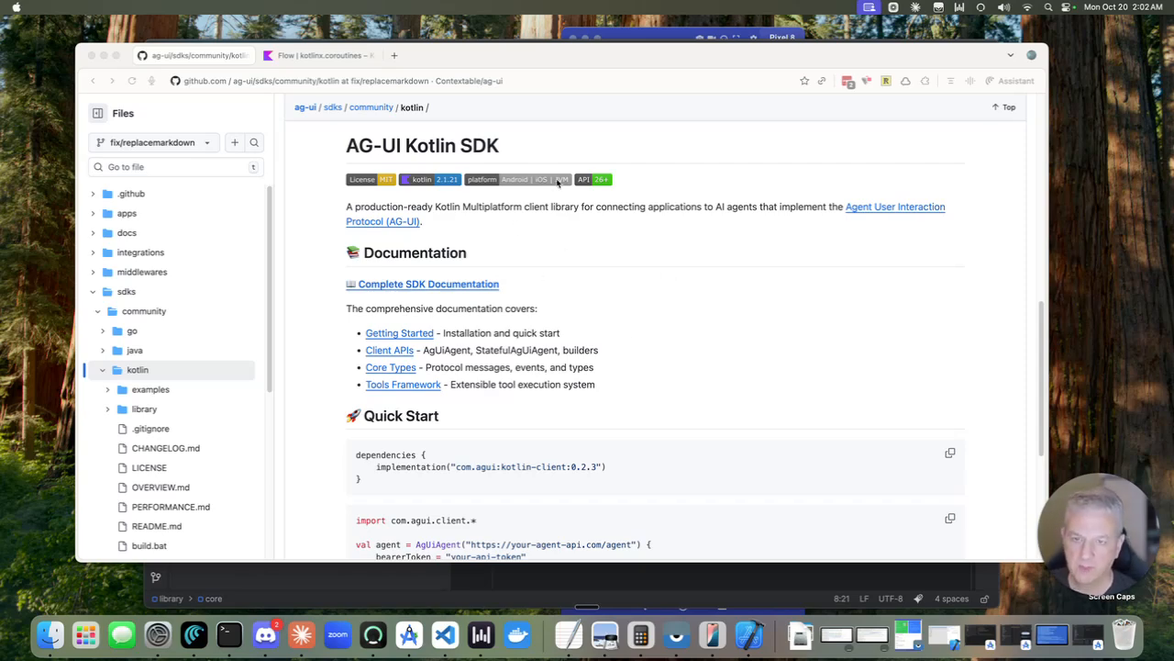
# - Bring Android Studio forward and expand kotlin-client commonMain, revealing the agent, chunks and builders packages
pyautogui.scroll(-3)
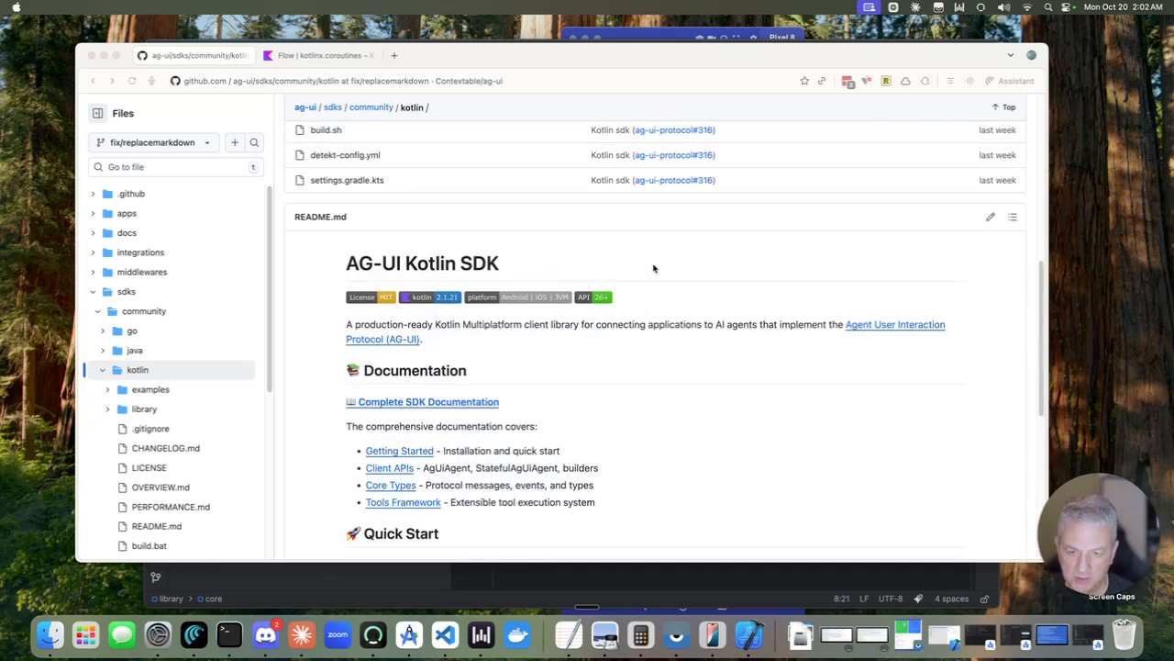
pyautogui.scroll(-3)
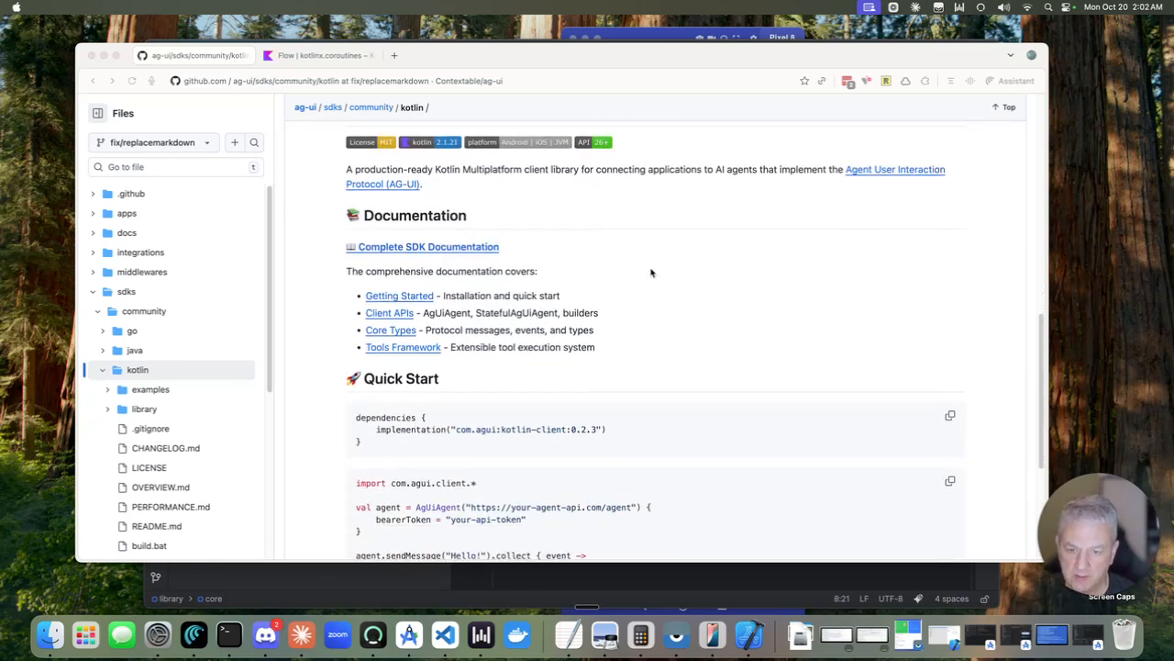
pyautogui.scroll(-3)
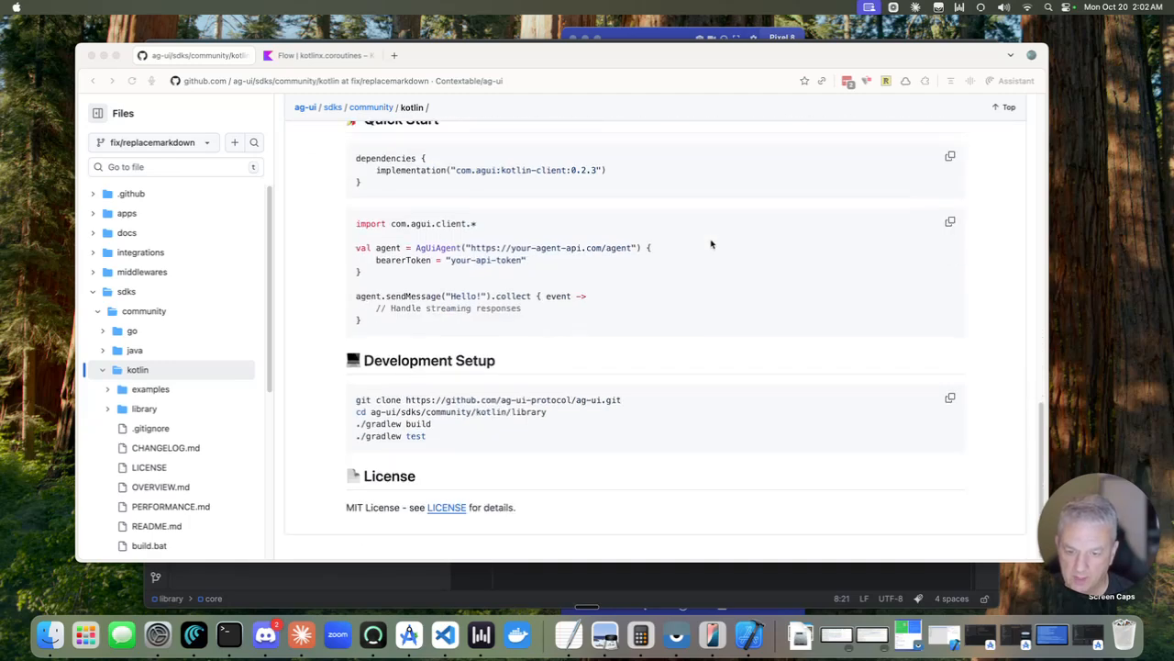
pyautogui.scroll(3)
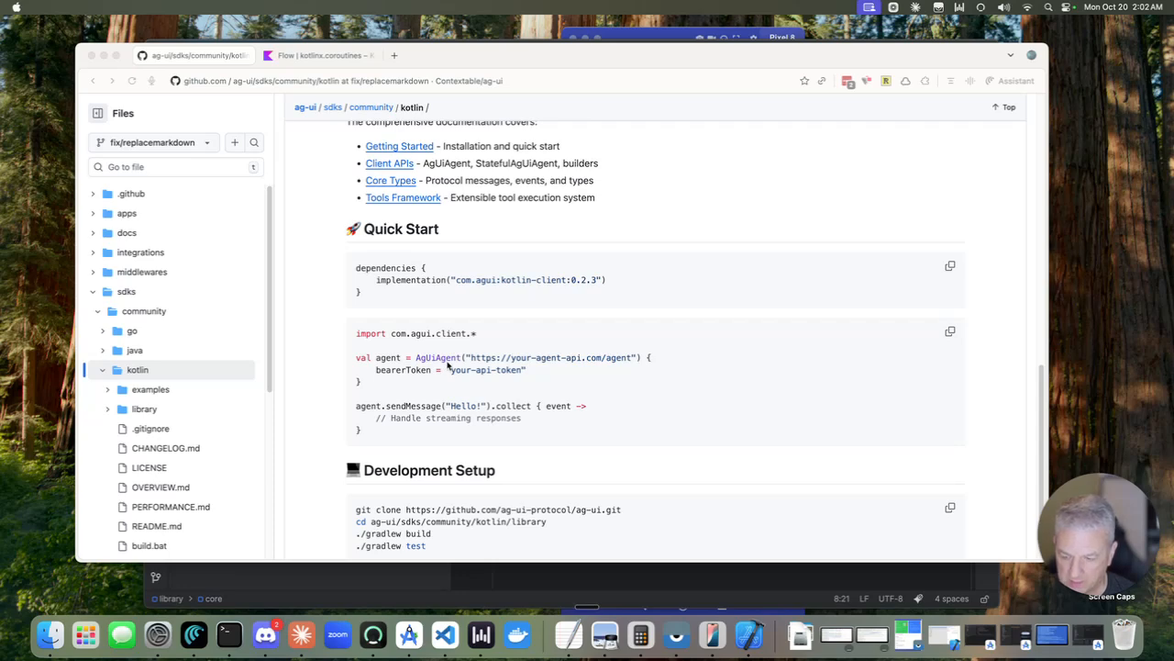
pyautogui.moveTo(470, 366)
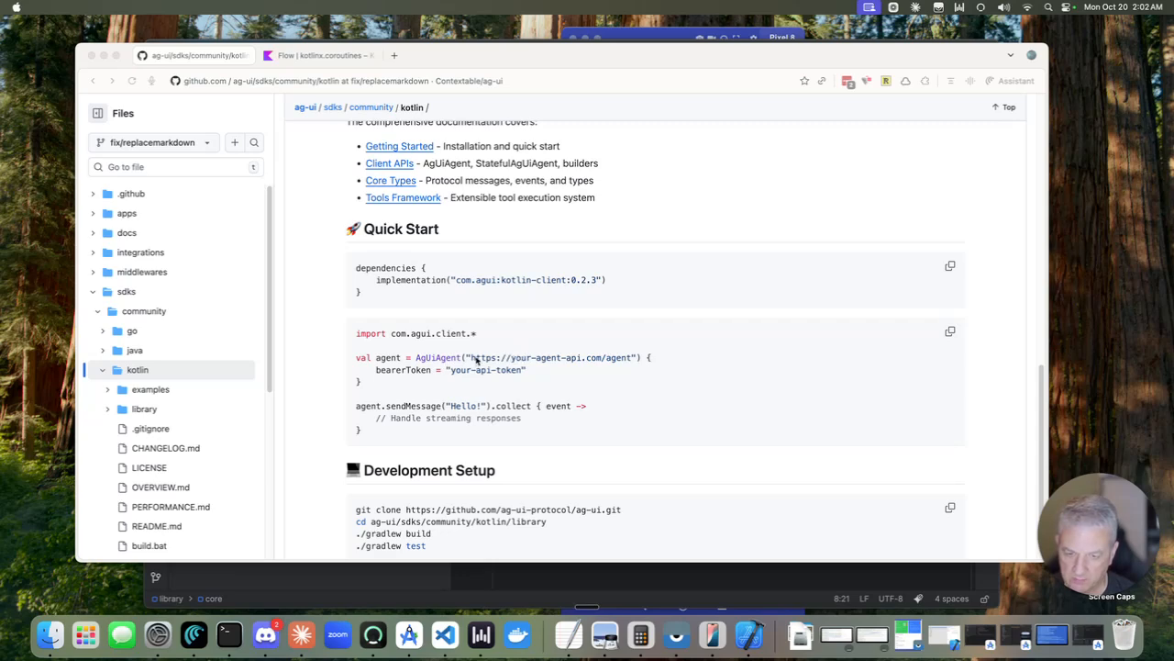
pyautogui.moveTo(591, 348)
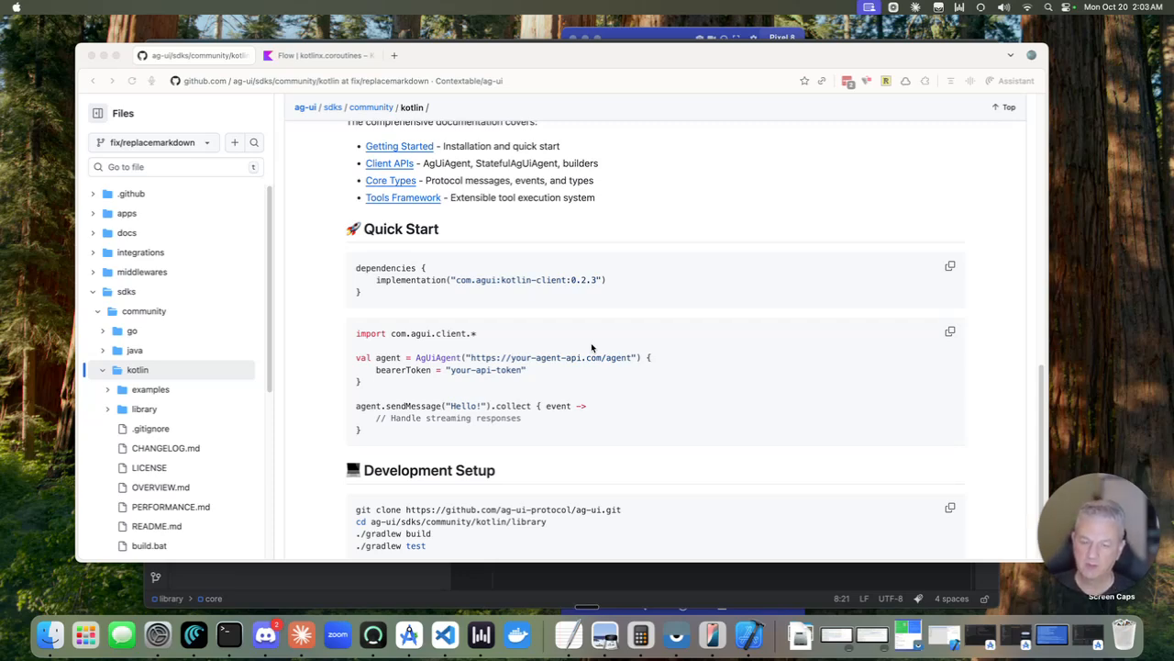
pyautogui.moveTo(641, 634)
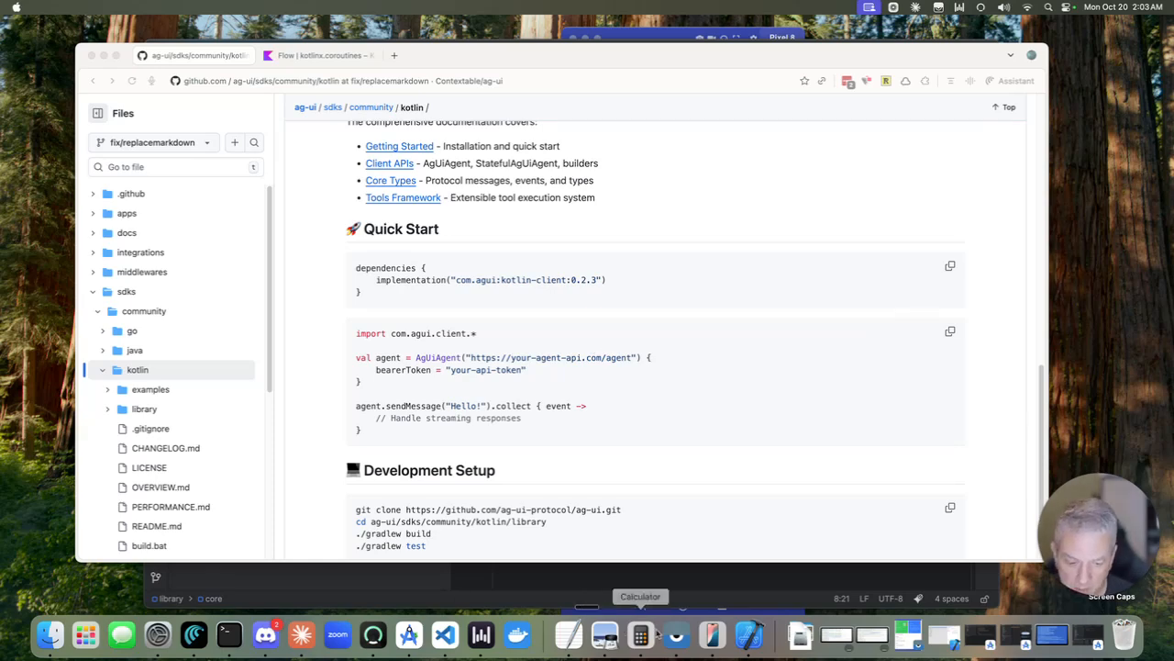
pyautogui.moveTo(407, 635)
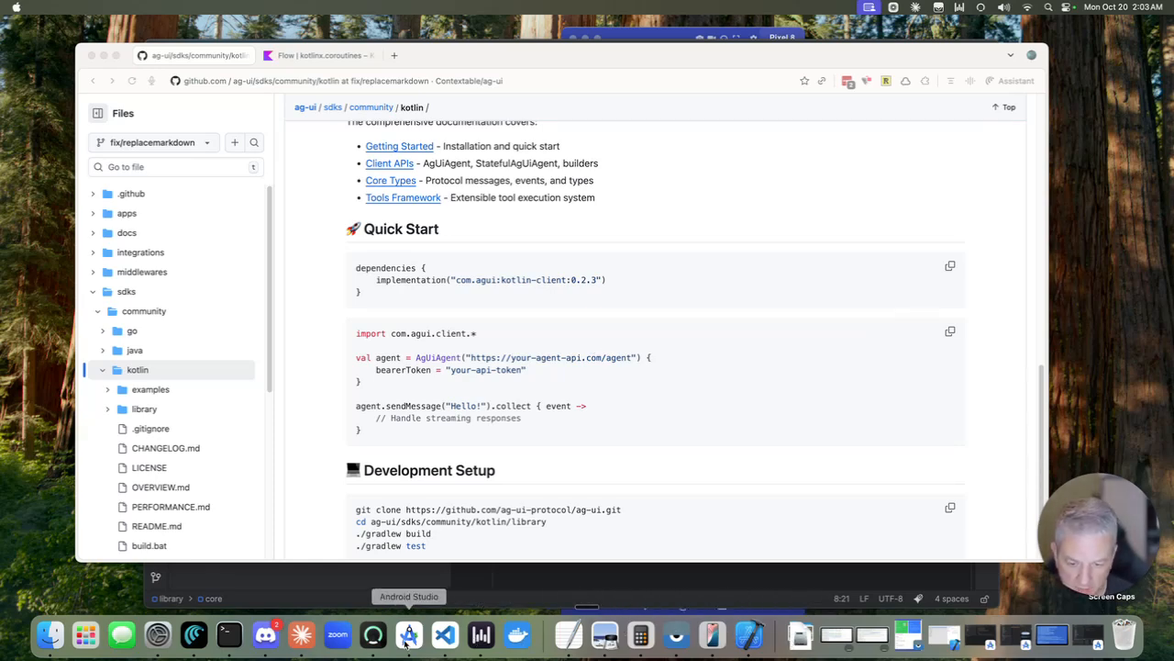
pyautogui.click(407, 635)
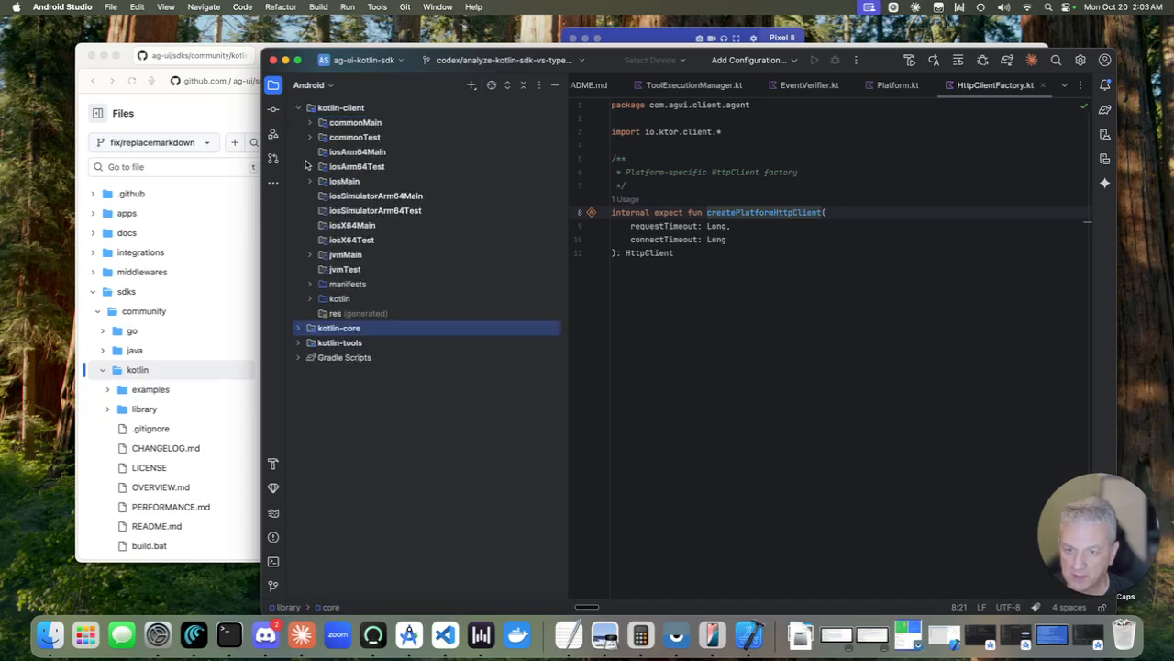
pyautogui.click(310, 121)
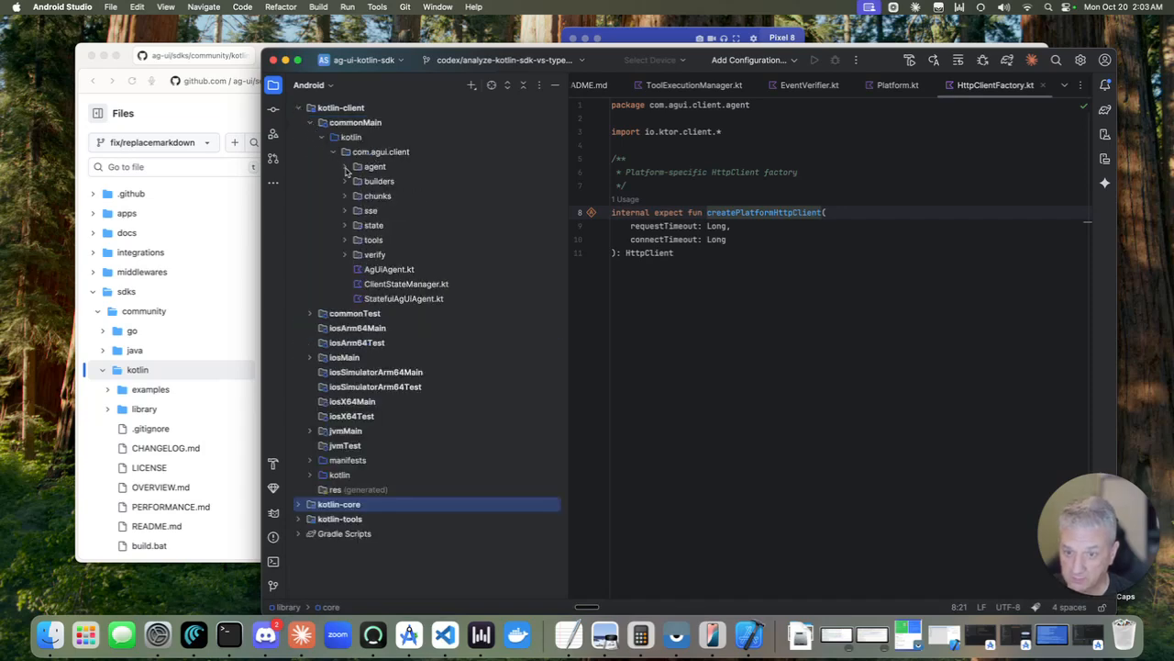
pyautogui.click(345, 165)
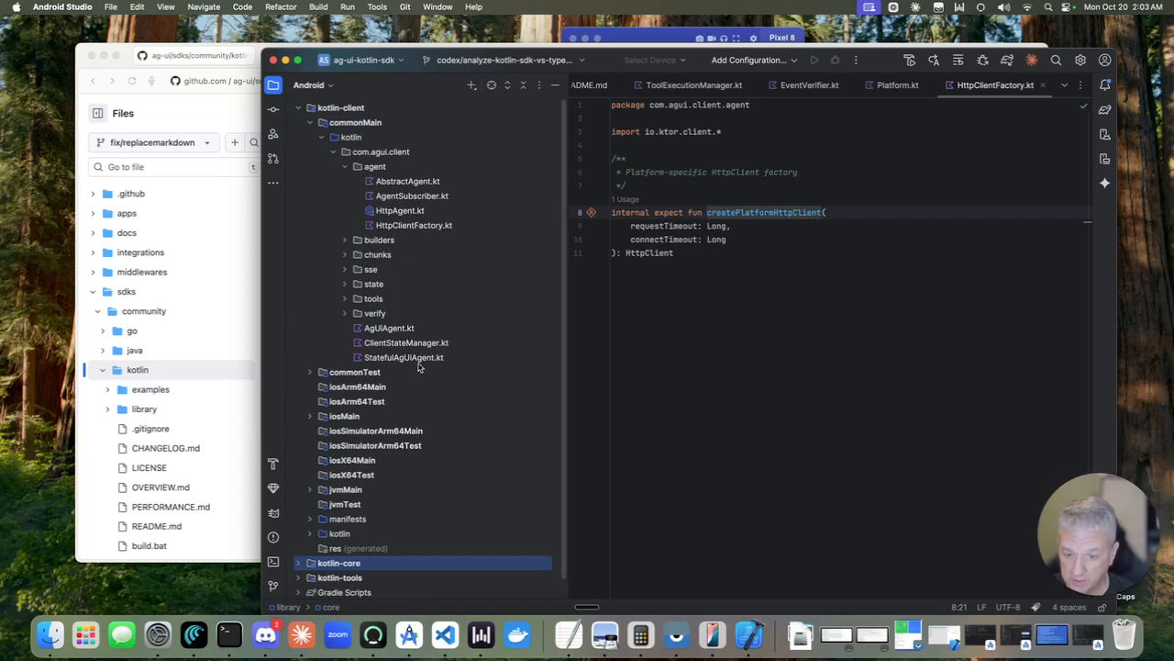
pyautogui.moveTo(394, 321)
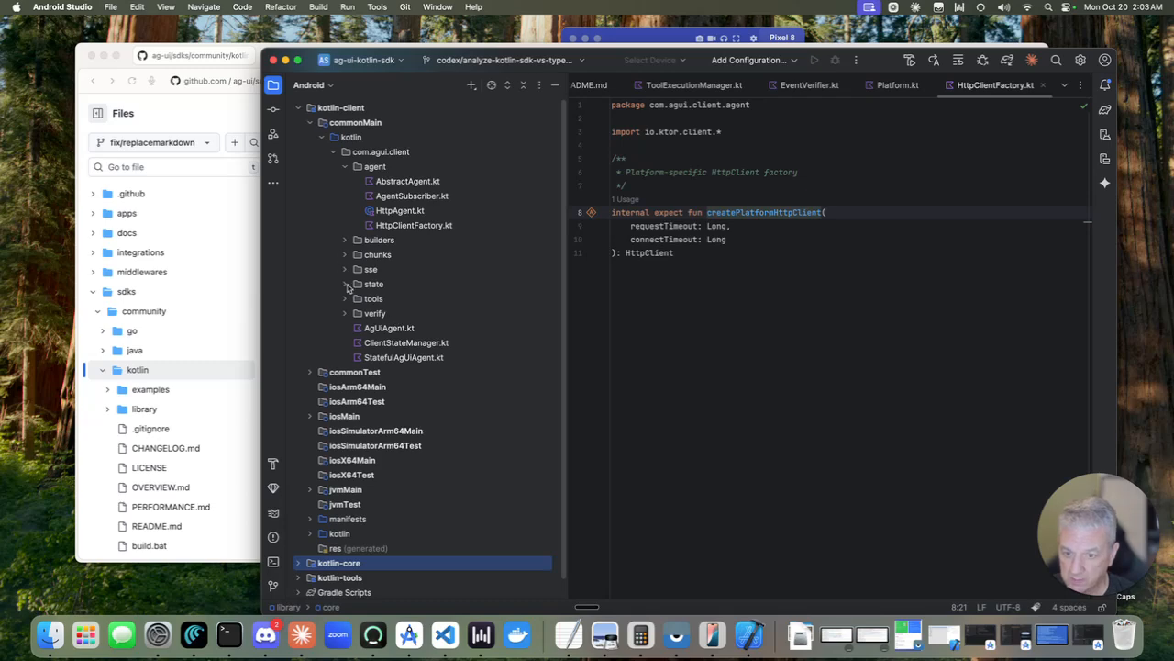
pyautogui.click(345, 253)
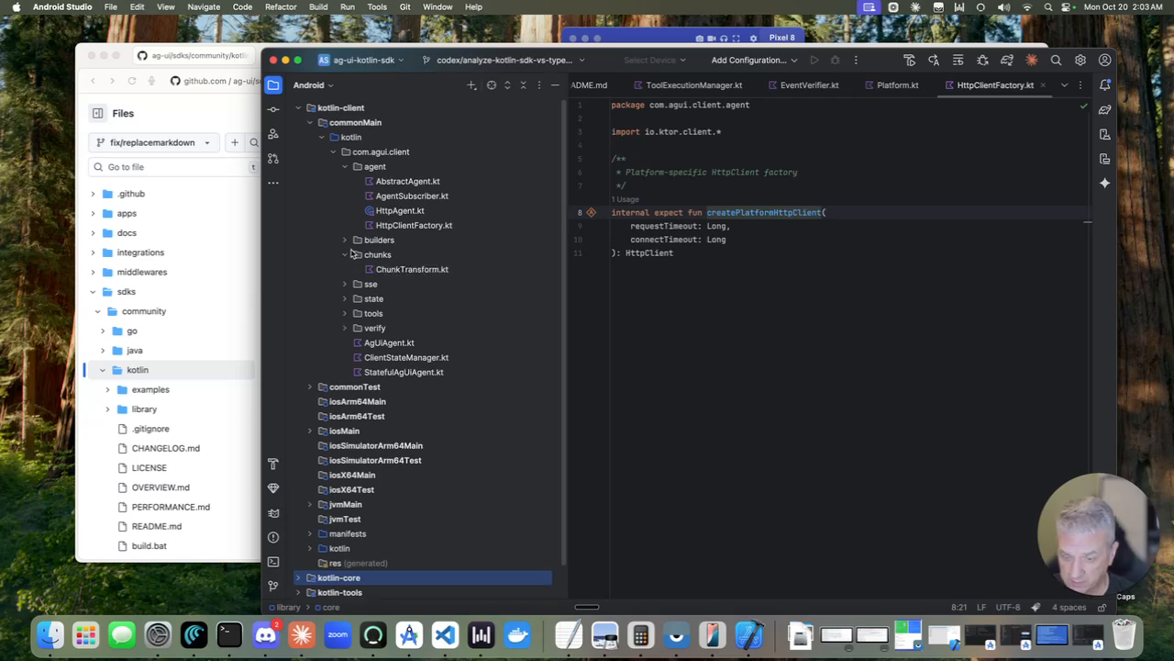
pyautogui.click(345, 239)
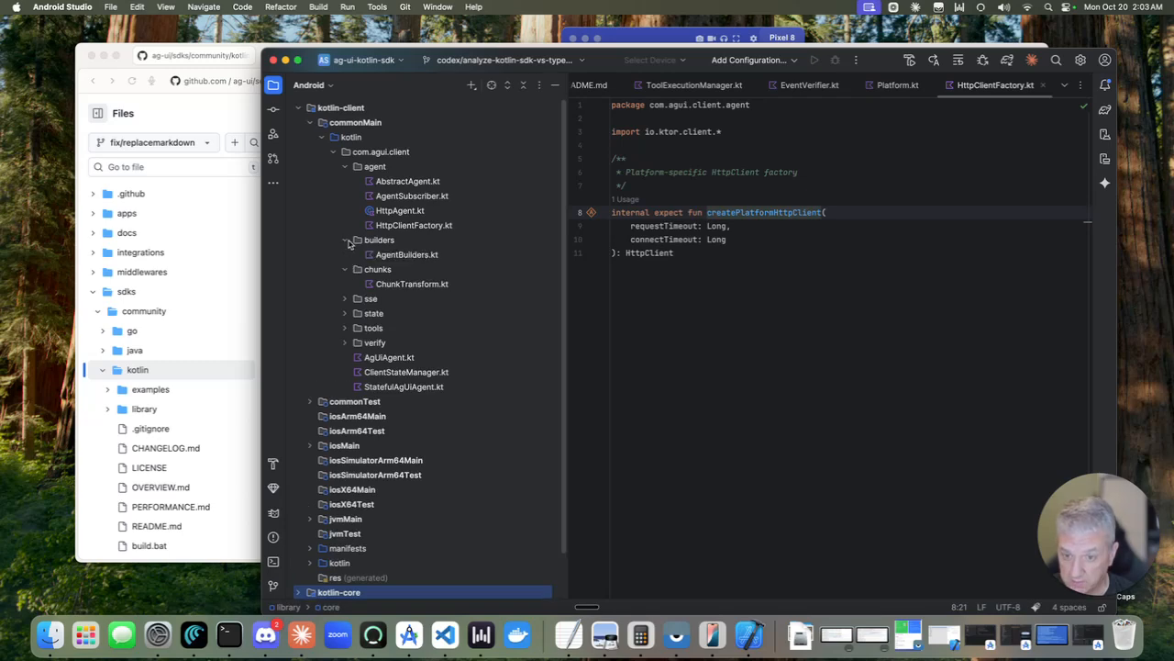
pyautogui.moveTo(349, 330)
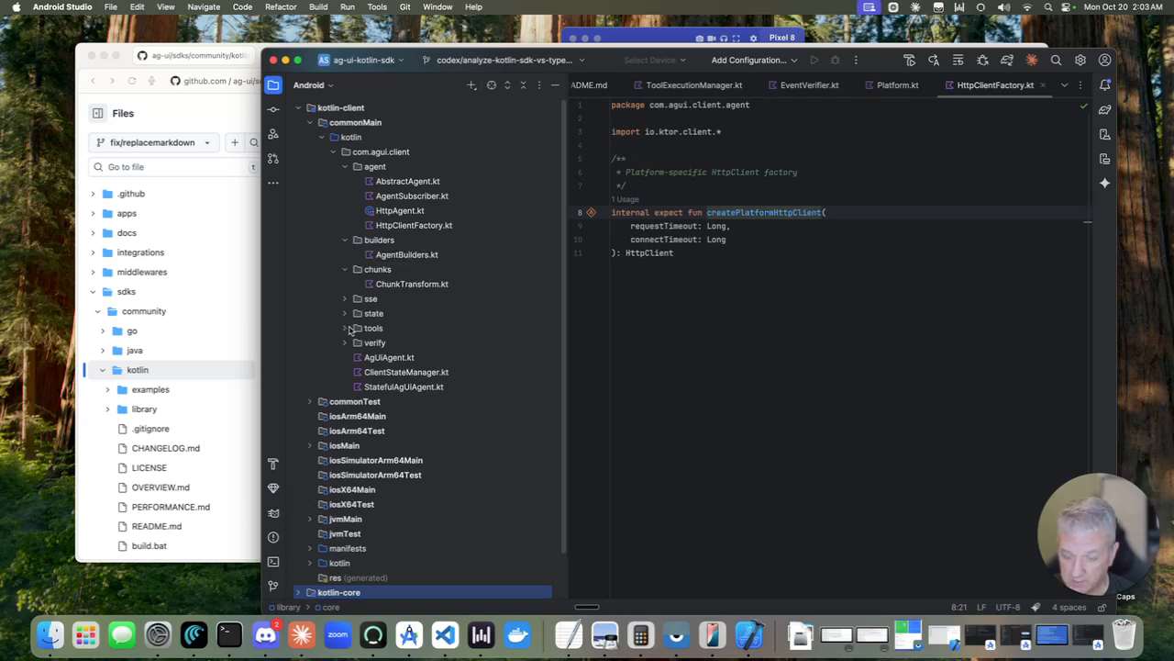
# - Reveal the tools and state packages, then expand the kotlin-core module's commonMain code
pyautogui.click(345, 326)
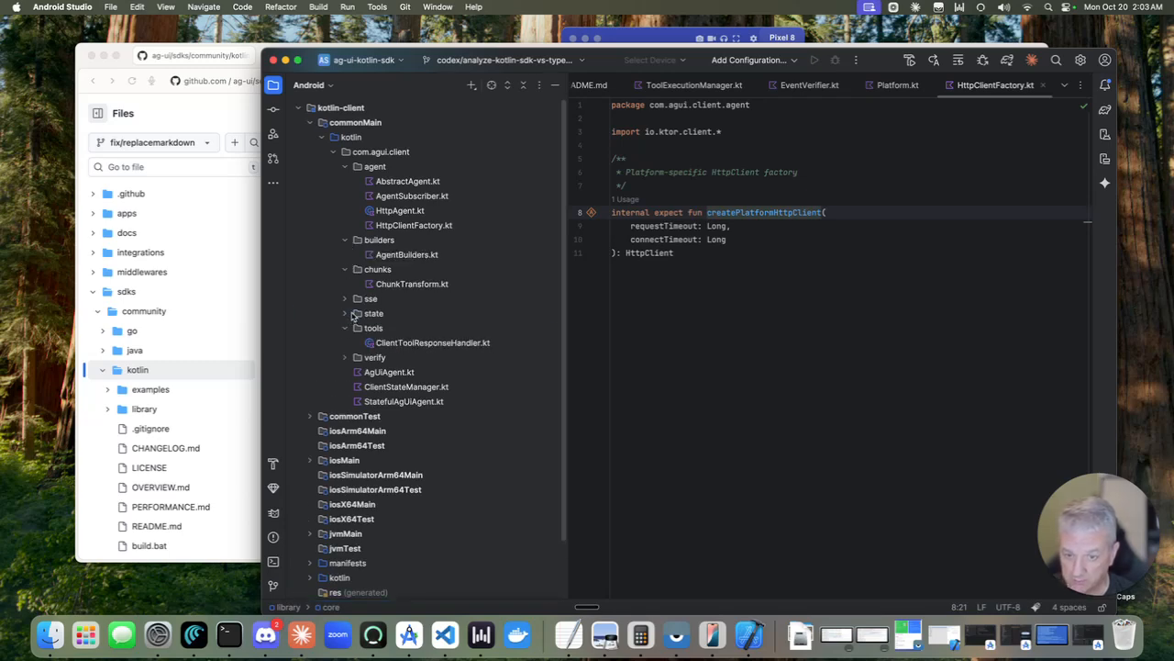
pyautogui.click(373, 327)
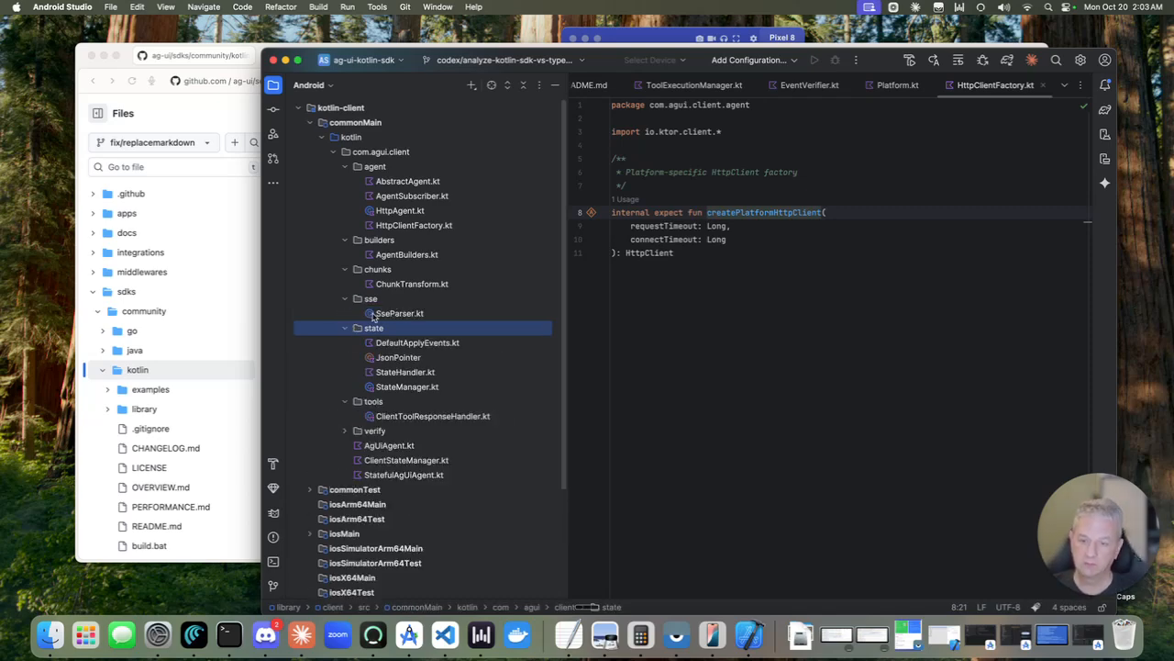
pyautogui.scroll(-3)
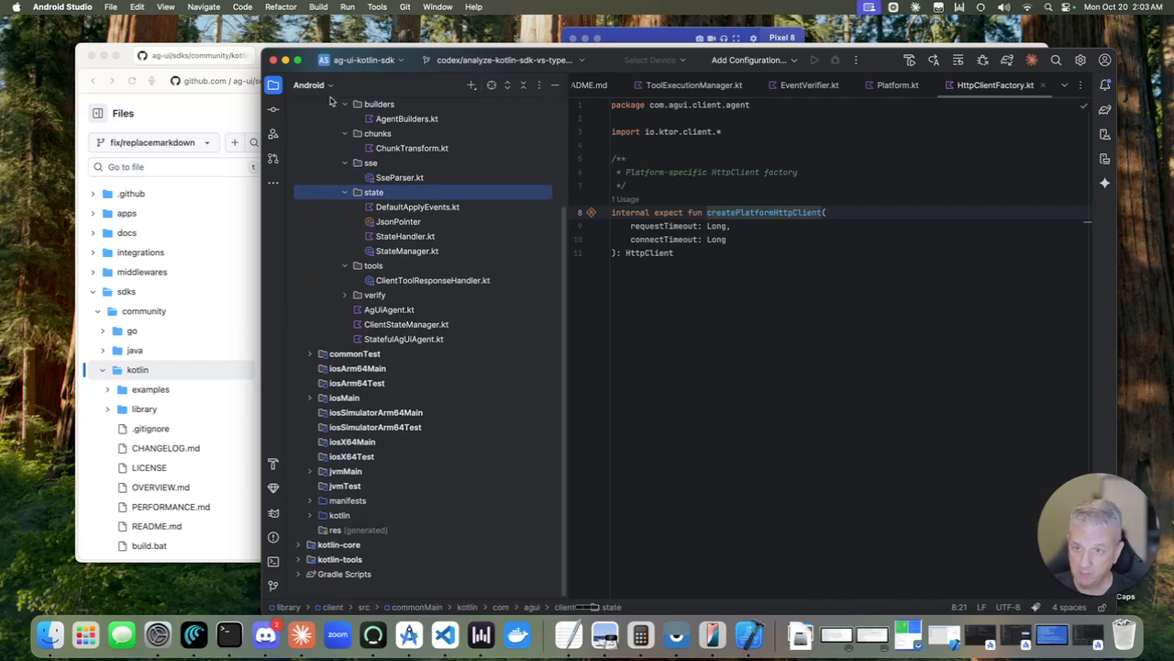
pyautogui.moveTo(301, 564)
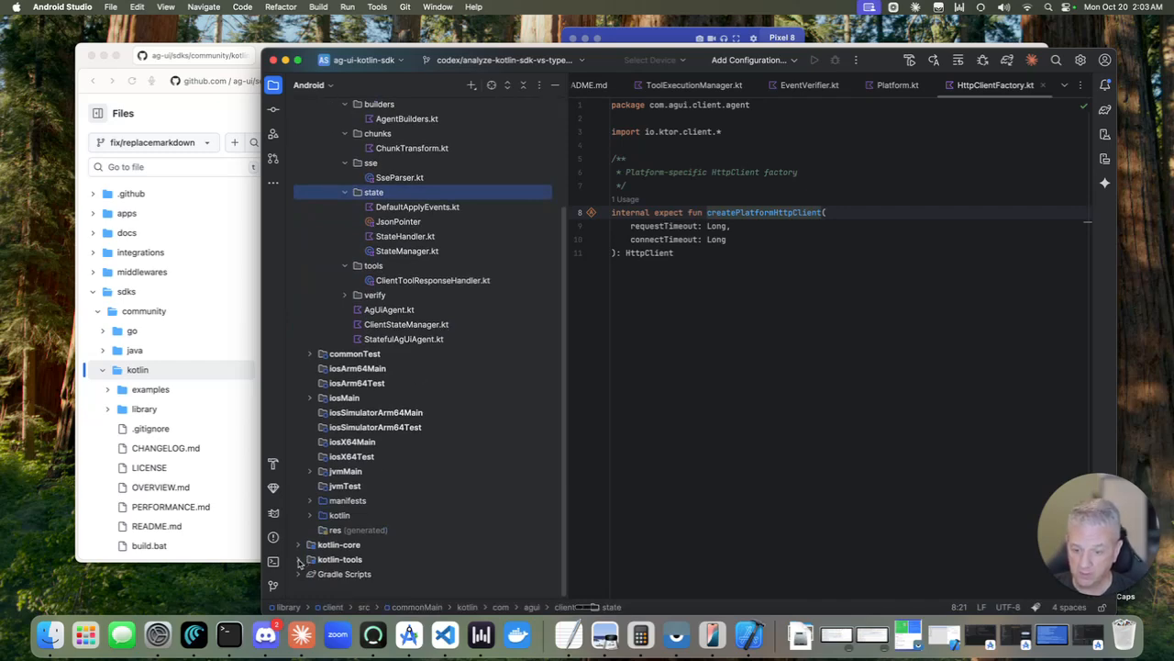
pyautogui.moveTo(301, 566)
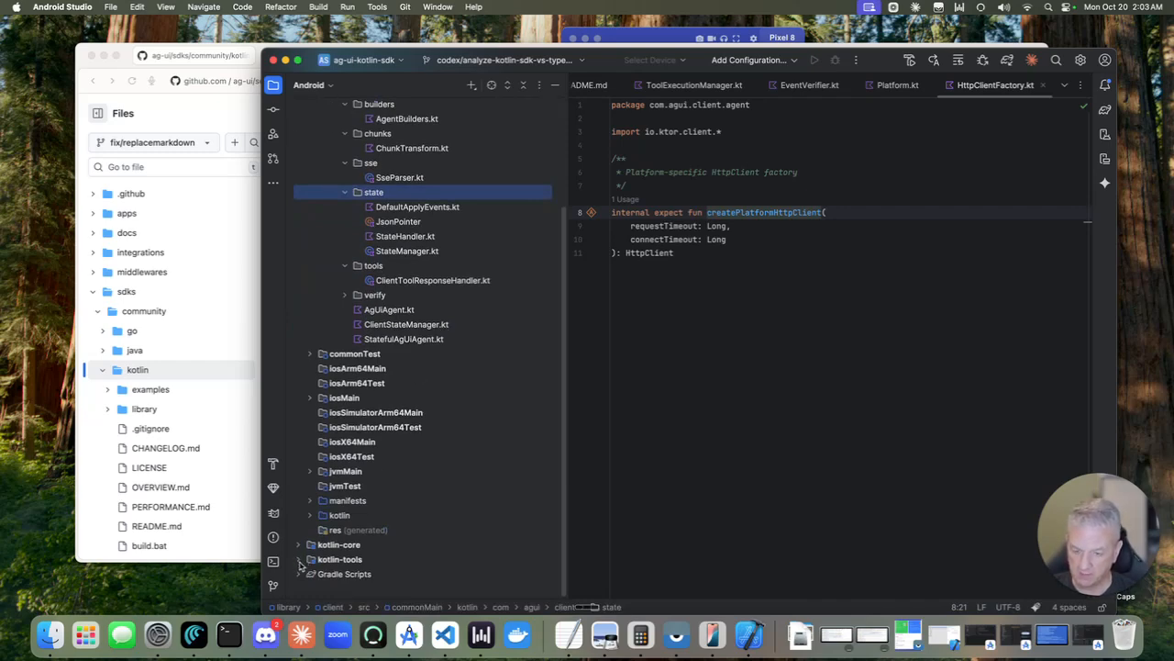
pyautogui.click(311, 544)
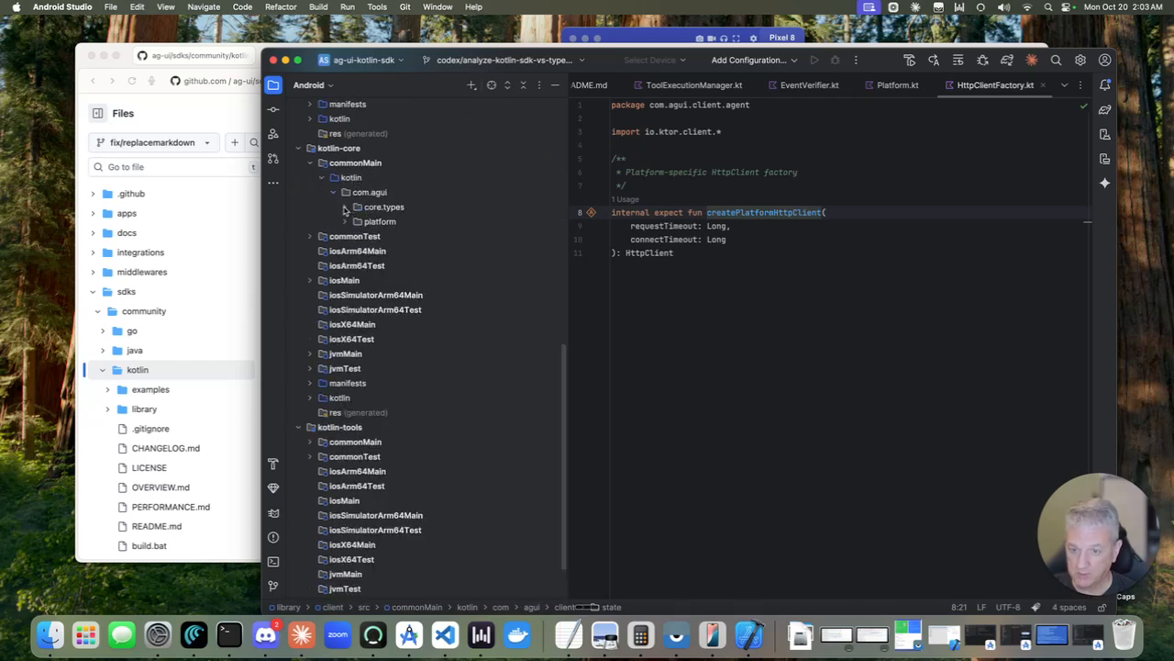
# - Expand the core types package to reach Events.kt listing the AG-UI event types
pyautogui.click(345, 206)
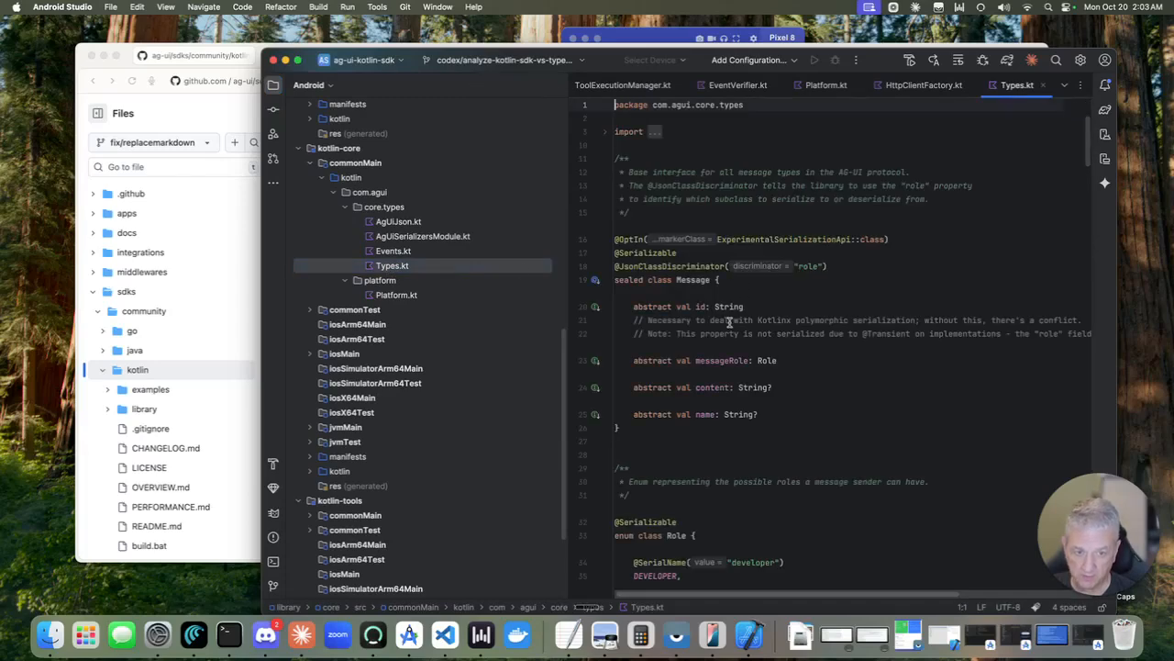
pyautogui.scroll(-3)
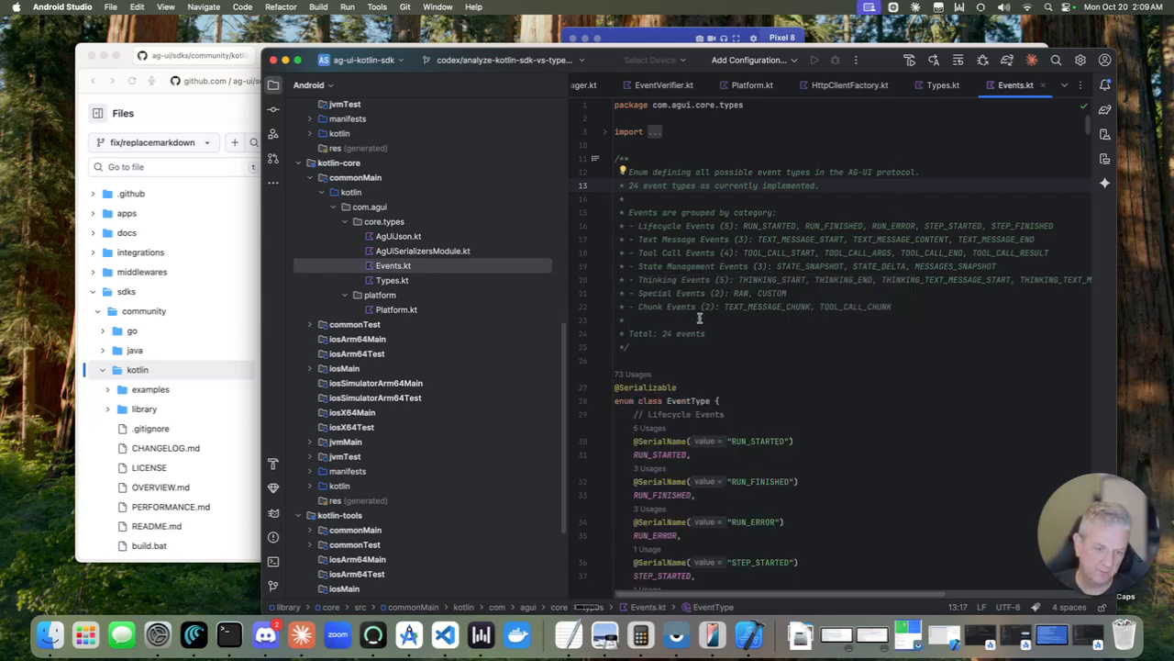
pyautogui.scroll(-3)
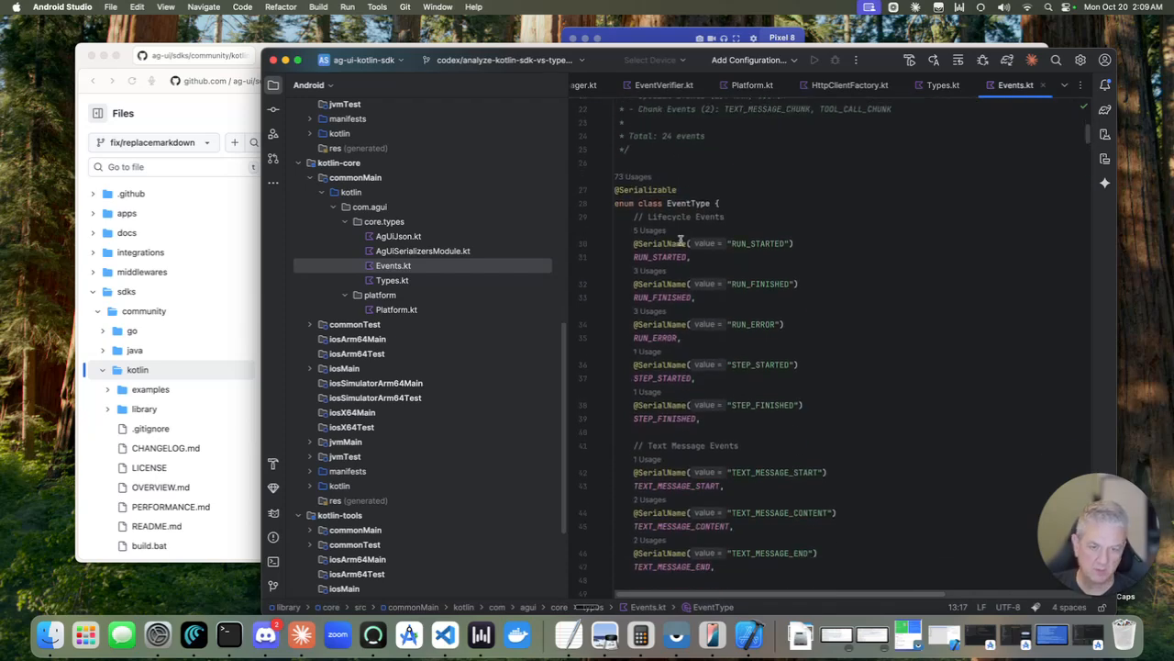
pyautogui.scroll(-3)
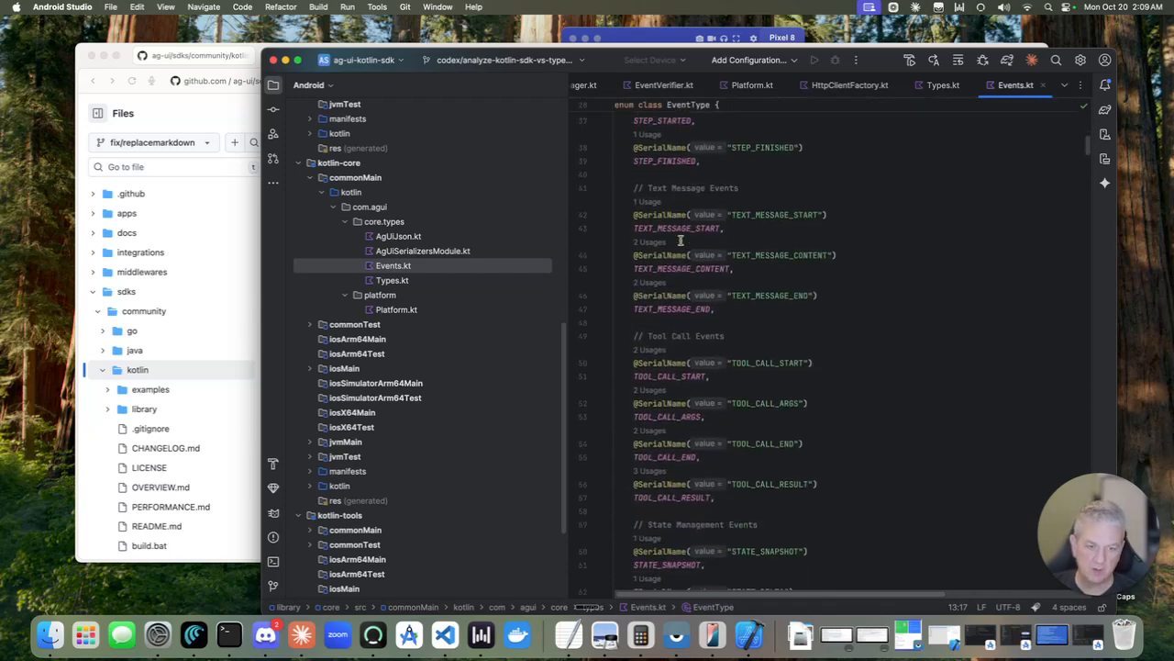
pyautogui.scroll(-3)
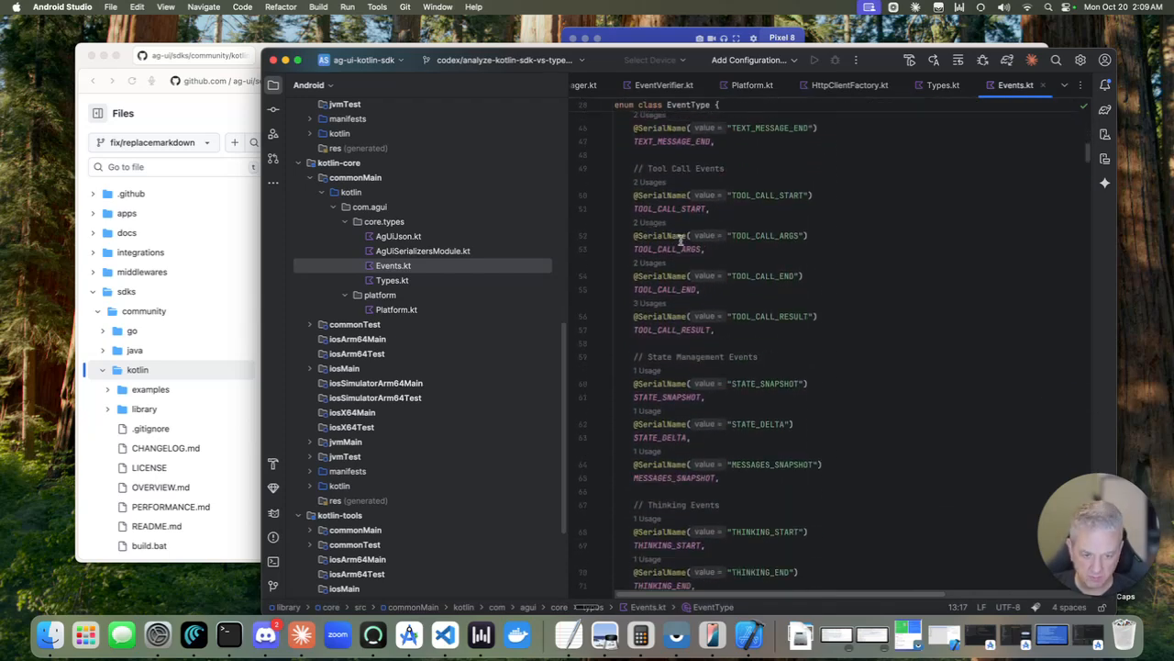
pyautogui.scroll(-3)
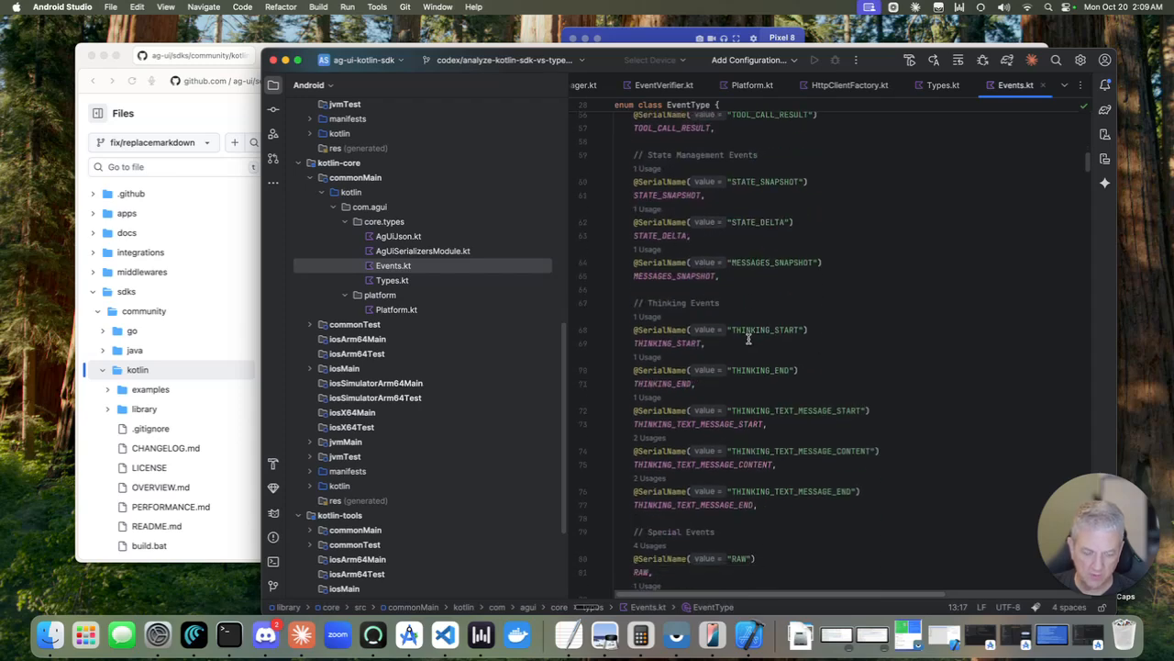
pyautogui.scroll(-3)
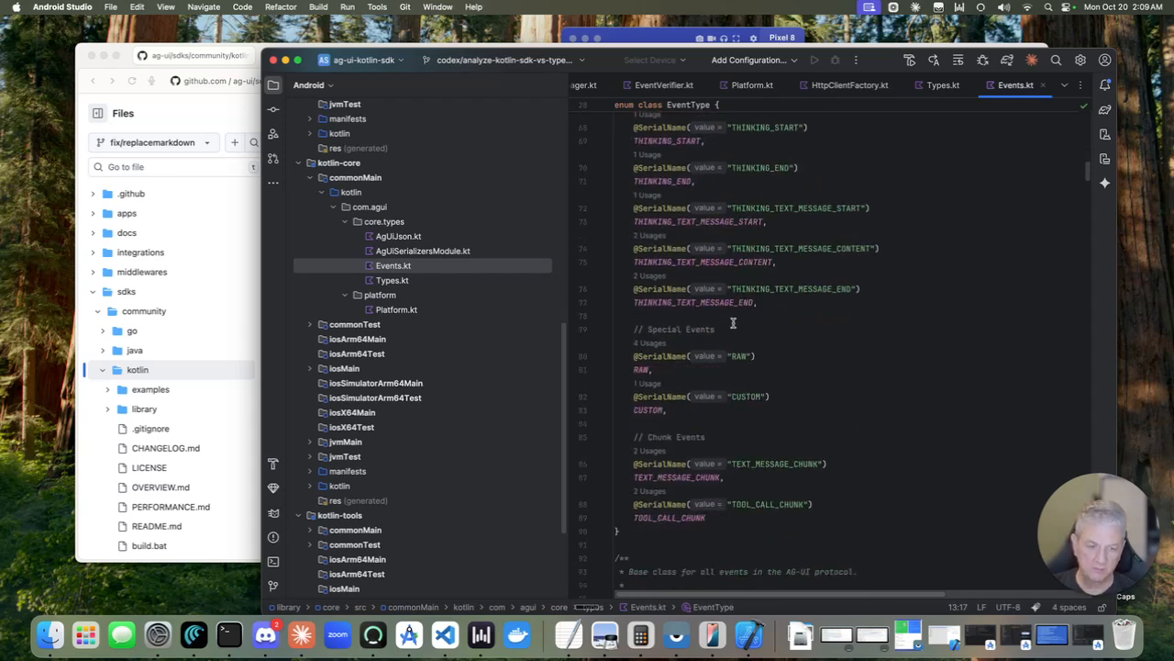
pyautogui.scroll(-3)
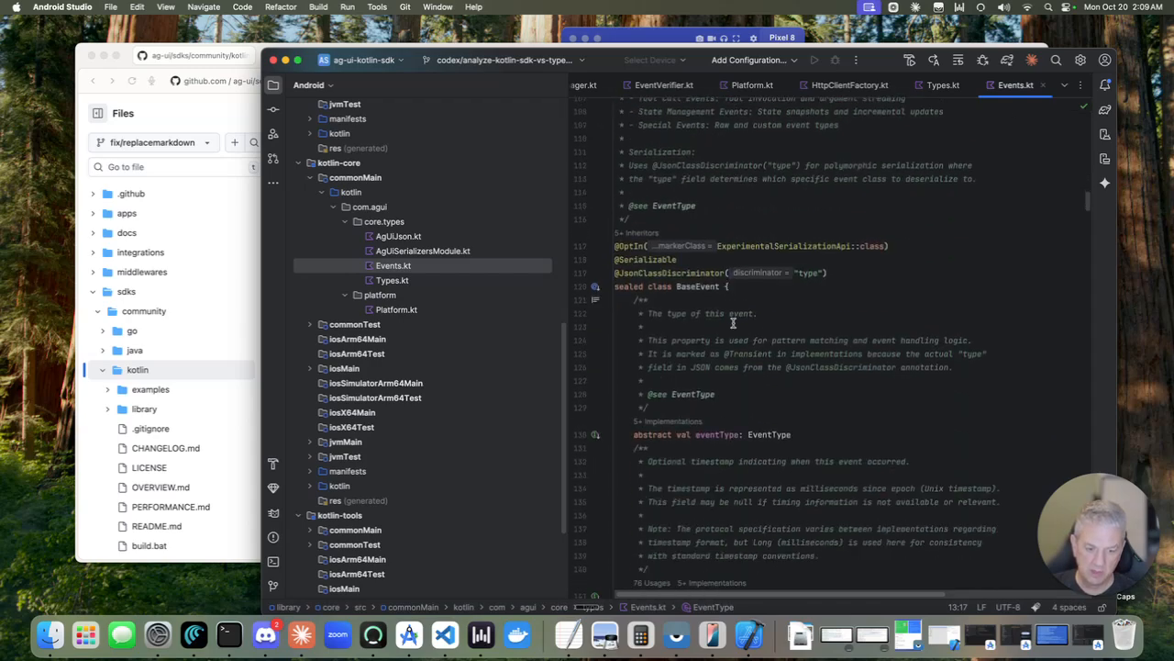
pyautogui.scroll(-3)
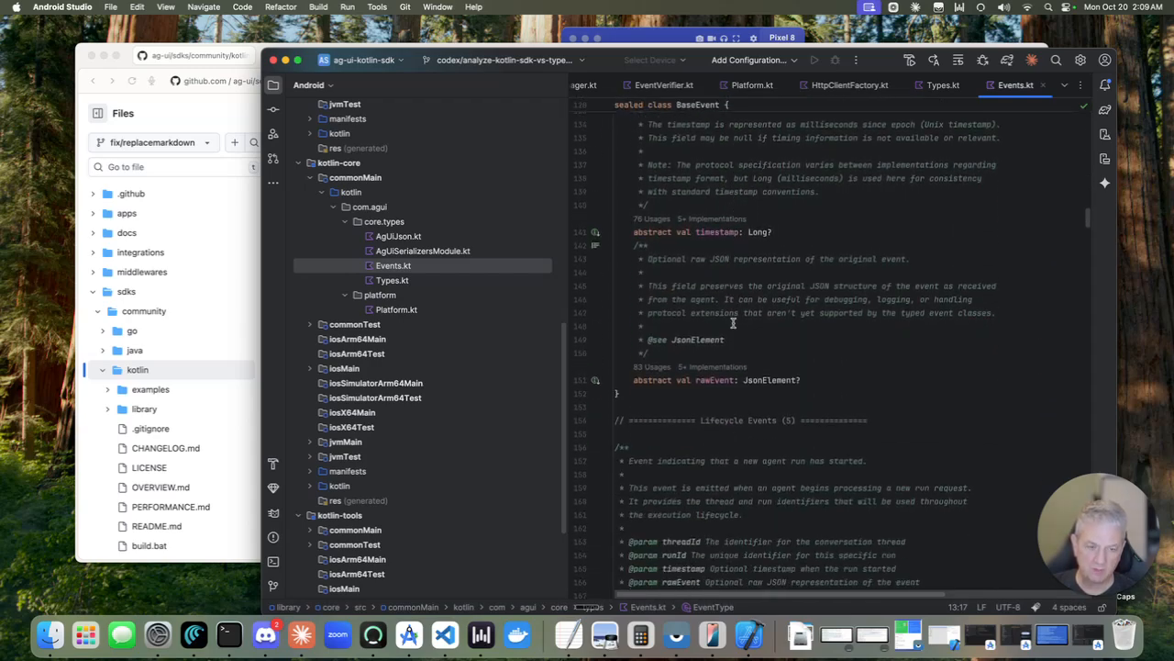
pyautogui.scroll(-3)
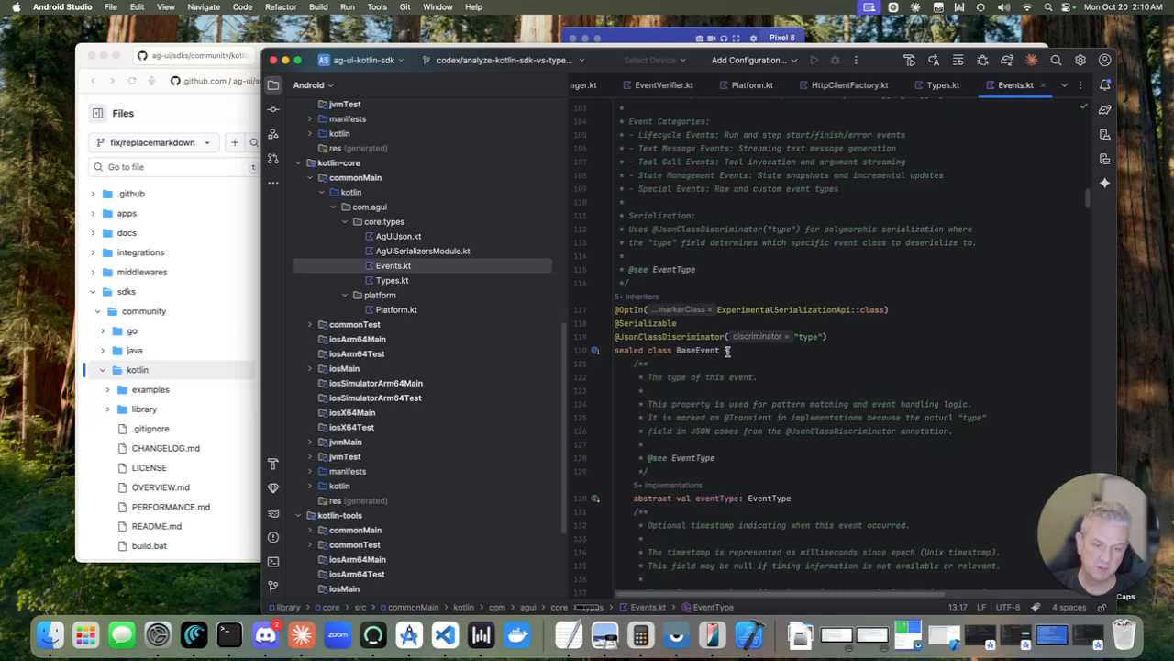
pyautogui.scroll(-3)
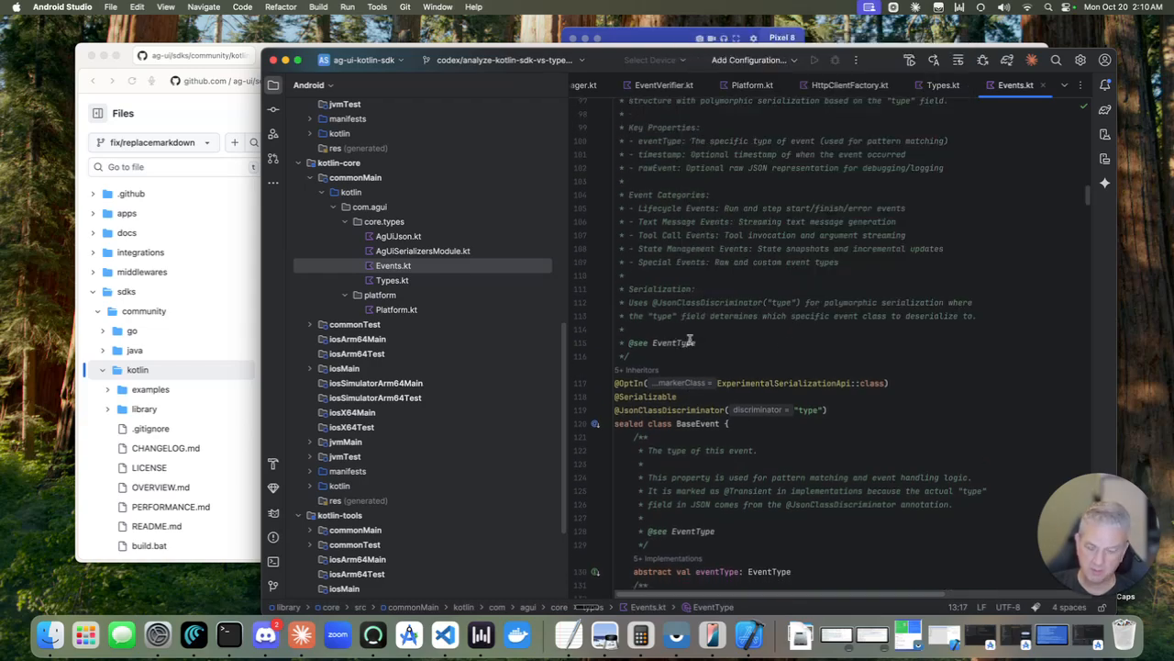
pyautogui.moveTo(720, 363)
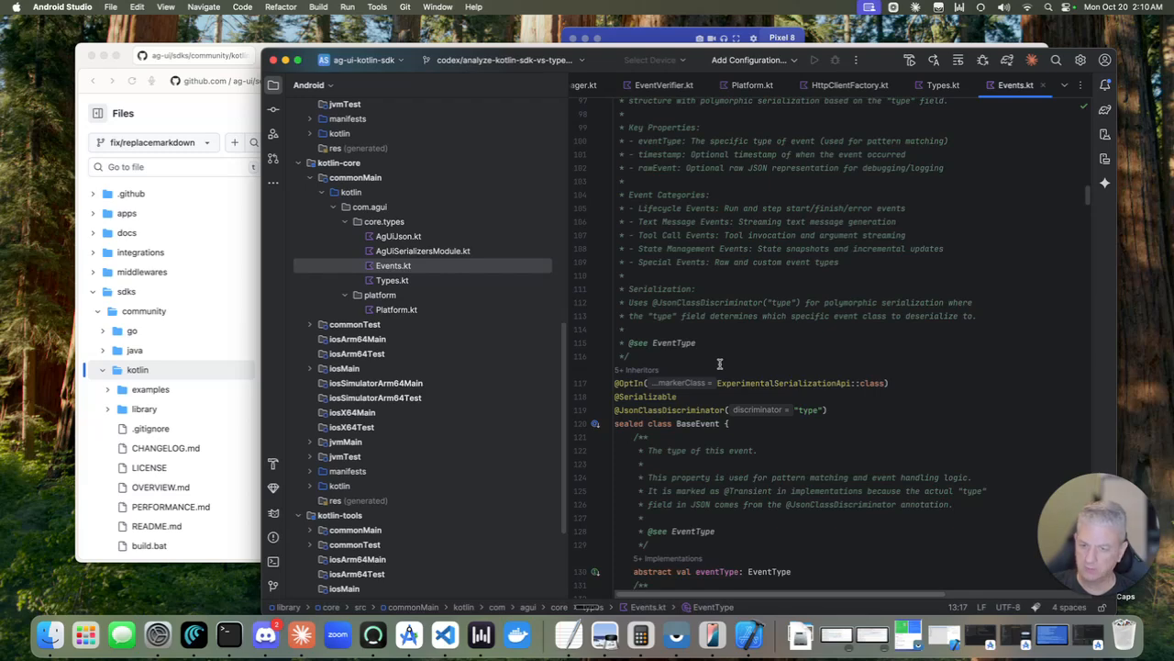
pyautogui.moveTo(723, 402)
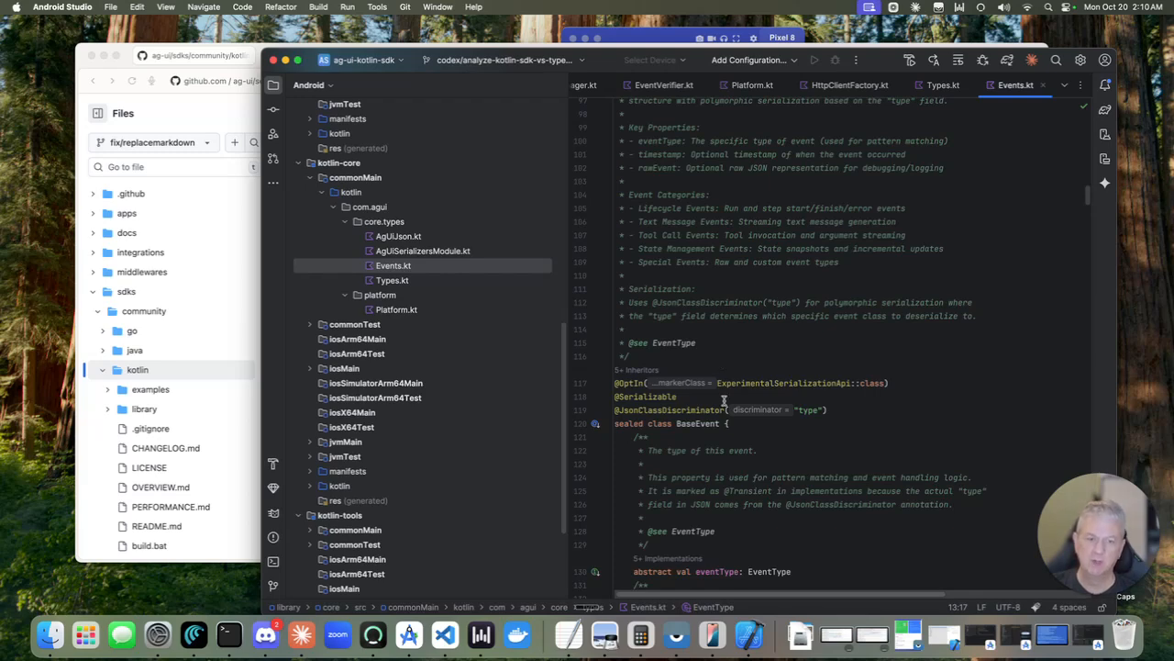
pyautogui.scroll(-3)
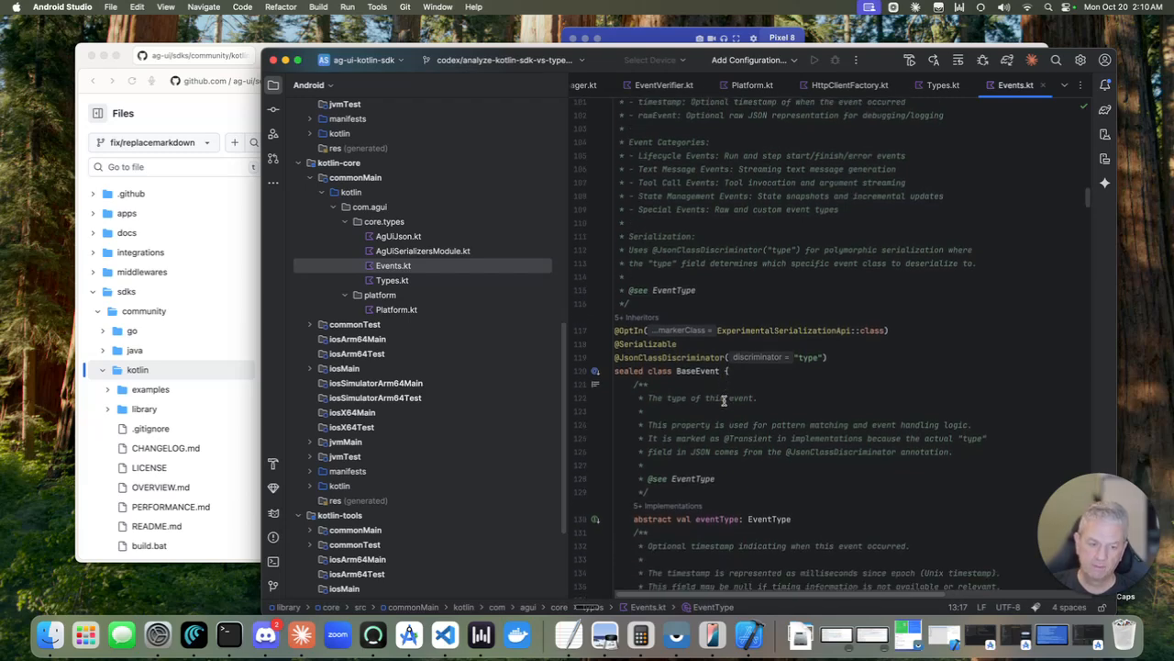
pyautogui.scroll(-3)
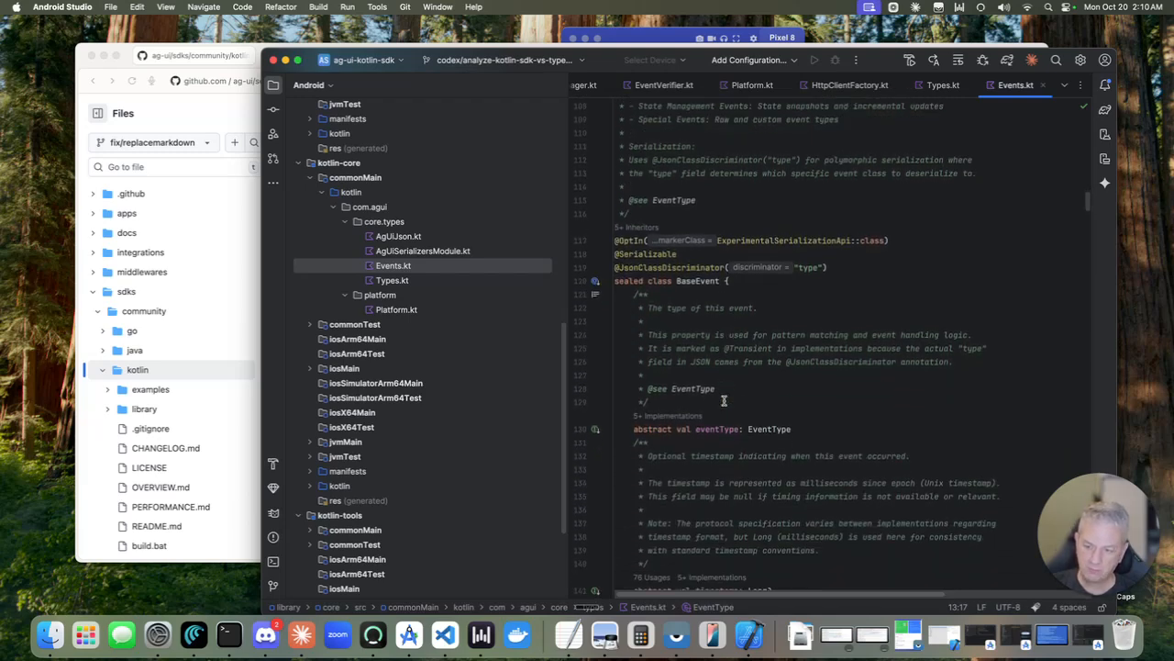
# - Show Types.kt in the editor and scroll through the UserMessage, ToolMessage and ToolCall classes
pyautogui.click(392, 279)
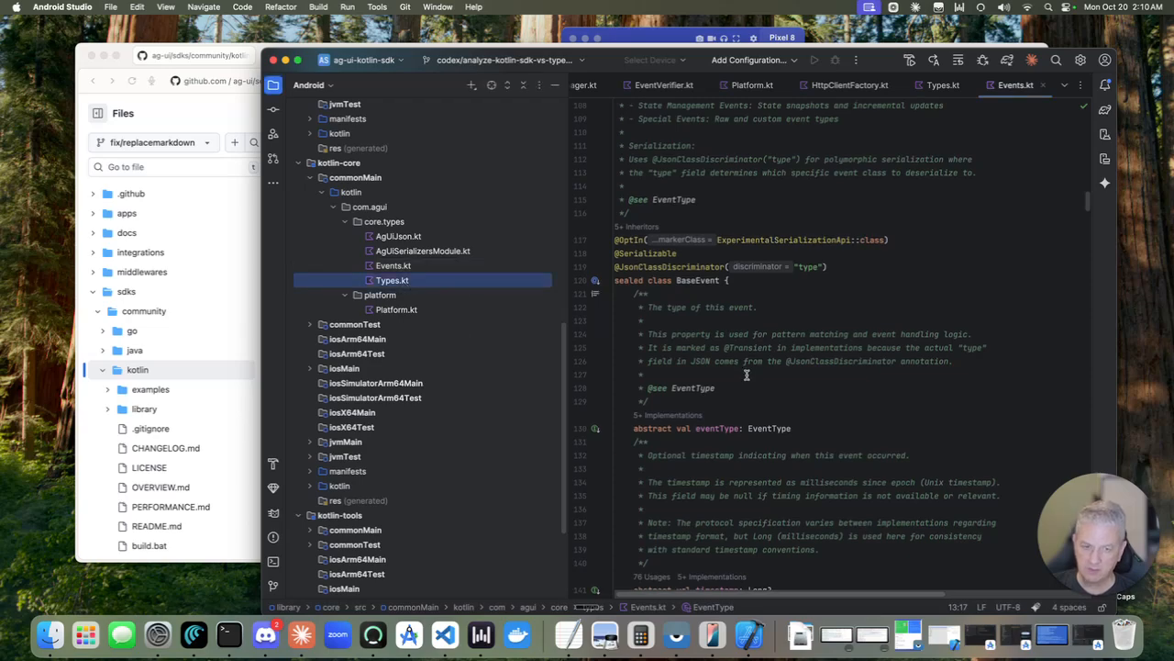
pyautogui.click(943, 85)
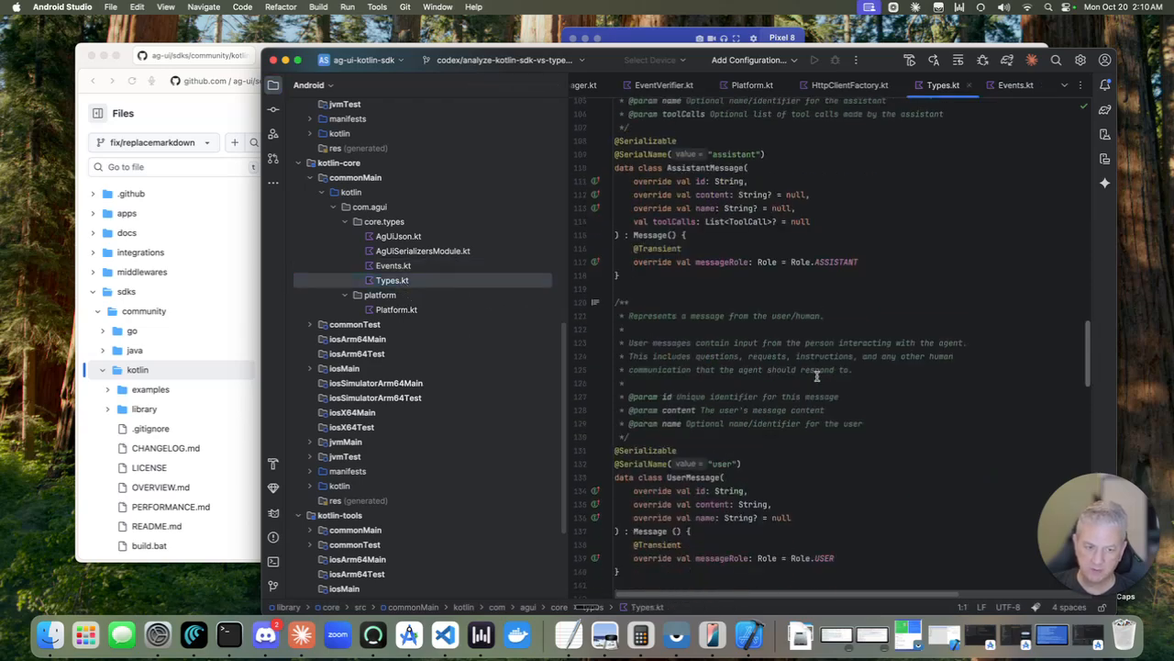
pyautogui.scroll(-3)
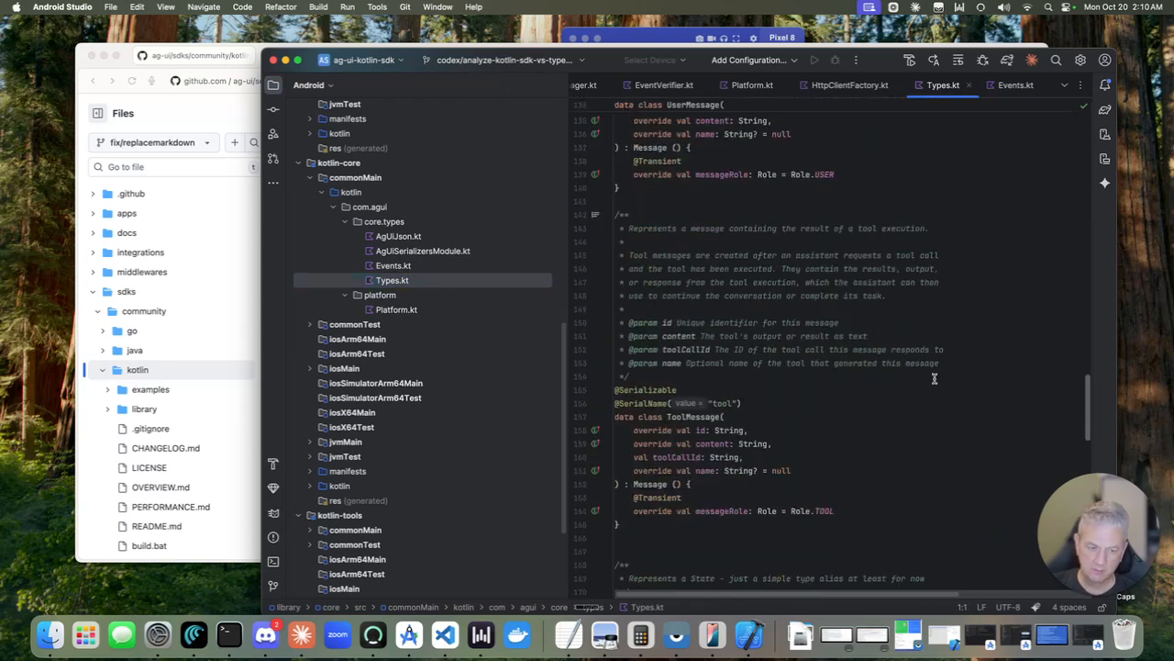
pyautogui.scroll(-3)
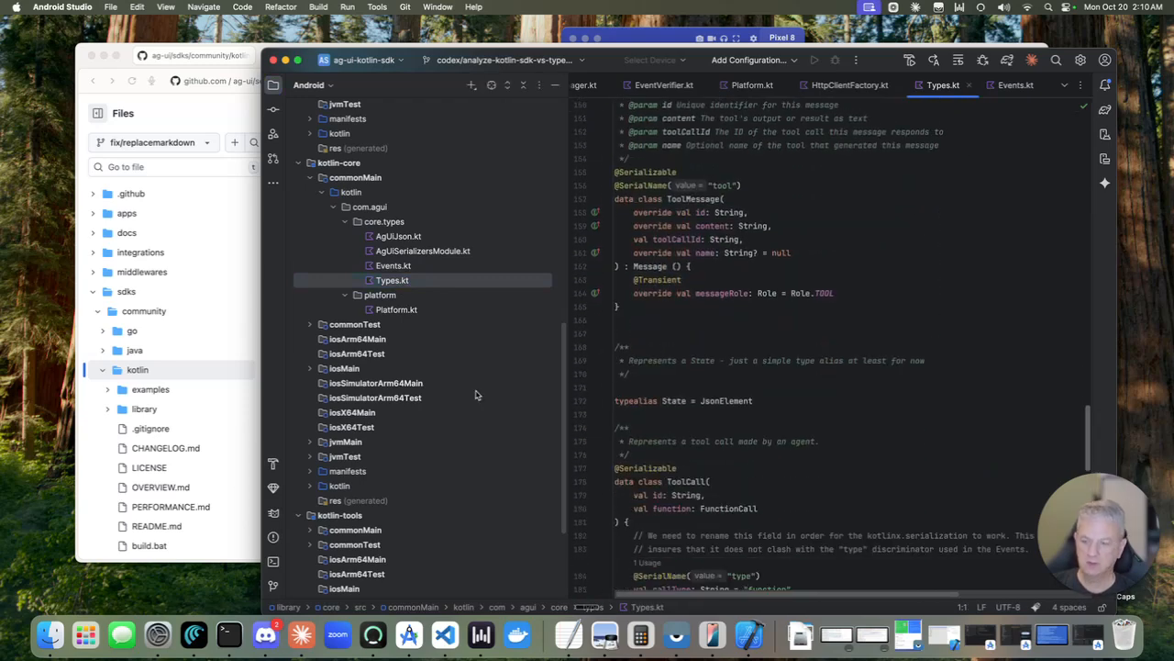
pyautogui.moveTo(463, 378)
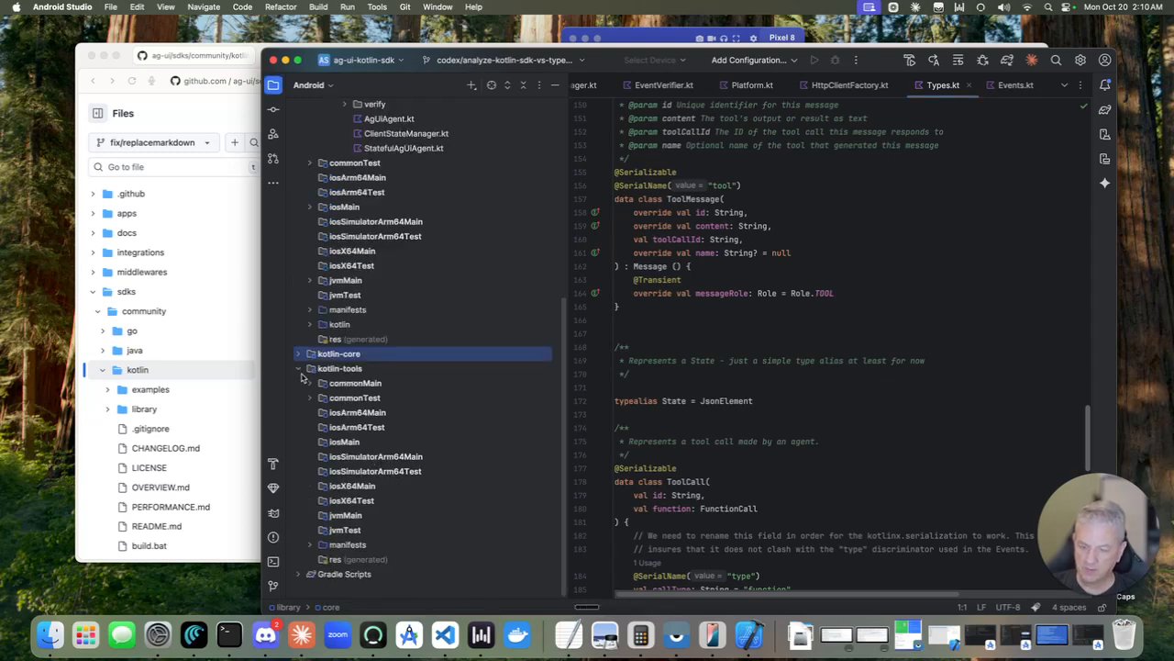
# - Expand kotlin-tools shared sources under com.agui.tools to reach ToolRegistry.kt
pyautogui.click(310, 384)
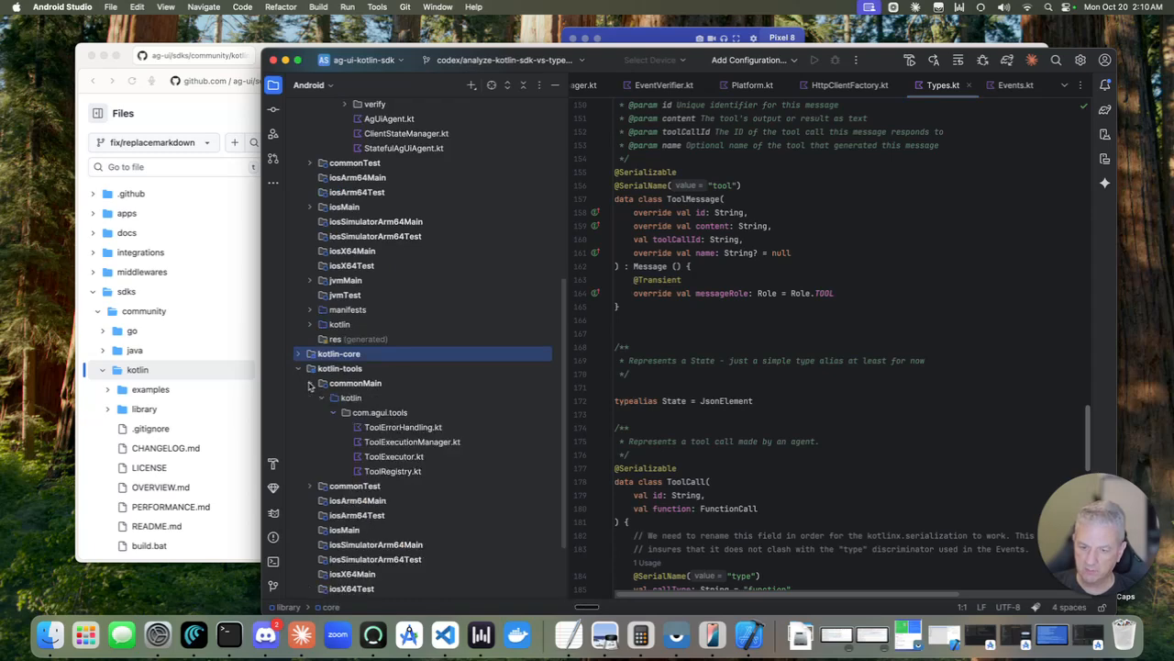
pyautogui.moveTo(384, 451)
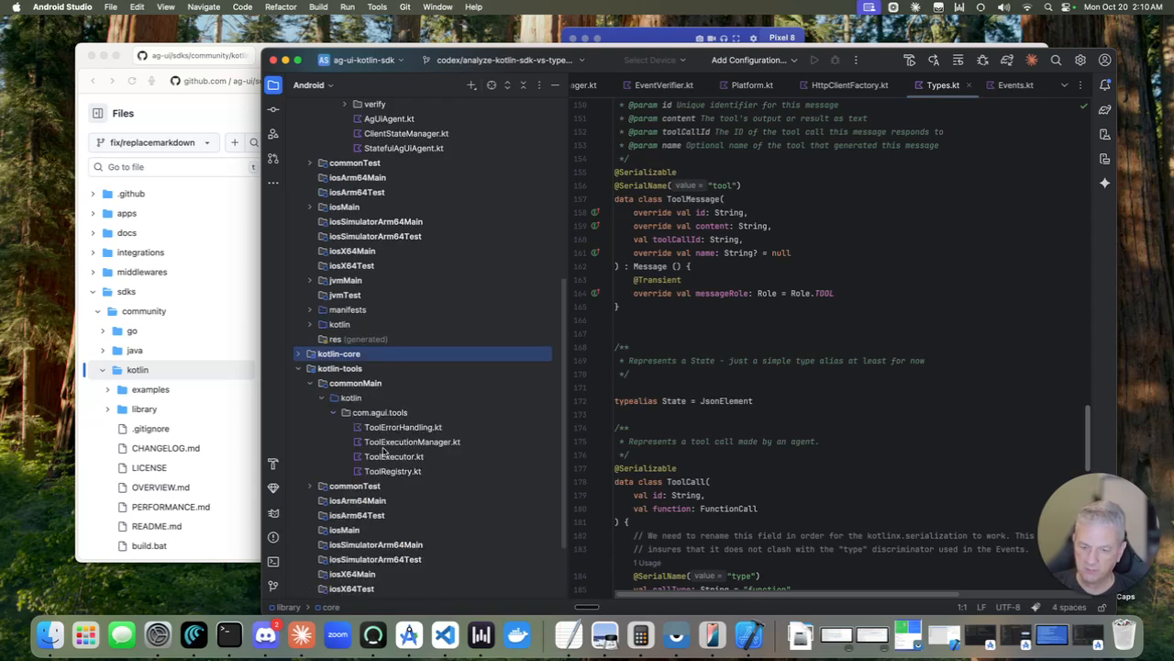
pyautogui.moveTo(394, 478)
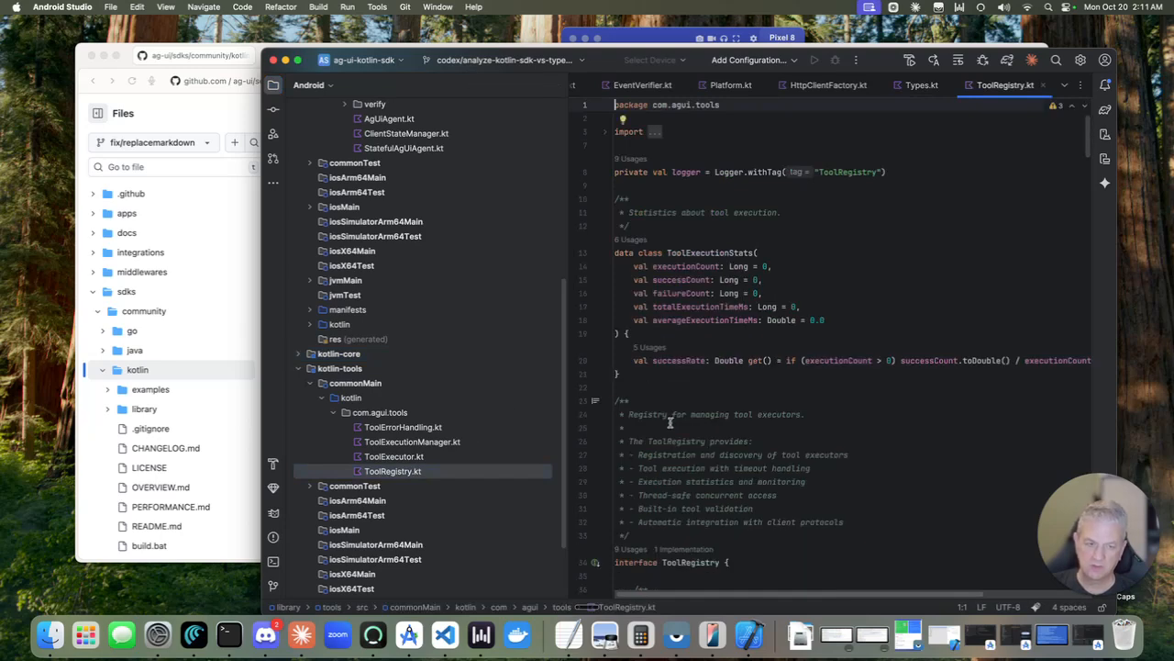
pyautogui.scroll(-3)
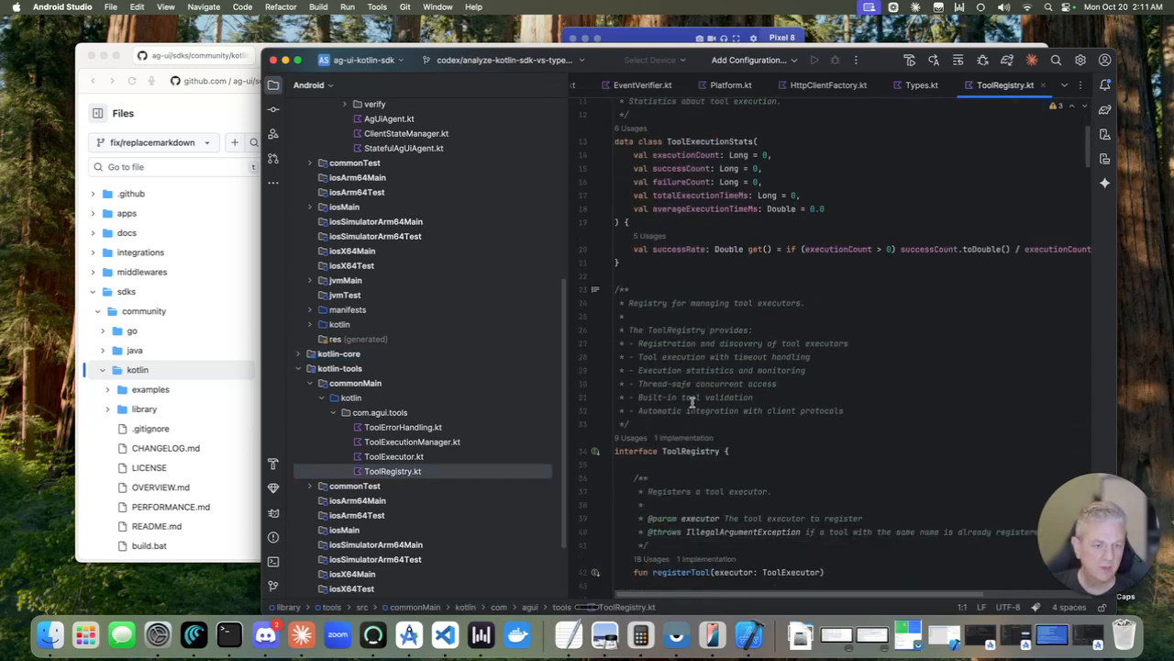
pyautogui.scroll(-3)
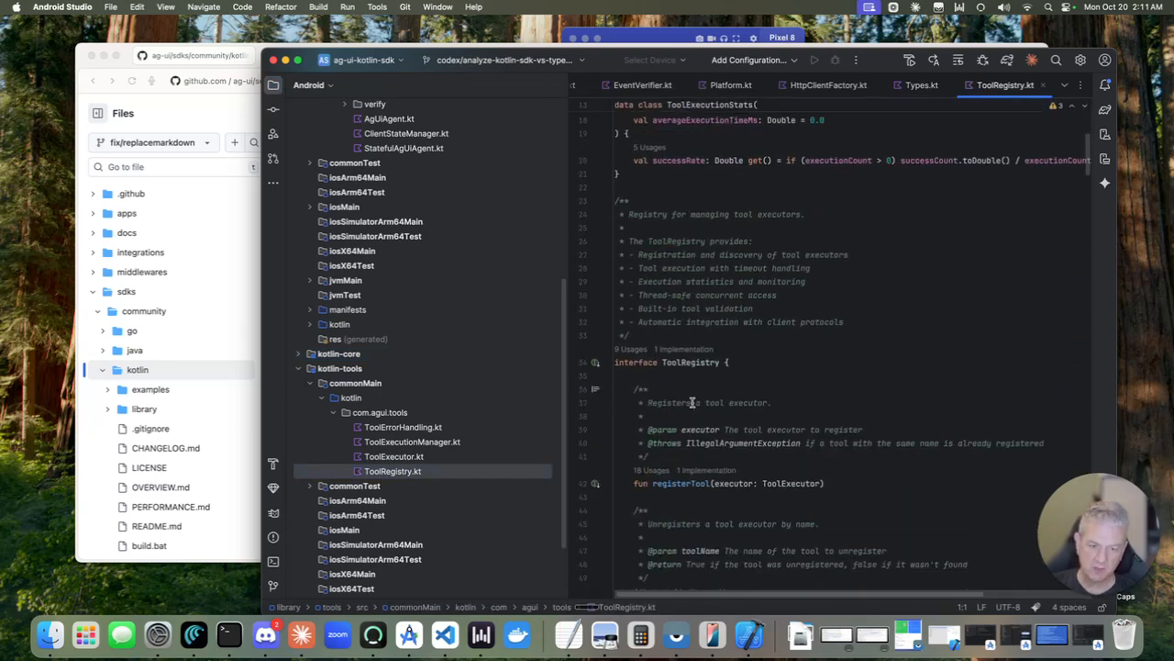
pyautogui.scroll(-3)
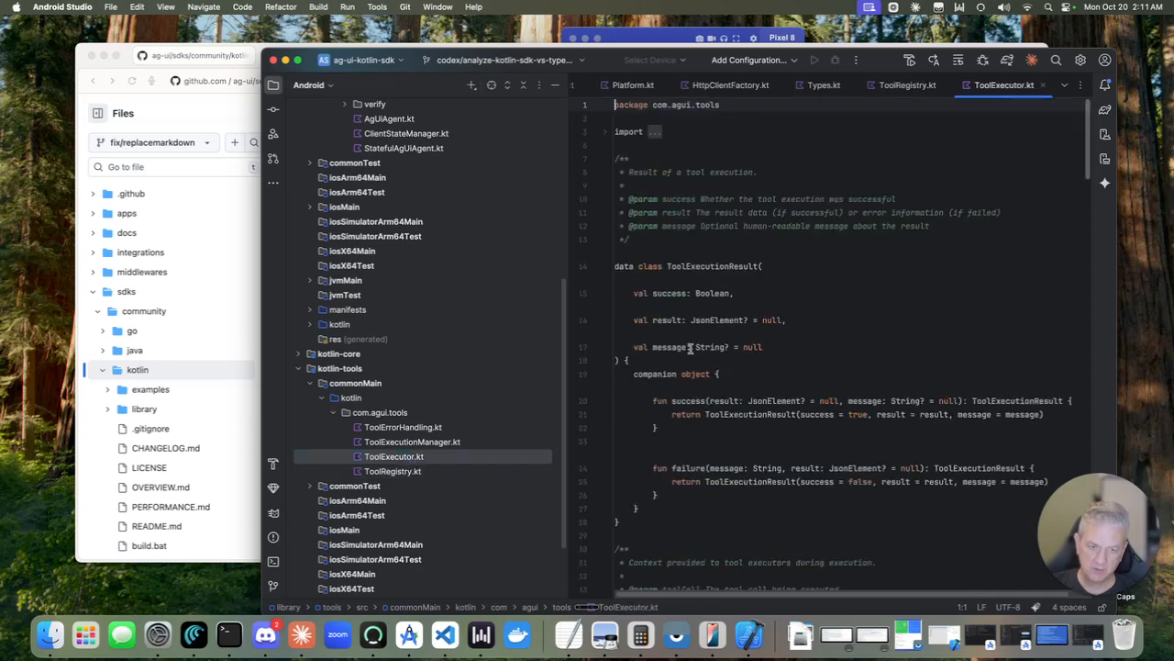
# - Scroll through ToolExecutor.kt's result, context and executor interface, then bring up project-wide search
pyautogui.scroll(-3)
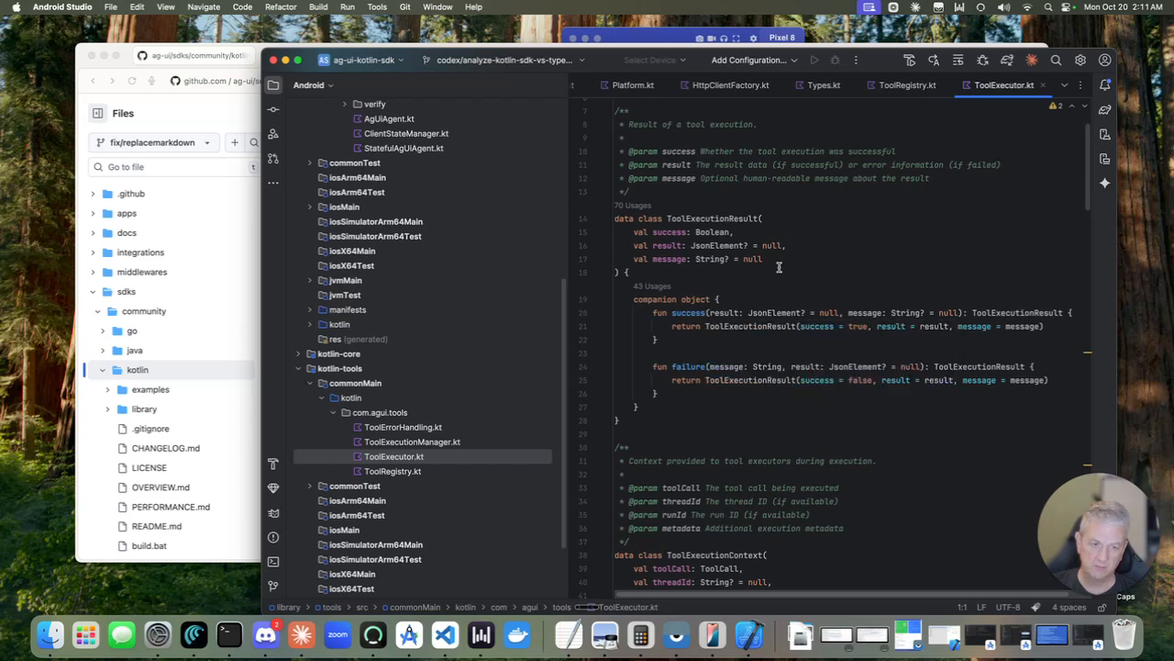
pyautogui.moveTo(752, 283)
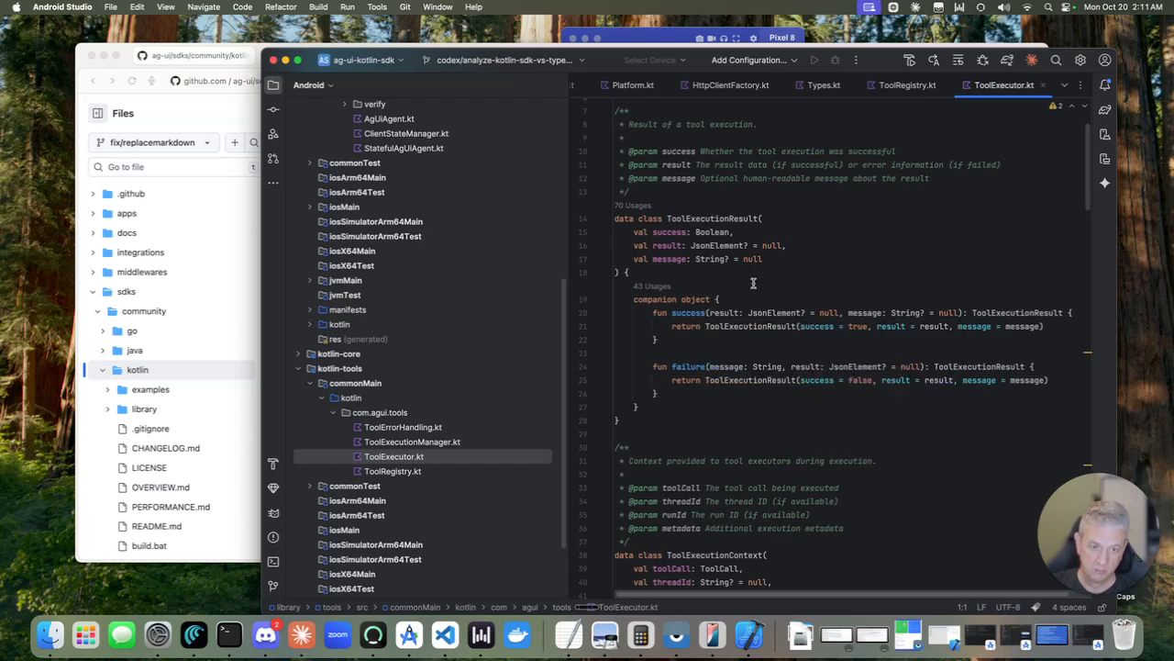
pyautogui.scroll(-3)
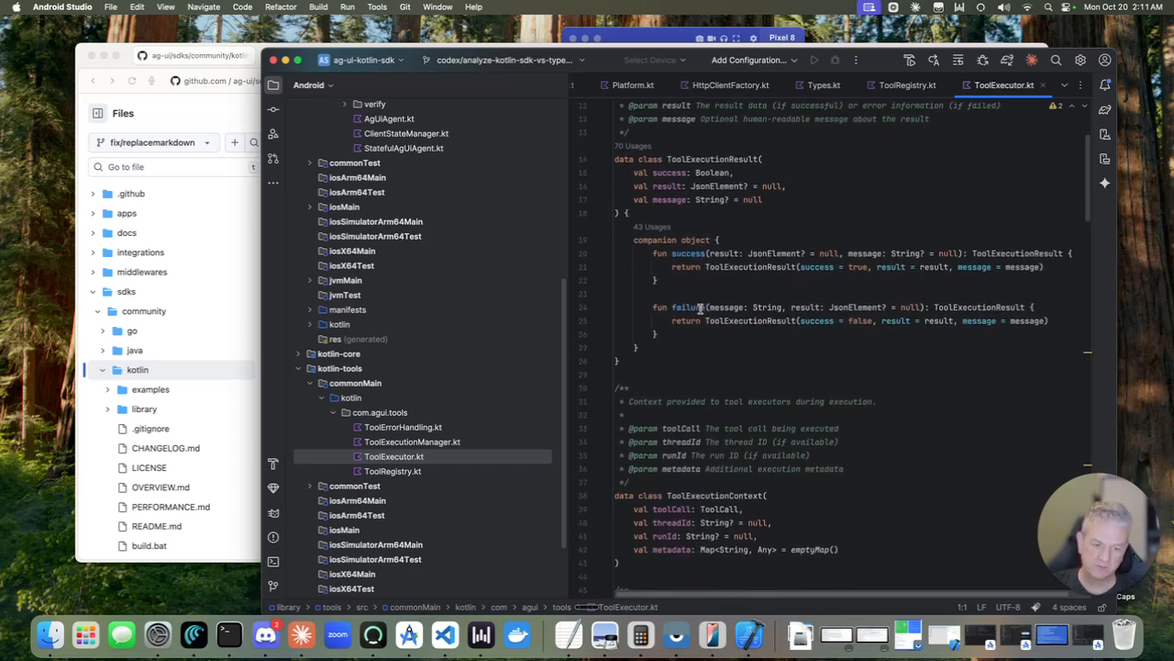
pyautogui.scroll(-3)
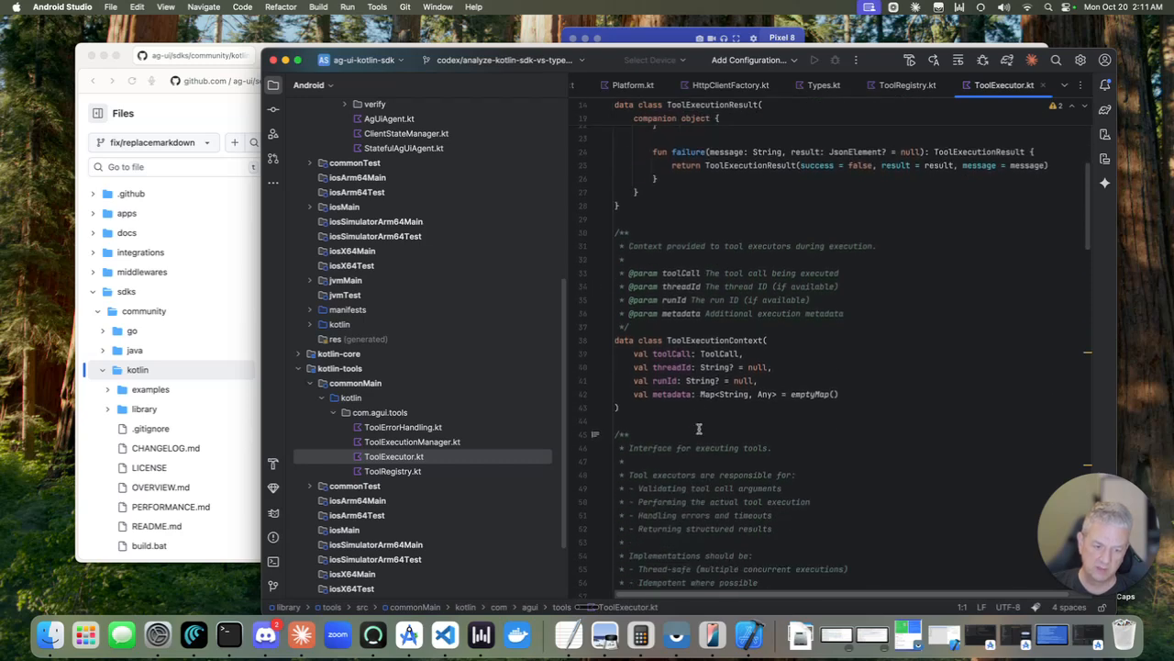
pyautogui.scroll(-3)
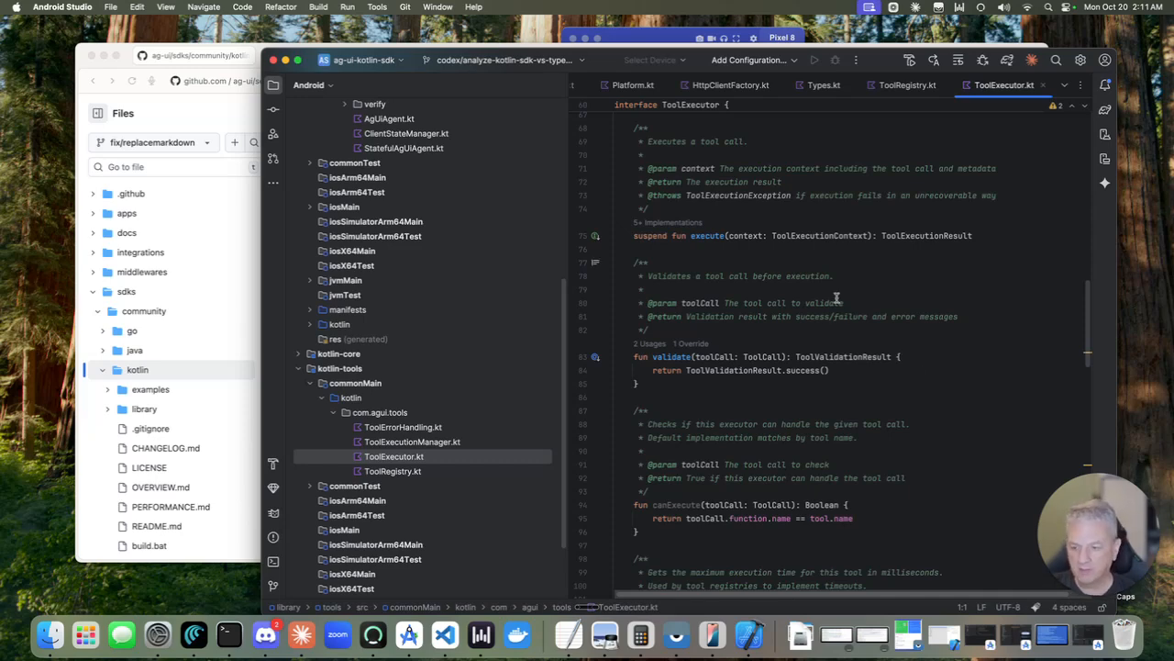
pyautogui.click(750, 235)
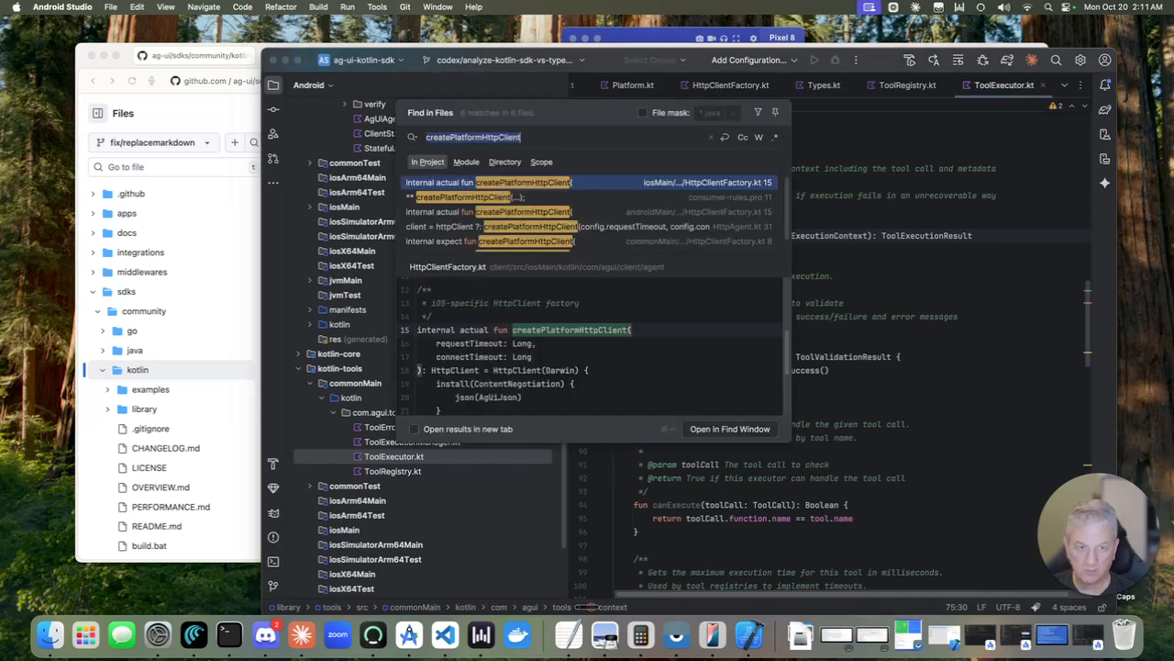
# - Search the whole project for 'Flows', which finds no matches
pyautogui.write('F')
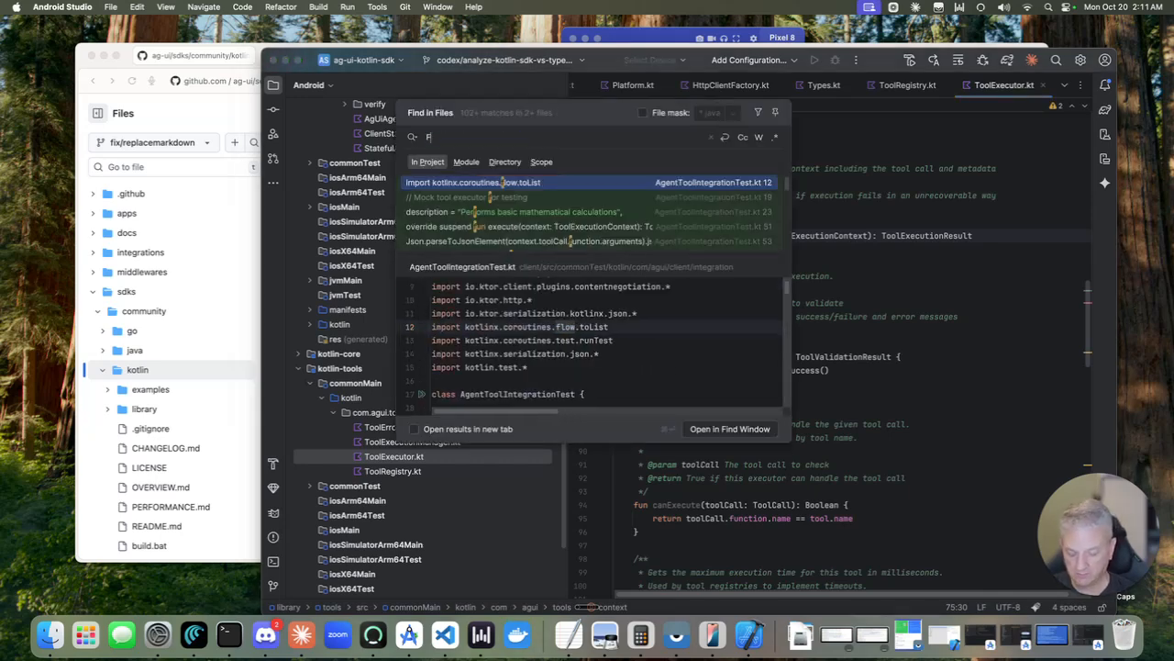
pyautogui.write('lows')
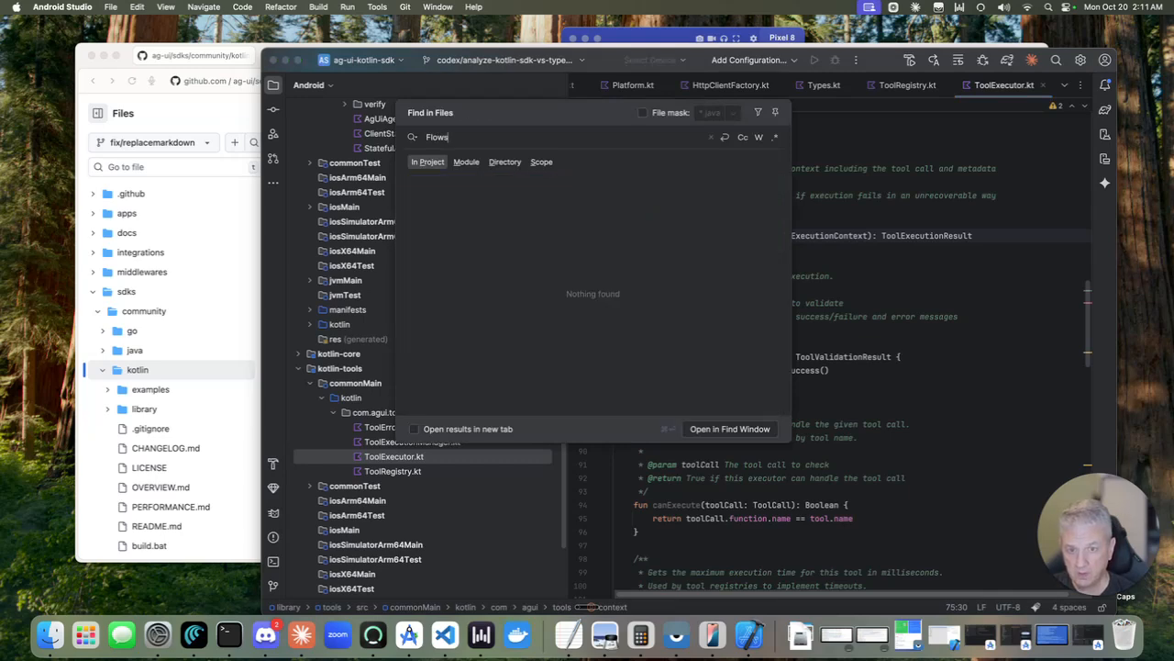
pyautogui.press('Backspace')
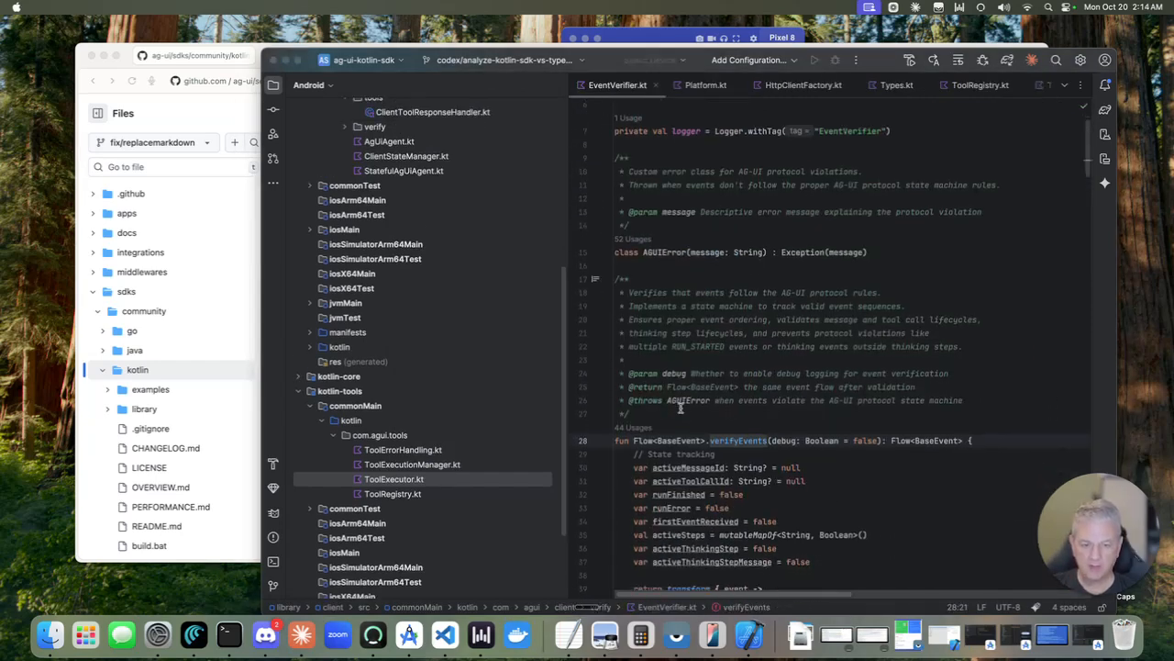
pyautogui.scroll(-3)
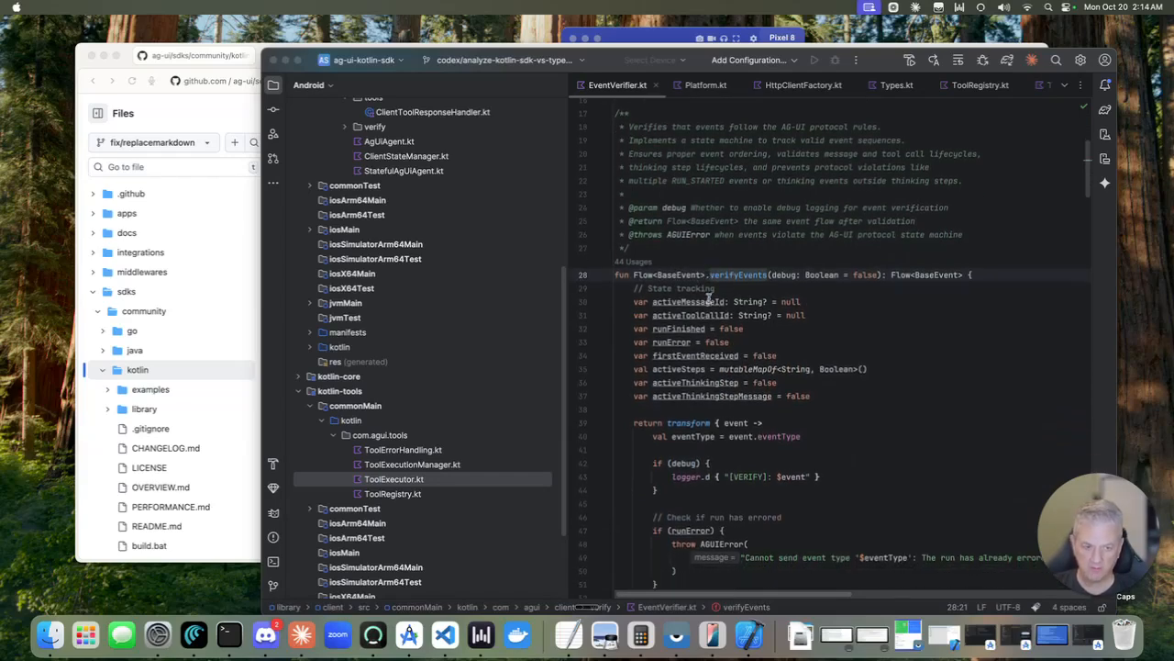
pyautogui.scroll(-3)
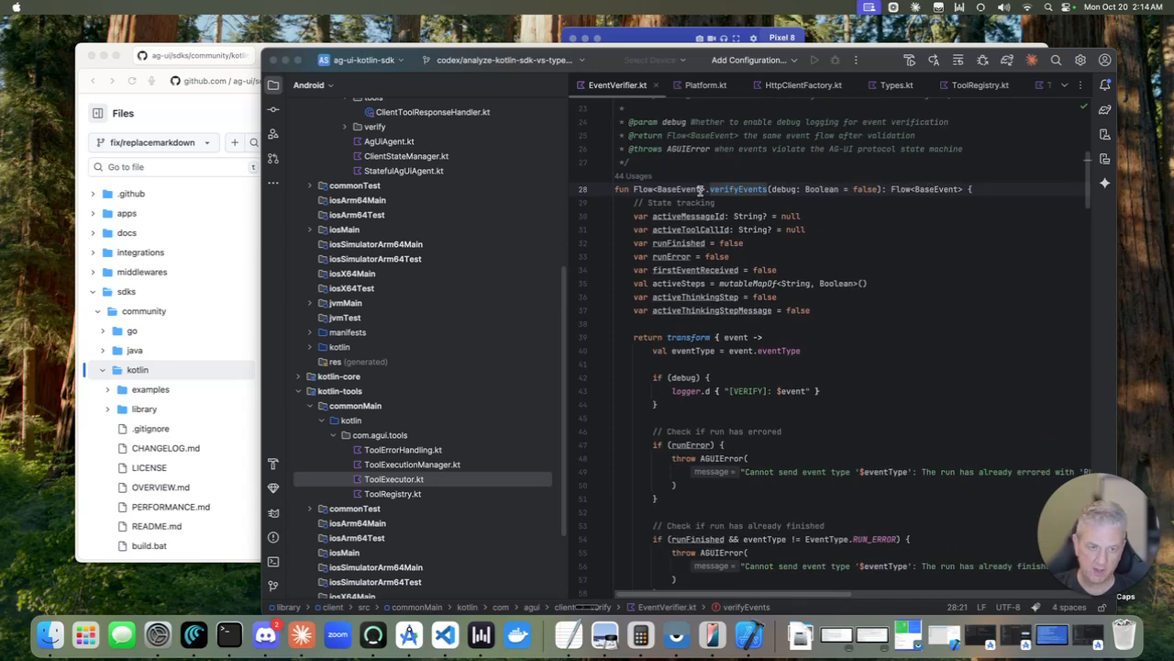
pyautogui.scroll(-3)
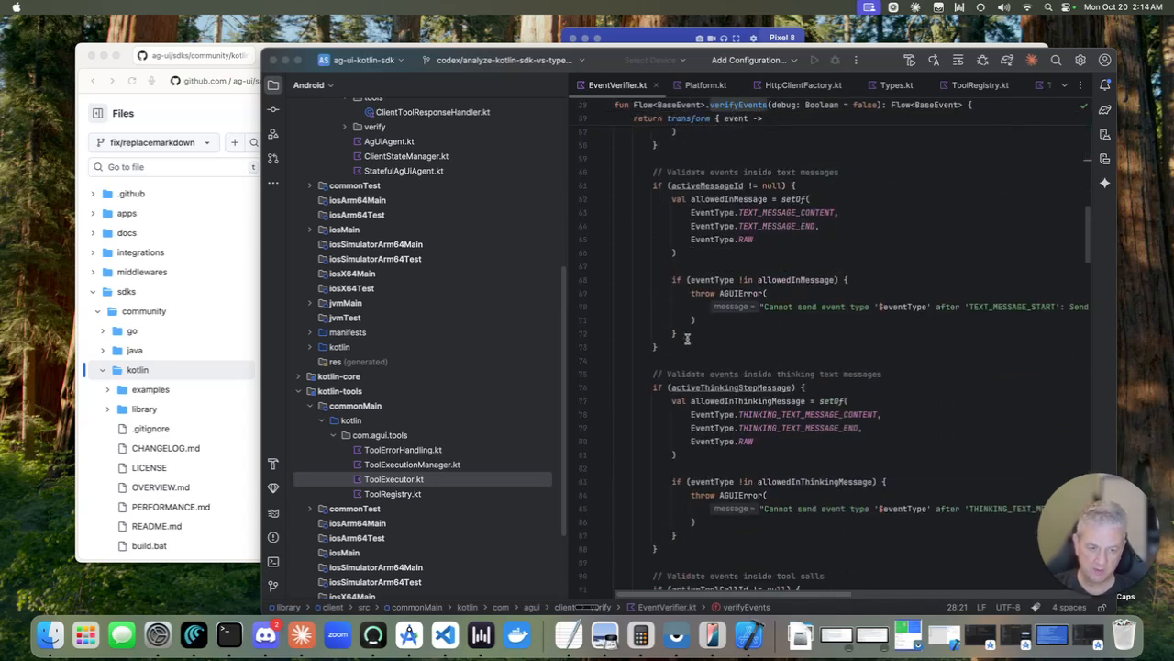
pyautogui.scroll(-3)
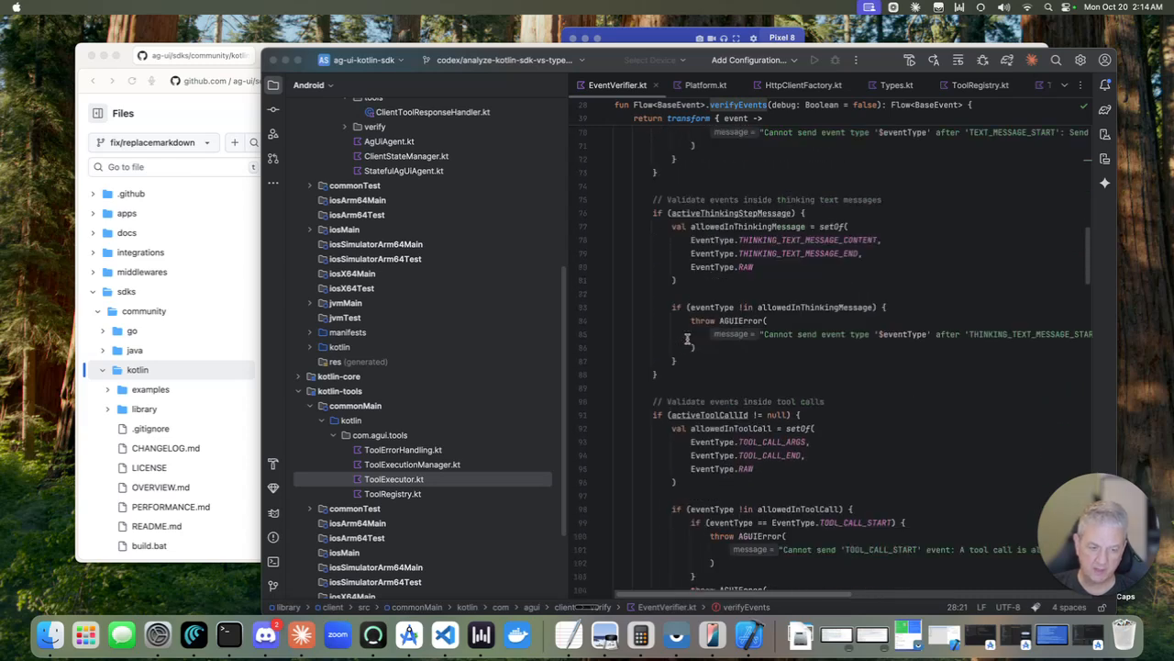
pyautogui.scroll(-3)
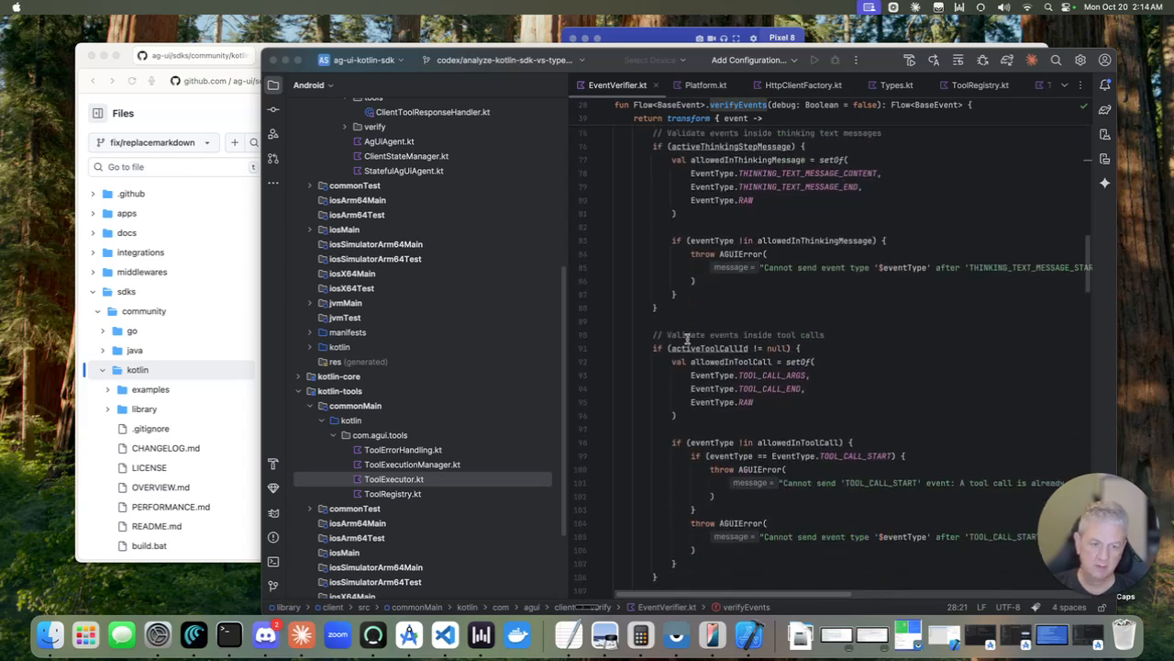
pyautogui.scroll(-3)
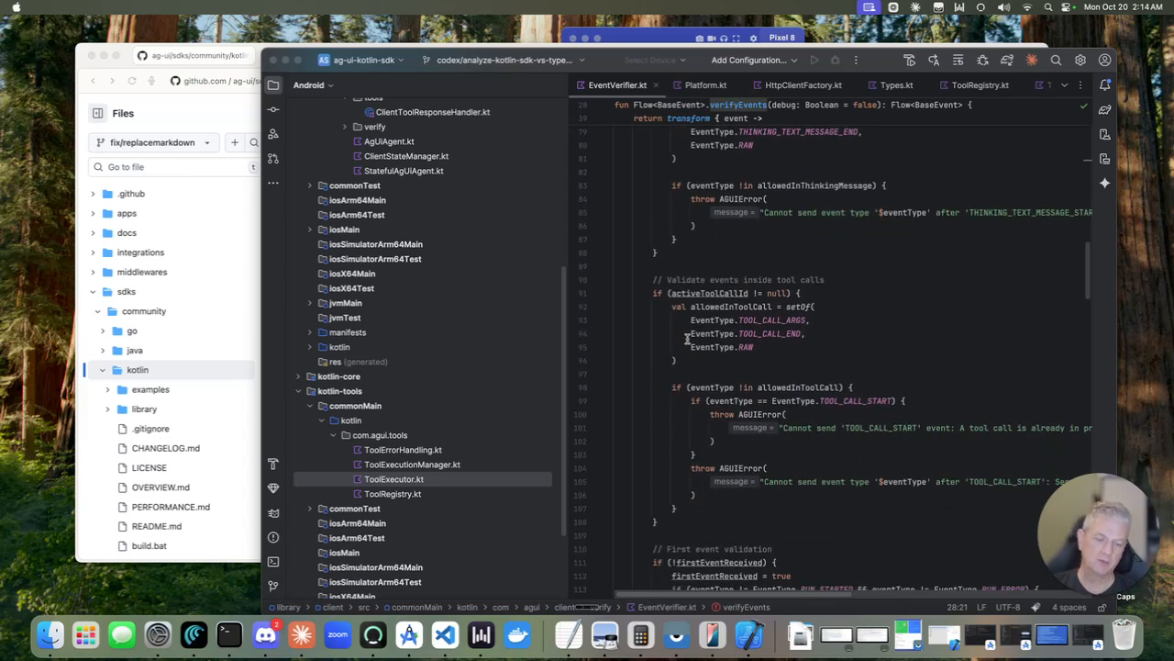
pyautogui.scroll(-3)
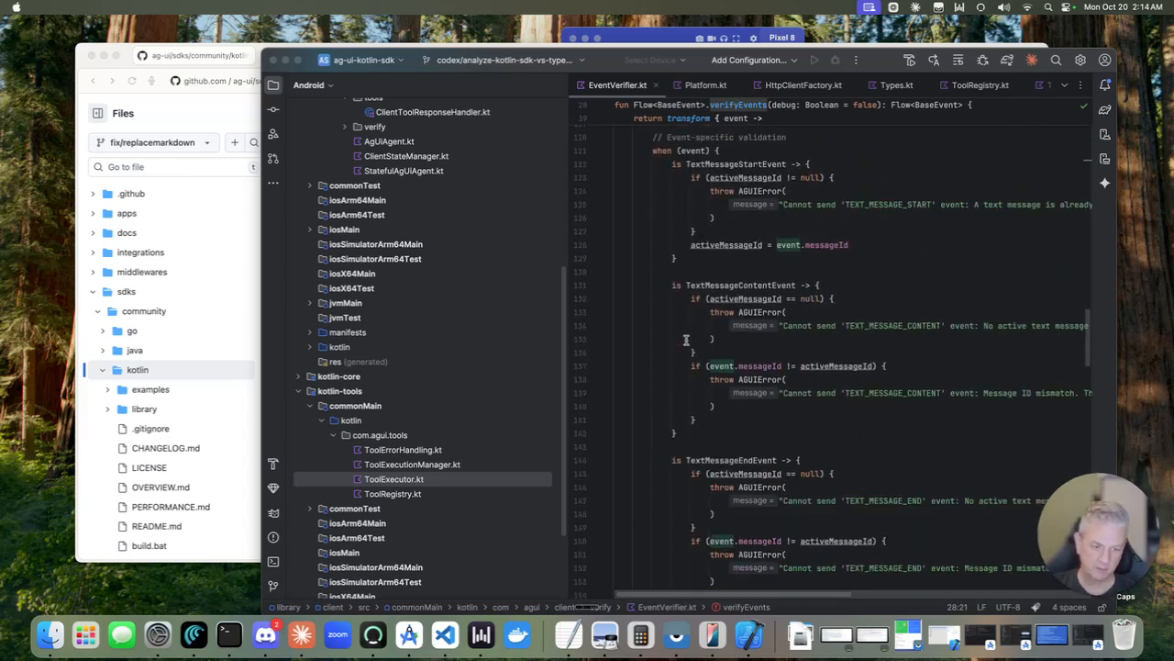
pyautogui.scroll(-3)
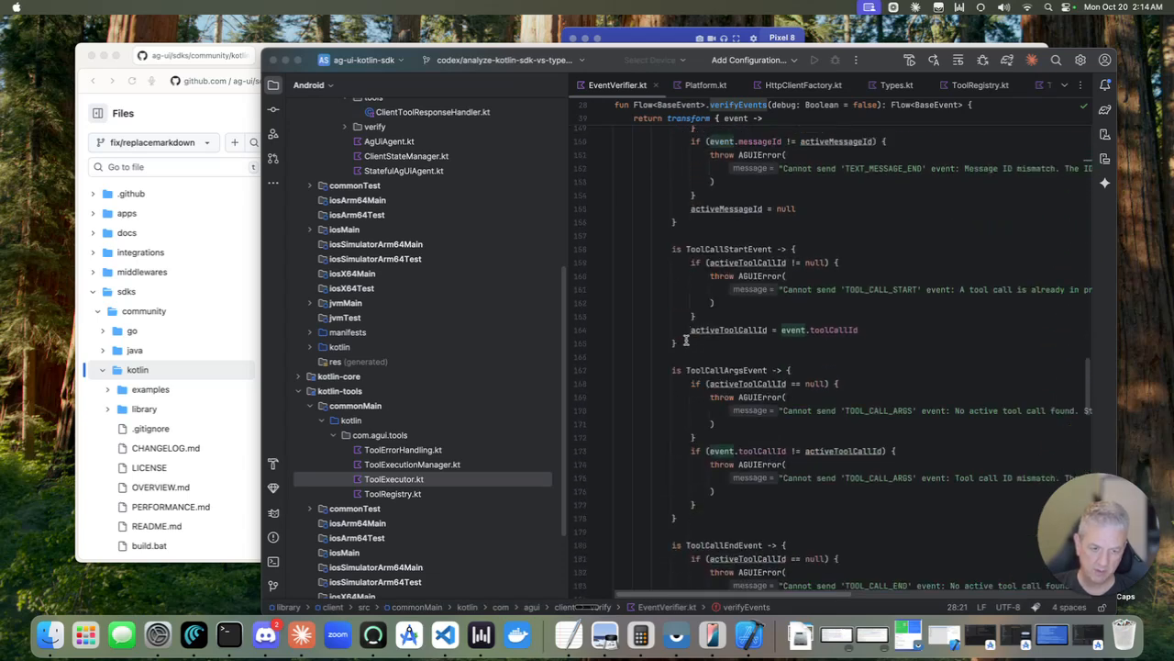
pyautogui.scroll(-3)
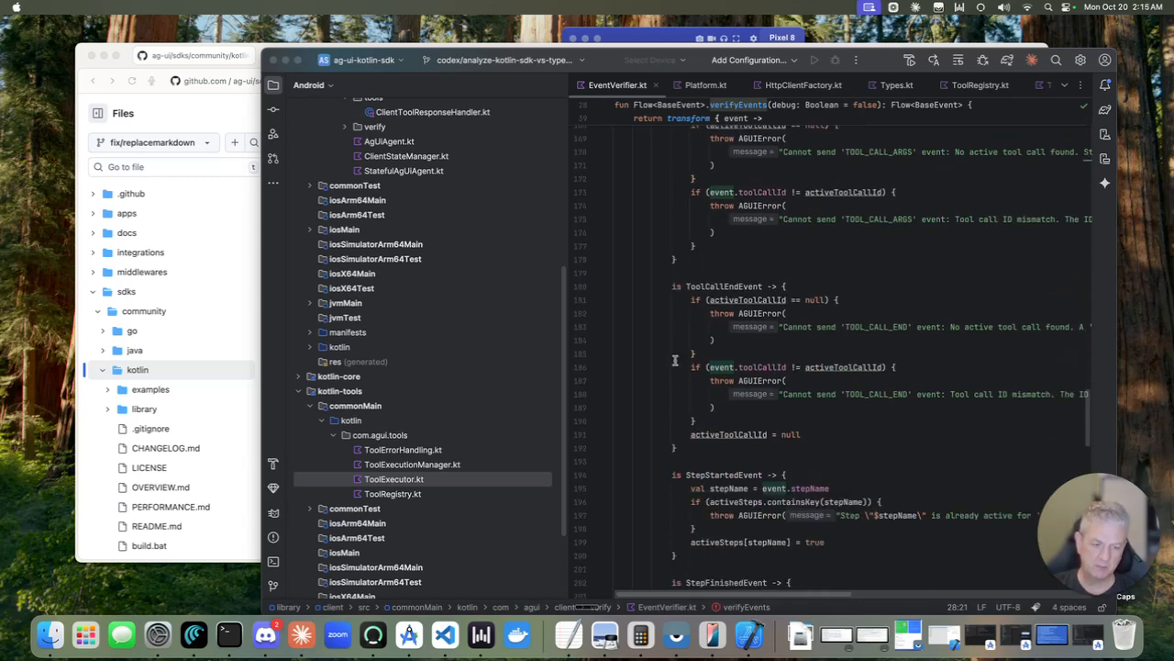
pyautogui.scroll(-3)
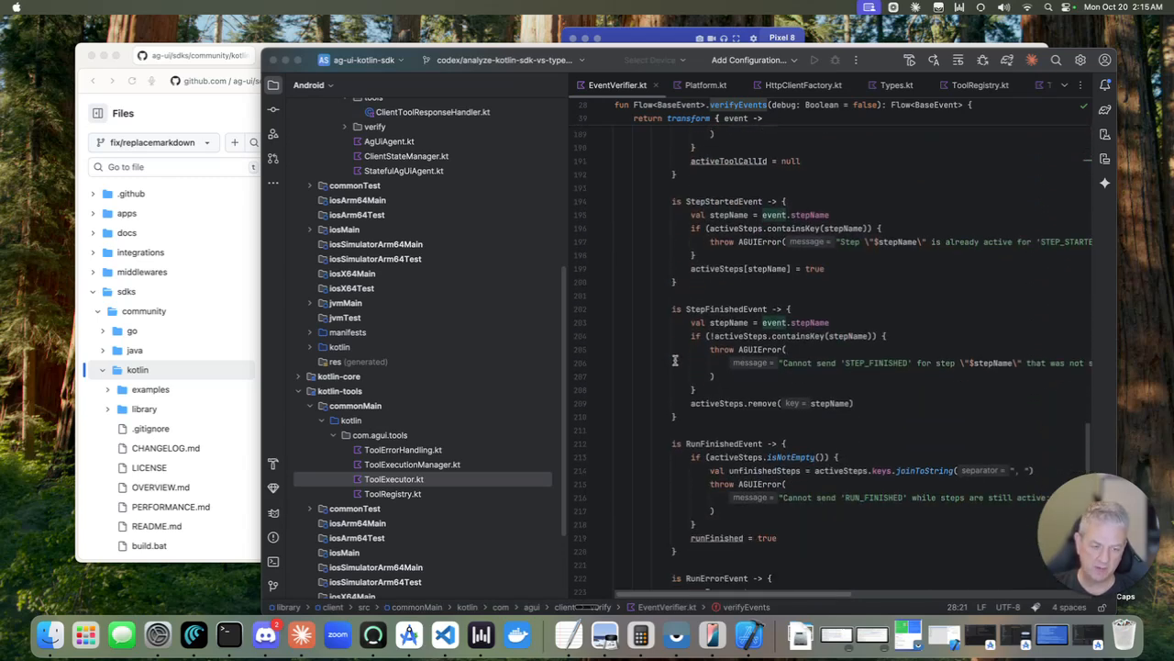
pyautogui.scroll(-3)
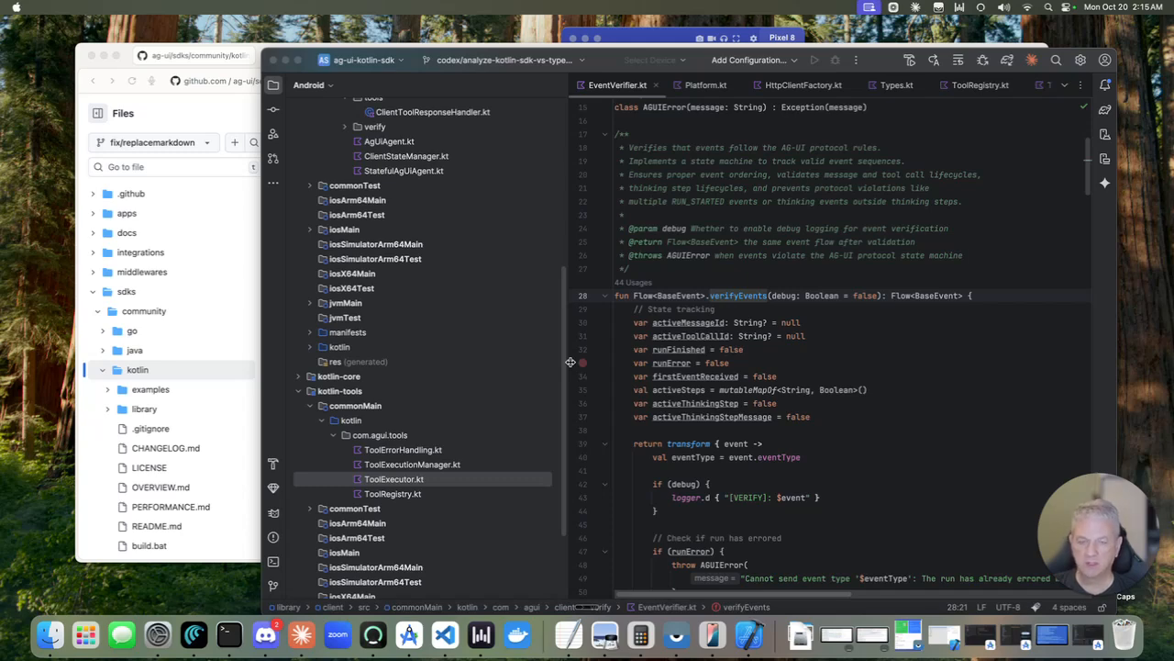
pyautogui.moveTo(554, 359)
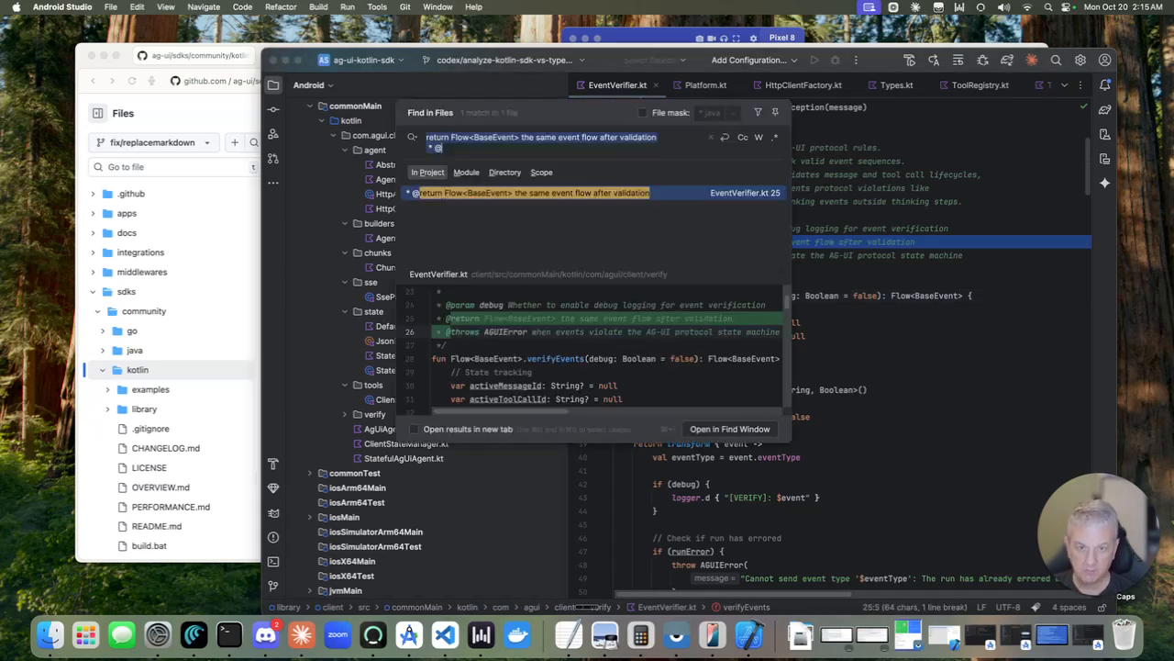
# - Search for 'Create' to reach HttpClientFactory.kt and look up the HttpClient type's definition
pyautogui.write('Create')
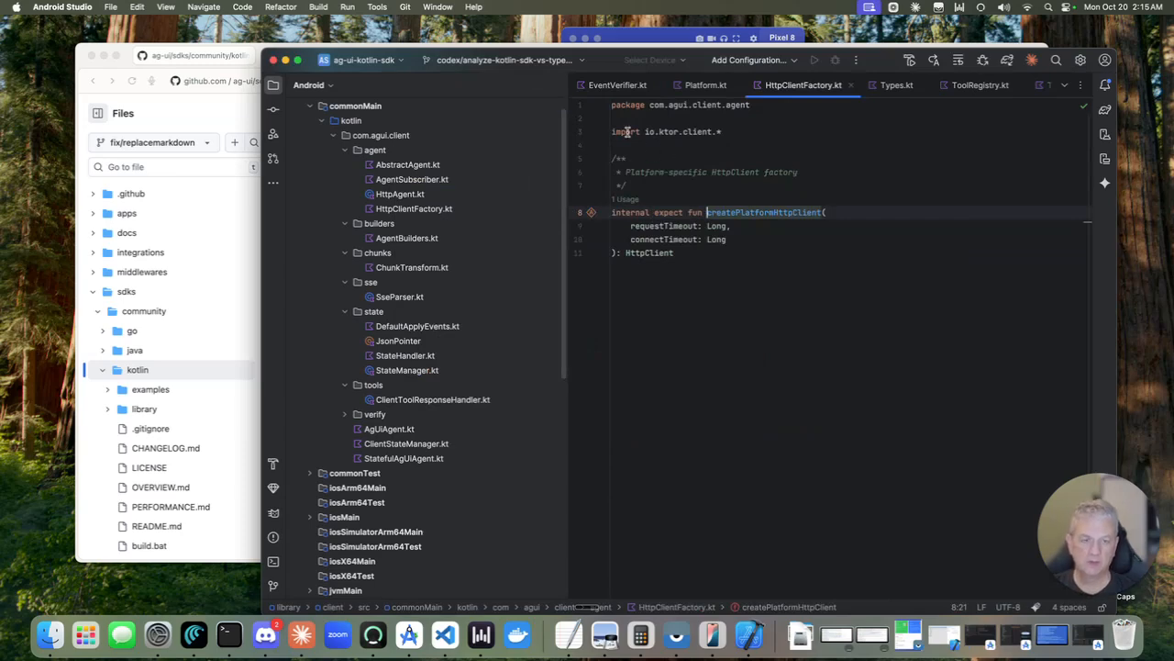
pyautogui.moveTo(718, 200)
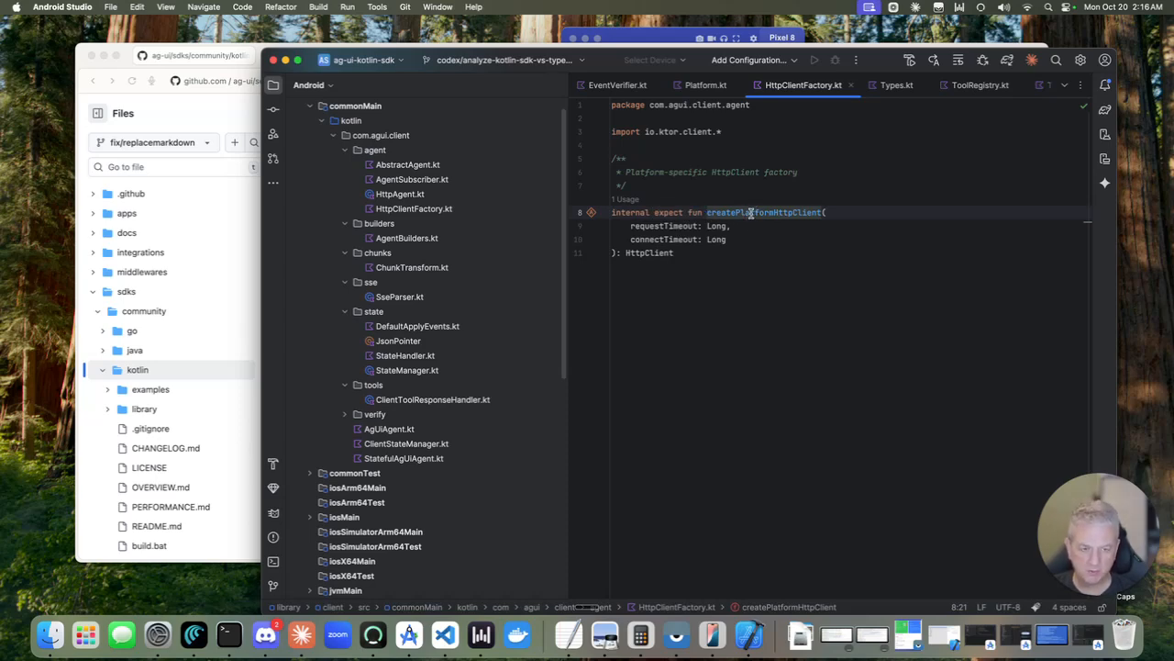
pyautogui.moveTo(762, 212)
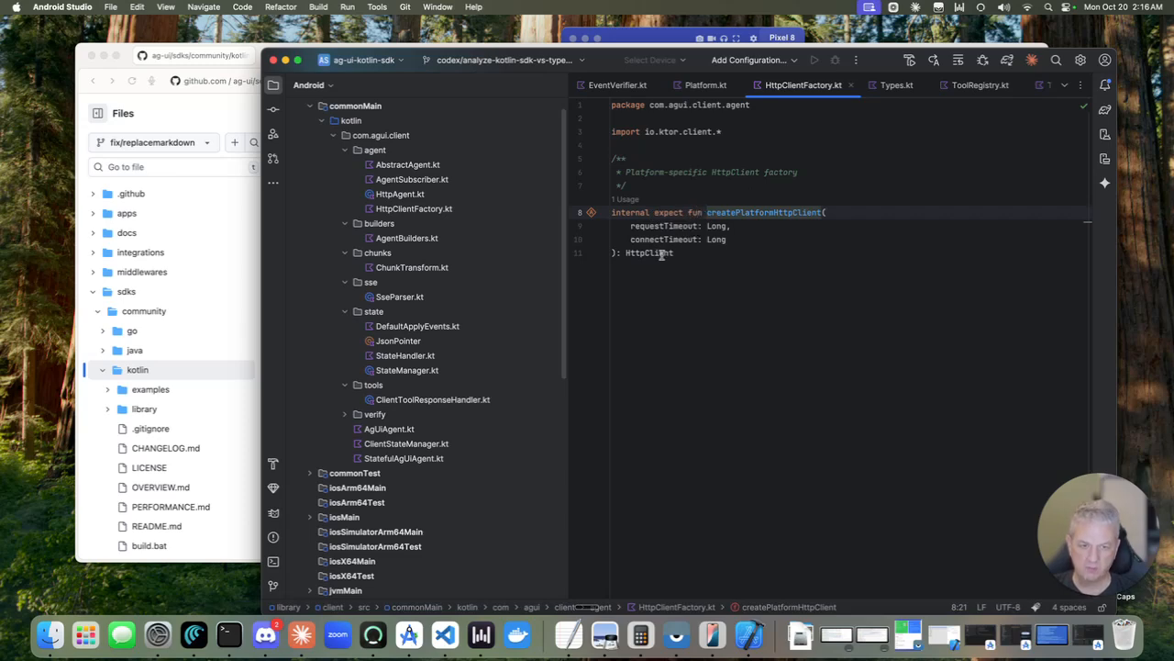
pyautogui.rightClick(646, 253)
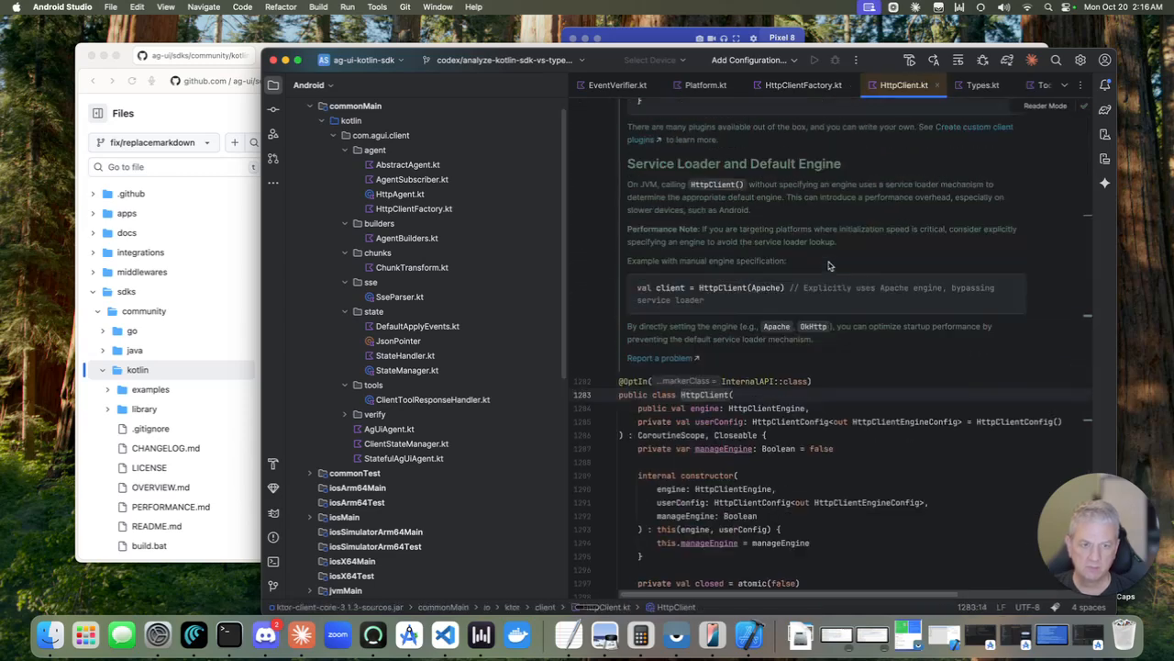
# - Scroll through Ktor's HttpClient.kt documentation on creating clients and making requests
pyautogui.scroll(3)
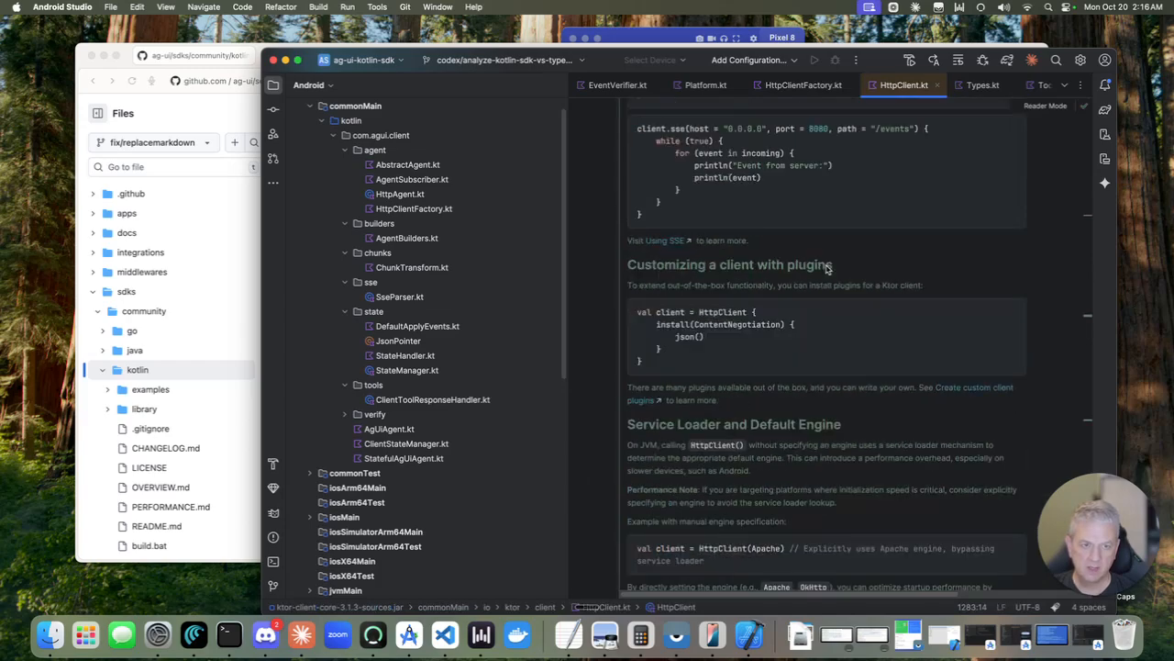
pyautogui.scroll(-3)
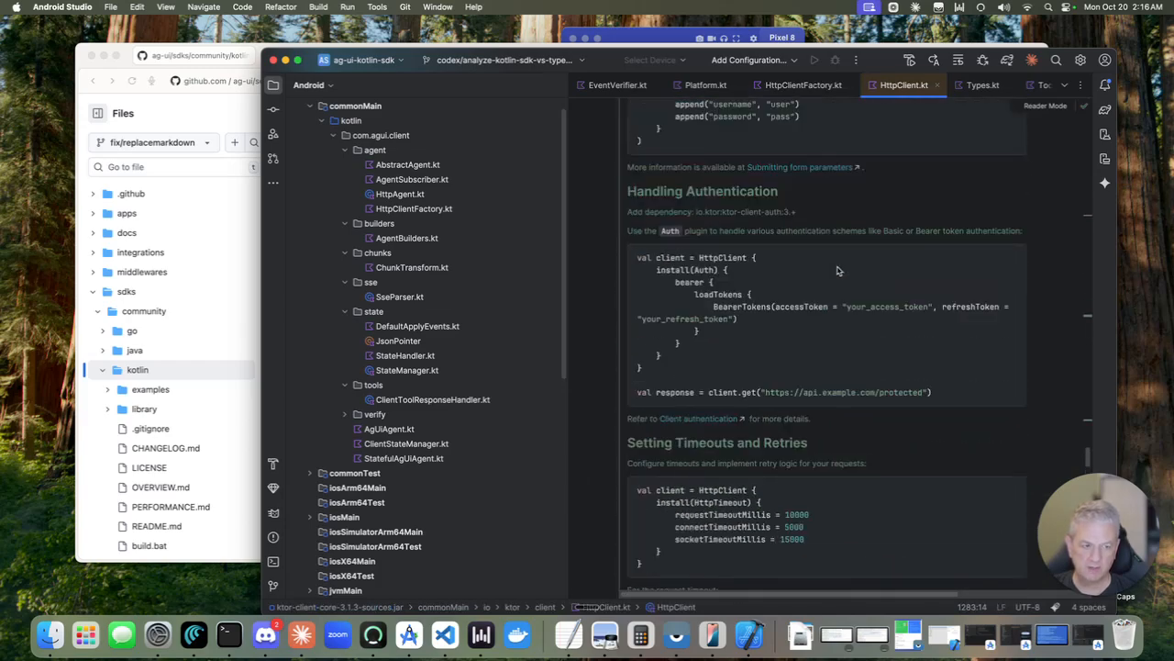
pyautogui.scroll(-3)
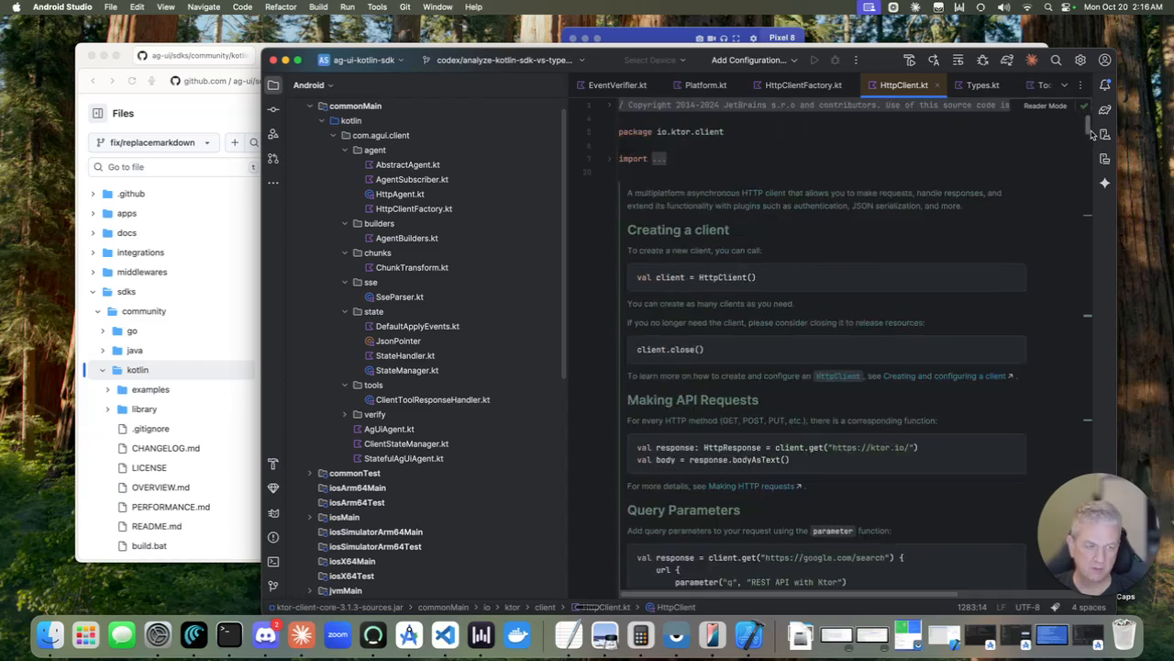
pyautogui.scroll(-3)
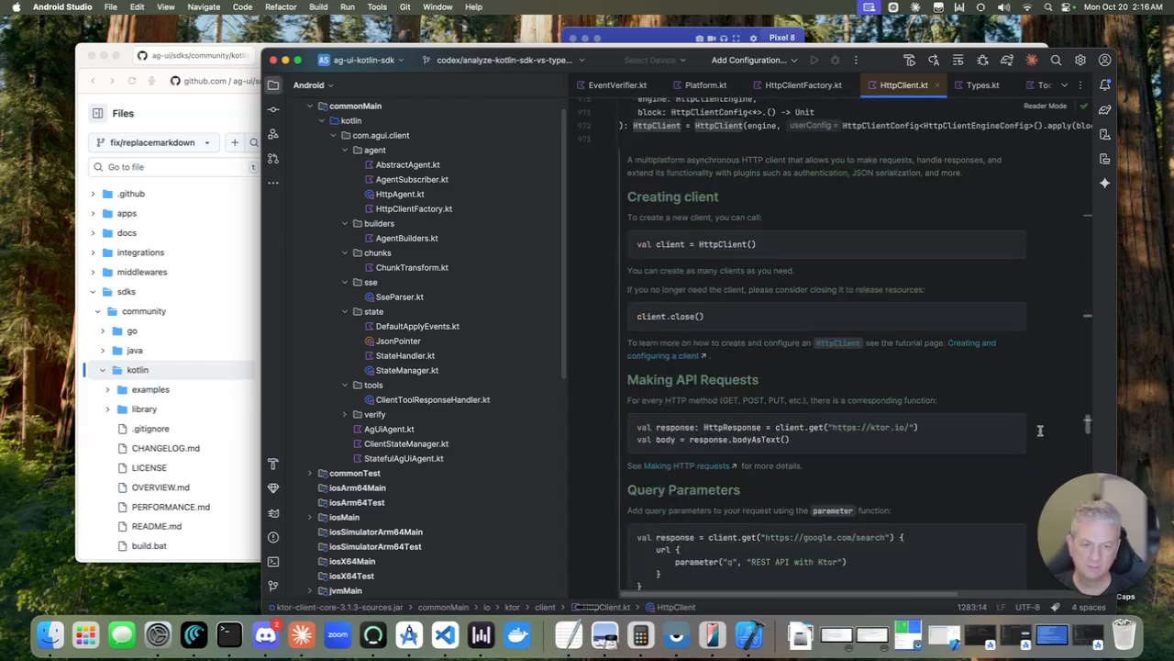
pyautogui.scroll(-3)
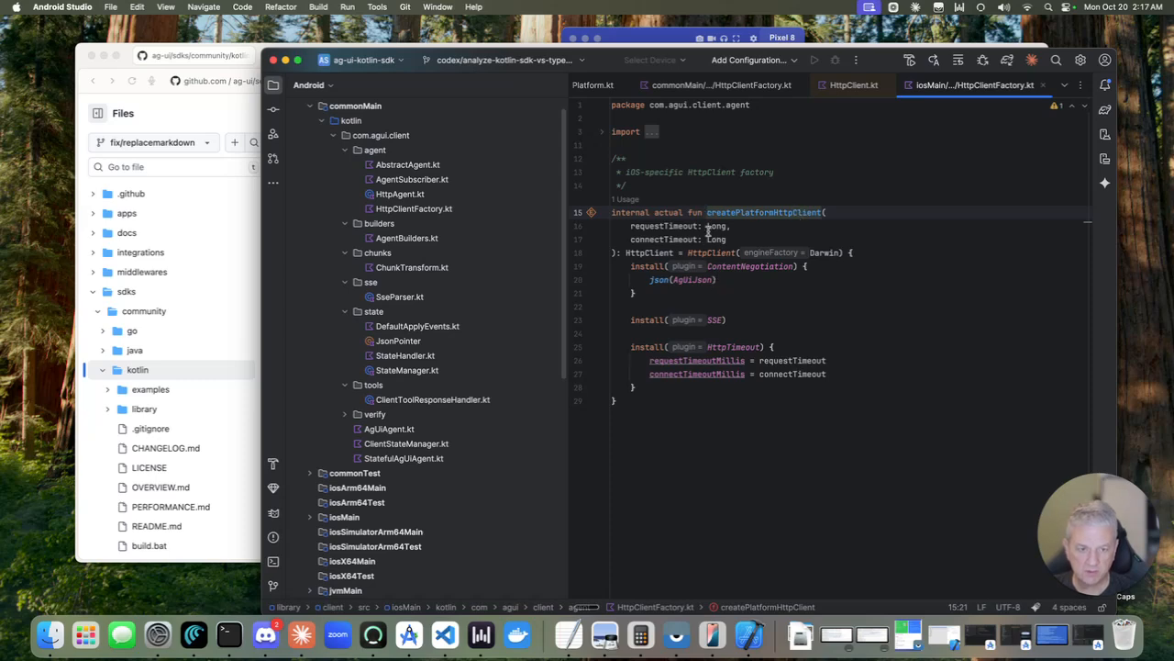
pyautogui.moveTo(655, 253)
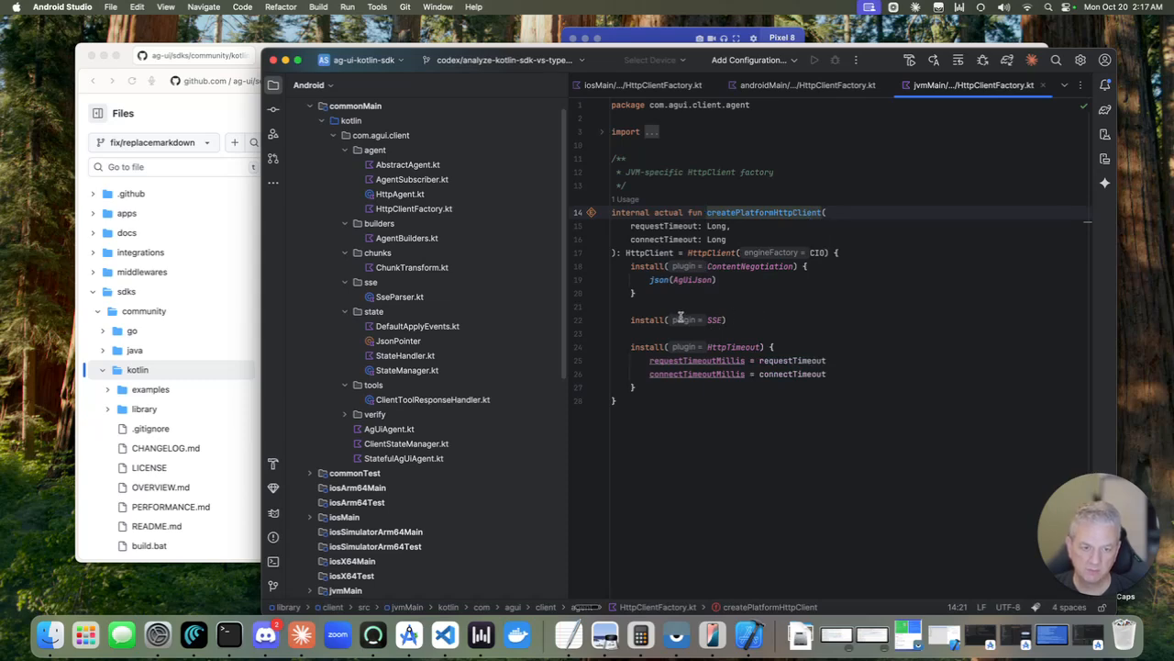
pyautogui.moveTo(798, 299)
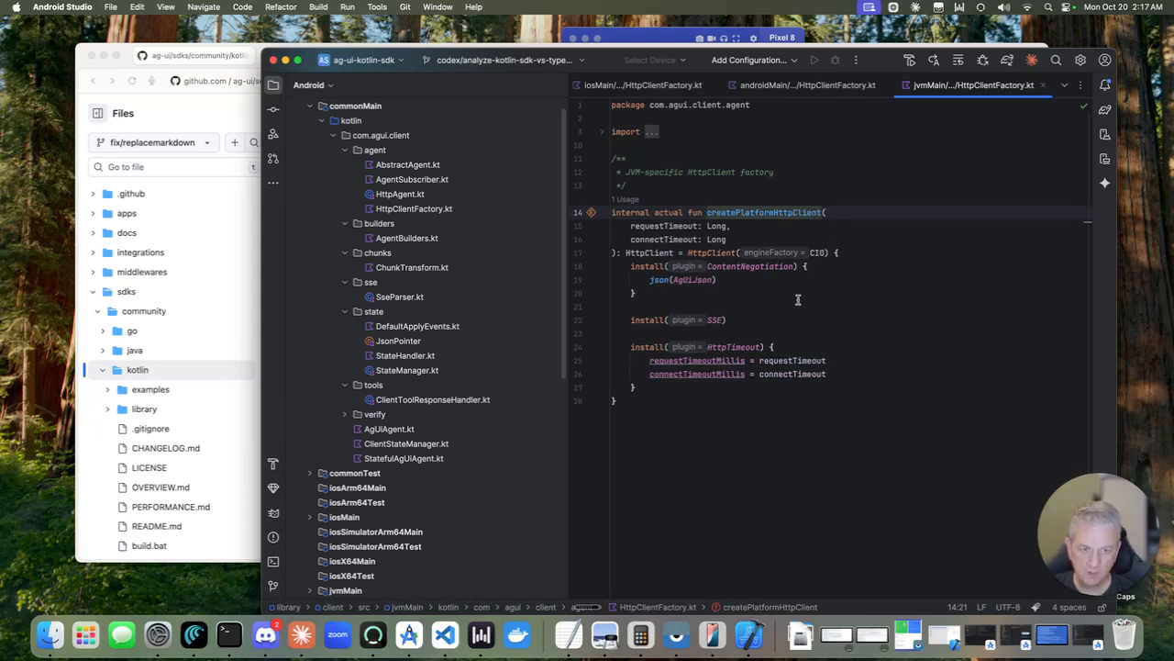
pyautogui.moveTo(540, 285)
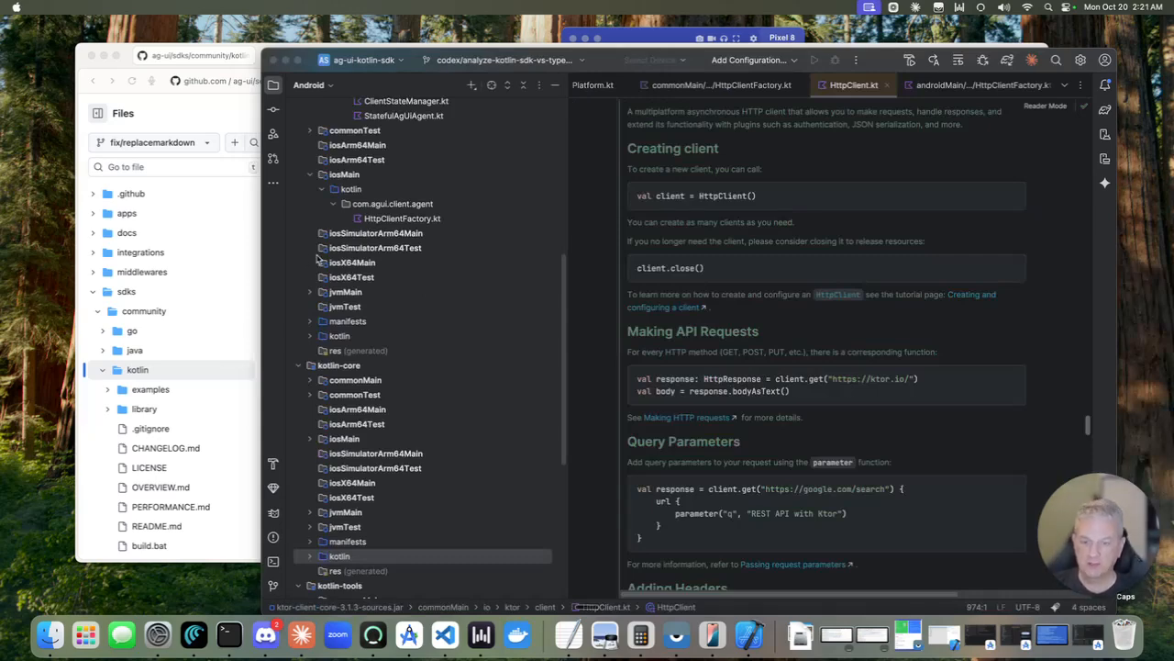
# - Open the JVM and Android Platform.kt actuals beside the iOS one, then collapse the expanded modules
pyautogui.scroll(-3)
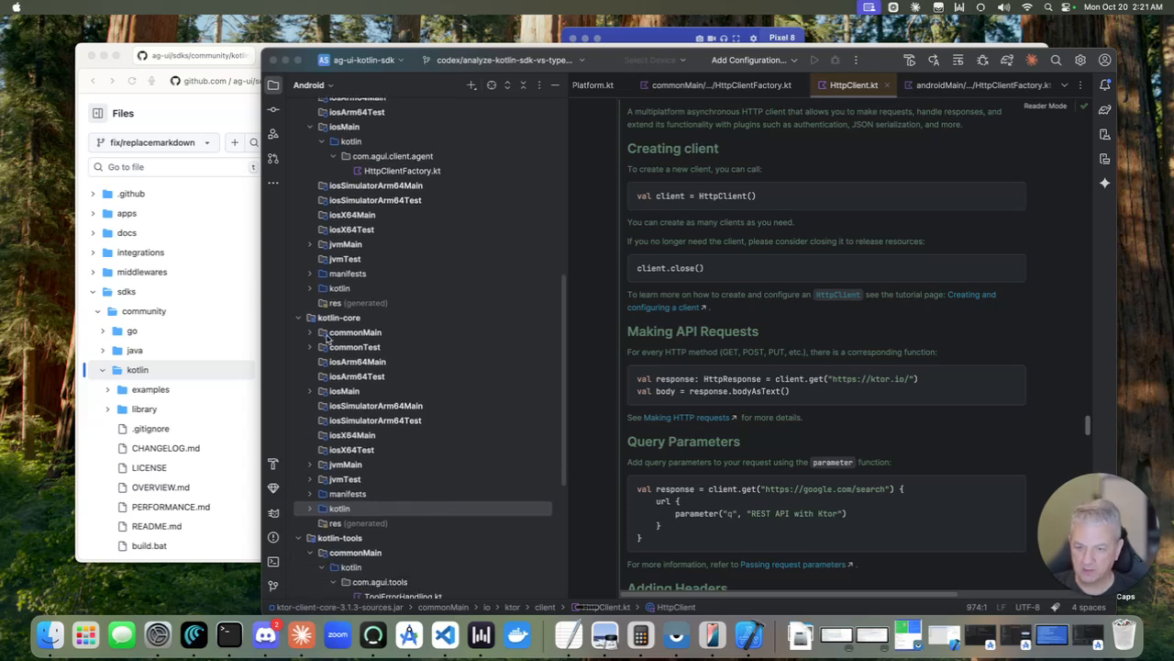
pyautogui.scroll(-3)
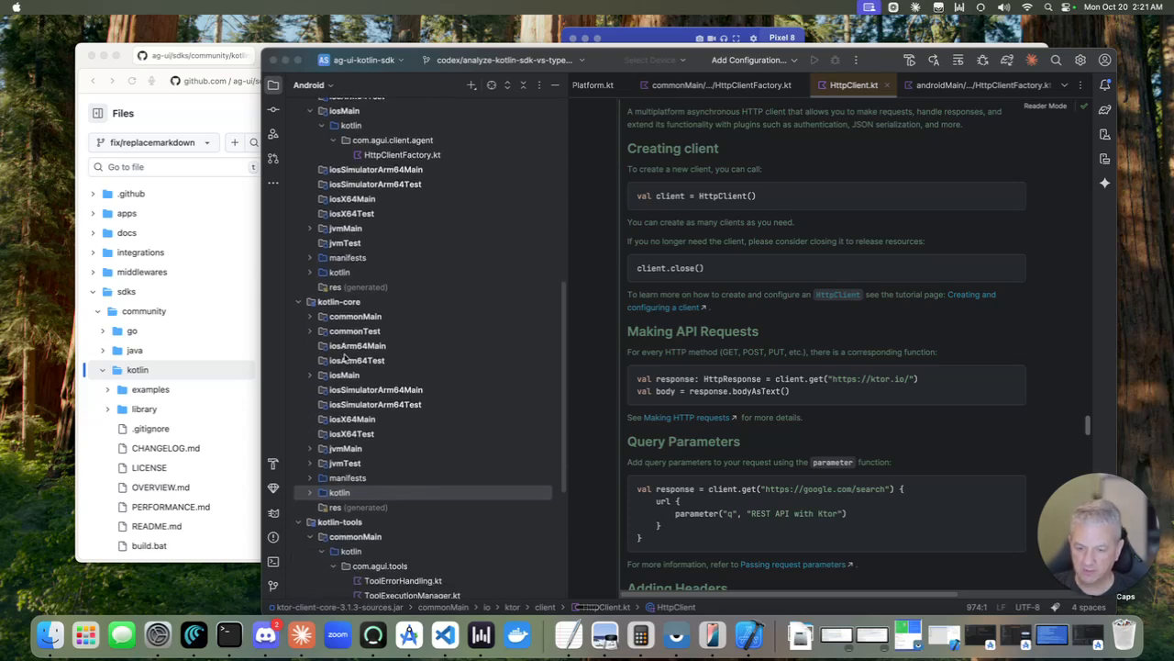
pyautogui.click(312, 374)
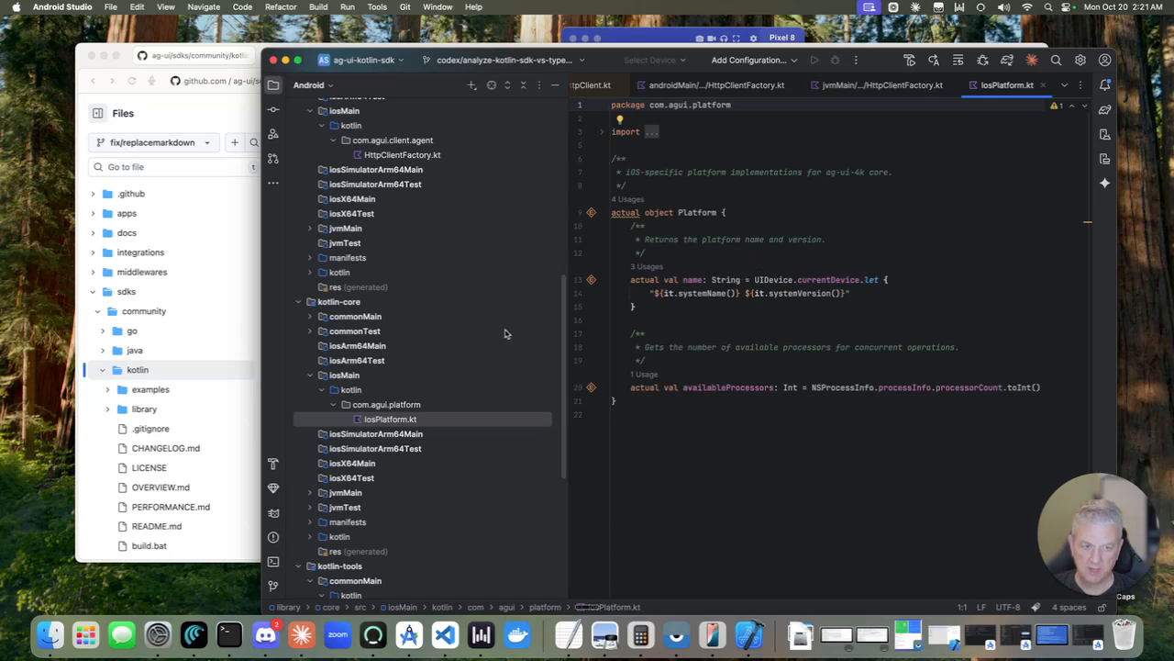
pyautogui.scroll(-3)
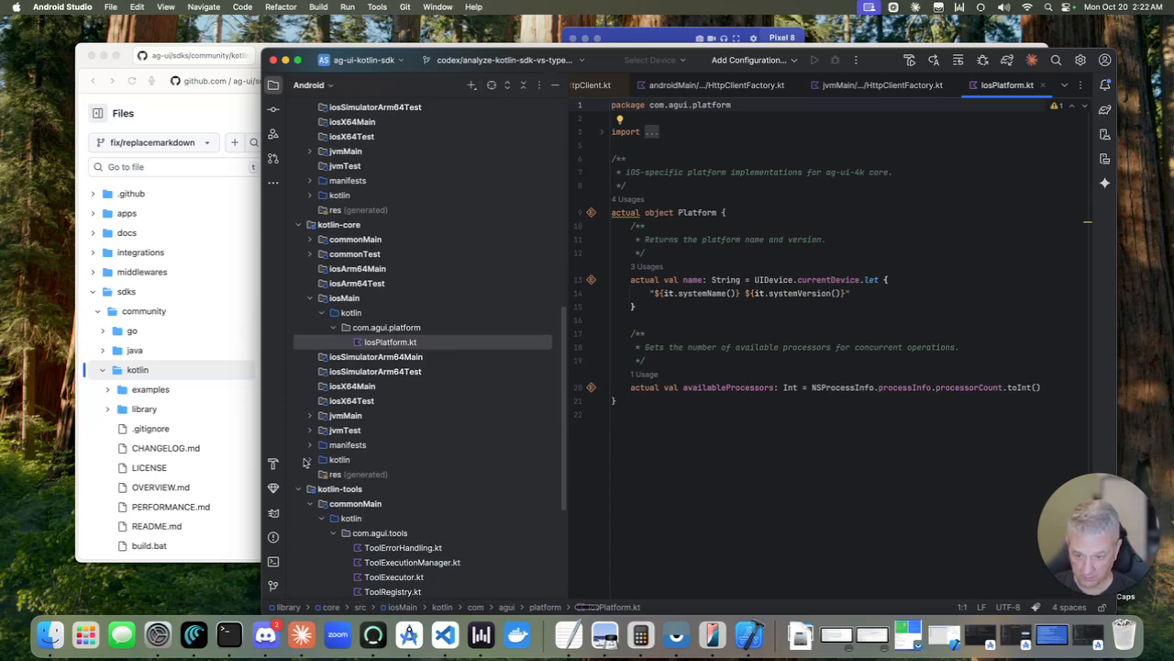
pyautogui.click(387, 488)
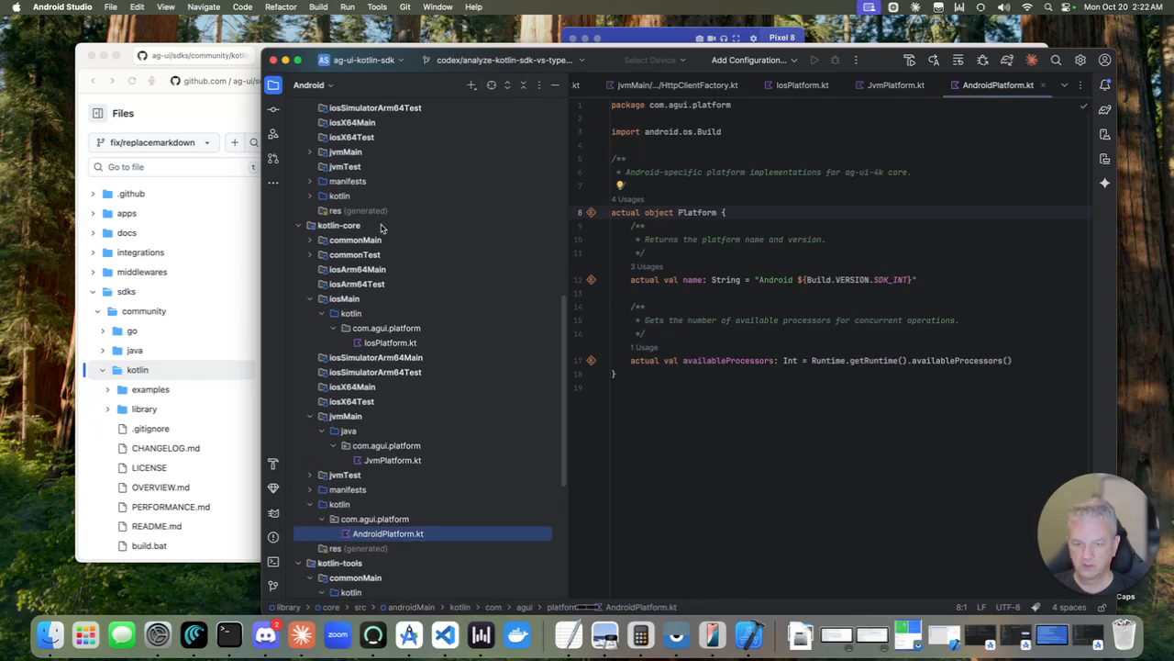
pyautogui.scroll(-3)
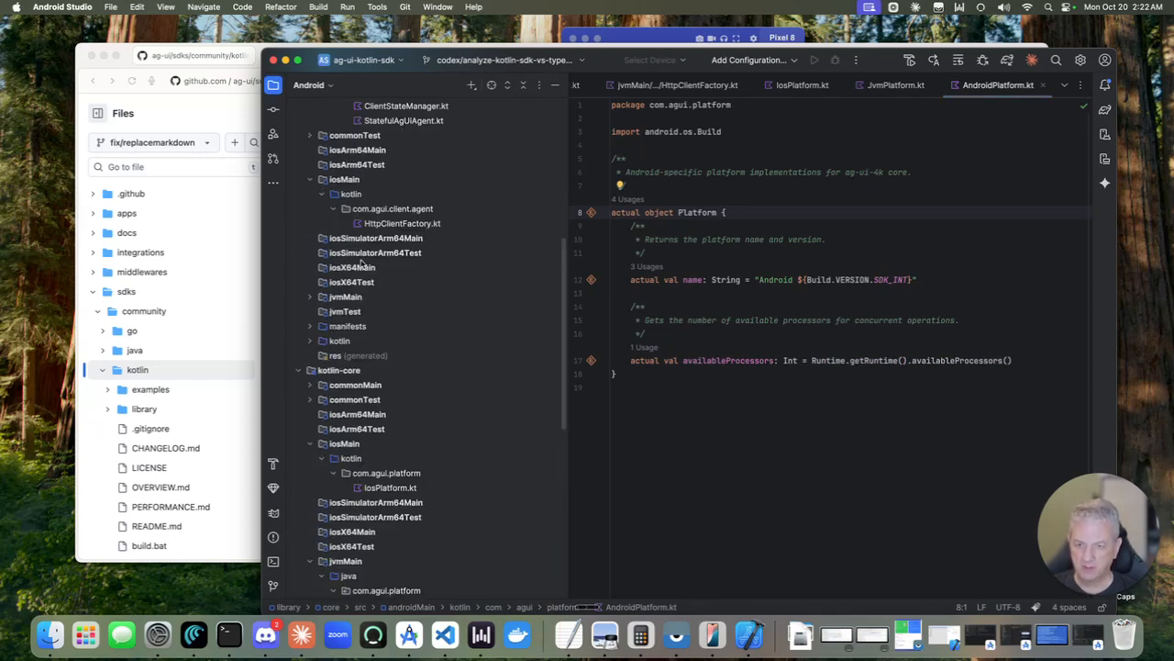
pyautogui.click(310, 298)
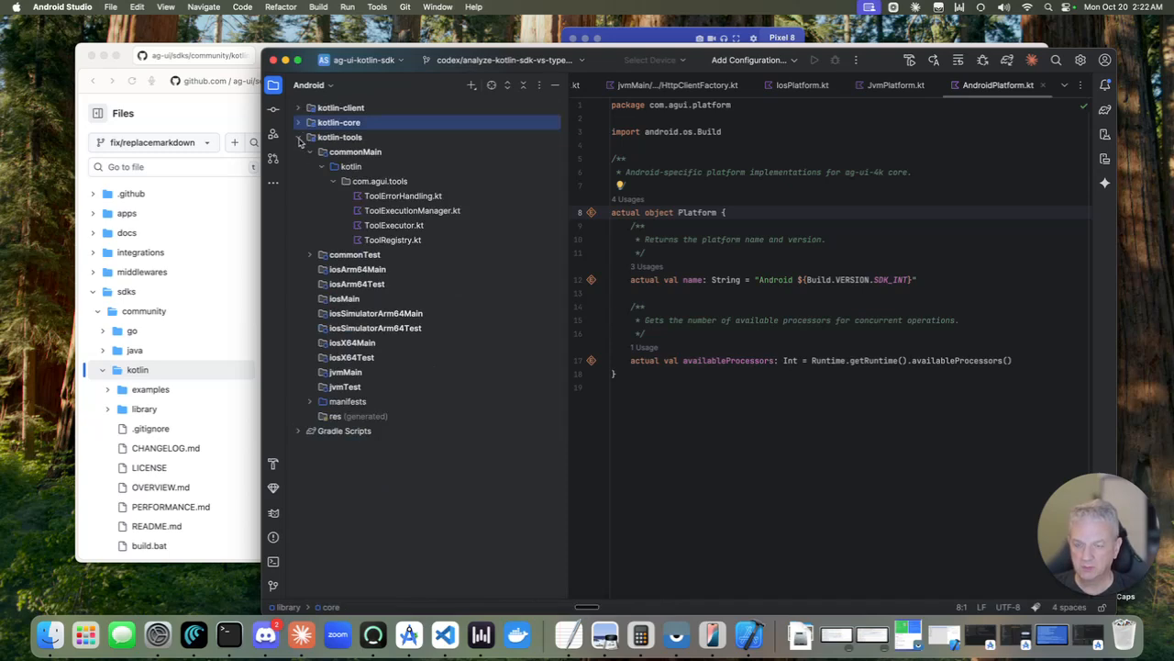
pyautogui.moveTo(383, 139)
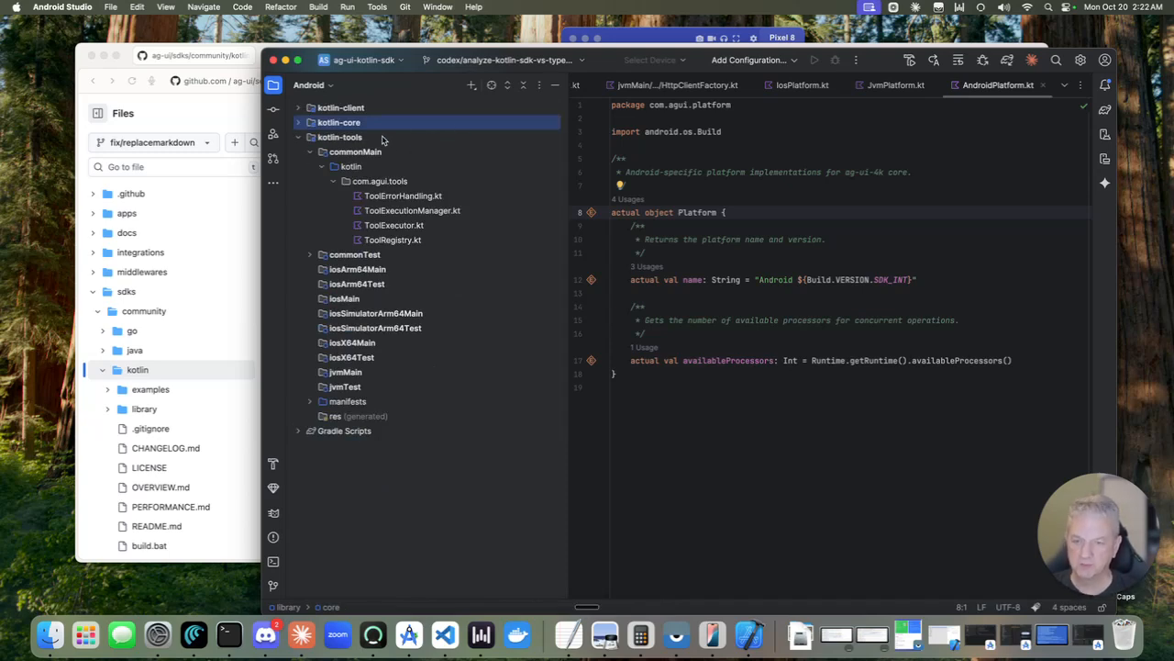
pyautogui.moveTo(323, 178)
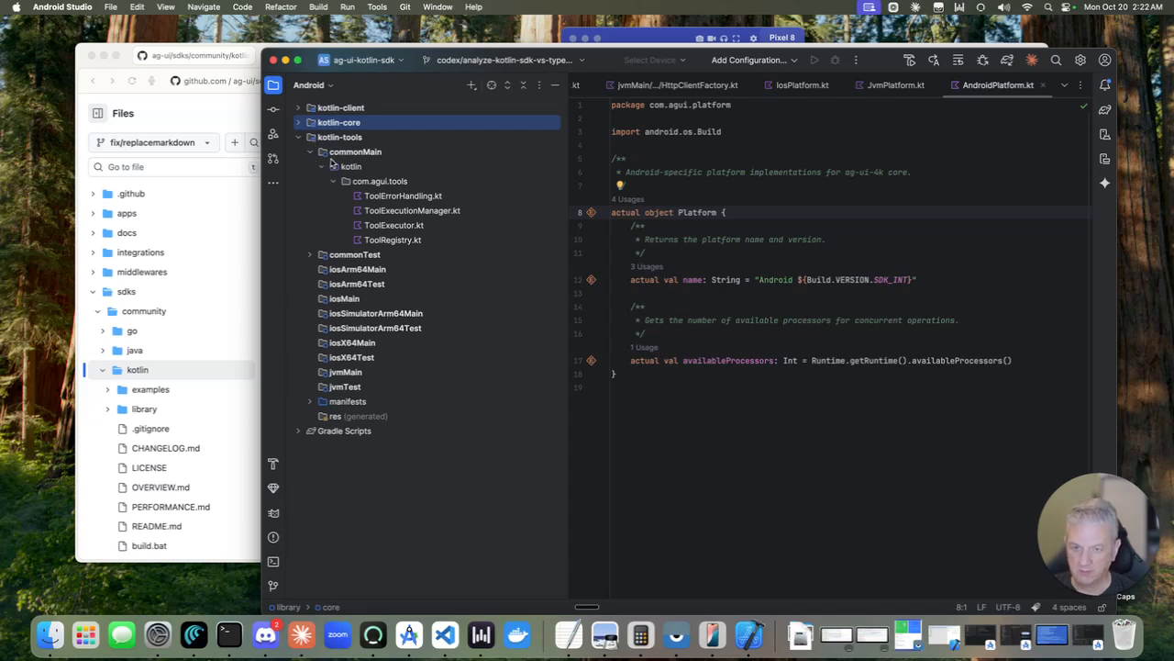
pyautogui.moveTo(327, 165)
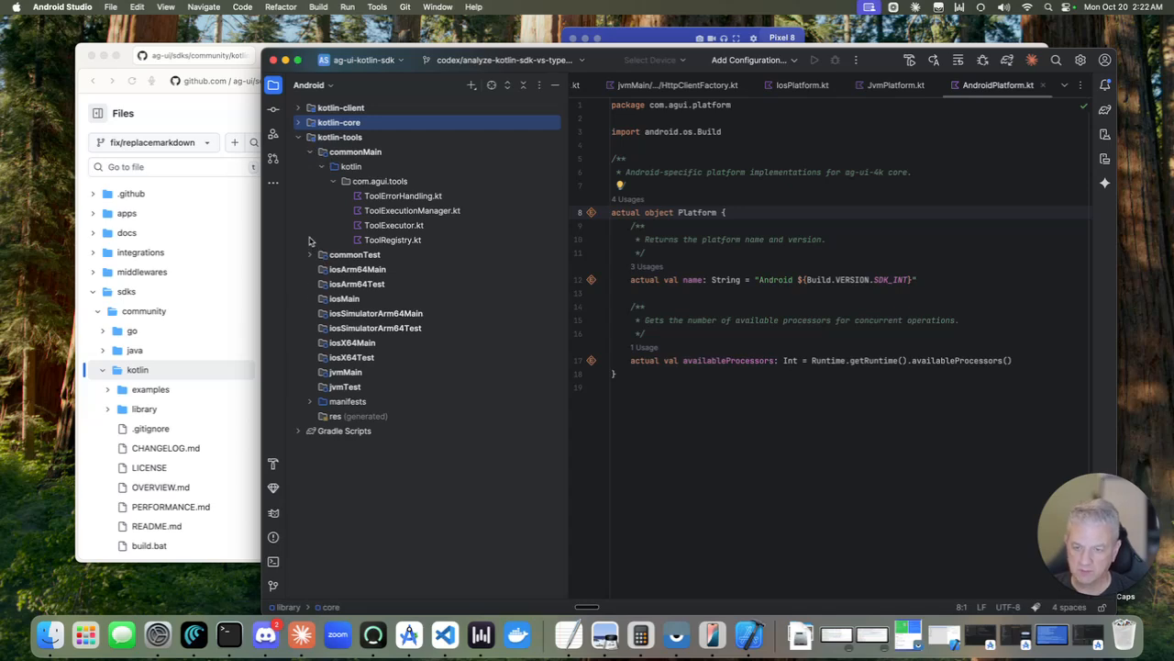
pyautogui.moveTo(455, 202)
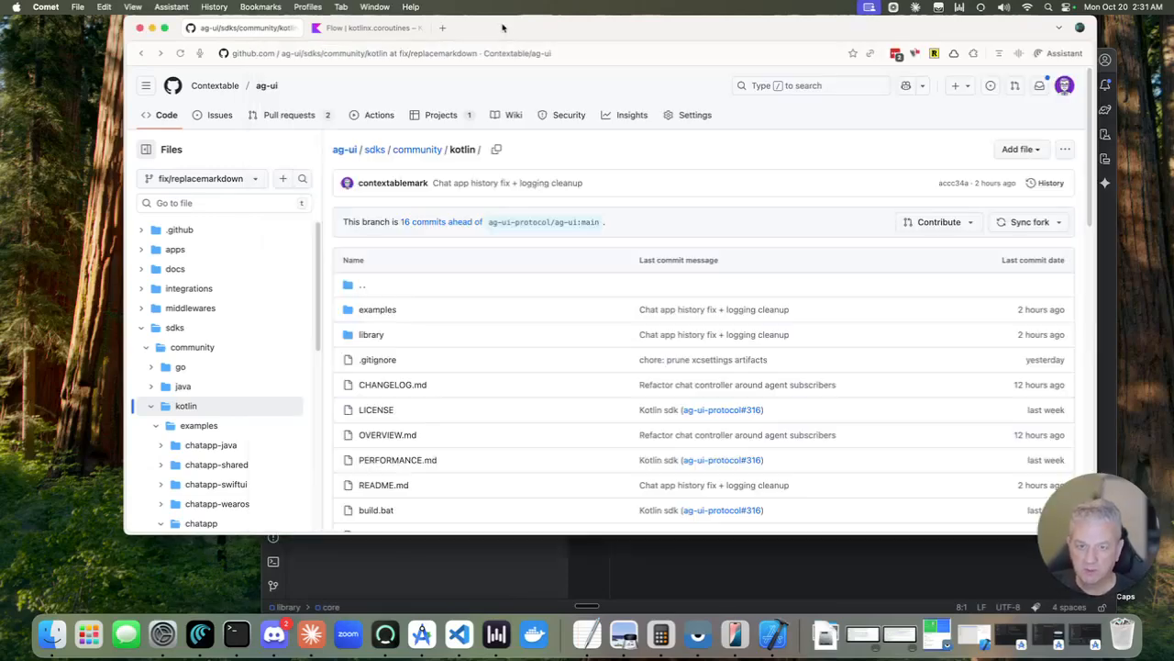
# - Navigate into the Kotlin SDK's examples folder and its chatapp project README
pyautogui.click(378, 308)
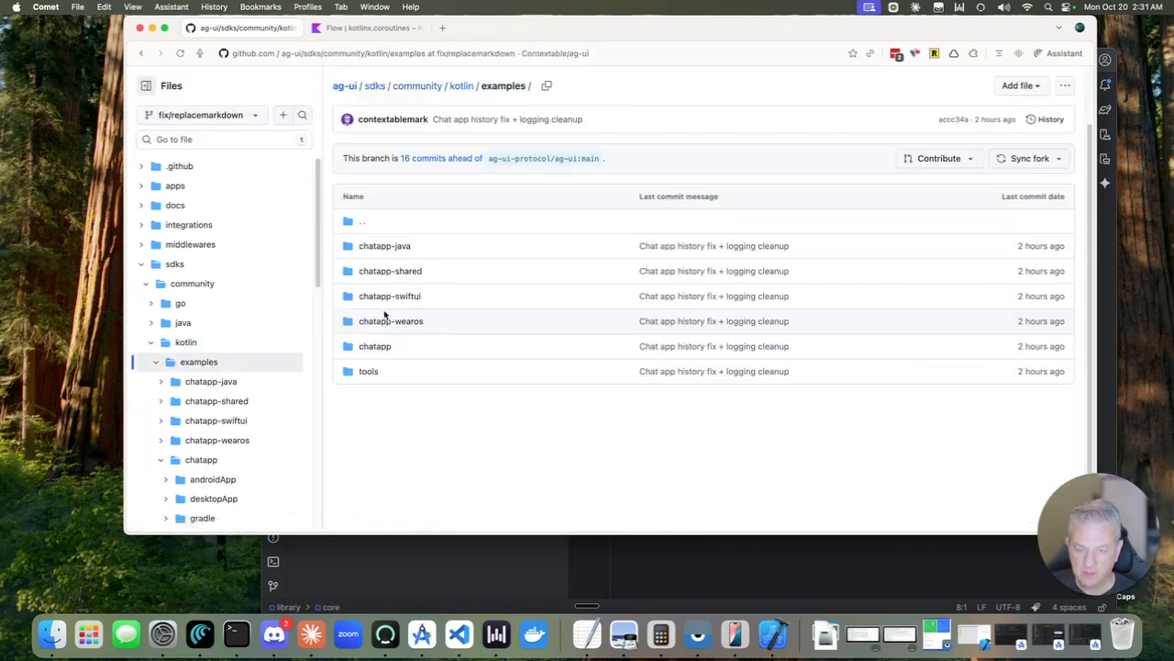
pyautogui.moveTo(371, 179)
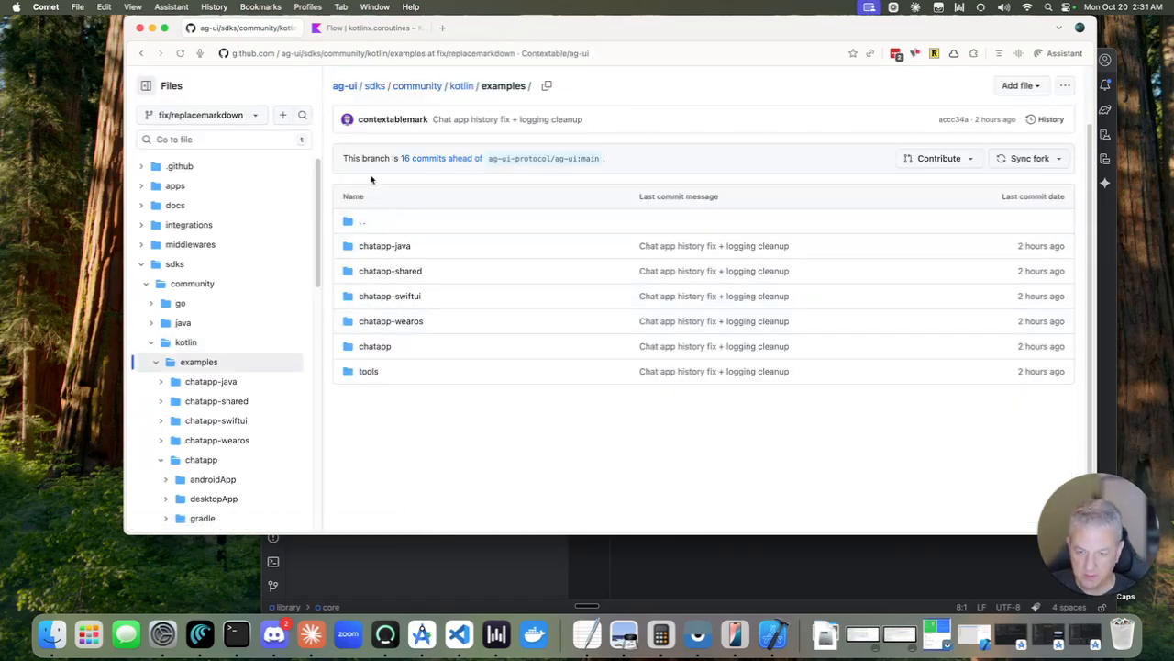
pyautogui.moveTo(389, 295)
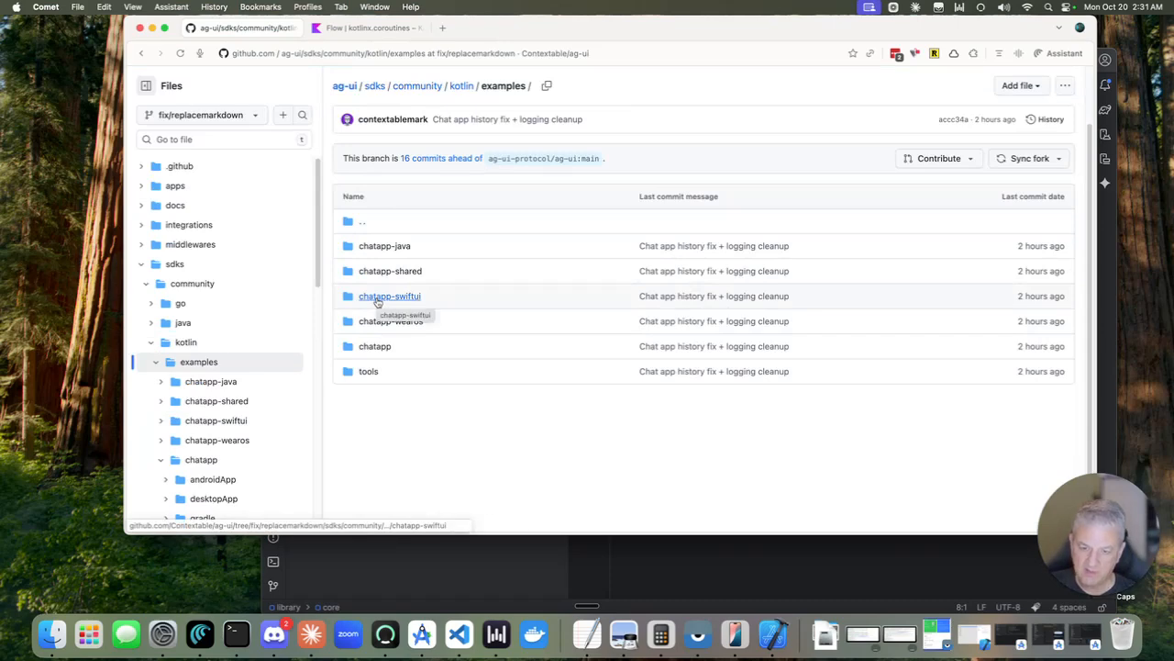
pyautogui.moveTo(383, 220)
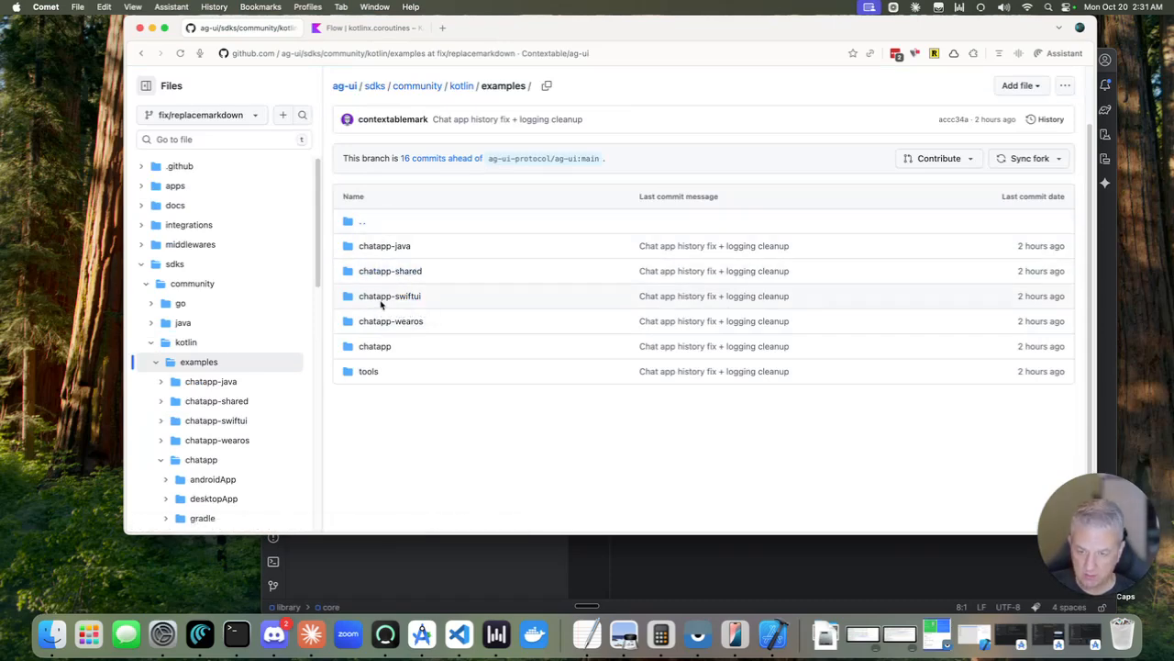
pyautogui.moveTo(389, 320)
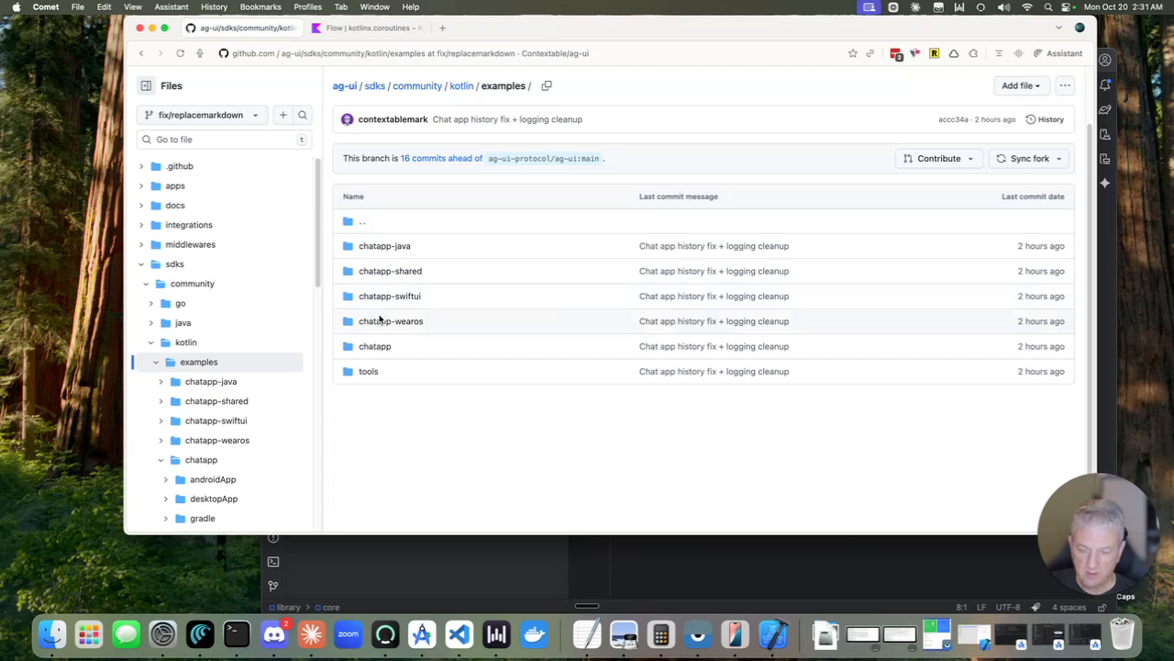
pyautogui.moveTo(375, 345)
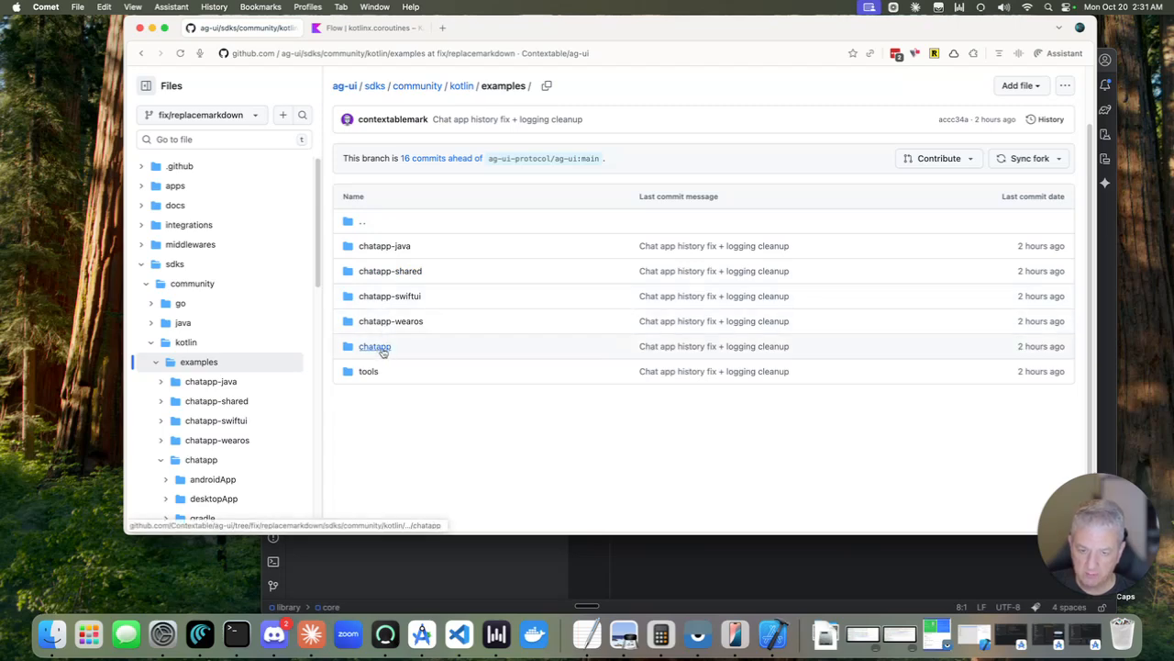
pyautogui.click(374, 345)
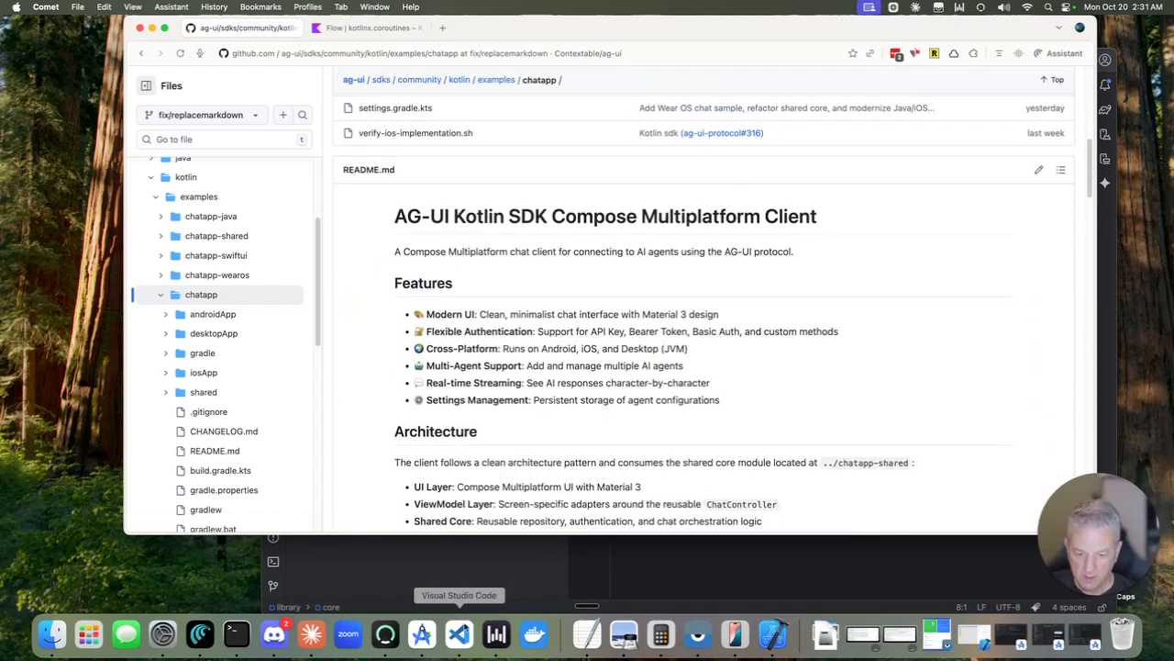
pyautogui.moveTo(697, 633)
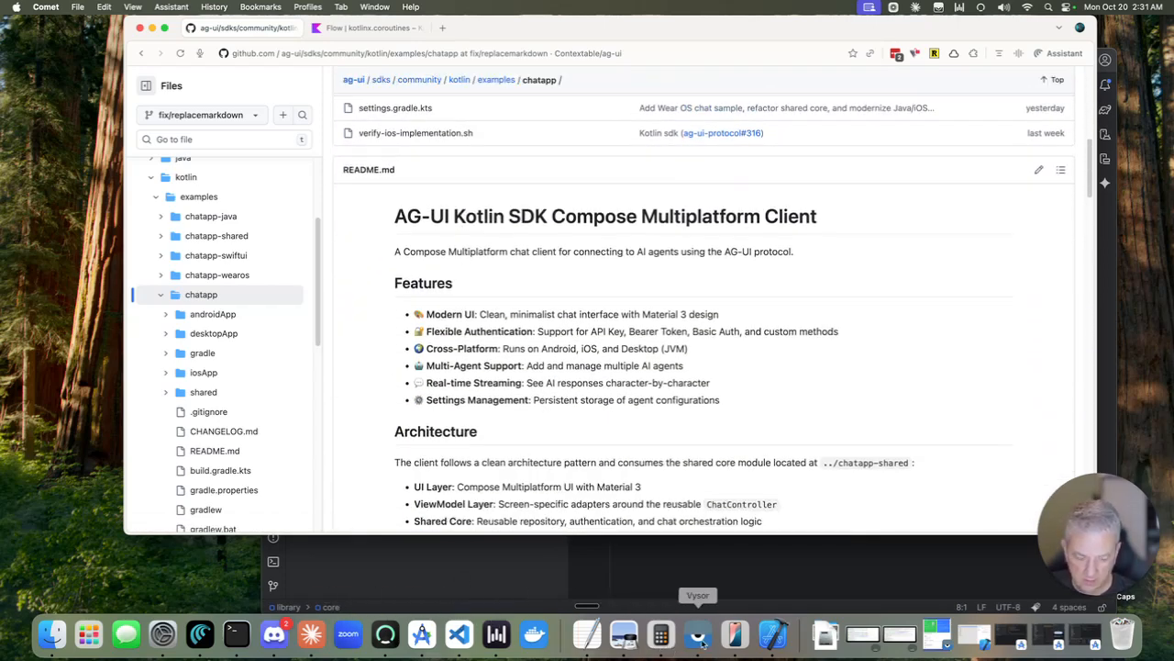
pyautogui.moveTo(459, 633)
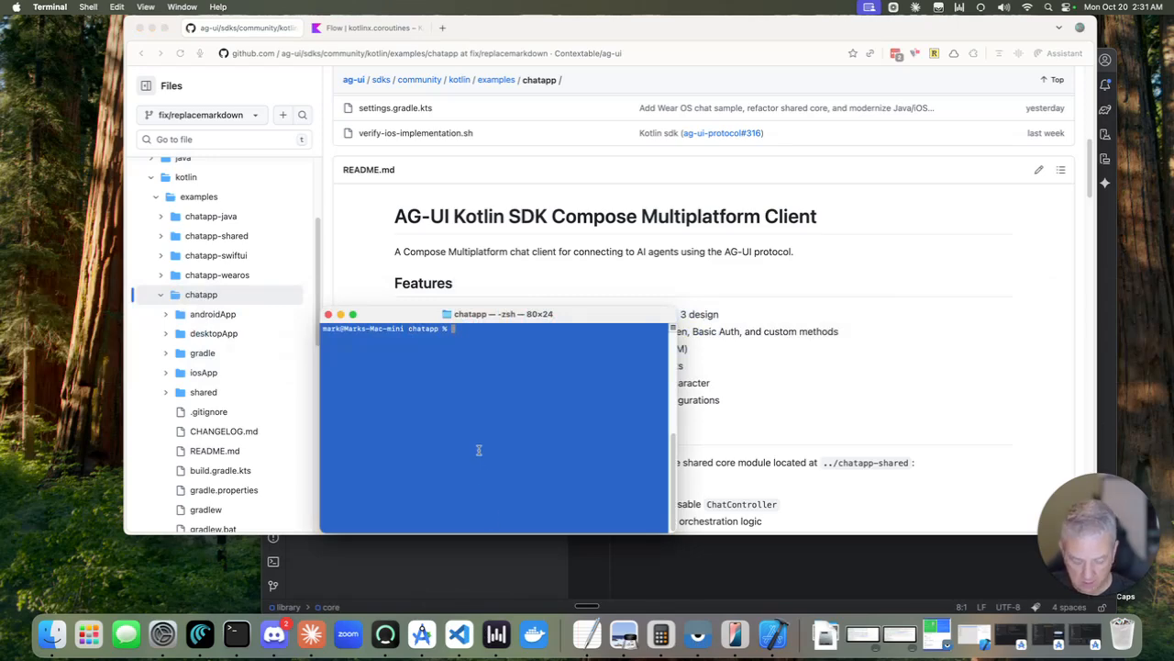
# - Change the terminal directory to sdks/community/kotlin/examples/chatapp
pyautogui.write('cd sdks/community/kotlin/examples/chatapp')
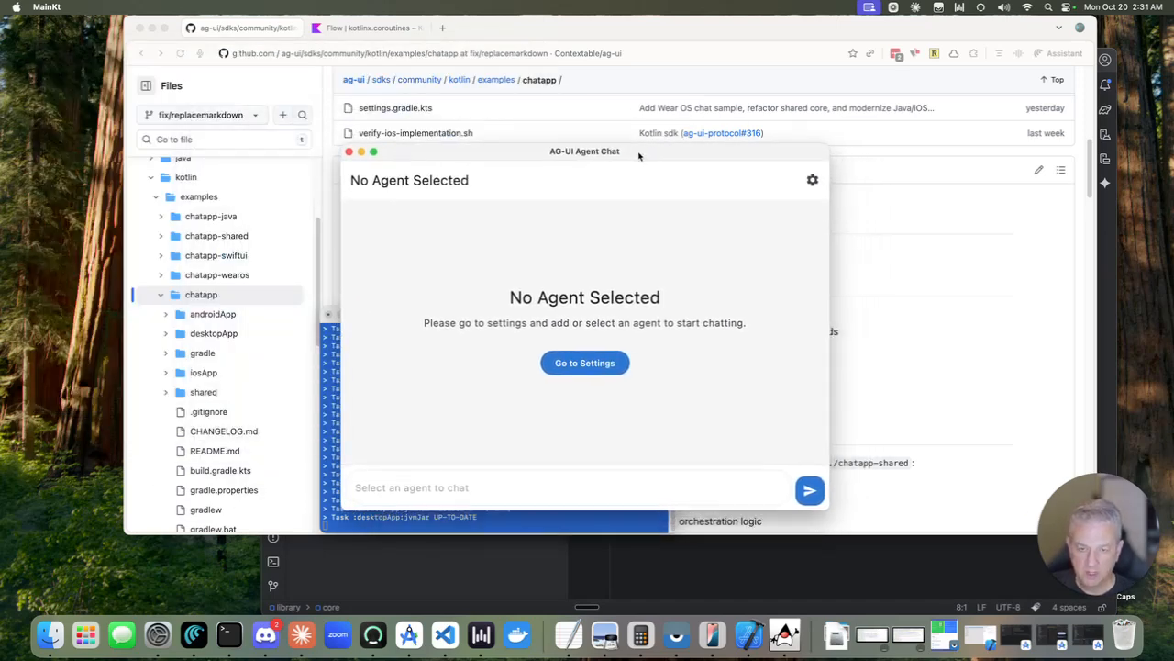
pyautogui.moveTo(666, 253)
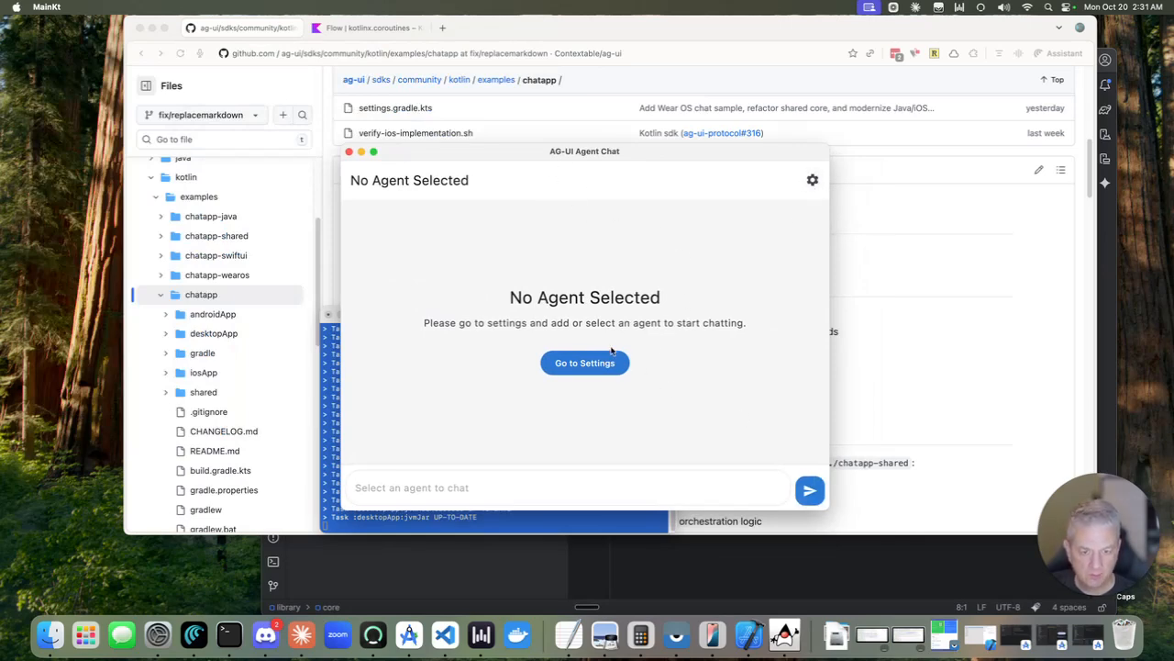
pyautogui.click(584, 363)
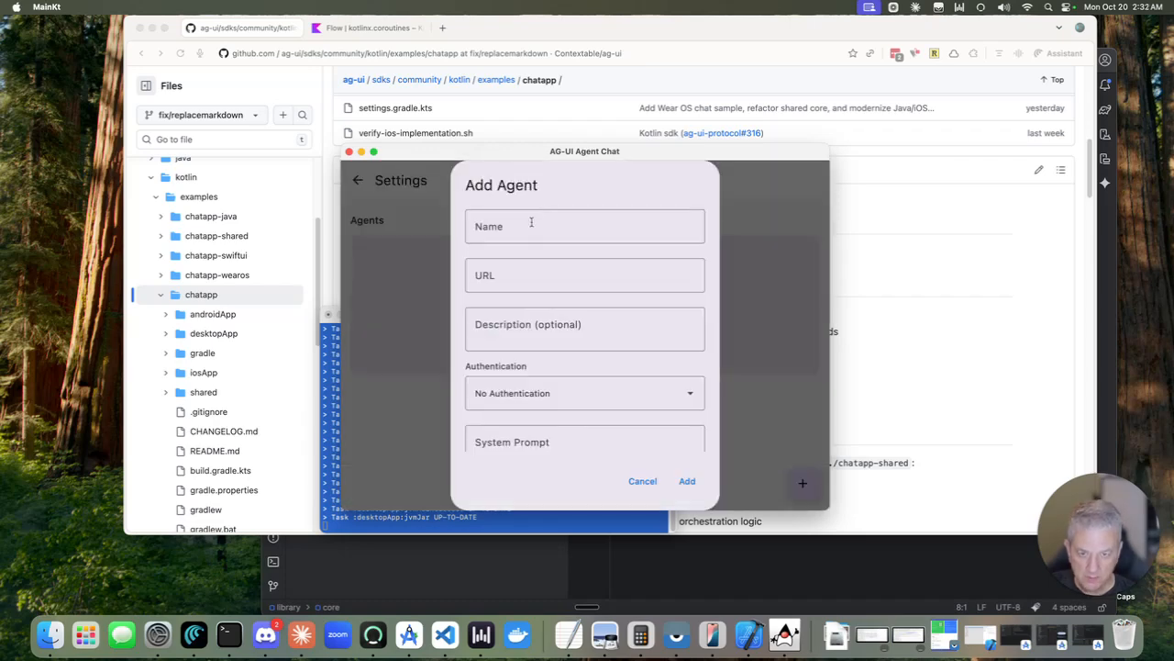
pyautogui.write('Oct')
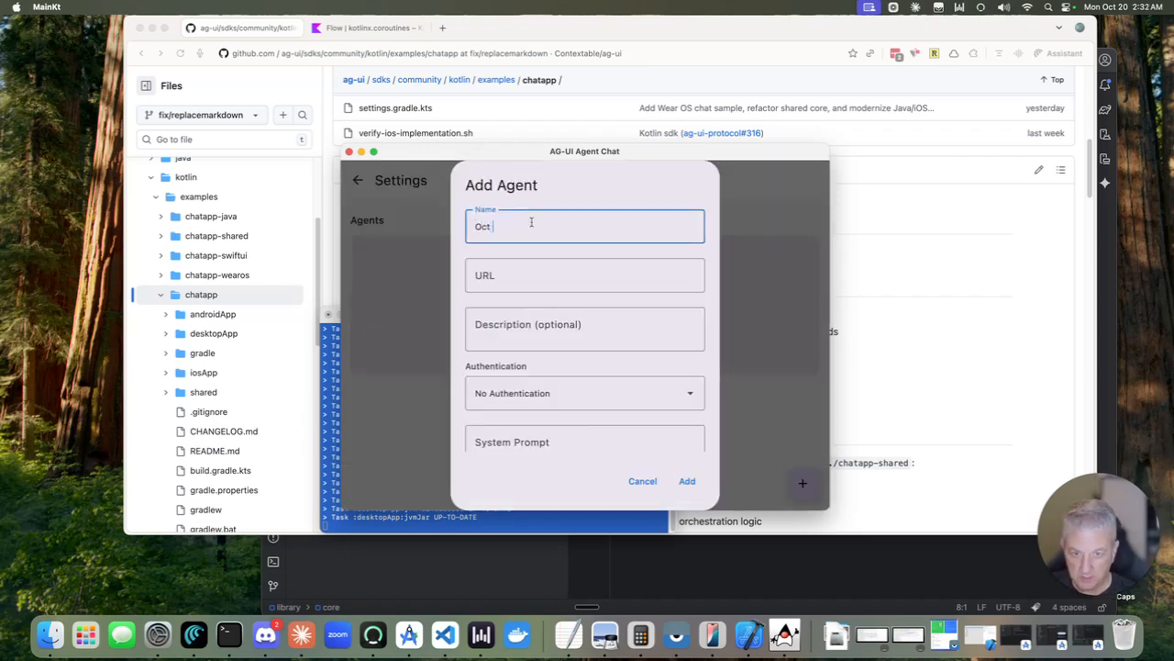
pyautogui.write('19 Demo')
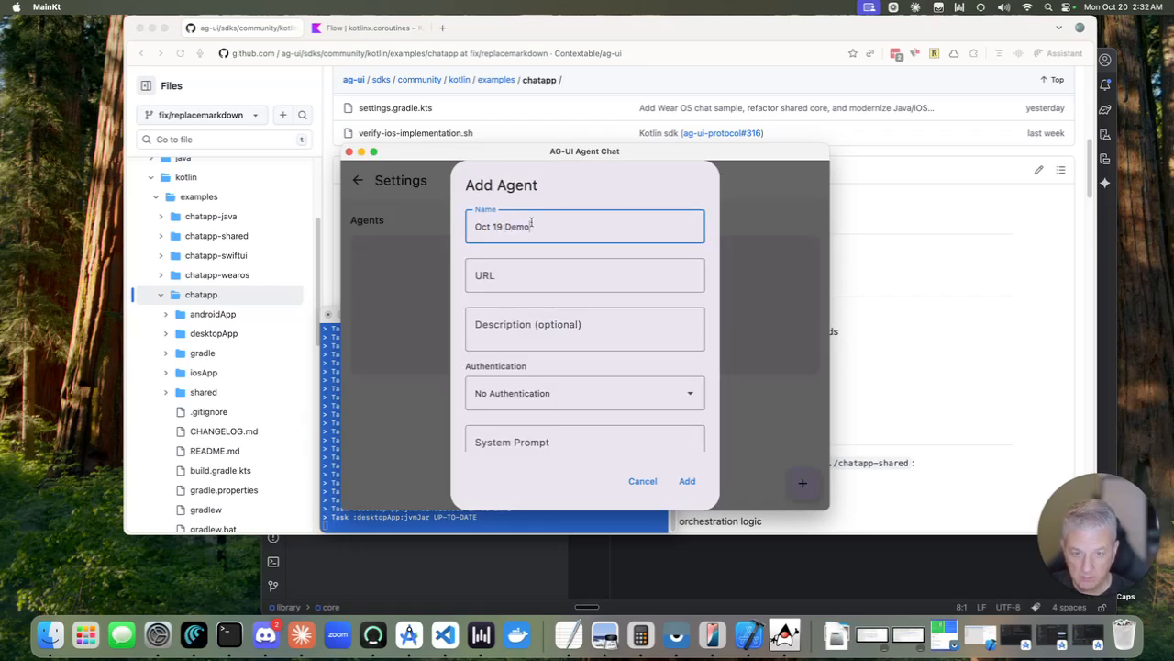
pyautogui.write('https://Oct19Demo.up.railway.app/chat')
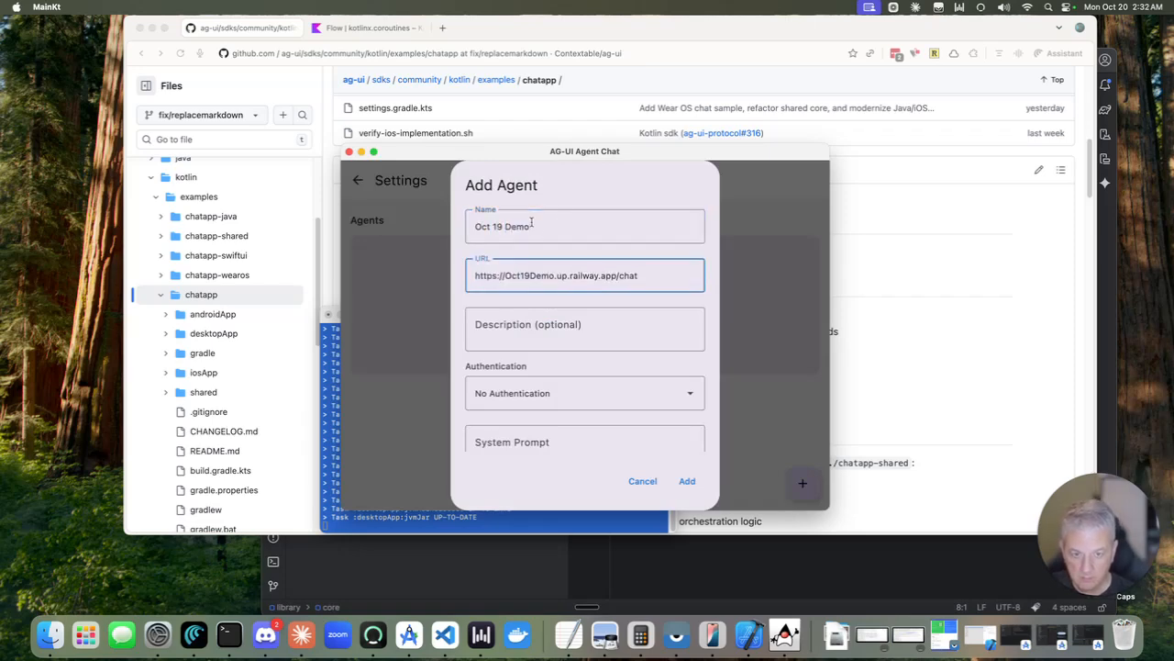
pyautogui.click(583, 329)
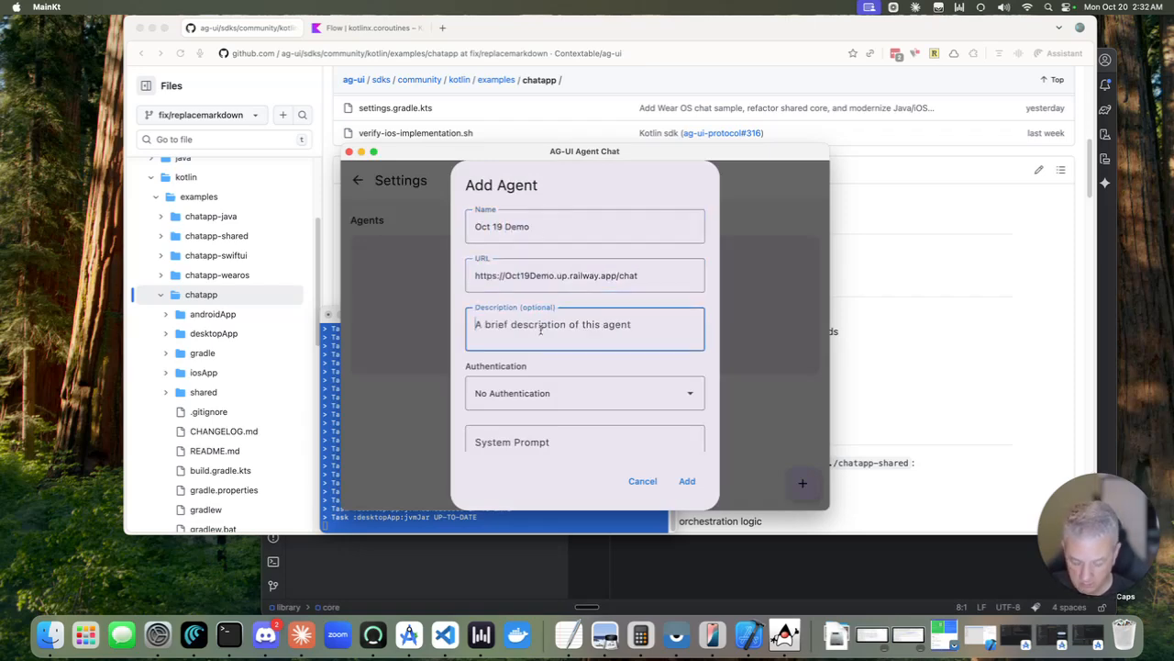
pyautogui.click(686, 481)
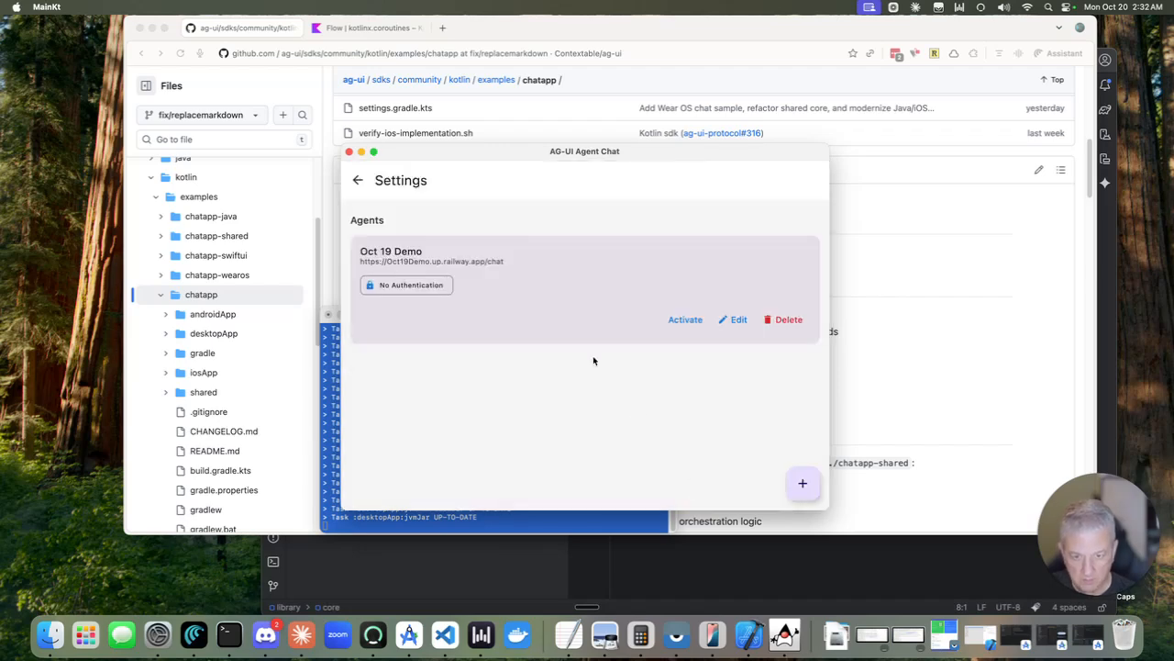
pyautogui.click(686, 320)
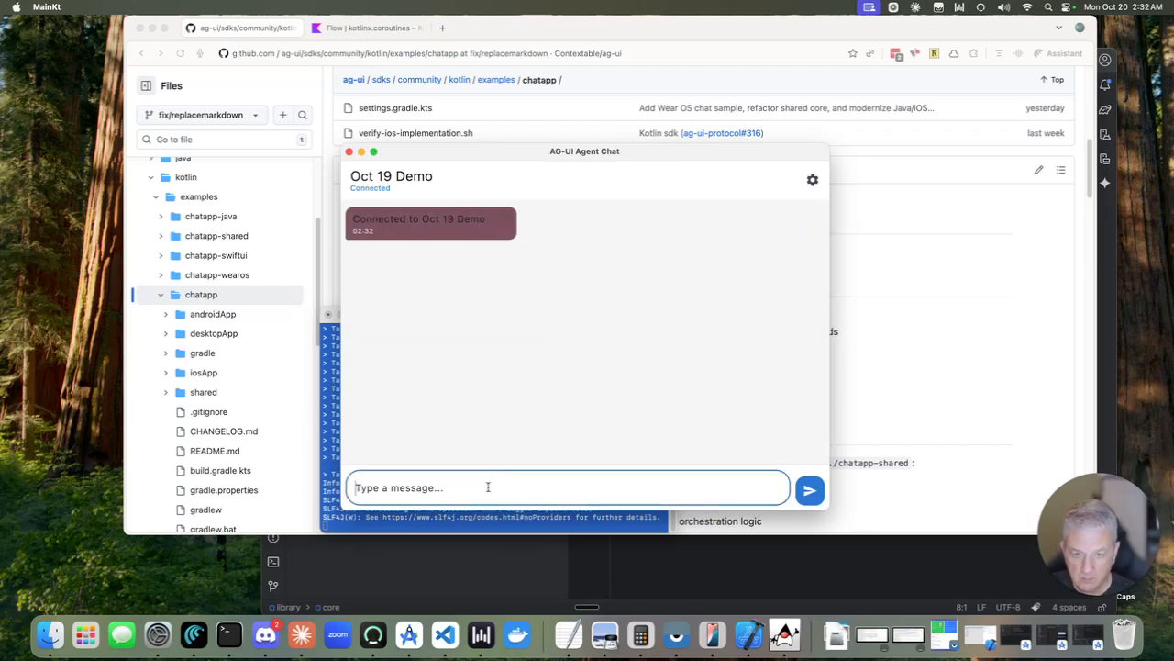
# - Send 'Hello' and then 'What can you do' to the agent and read its reply
pyautogui.write('Hello')
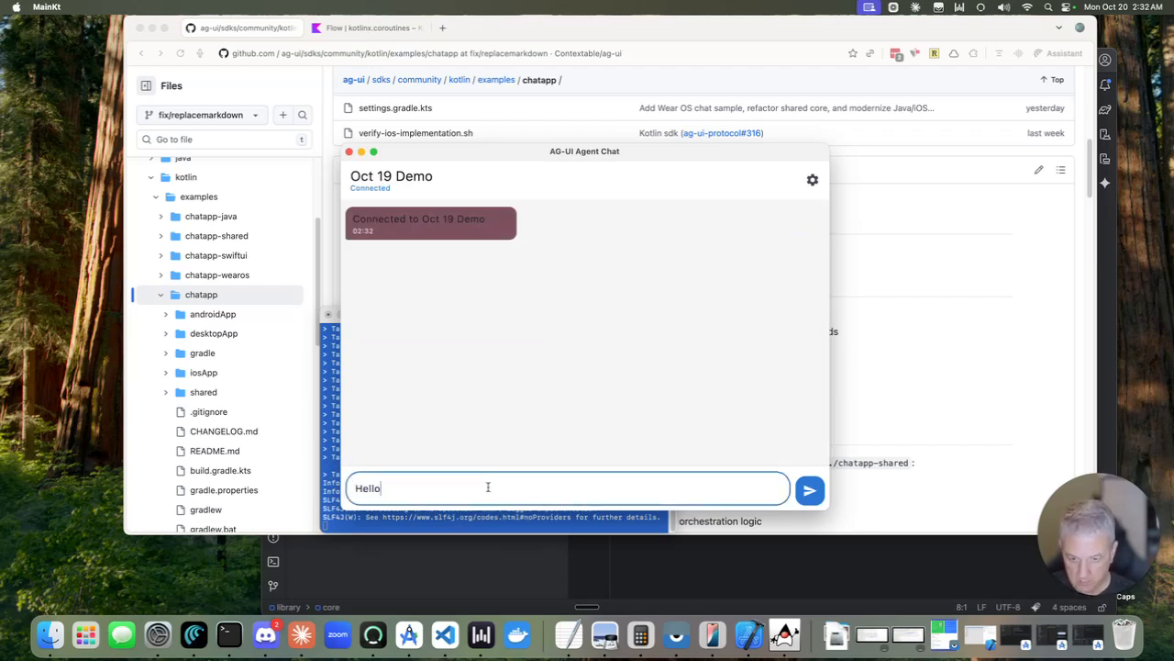
pyautogui.click(807, 490)
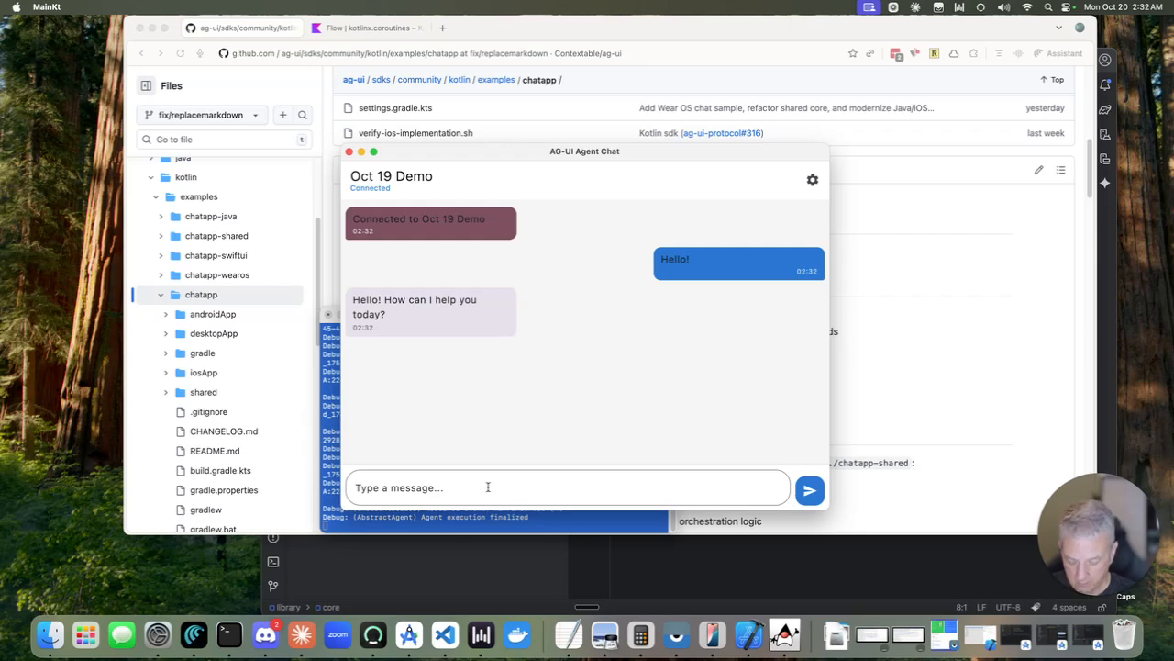
pyautogui.write('W')
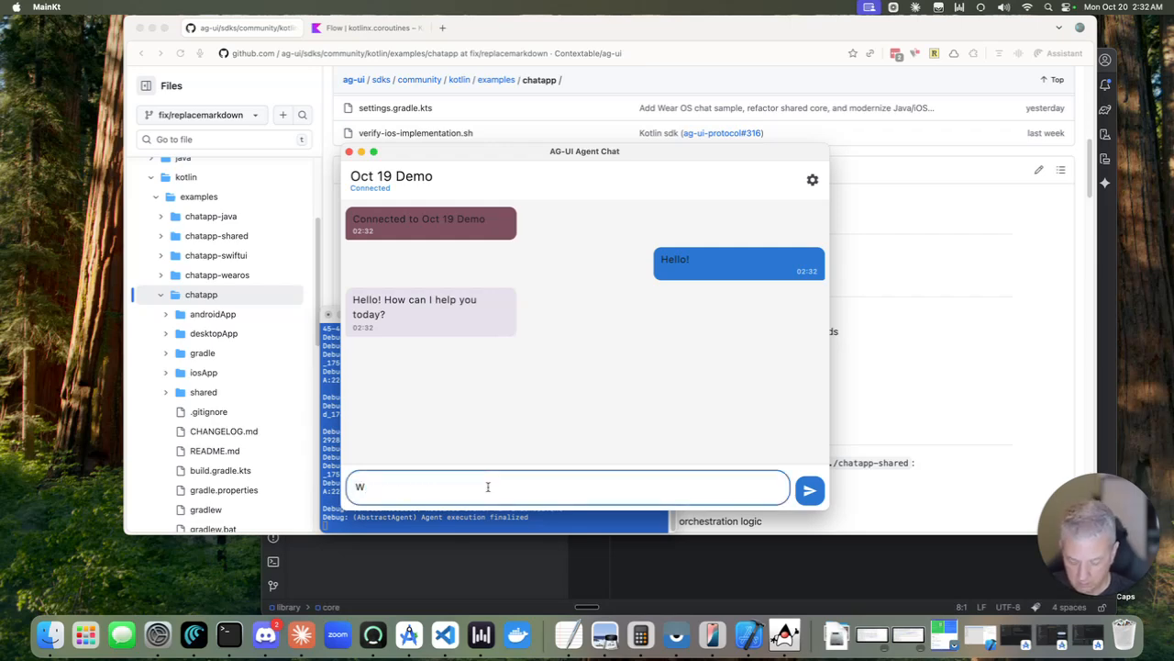
pyautogui.write('What can you do')
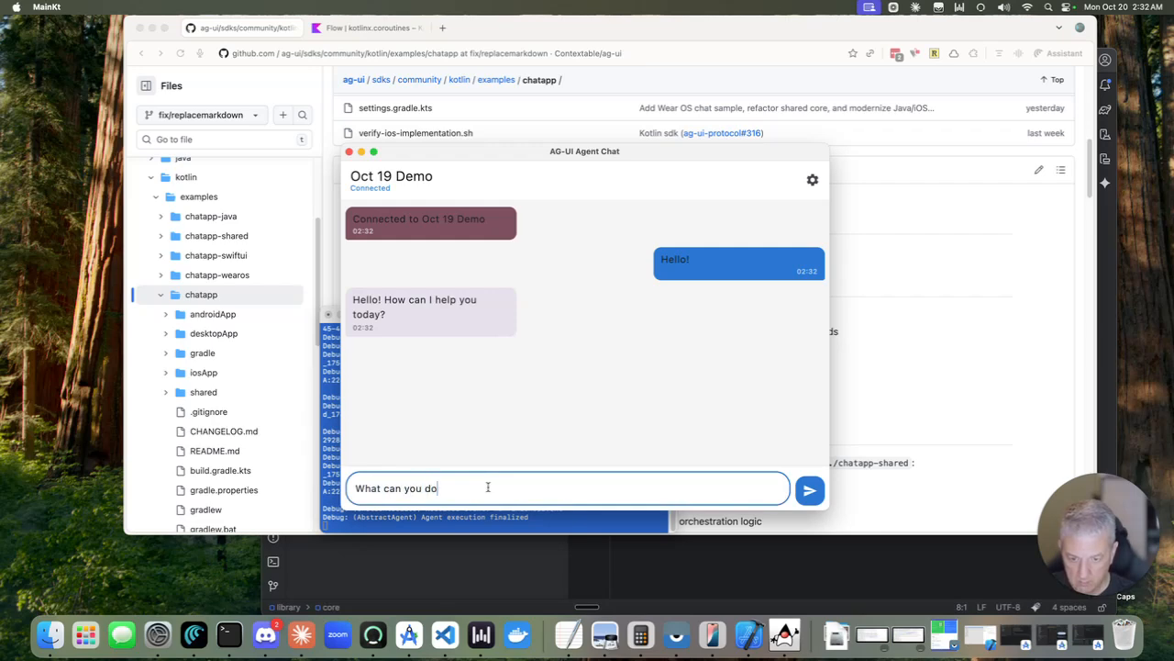
pyautogui.click(809, 488)
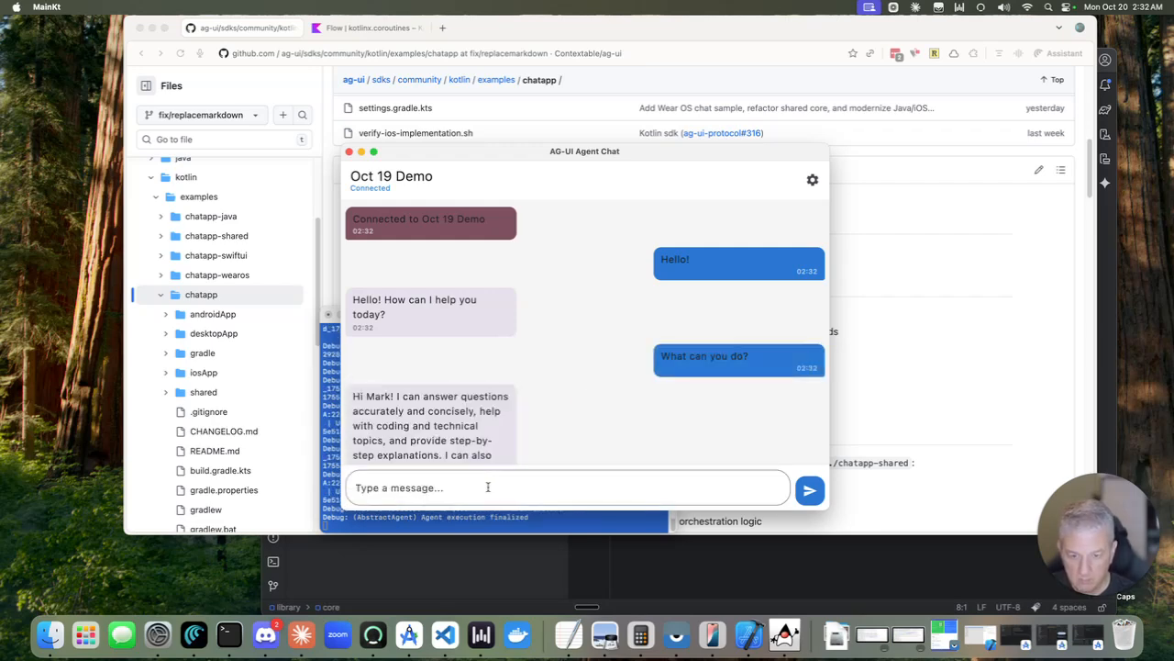
pyautogui.scroll(-3)
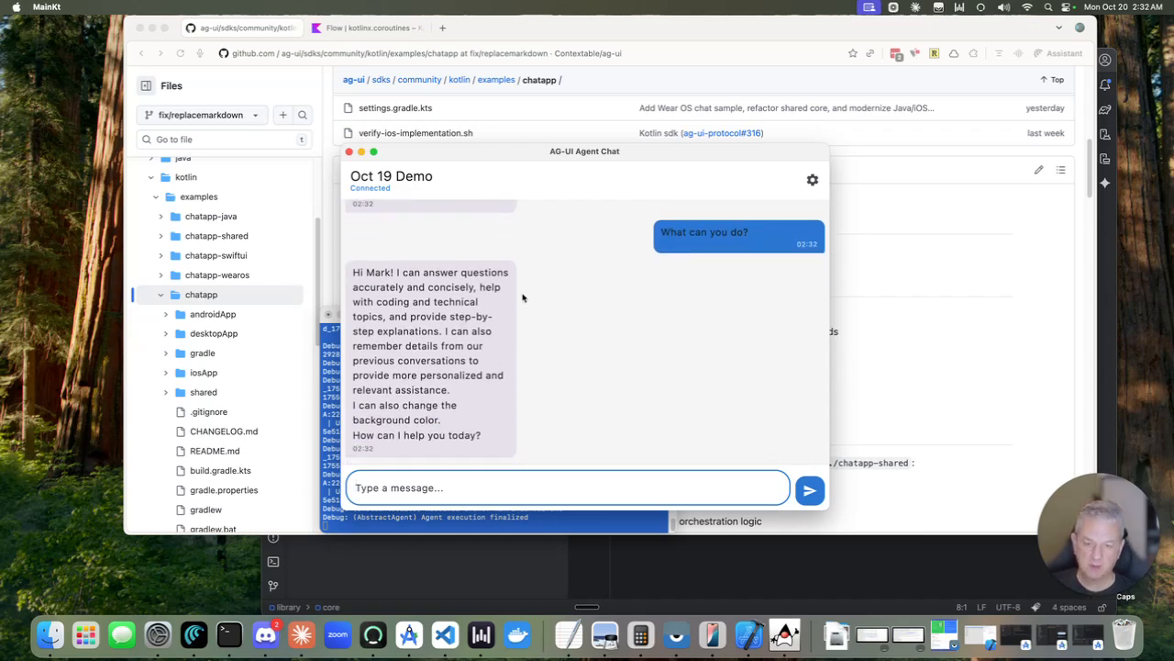
pyautogui.moveTo(413, 293)
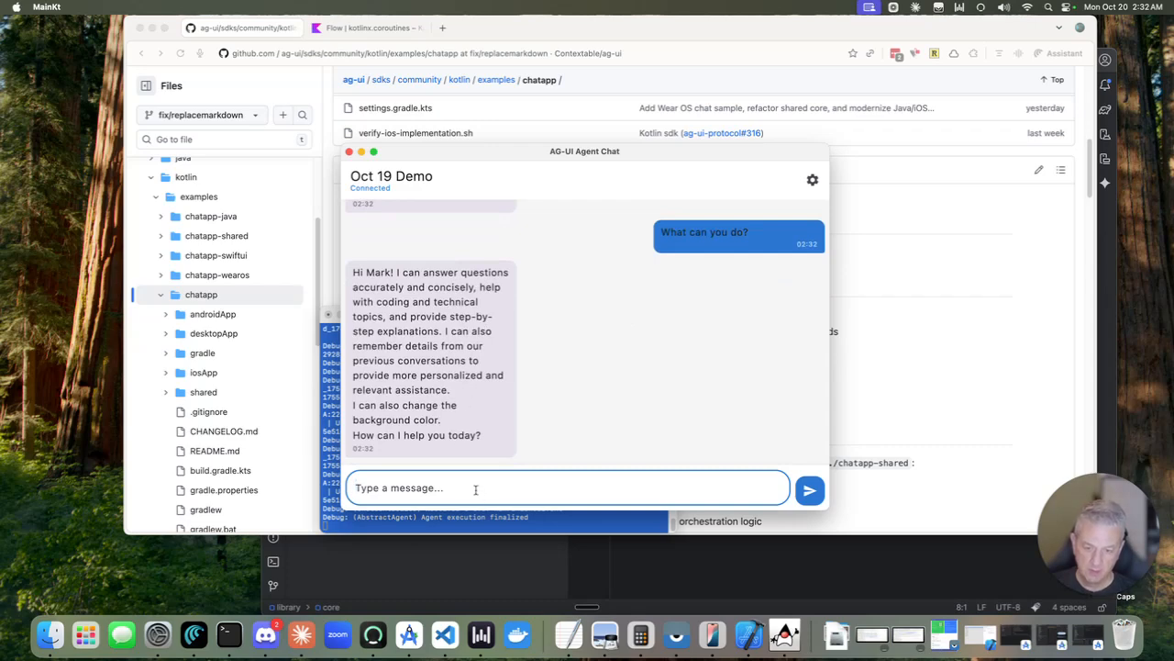
pyautogui.moveTo(713, 373)
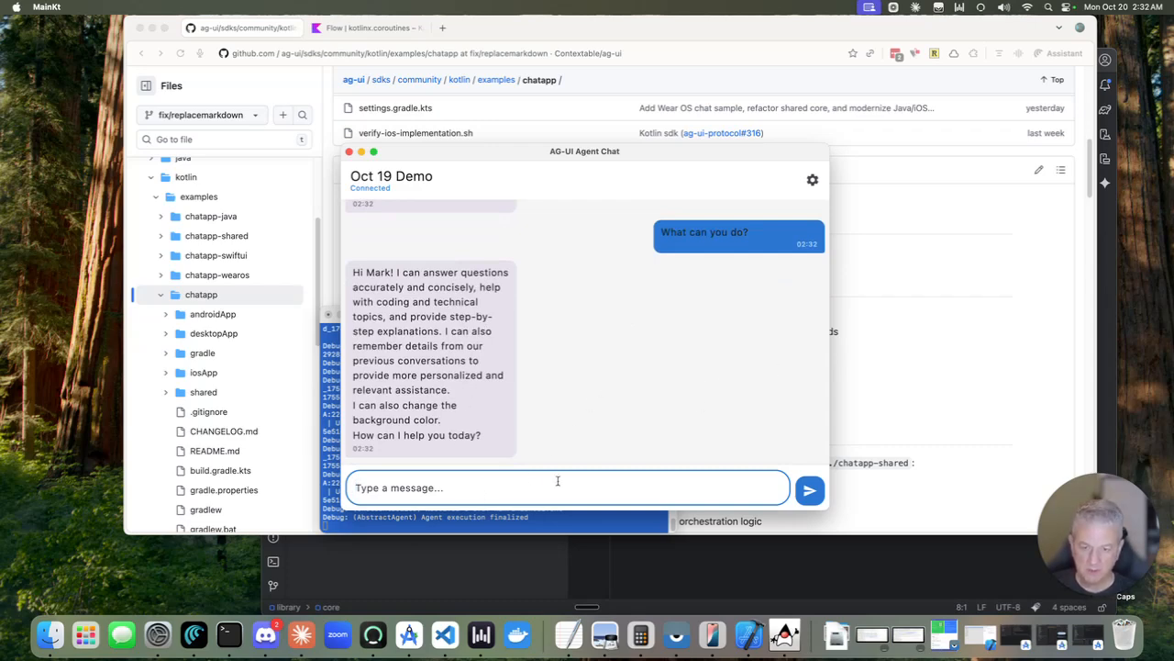
# - Ask the agent to change the background to red, then back to default
pyautogui.write('Change the background to')
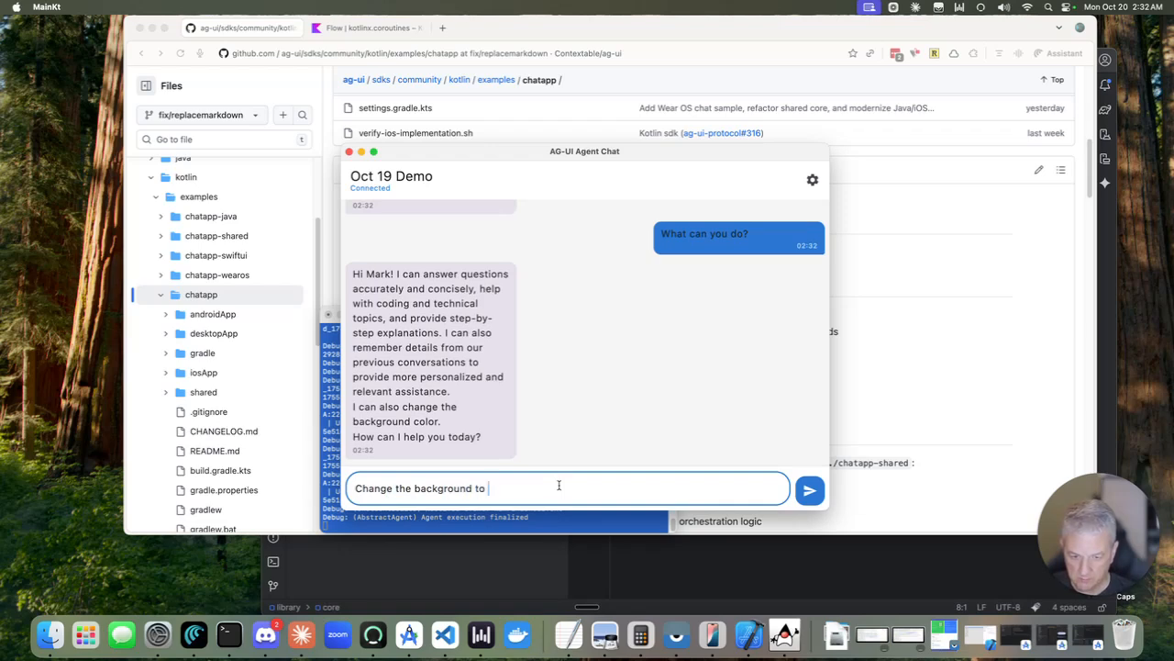
pyautogui.click(810, 488)
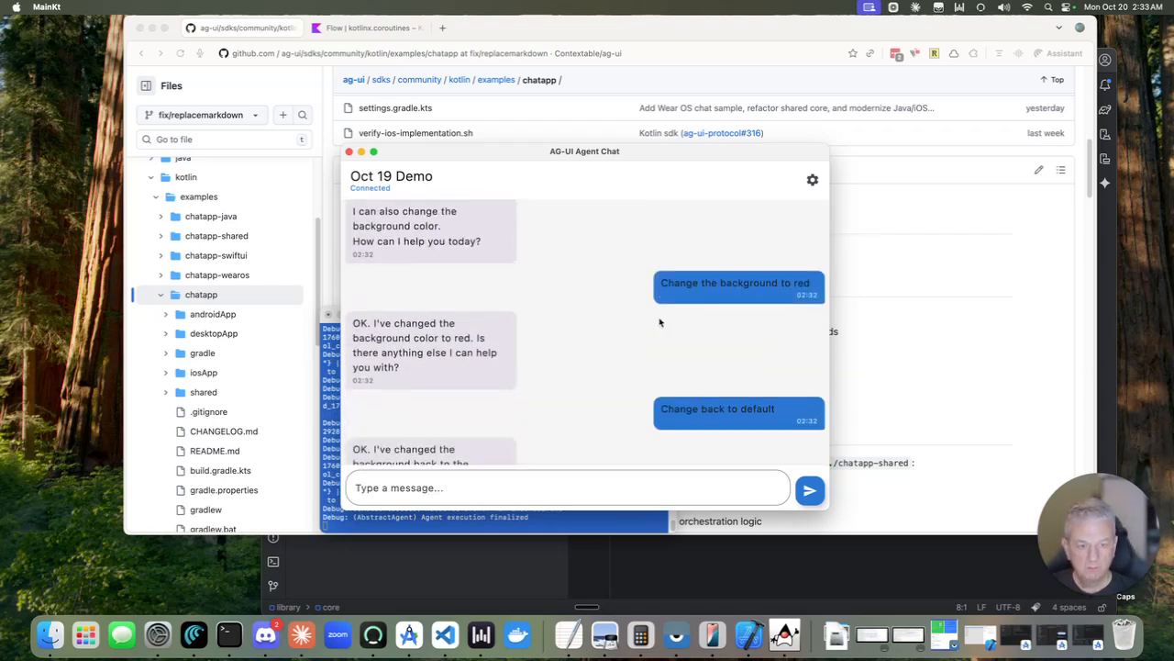
pyautogui.scroll(-3)
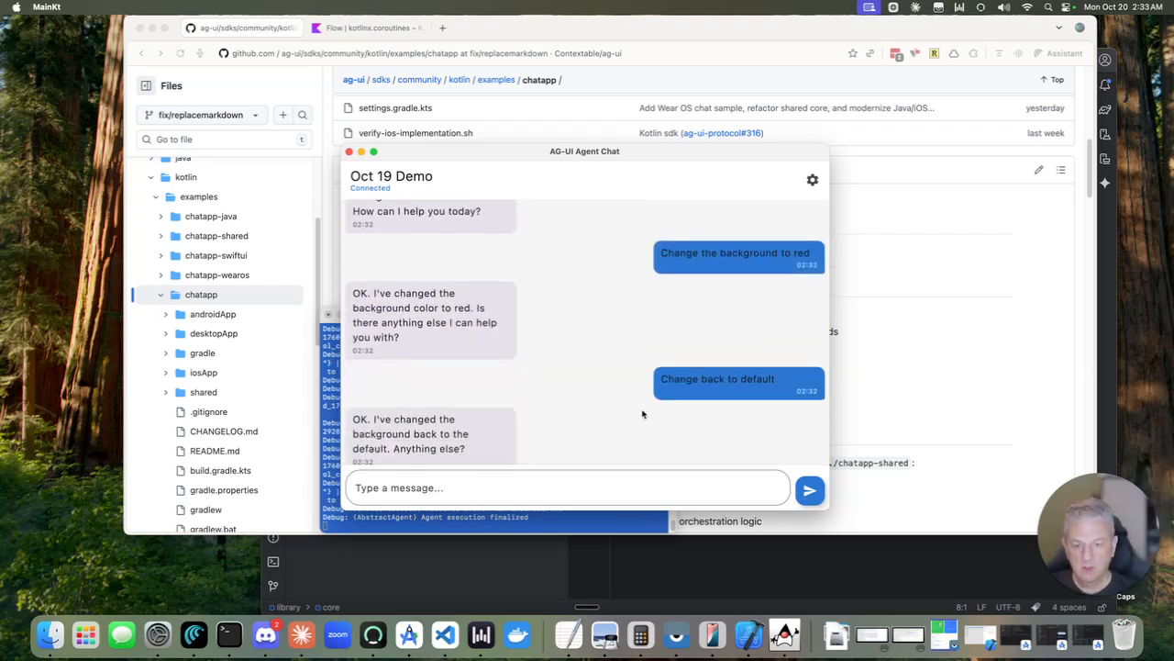
pyautogui.moveTo(749, 626)
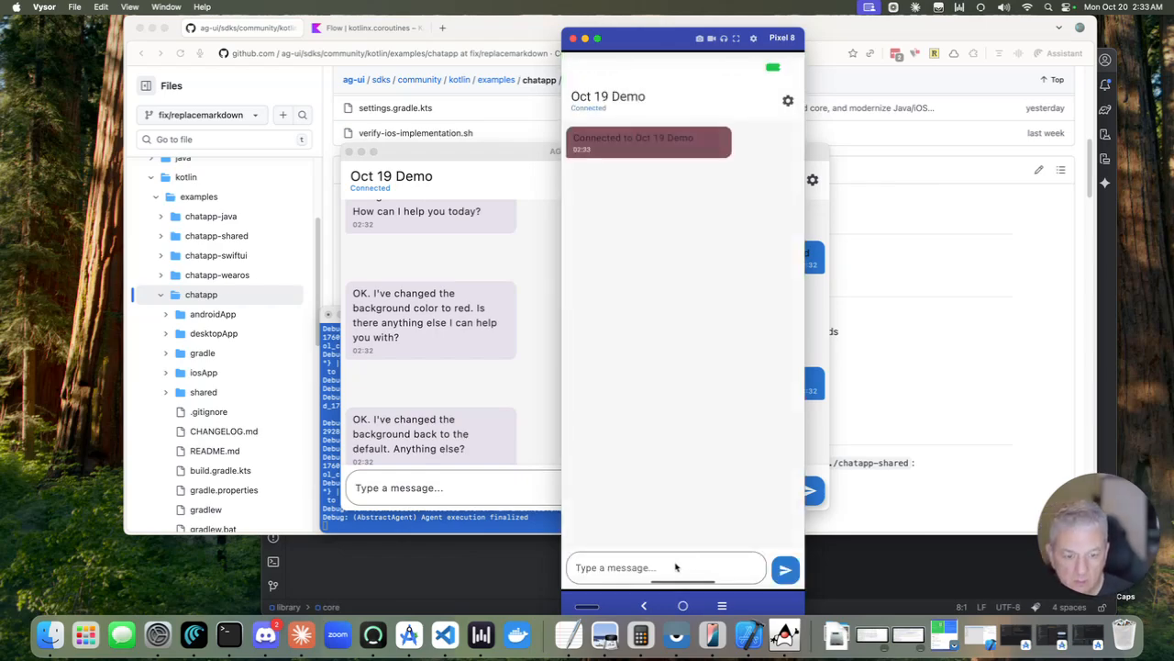
# - Send 'Change the background to purple' from the Android chat app on the phone
pyautogui.click(664, 567)
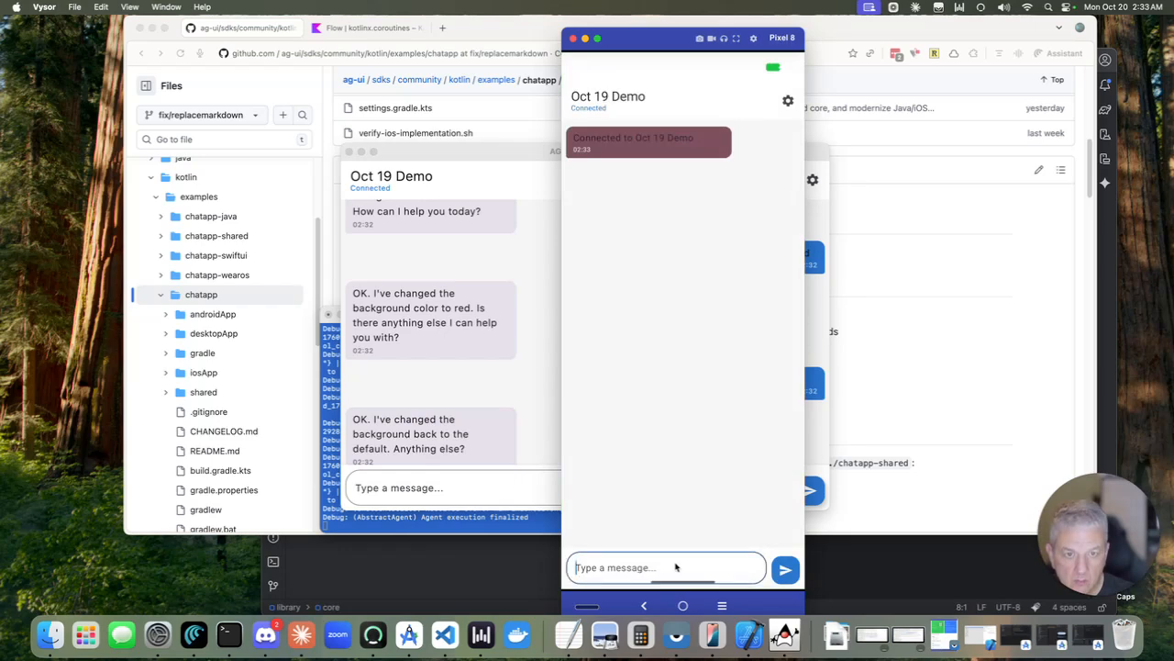
pyautogui.click(664, 567)
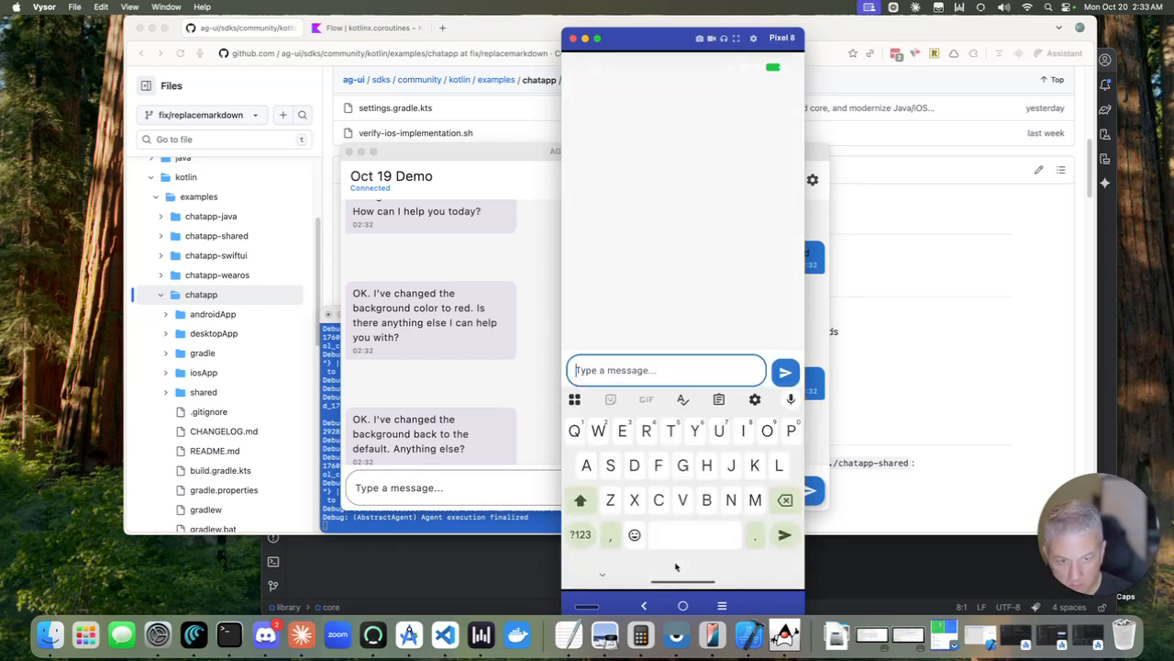
pyautogui.write('Change the background to')
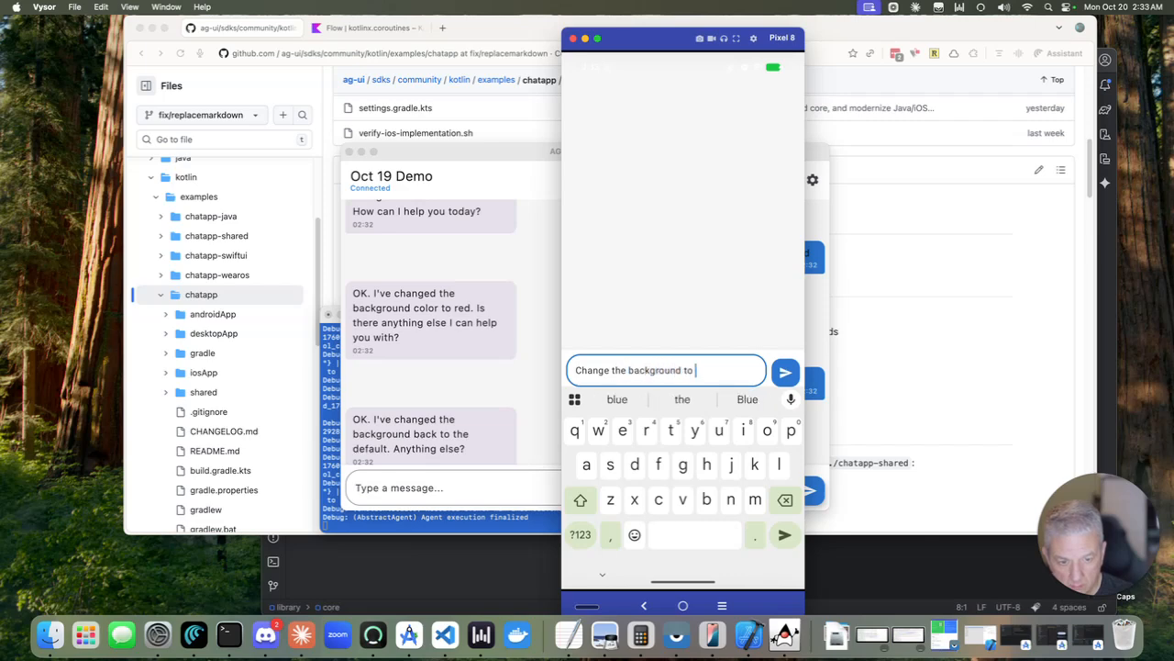
pyautogui.write('purple')
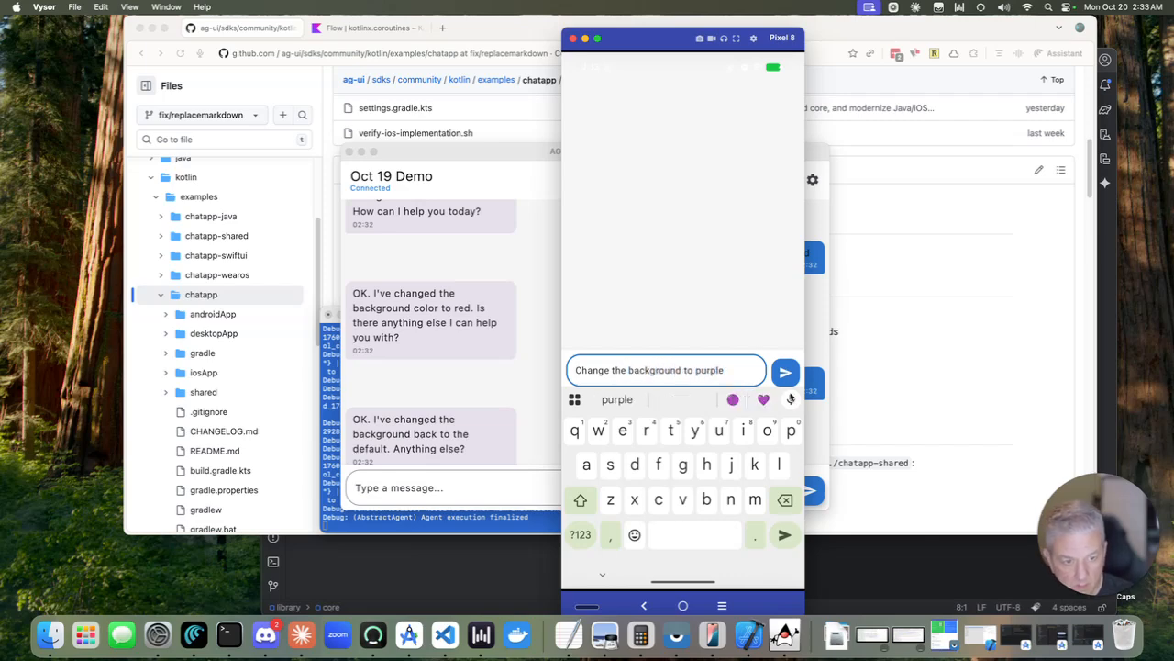
pyautogui.click(786, 371)
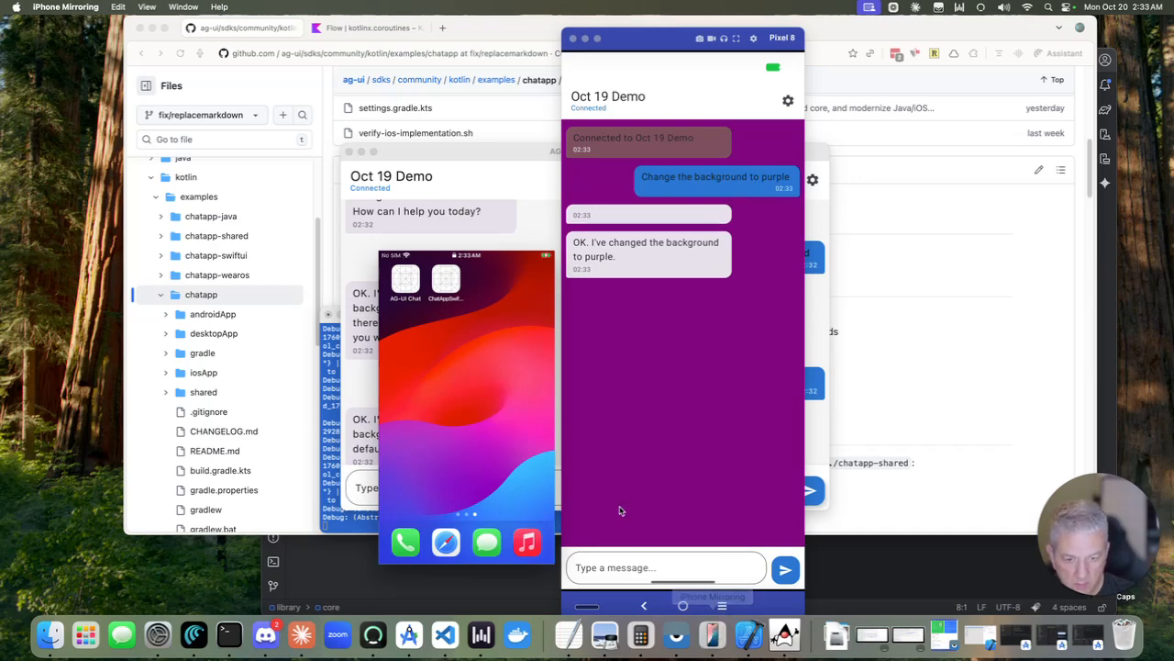
pyautogui.moveTo(407, 286)
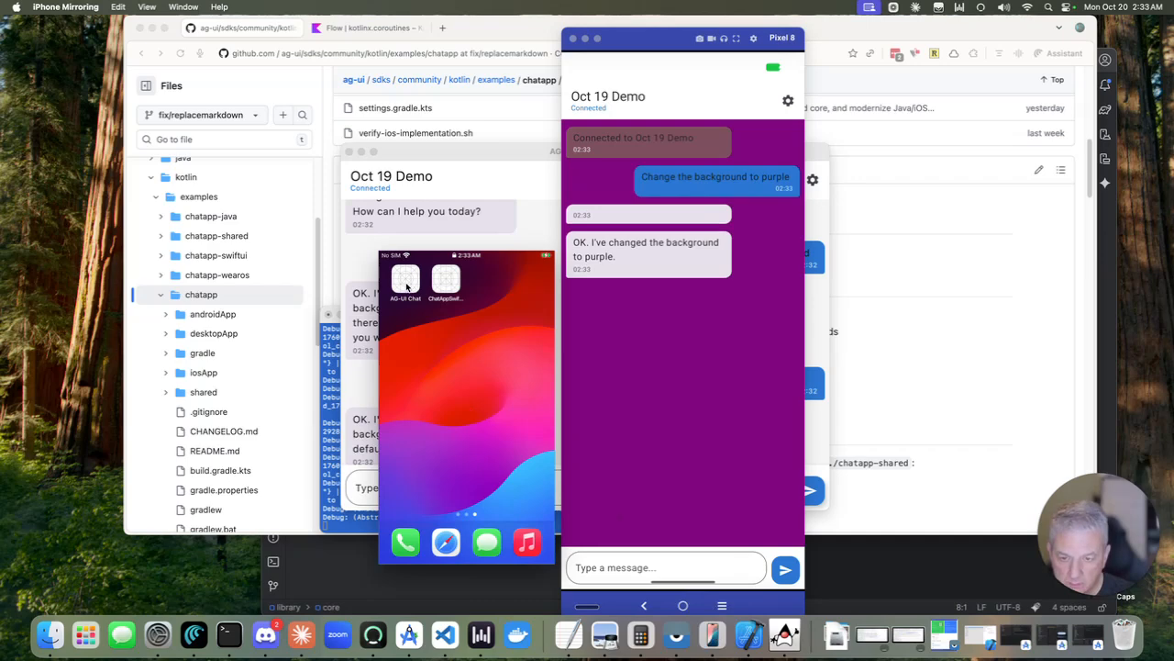
# - Launch the iPhone chat app and send 'Change the background to green'
pyautogui.click(405, 279)
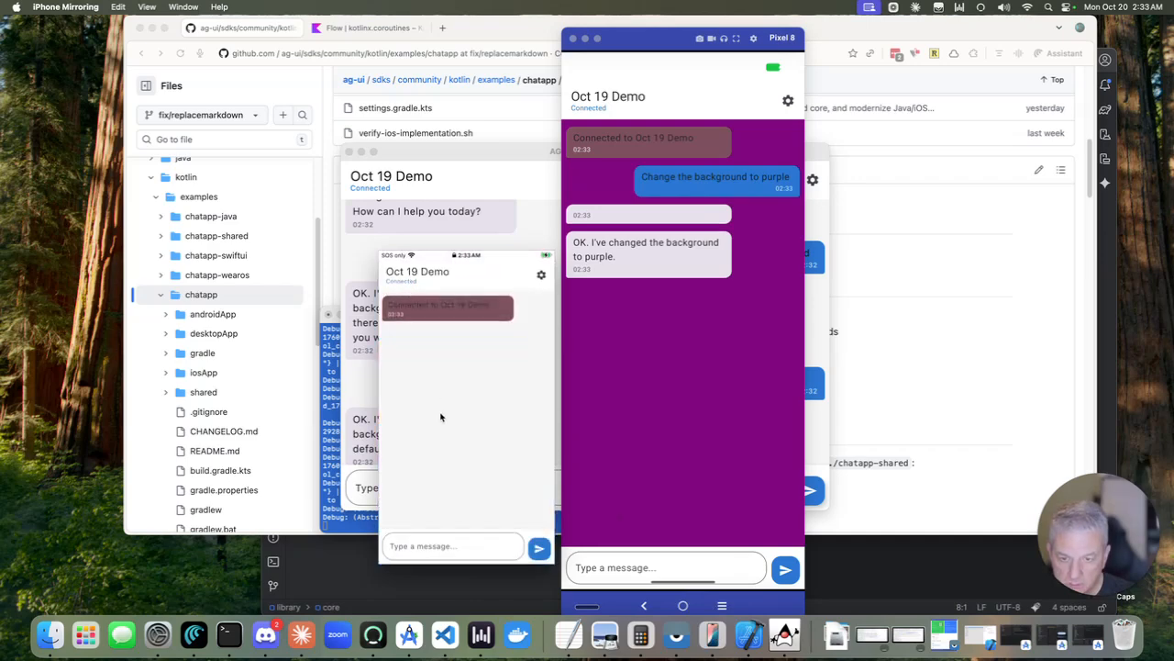
pyautogui.click(454, 546)
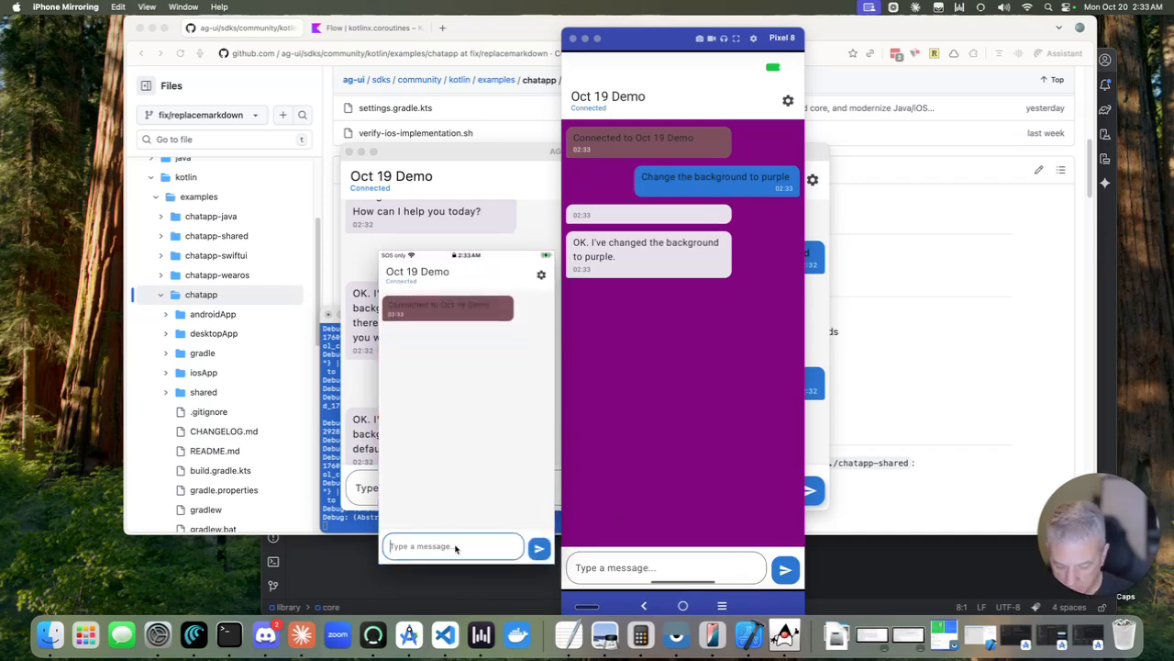
pyautogui.write('Change the background to gree')
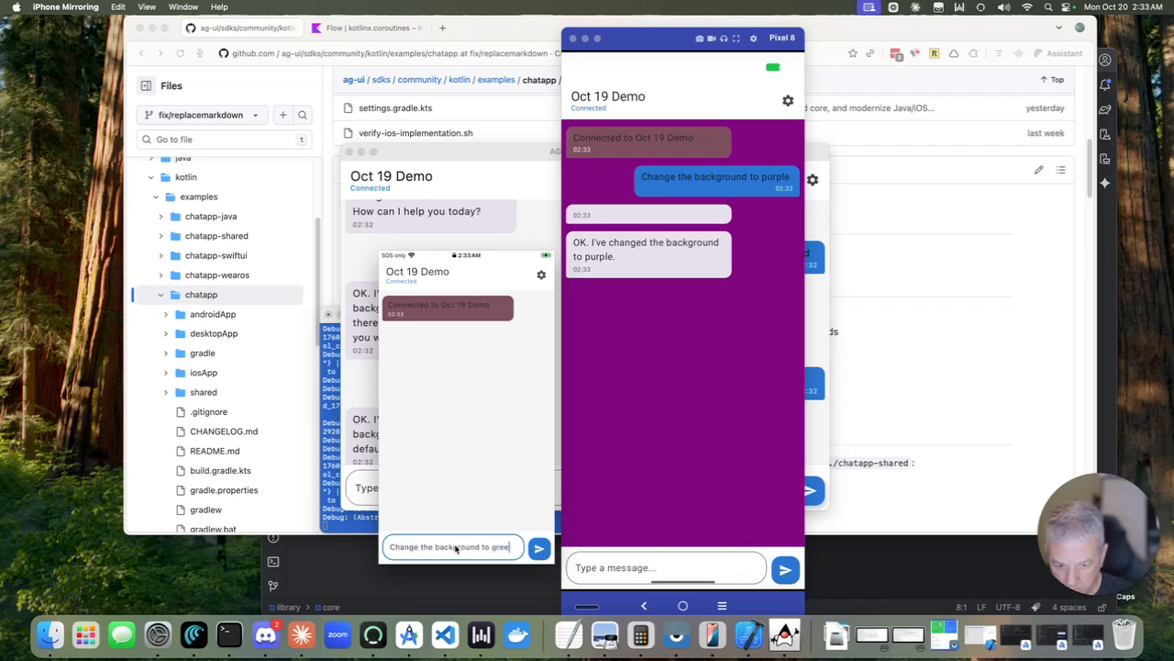
pyautogui.click(540, 547)
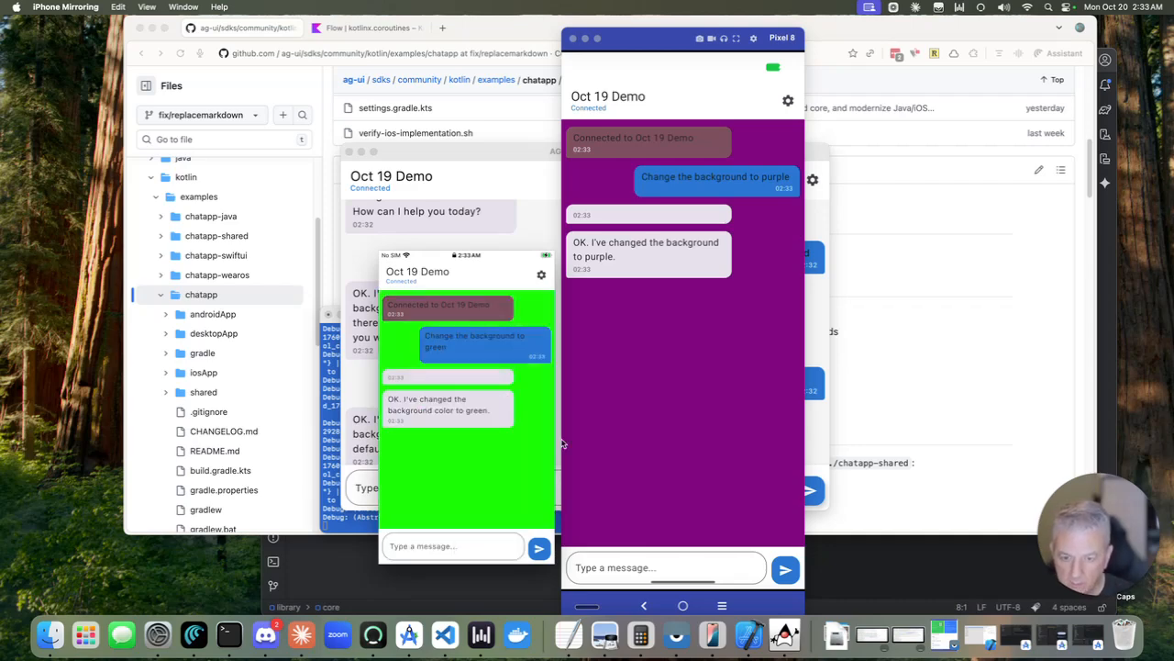
pyautogui.moveTo(683, 354)
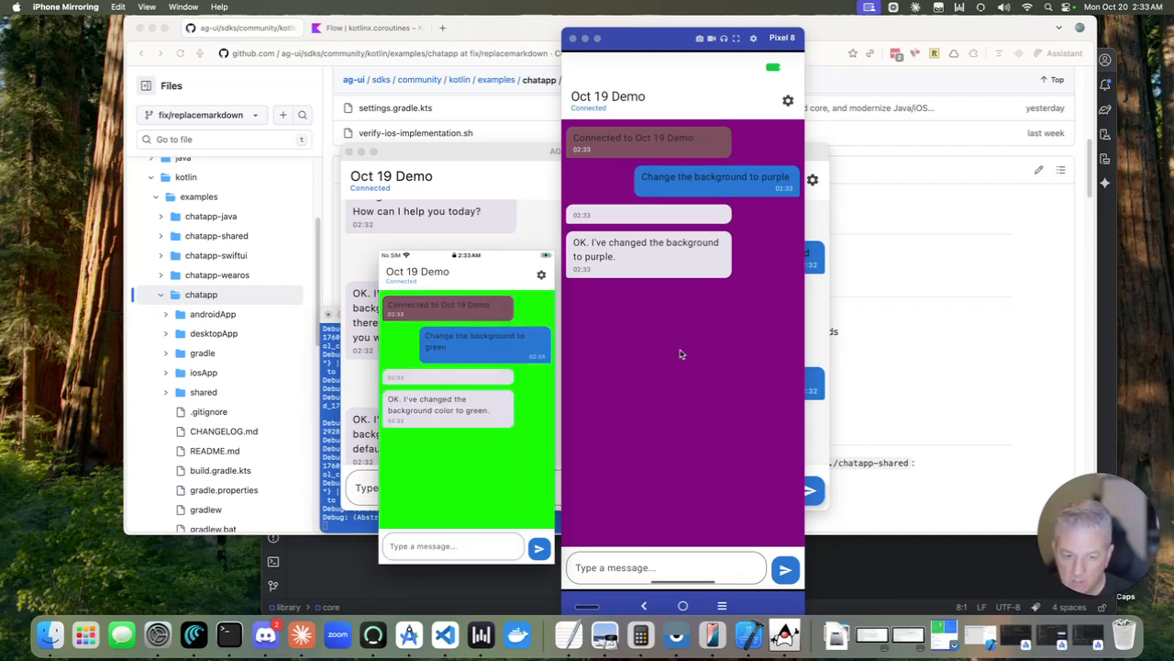
pyautogui.moveTo(531, 374)
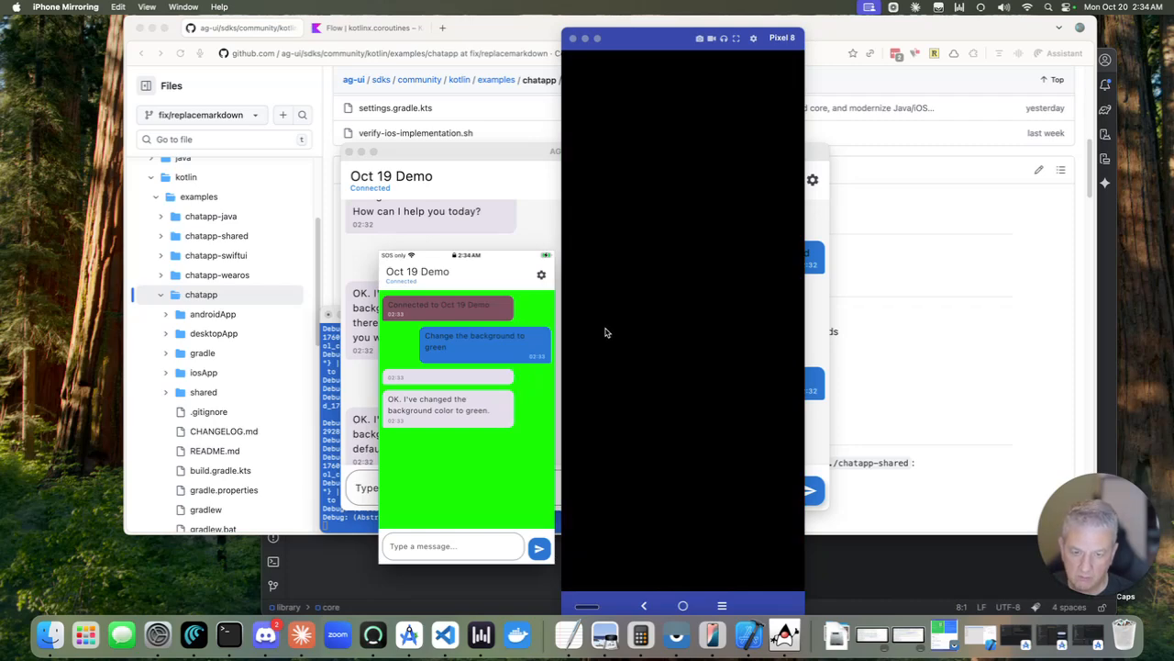
pyautogui.moveTo(639, 290)
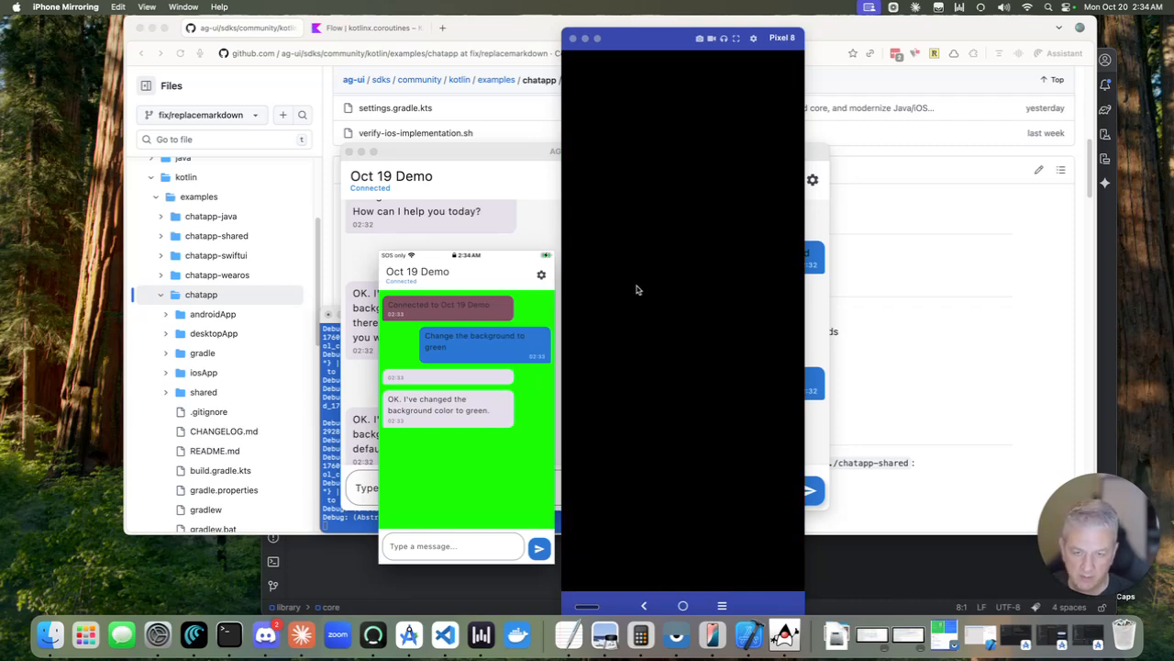
pyautogui.moveTo(505, 198)
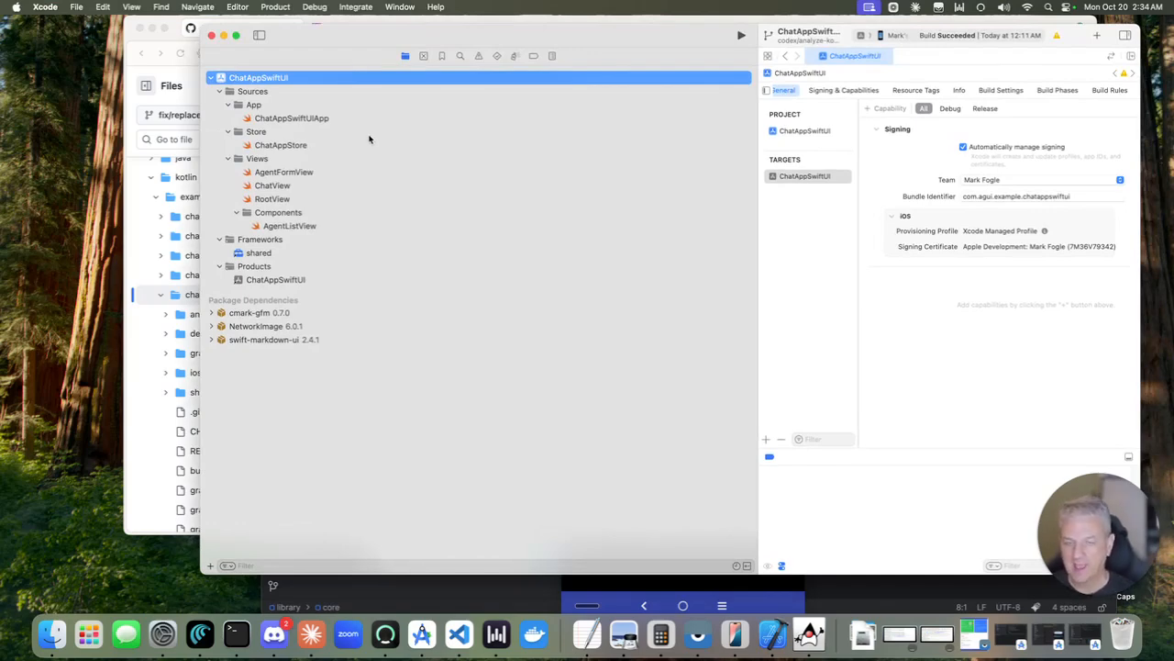
pyautogui.moveTo(336, 192)
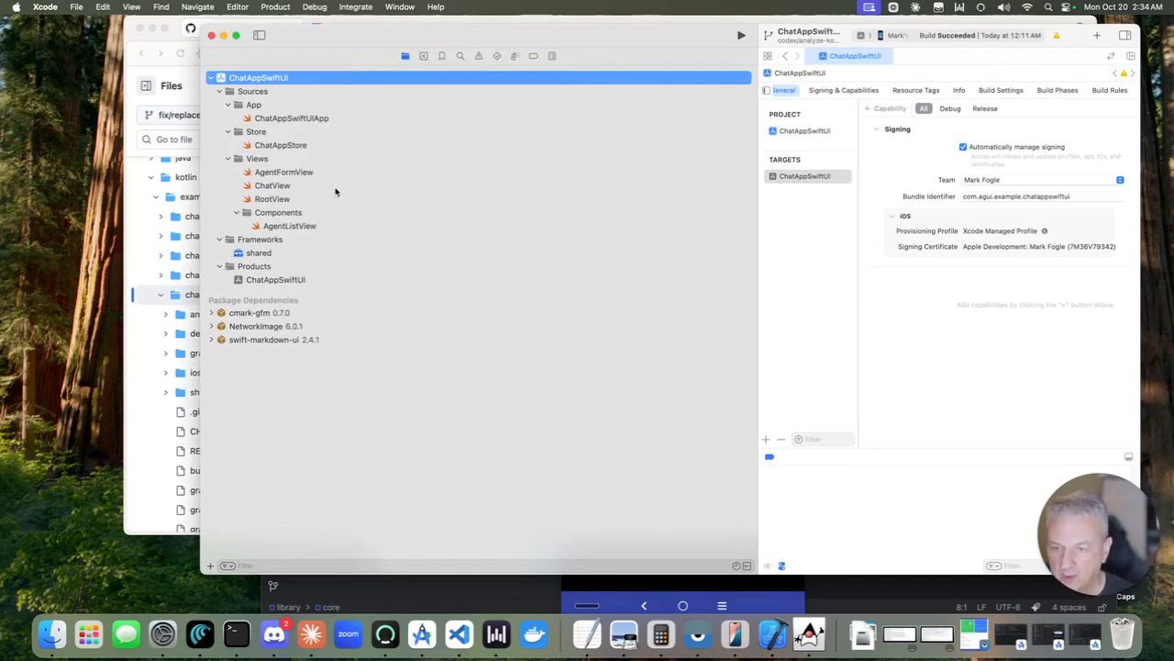
pyautogui.moveTo(360, 125)
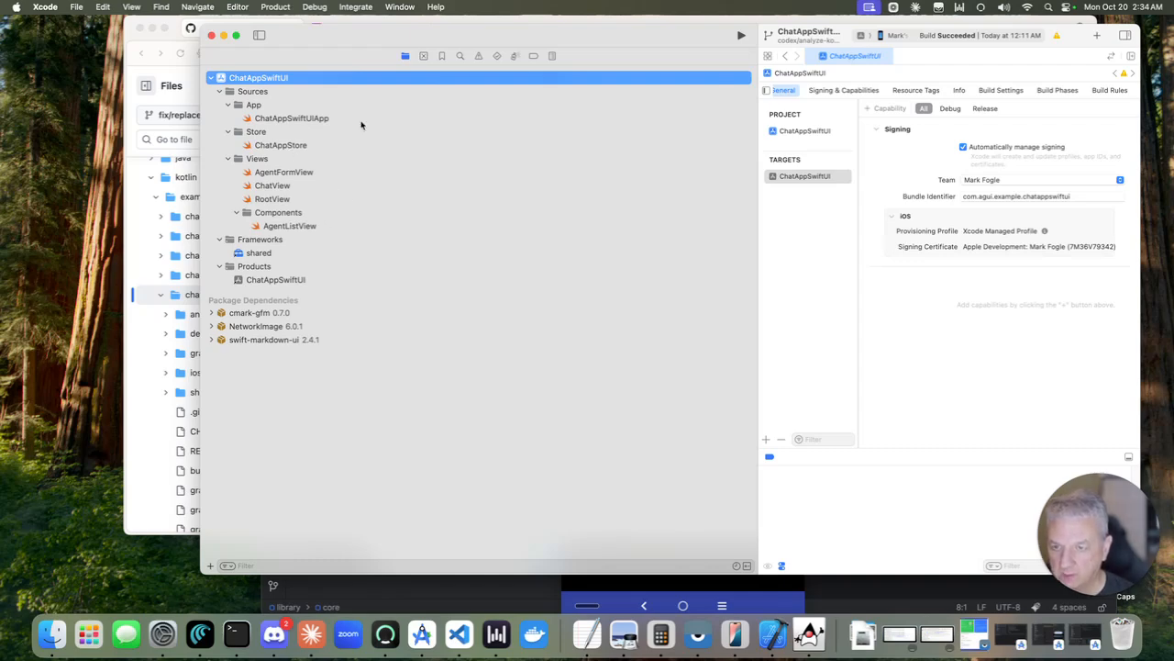
pyautogui.moveTo(256, 261)
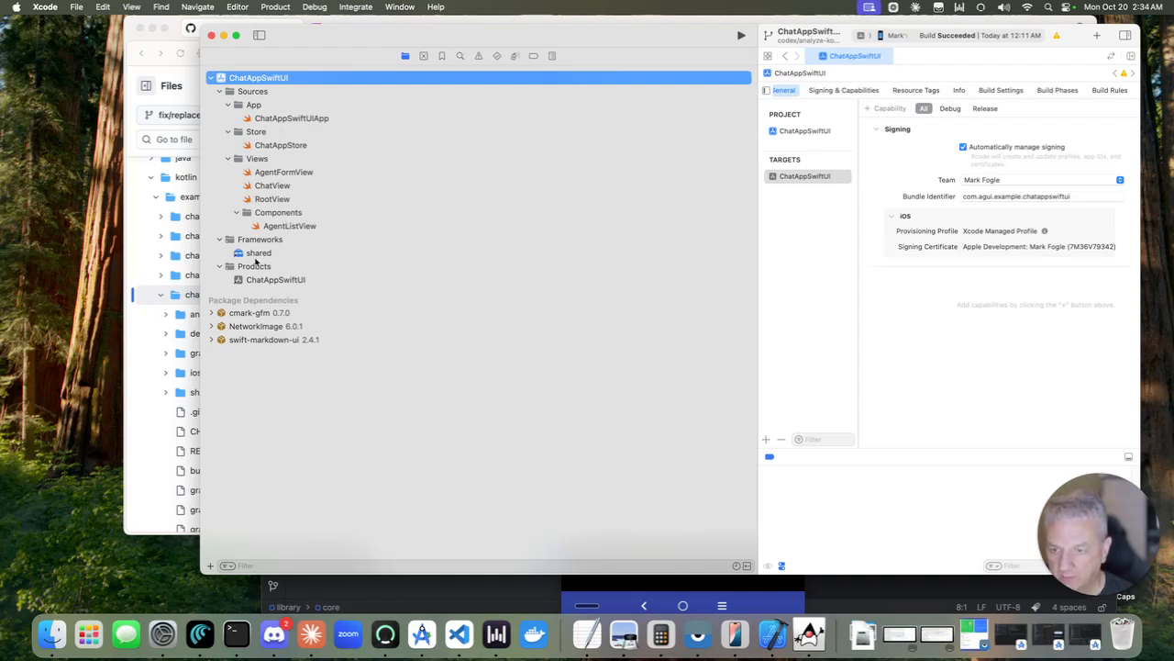
# - Browse ChatAppSwiftUIApp, AgentFormView, ChatView, RootView and AgentListView sources in the navigator
pyautogui.click(290, 117)
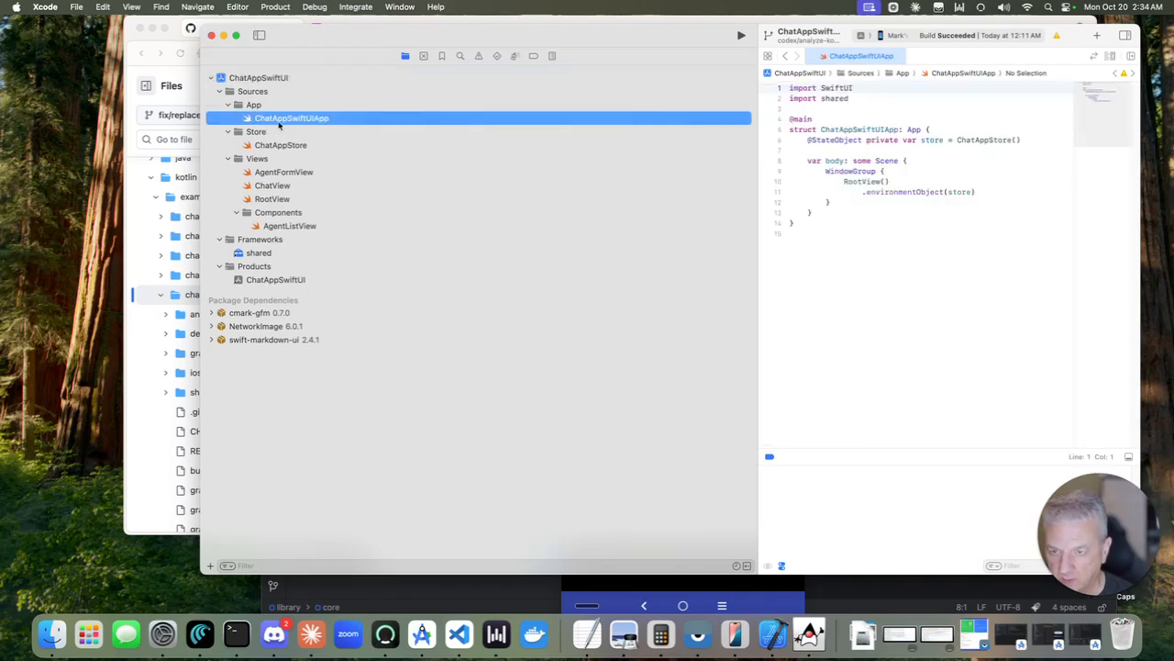
pyautogui.click(283, 173)
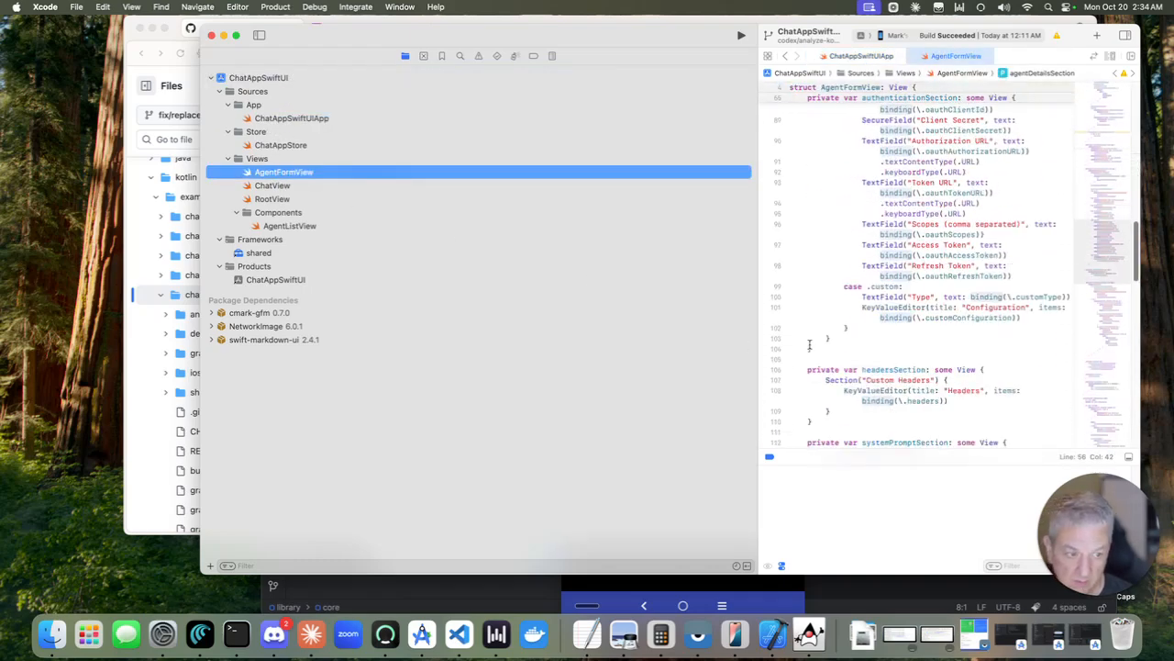
pyautogui.click(272, 185)
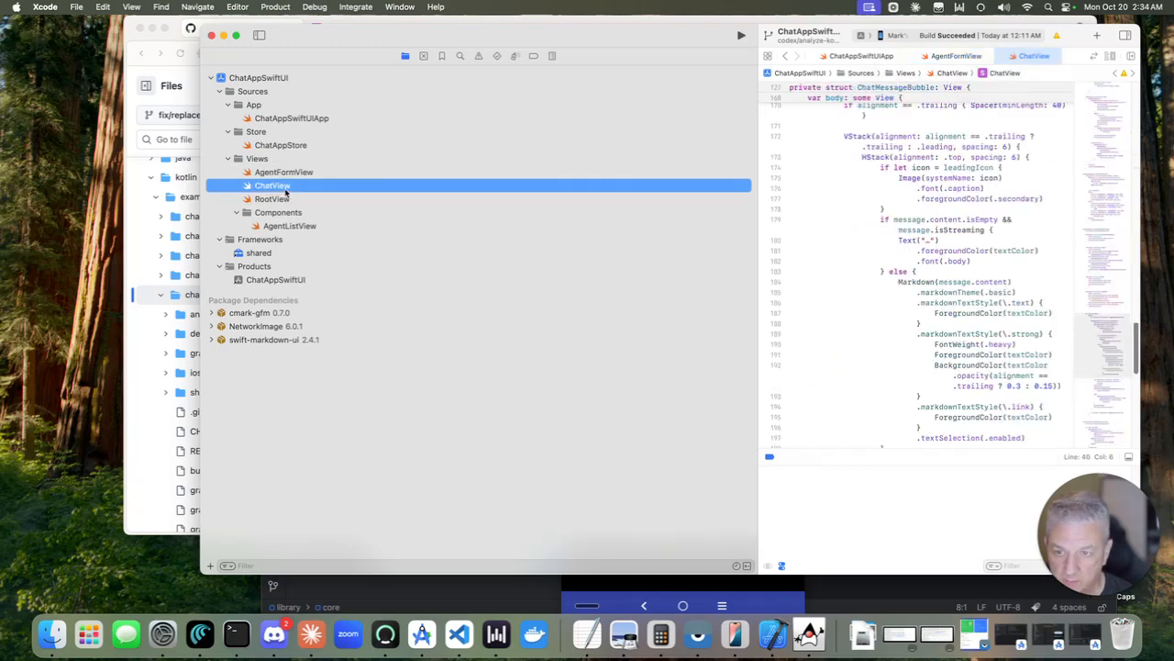
pyautogui.scroll(-3)
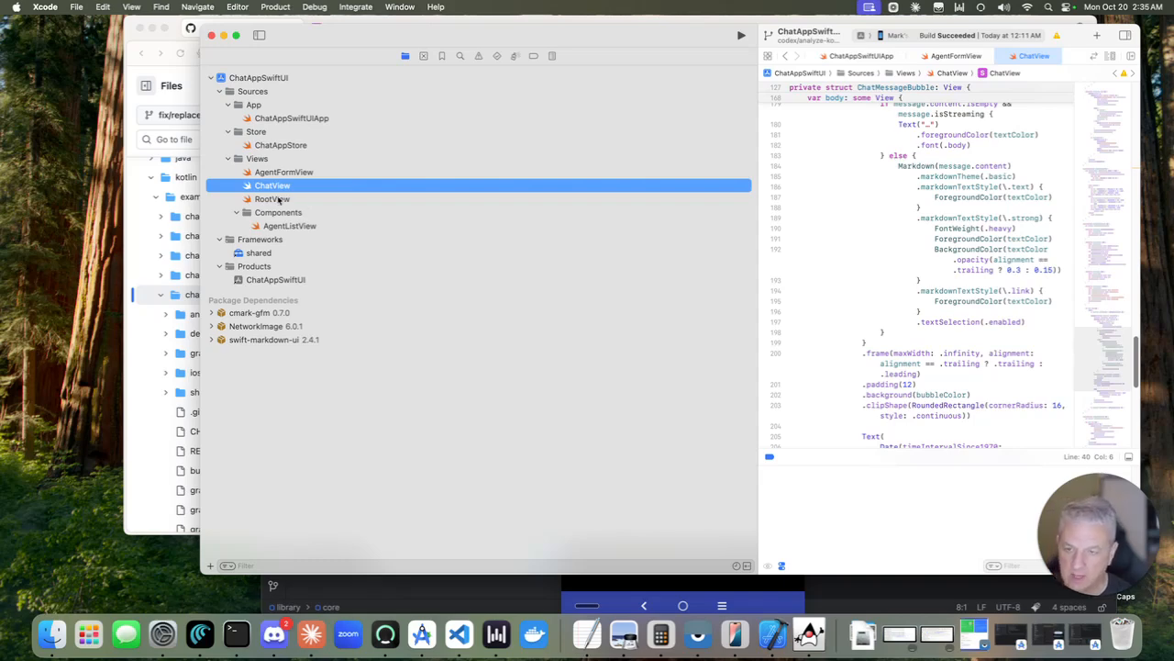
pyautogui.click(272, 198)
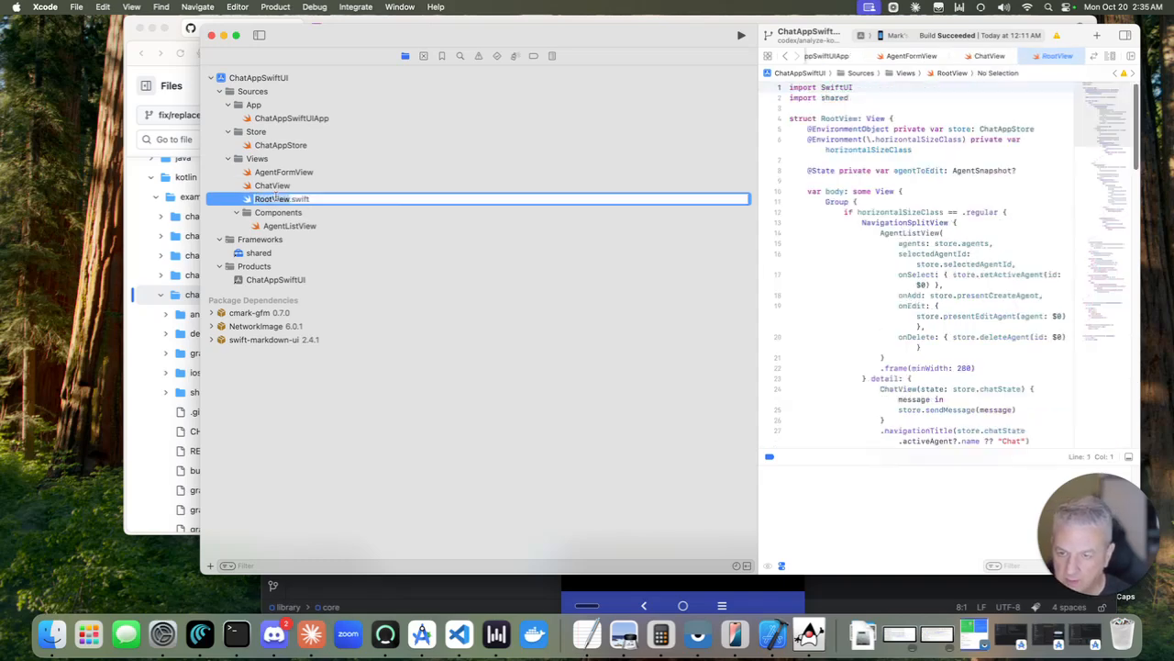
pyautogui.click(290, 225)
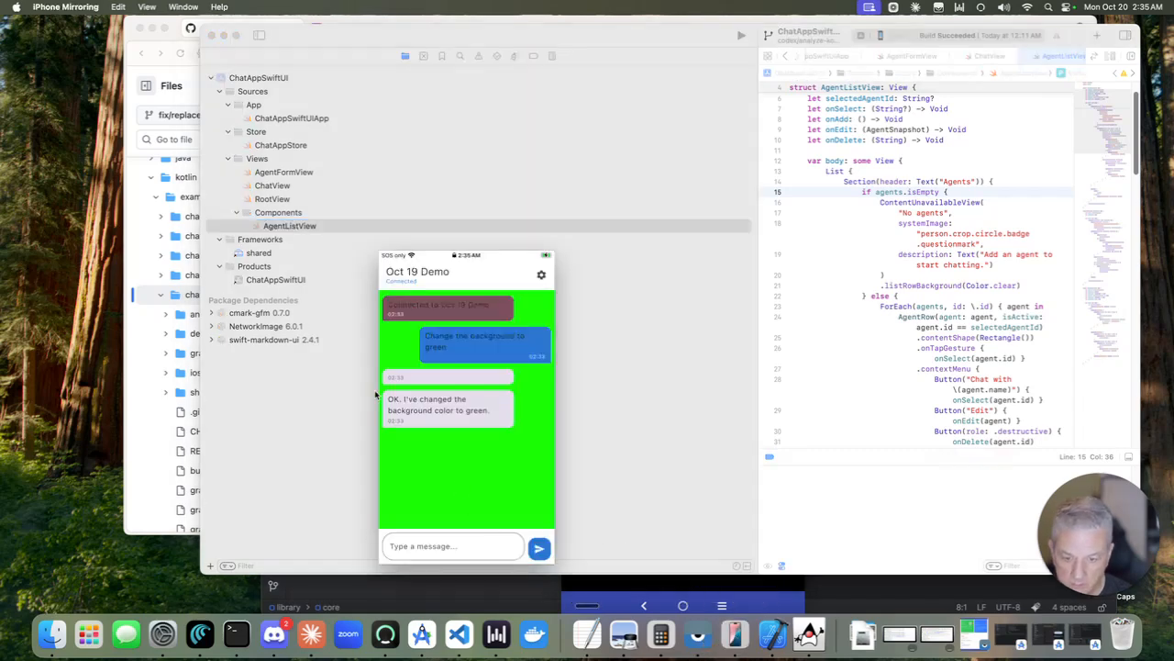
# - Return to the iPhone home screen and launch the dark-themed SwiftUI chat app
pyautogui.click(147, 7)
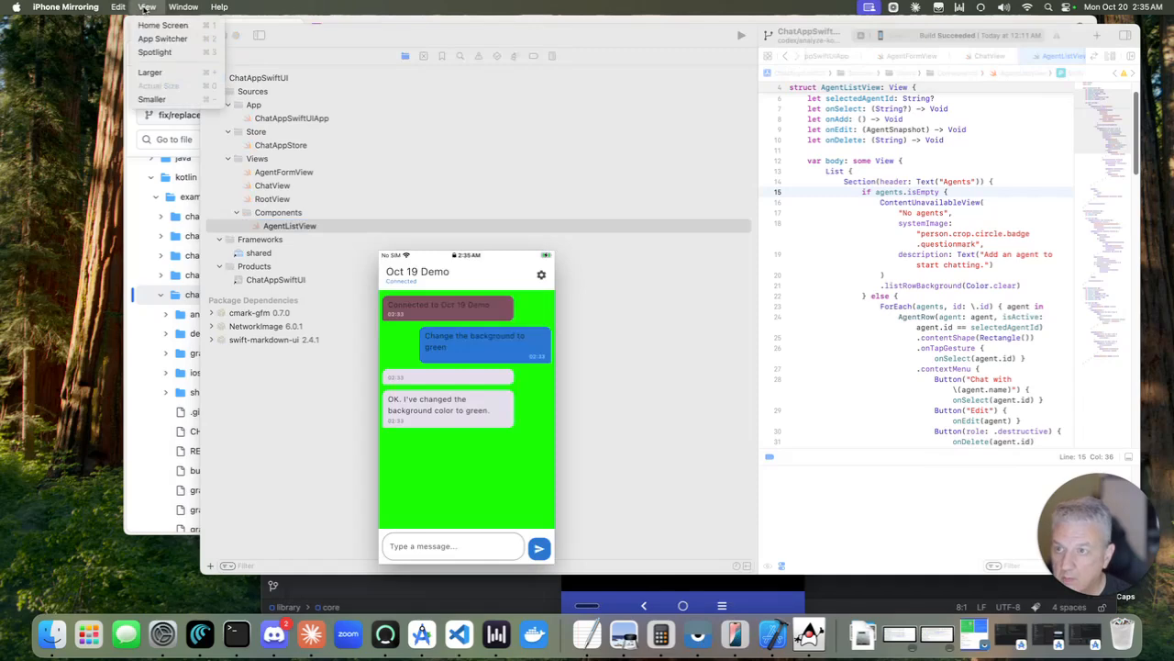
pyautogui.click(161, 26)
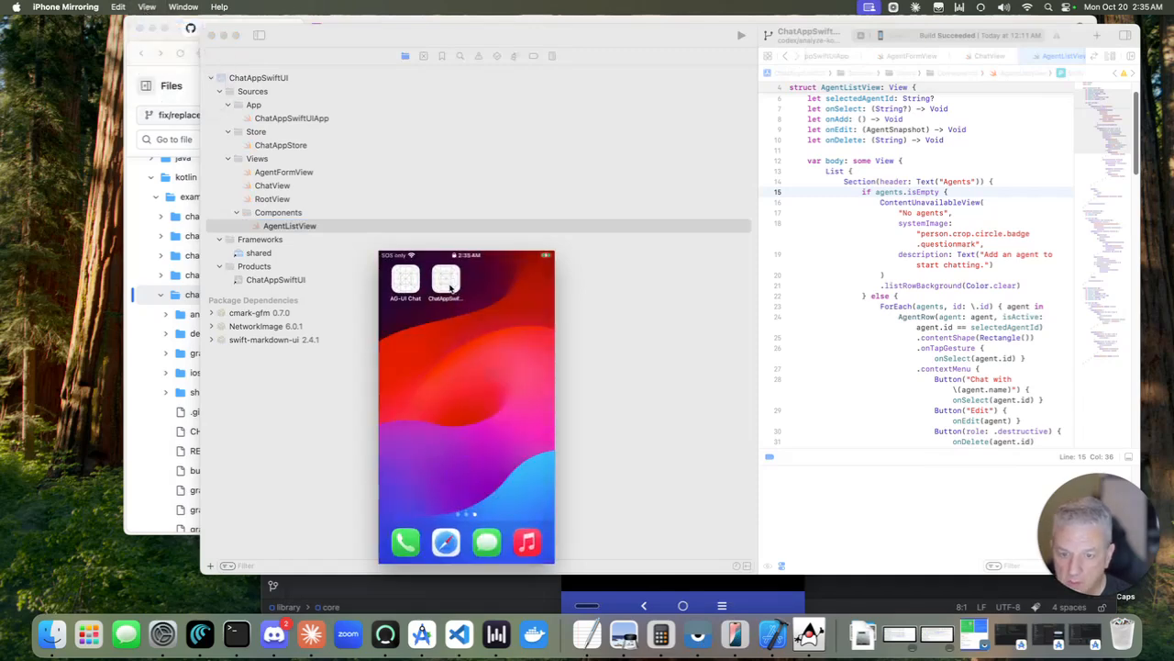
pyautogui.click(446, 279)
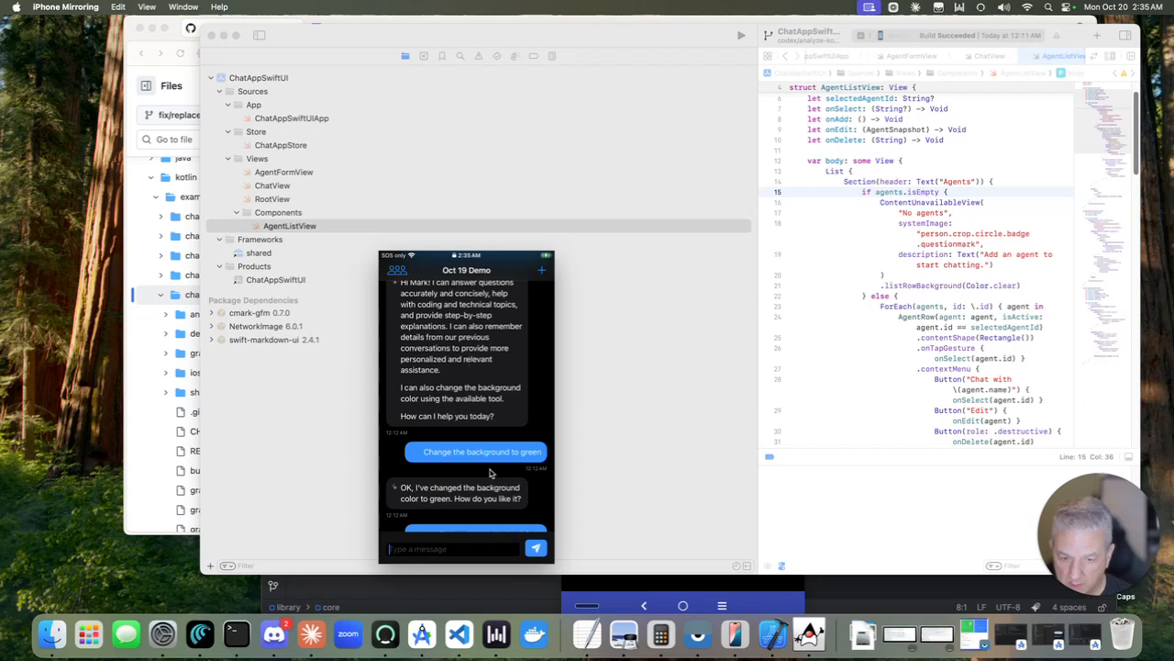
pyautogui.moveTo(468, 418)
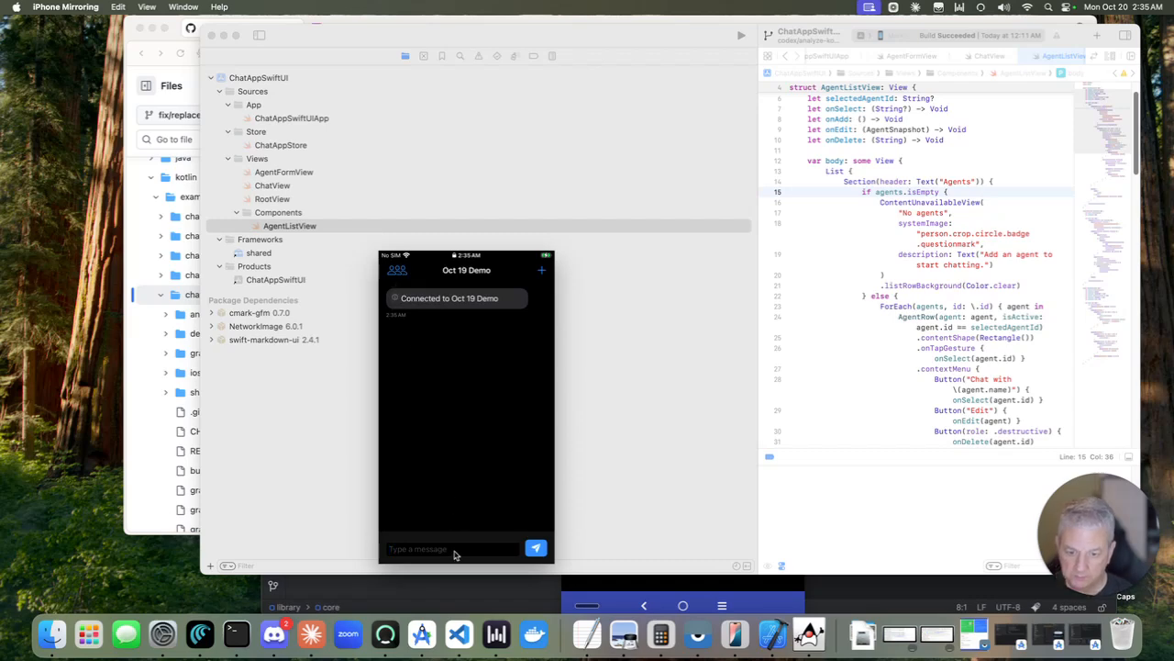
# - Send 'What can you do?' to the agent from the SwiftUI chat app
pyautogui.write('What can')
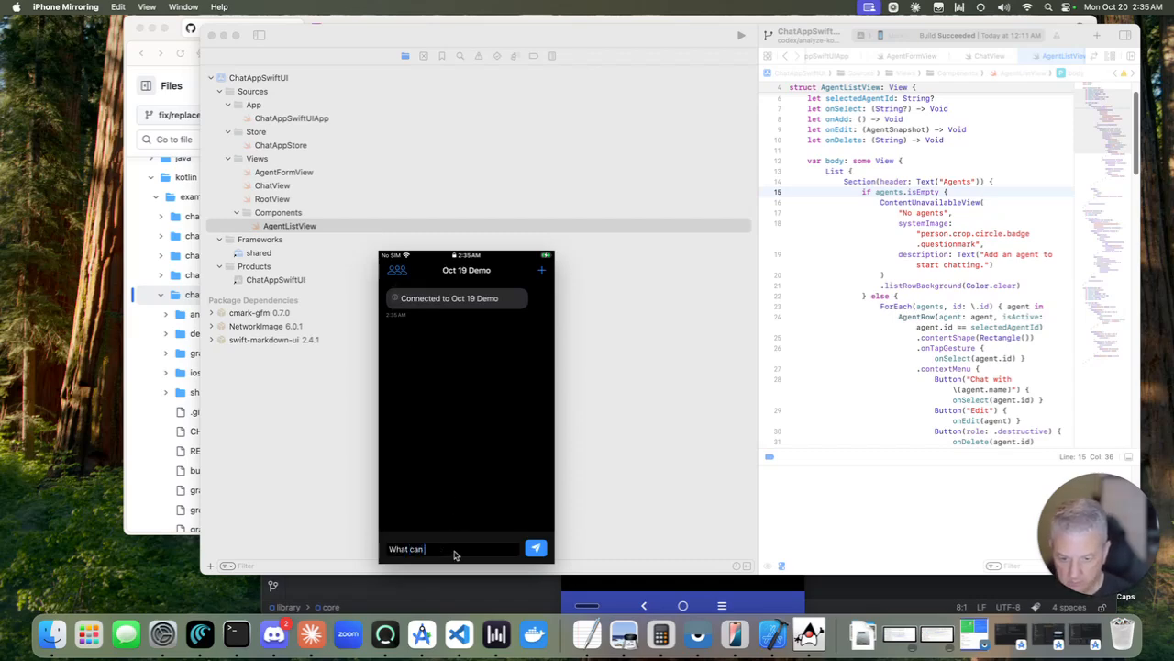
pyautogui.write('you do?')
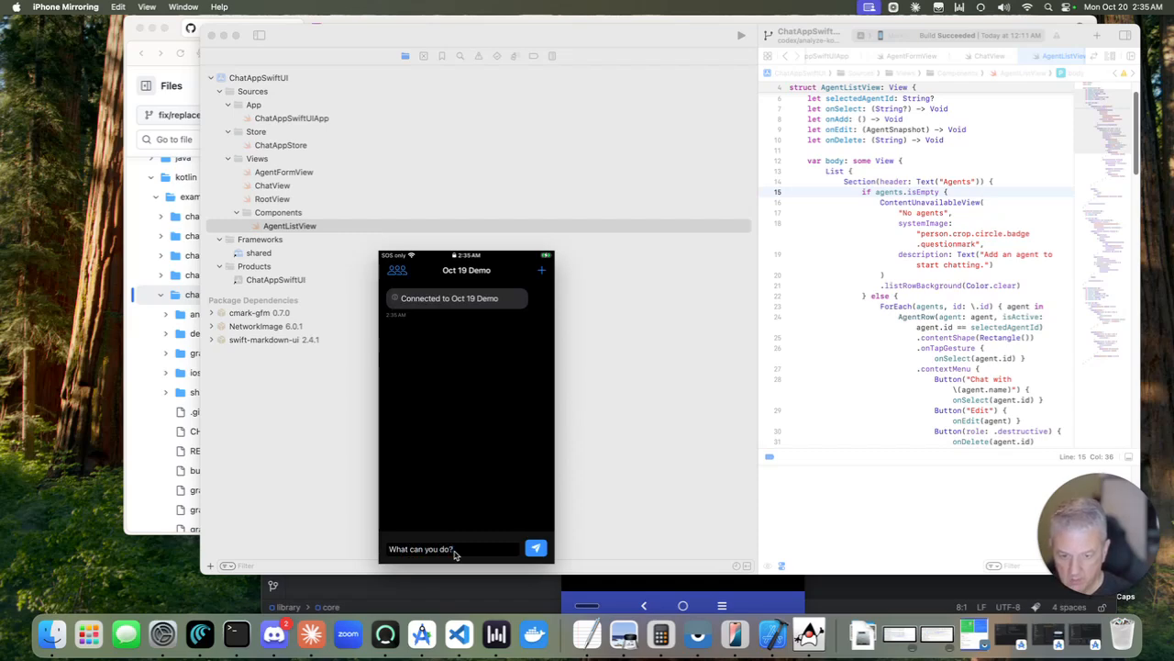
pyautogui.click(536, 547)
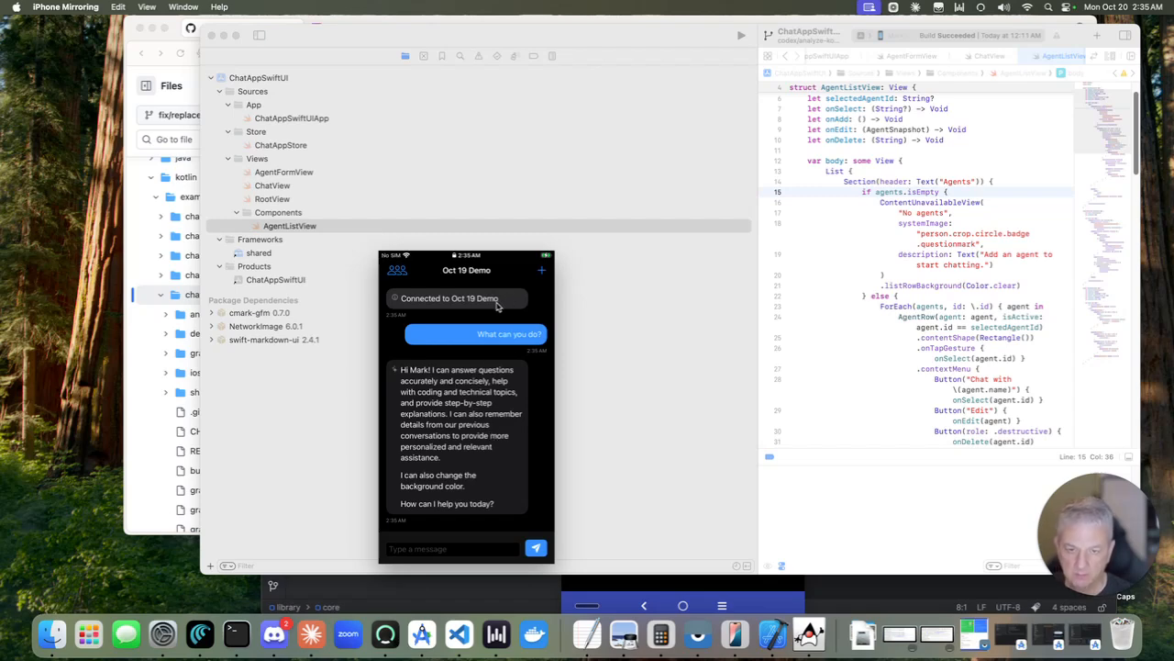
pyautogui.moveTo(312, 189)
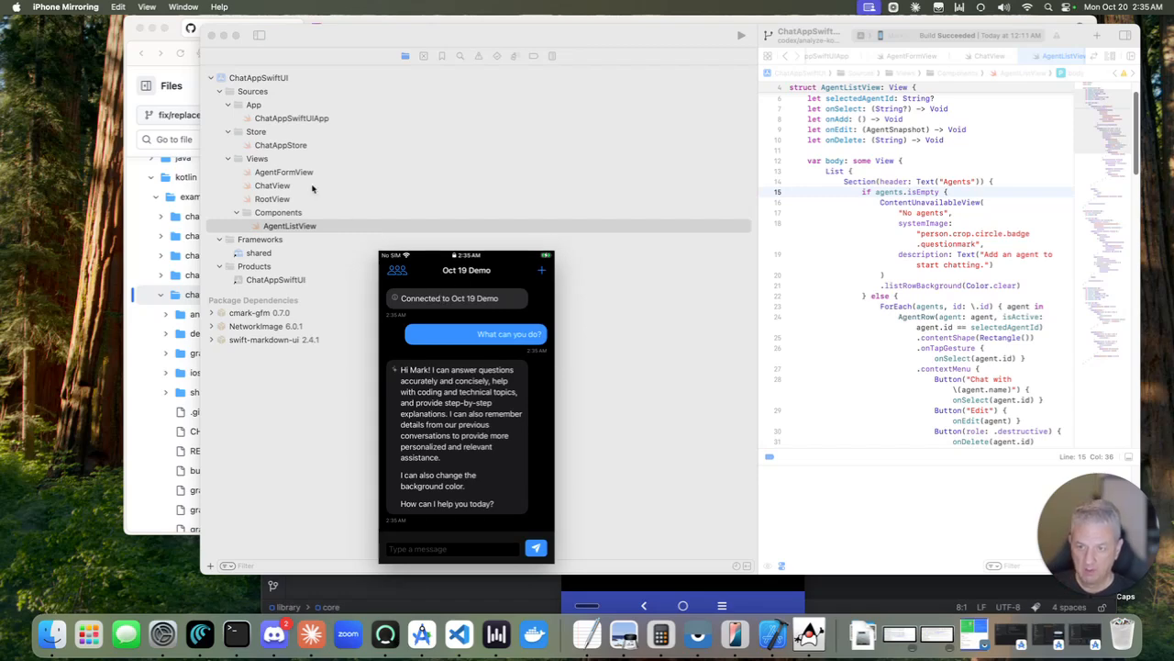
pyautogui.moveTo(308, 136)
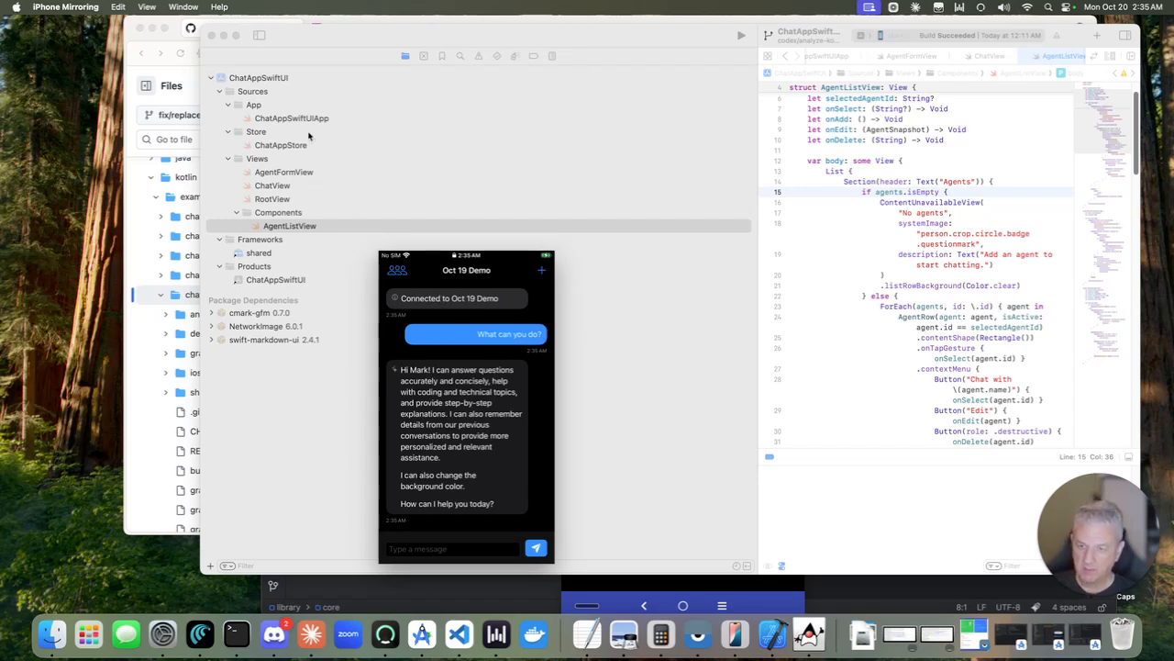
pyautogui.moveTo(308, 140)
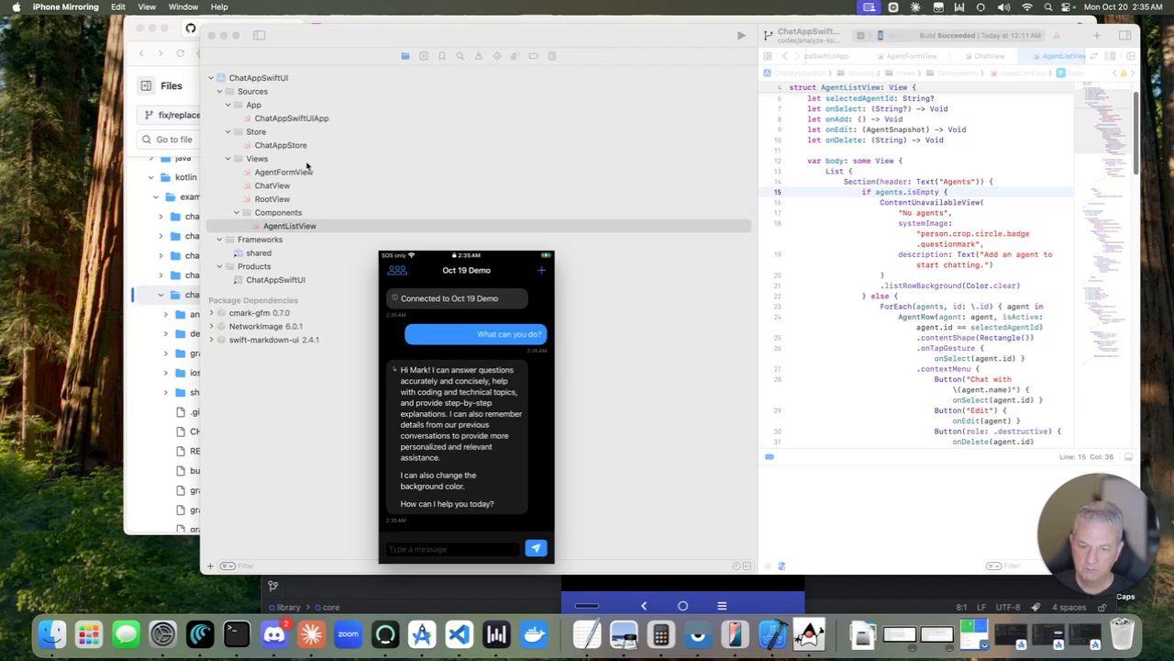
pyautogui.moveTo(382, 316)
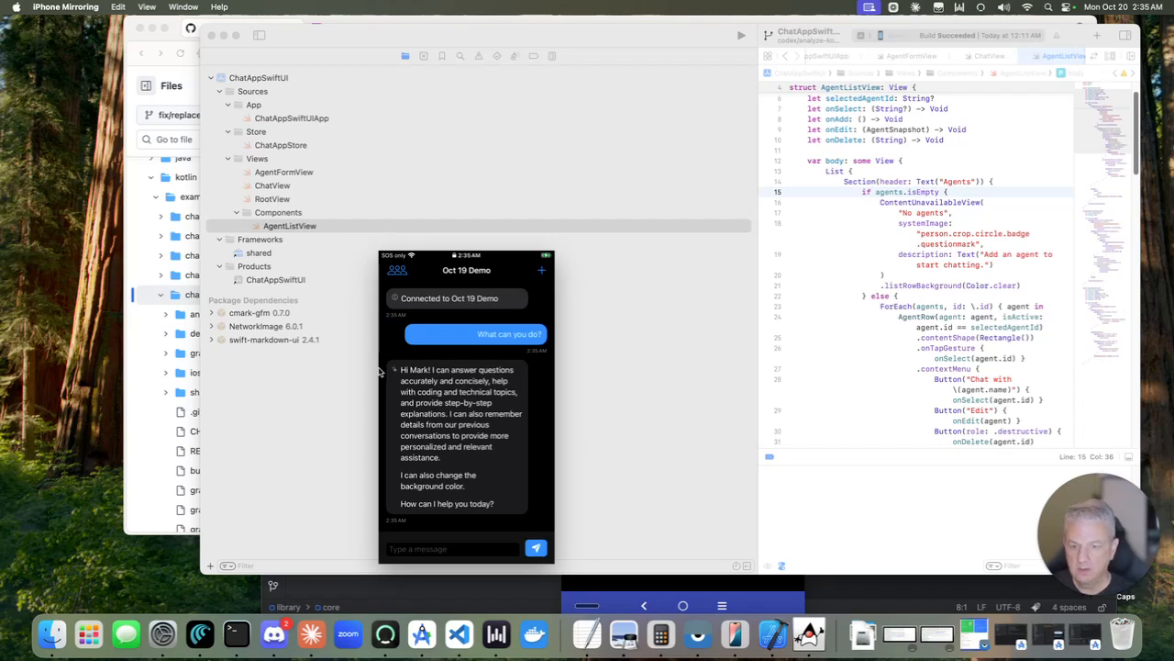
pyautogui.moveTo(734, 633)
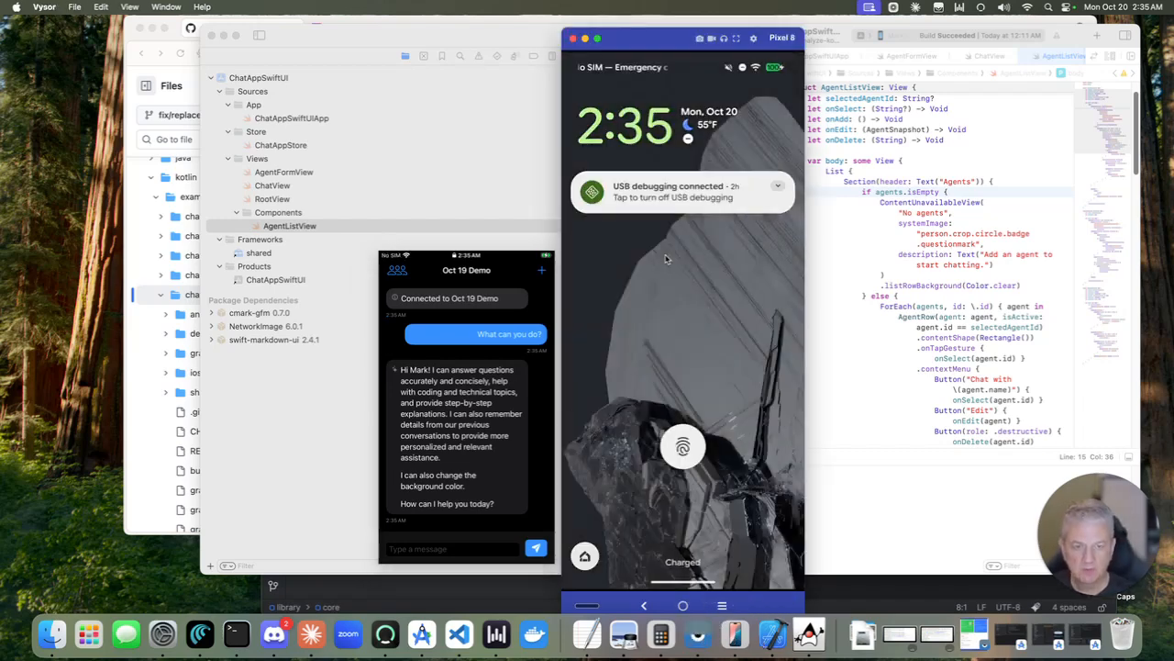
# - Unlock the Pixel, launch AG-UI Chat Java and send 'What can you do?' to the agent
pyautogui.click(683, 448)
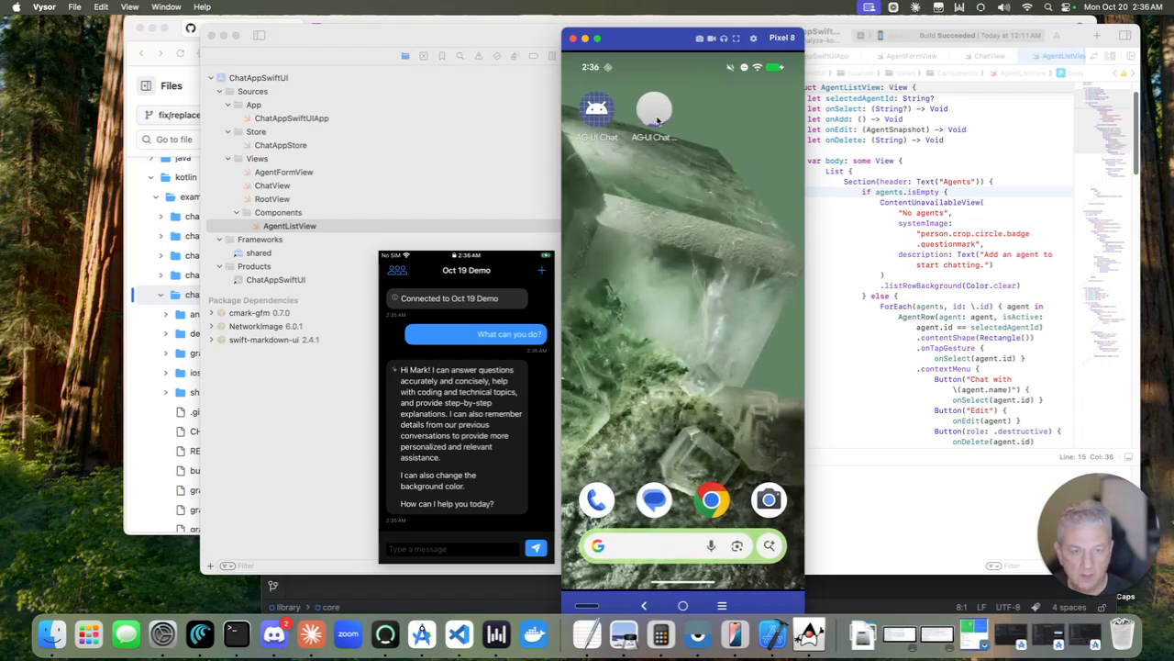
pyautogui.click(654, 110)
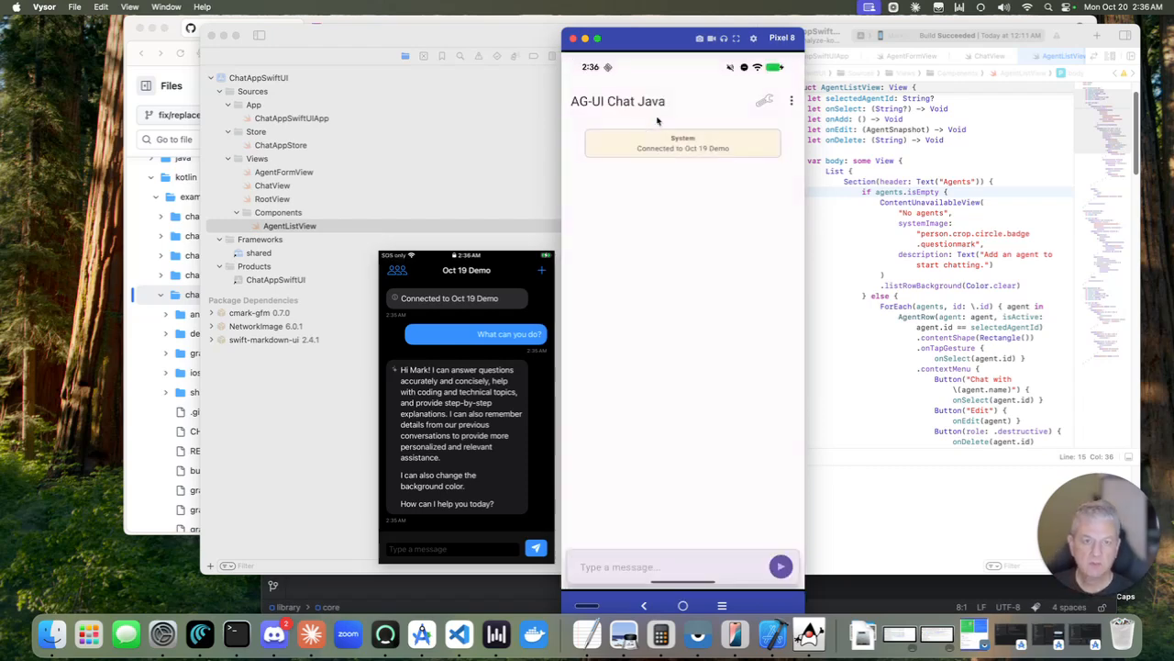
pyautogui.moveTo(632, 259)
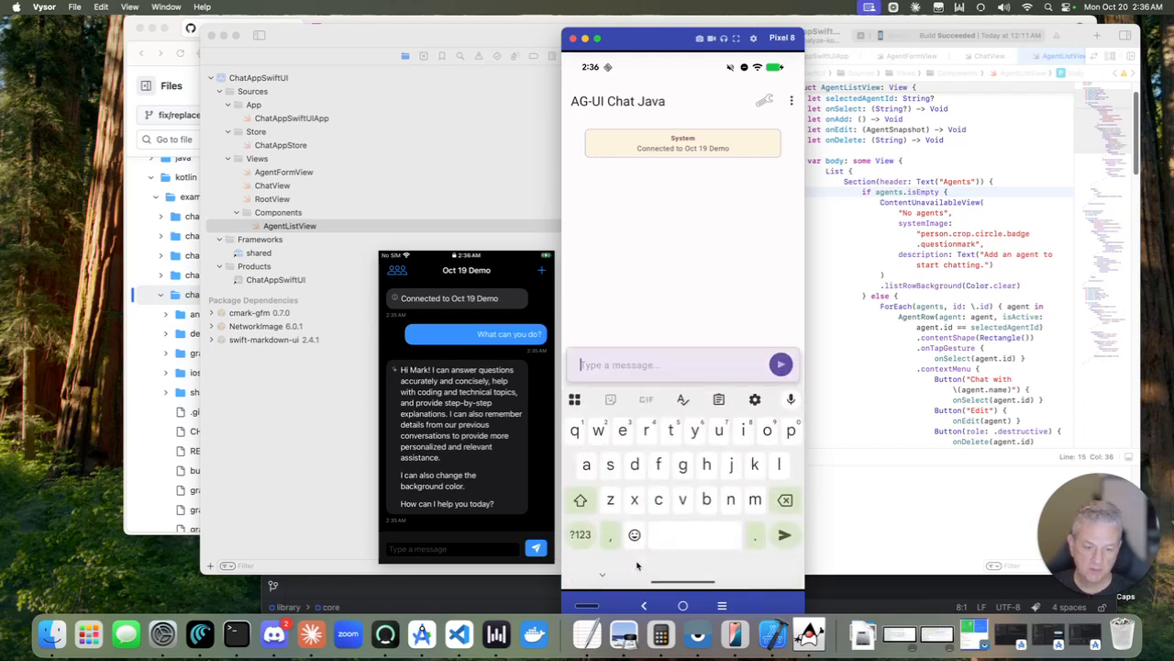
pyautogui.write('What can you do?')
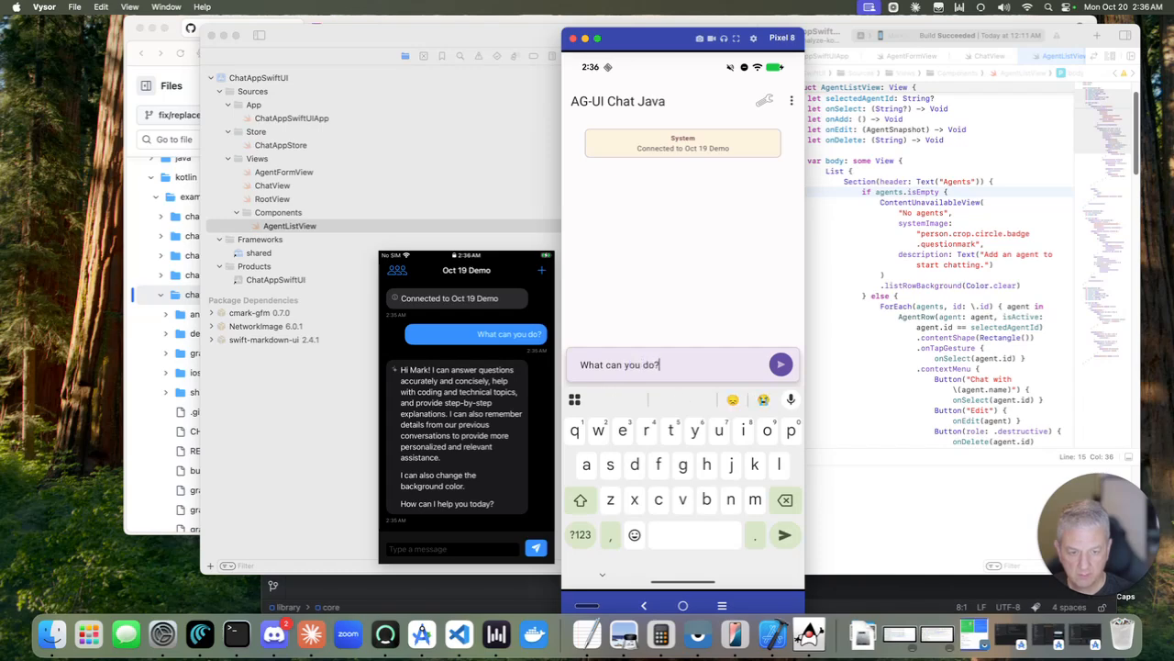
pyautogui.click(782, 364)
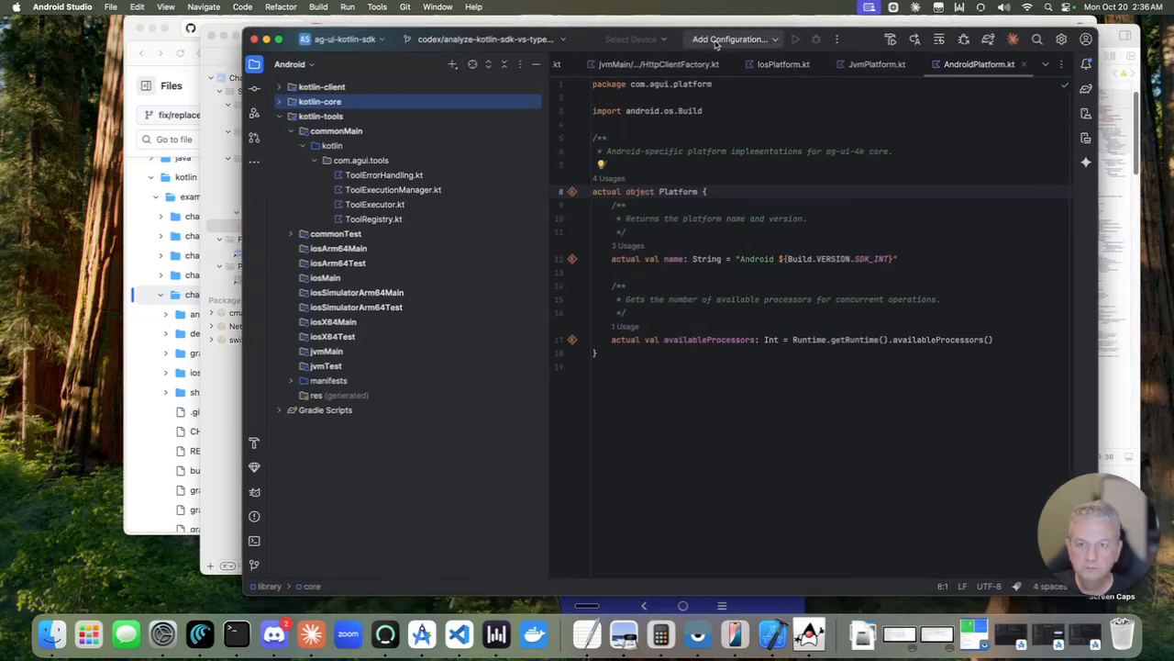
# - Switch to the chatapp-java project and open ChangeBackgroundToolExecutor.kt in the shared tools package
pyautogui.click(437, 7)
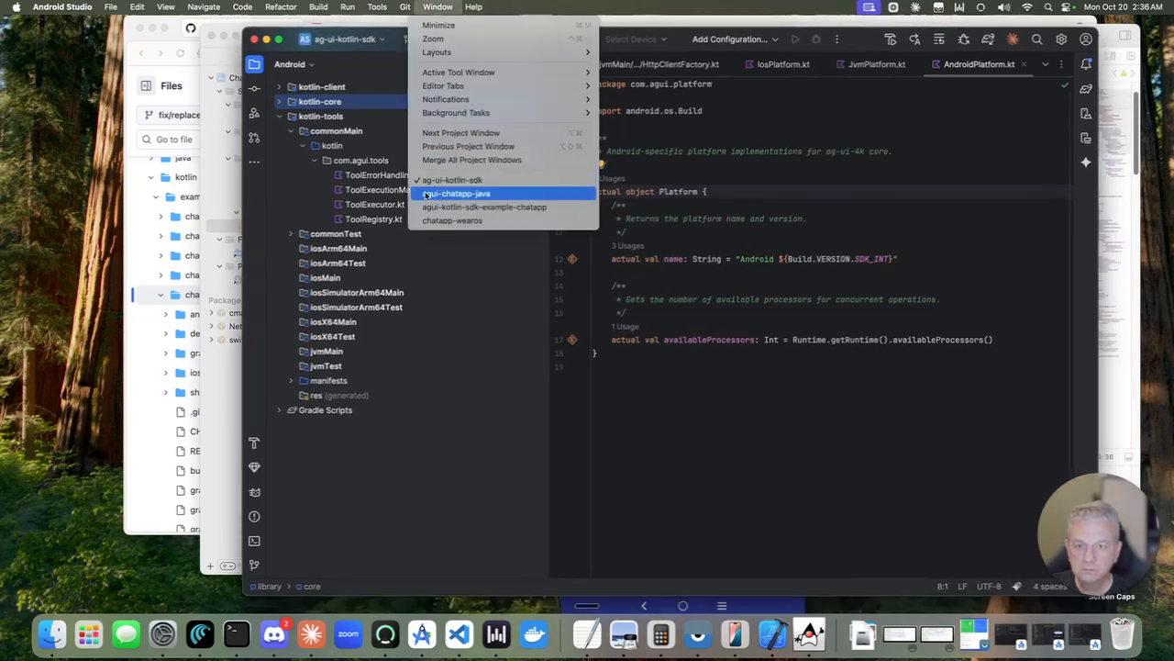
pyautogui.click(455, 192)
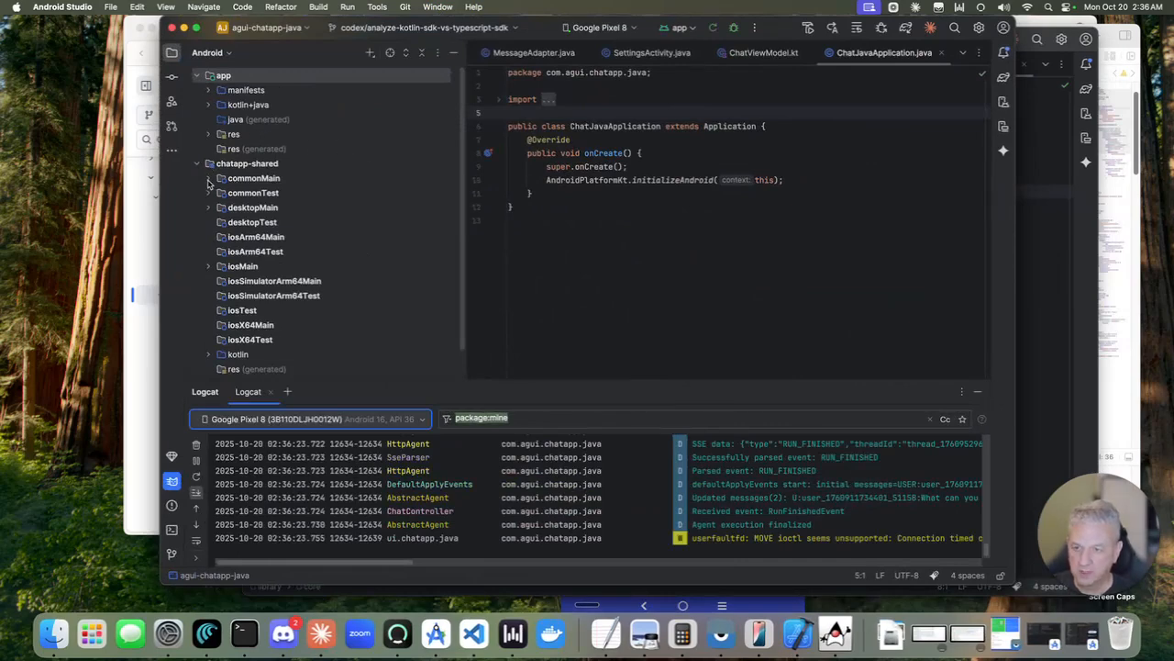
pyautogui.click(209, 178)
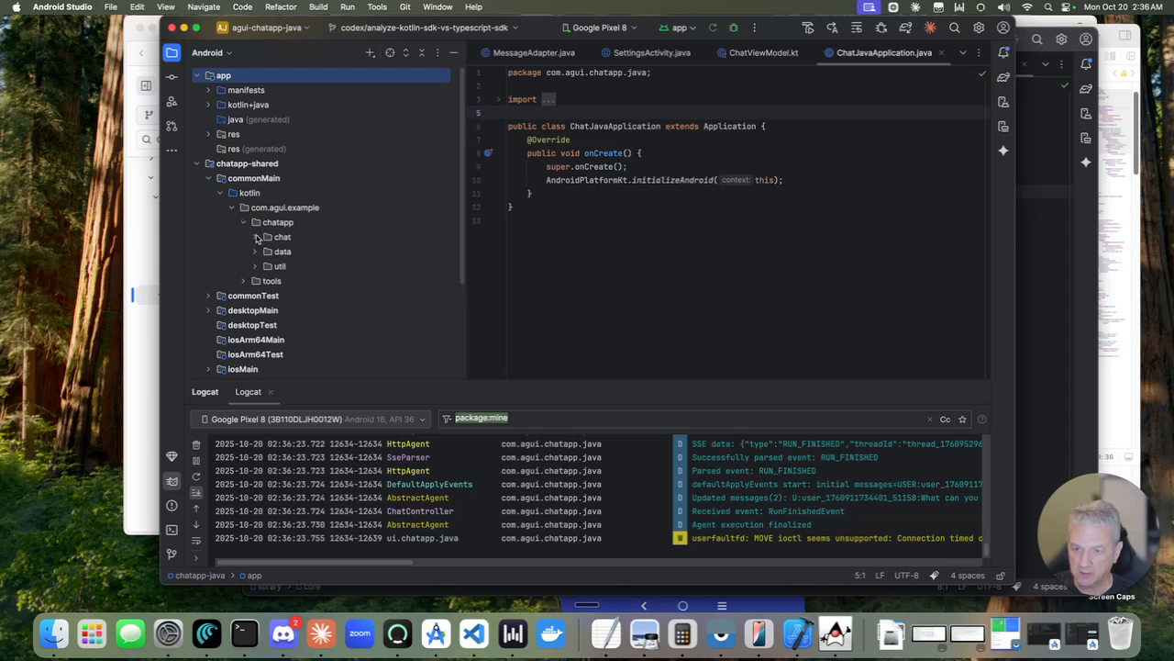
pyautogui.click(257, 236)
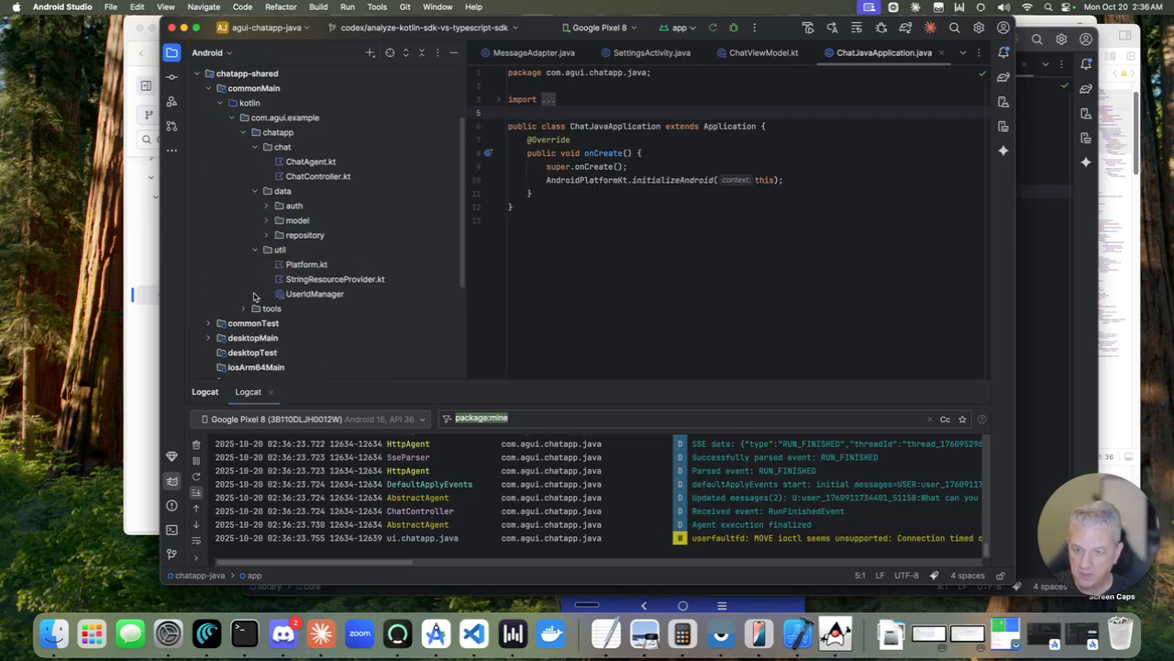
pyautogui.click(271, 308)
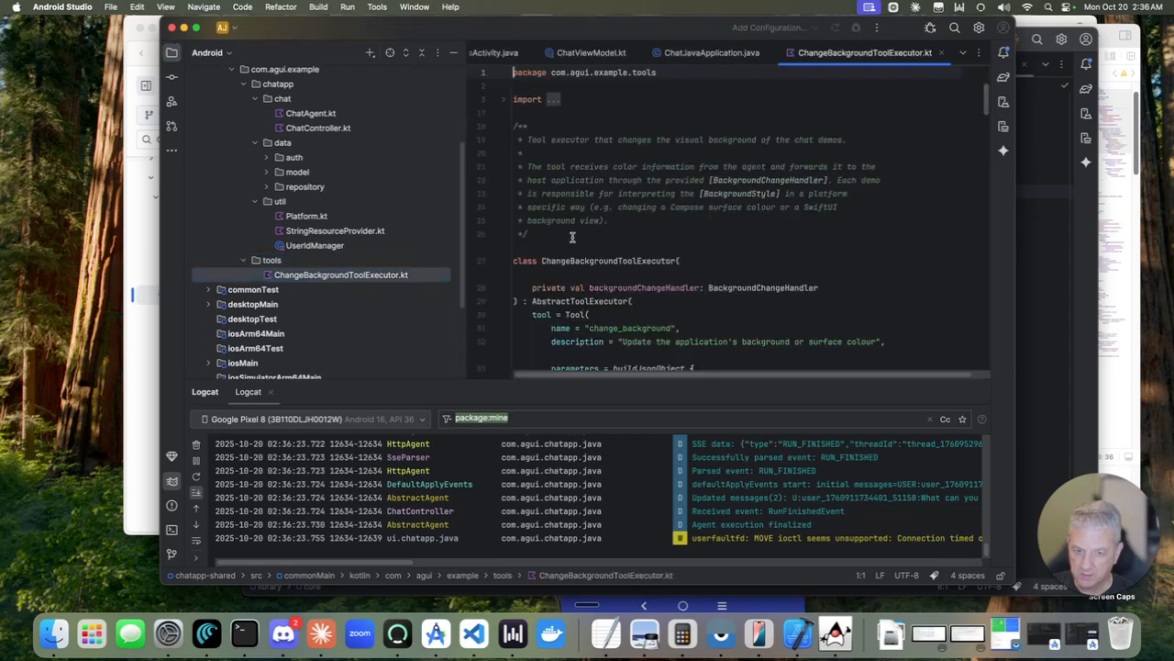
# - Scroll past the parameter definitions down to the executeInternal function
pyautogui.scroll(-3)
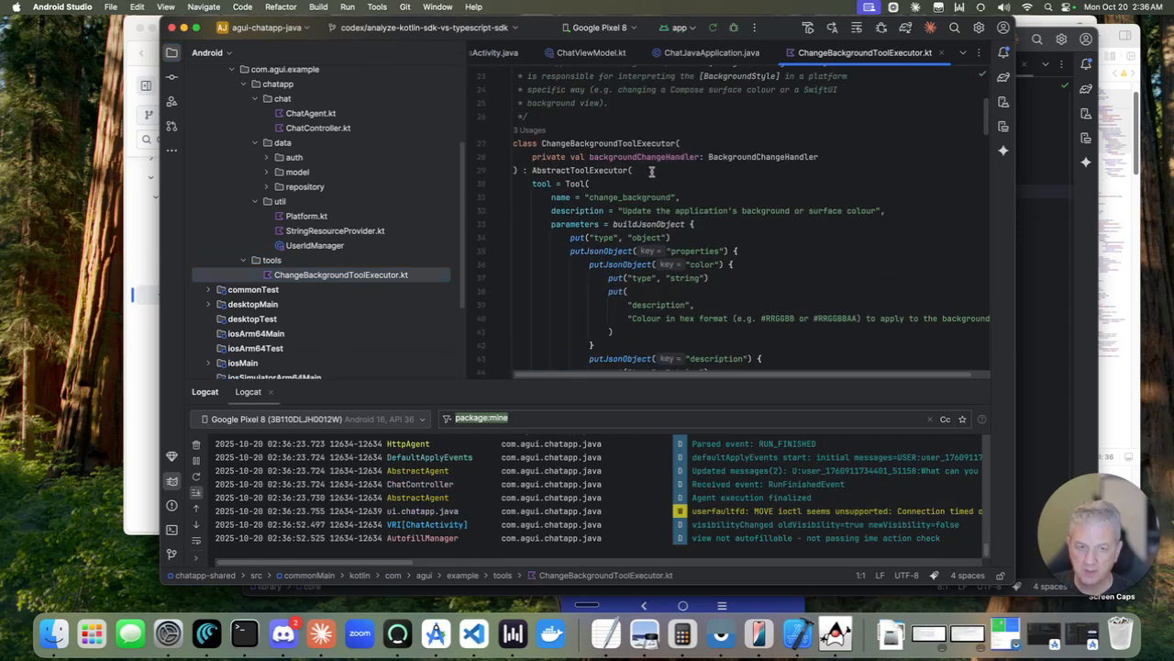
pyautogui.scroll(-3)
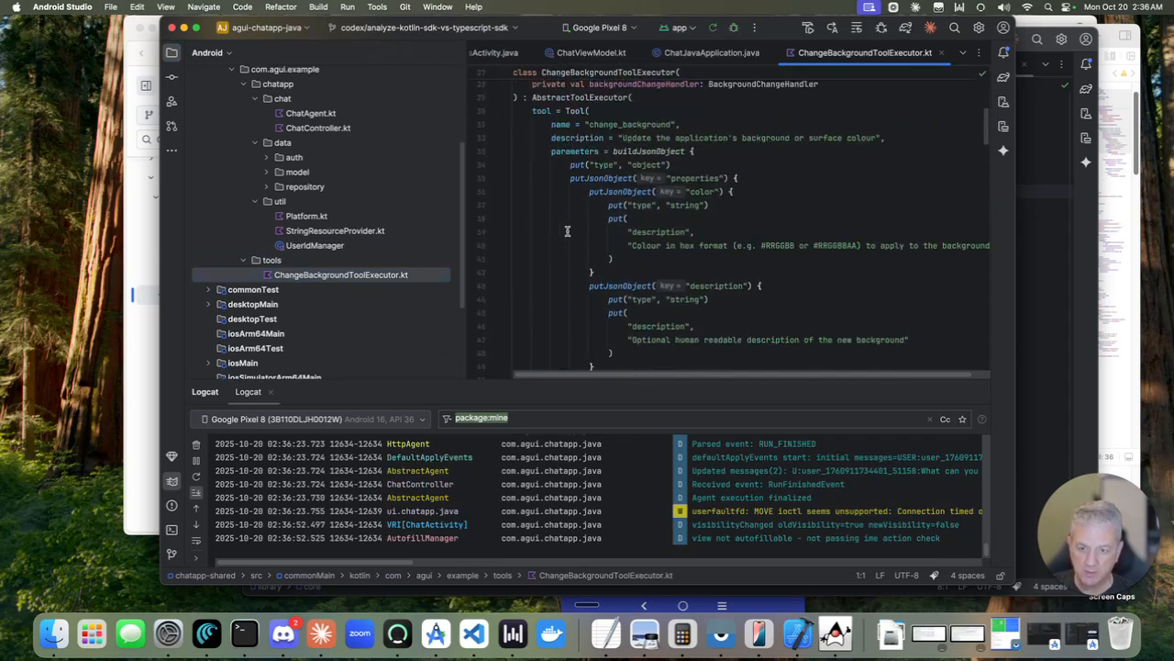
pyautogui.scroll(-3)
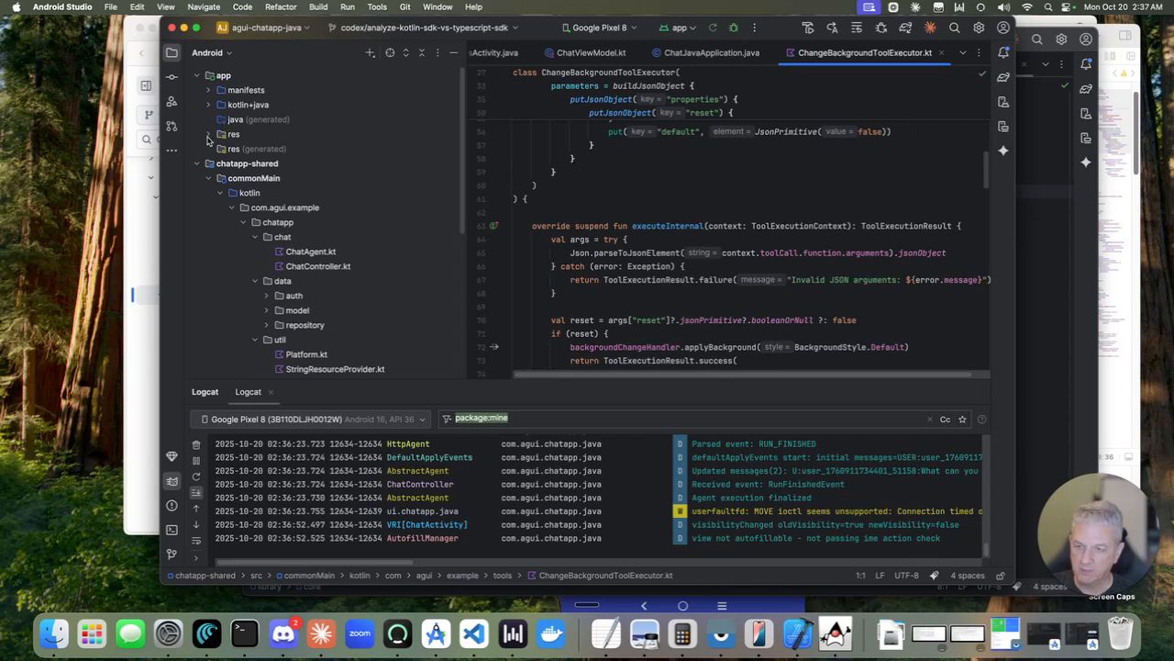
# - Expand com.agui.chatapp.java with its viewmodel and ui packages to show ChatActivity and ChatViewModel
pyautogui.click(209, 105)
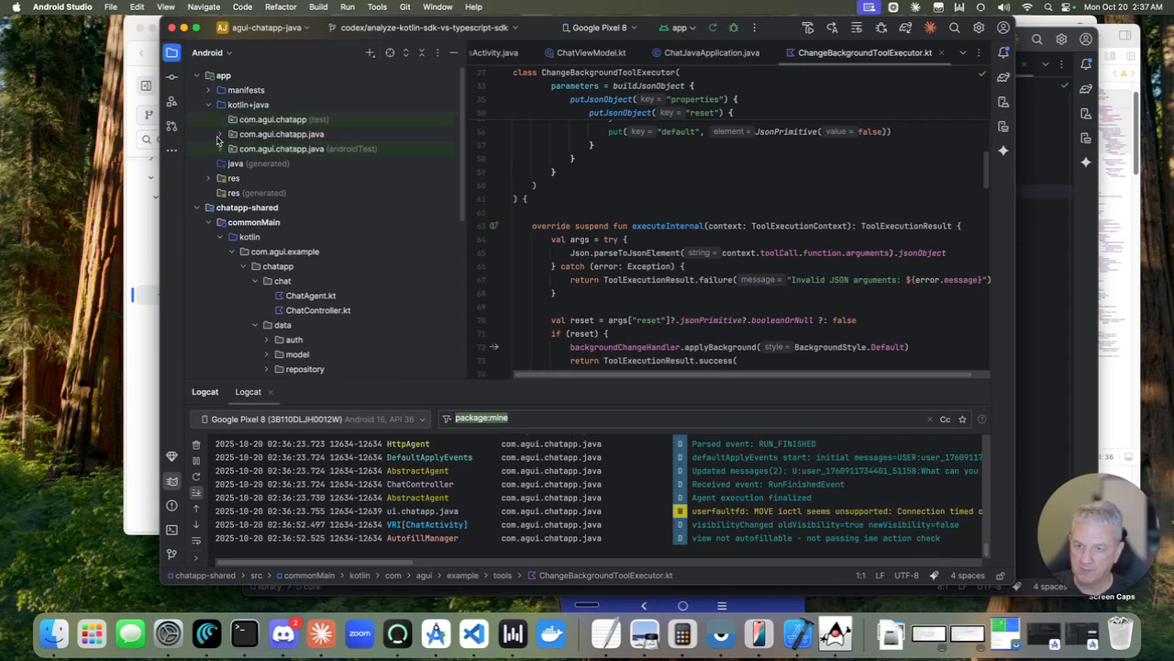
pyautogui.click(218, 134)
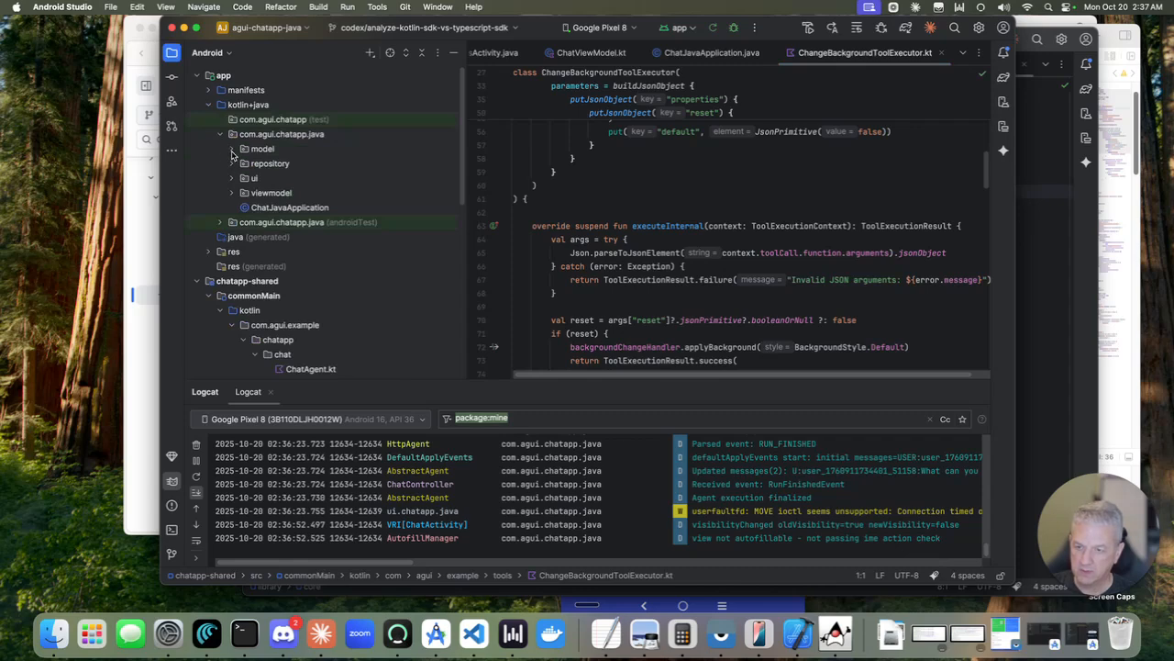
pyautogui.click(231, 193)
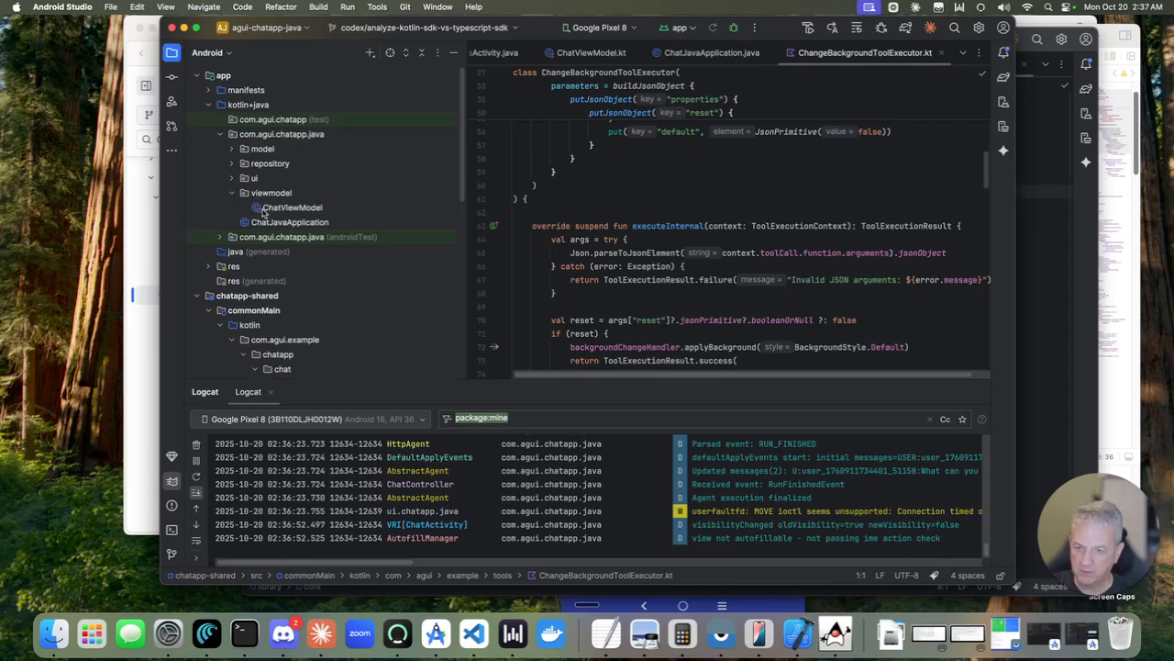
pyautogui.moveTo(349, 162)
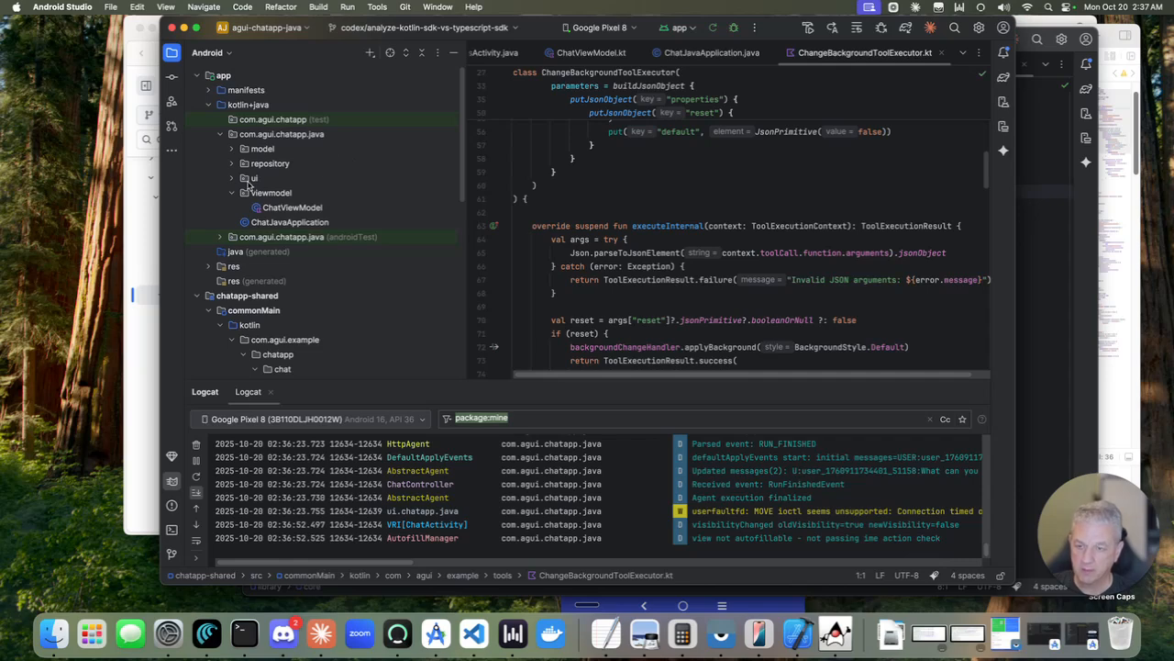
pyautogui.click(246, 149)
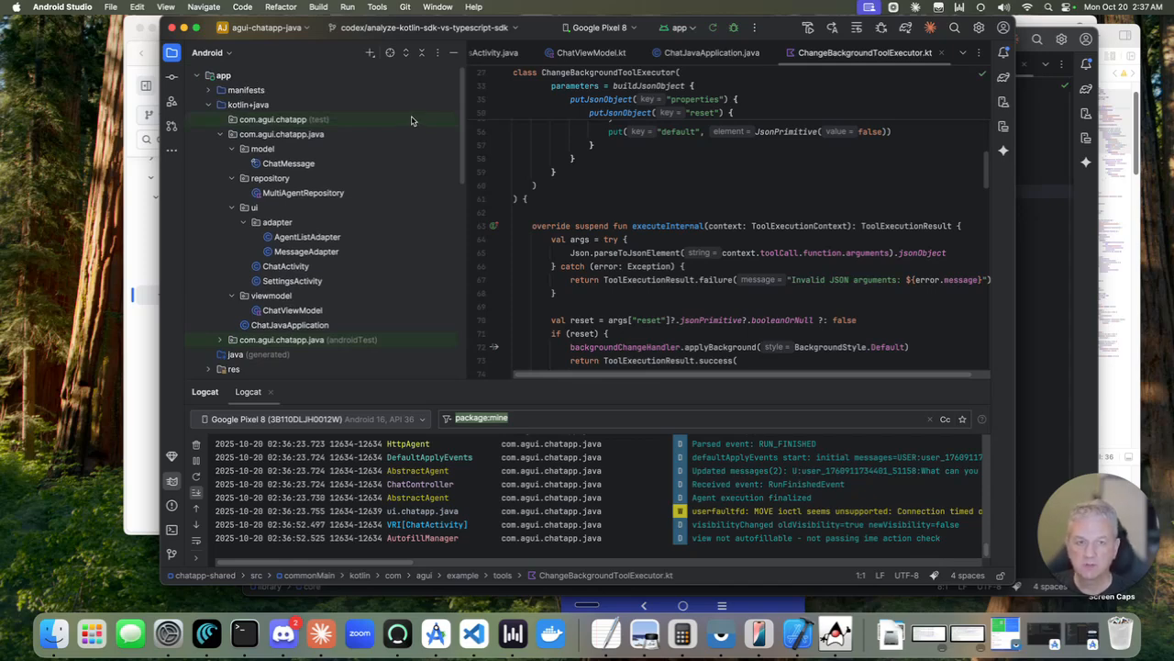
pyautogui.moveTo(425, 83)
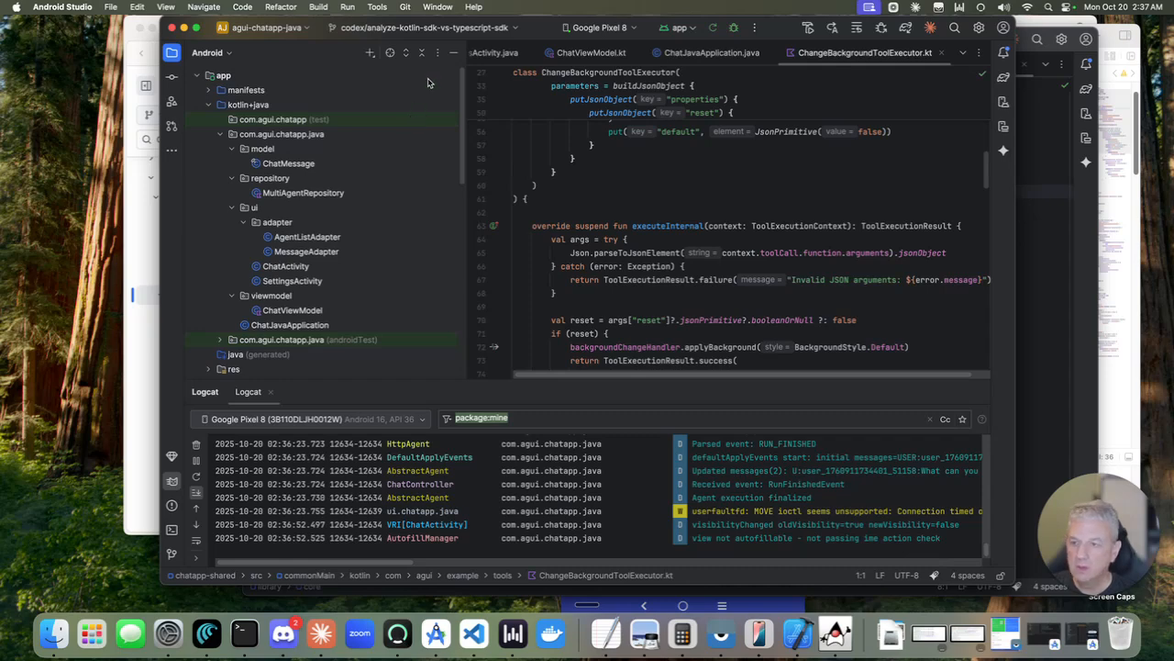
pyautogui.moveTo(463, 19)
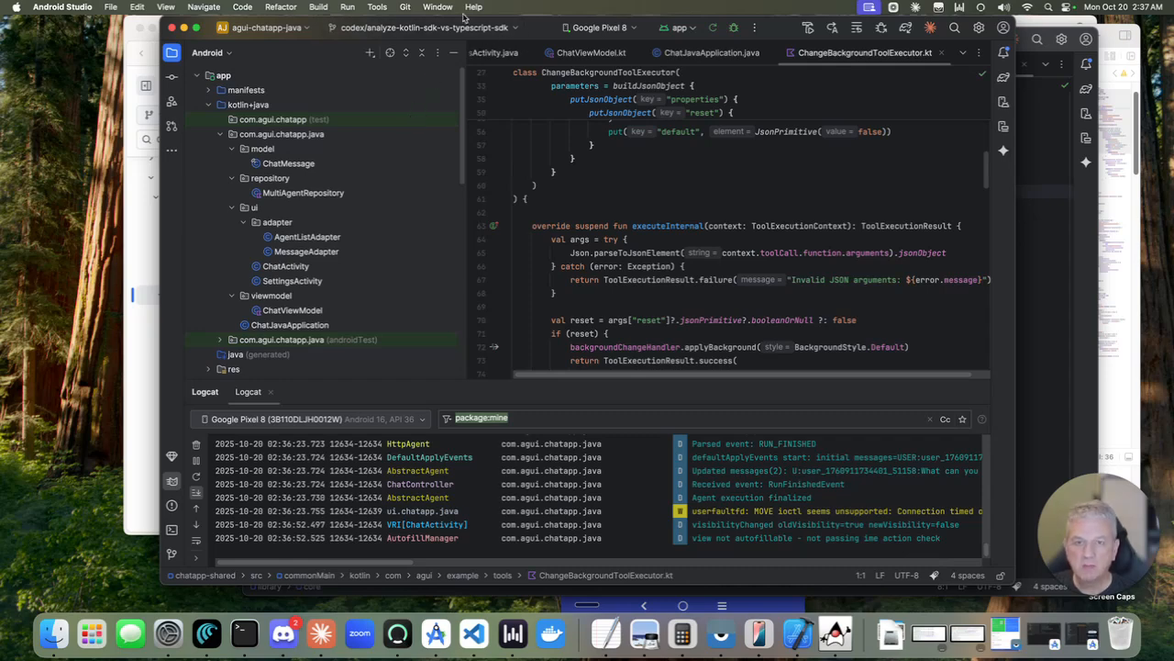
pyautogui.click(437, 8)
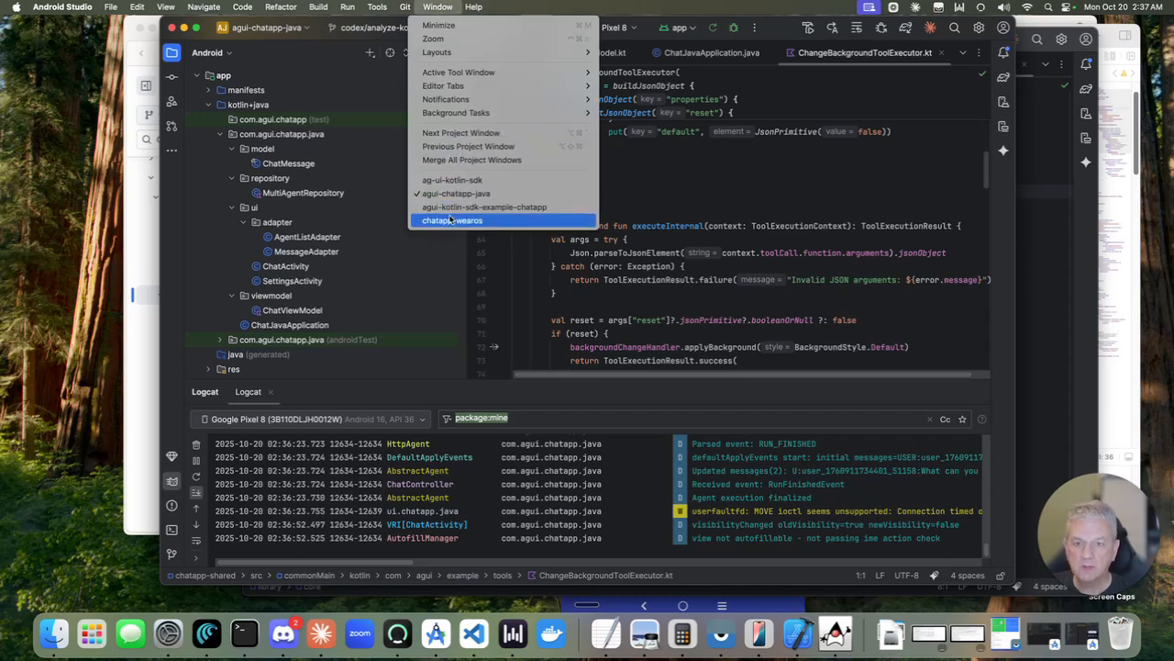
# - Bring up the chatapp-wearos project and reveal ChatWearTheme, ChatWearApp and WearChatViewModel in its ui package
pyautogui.click(451, 220)
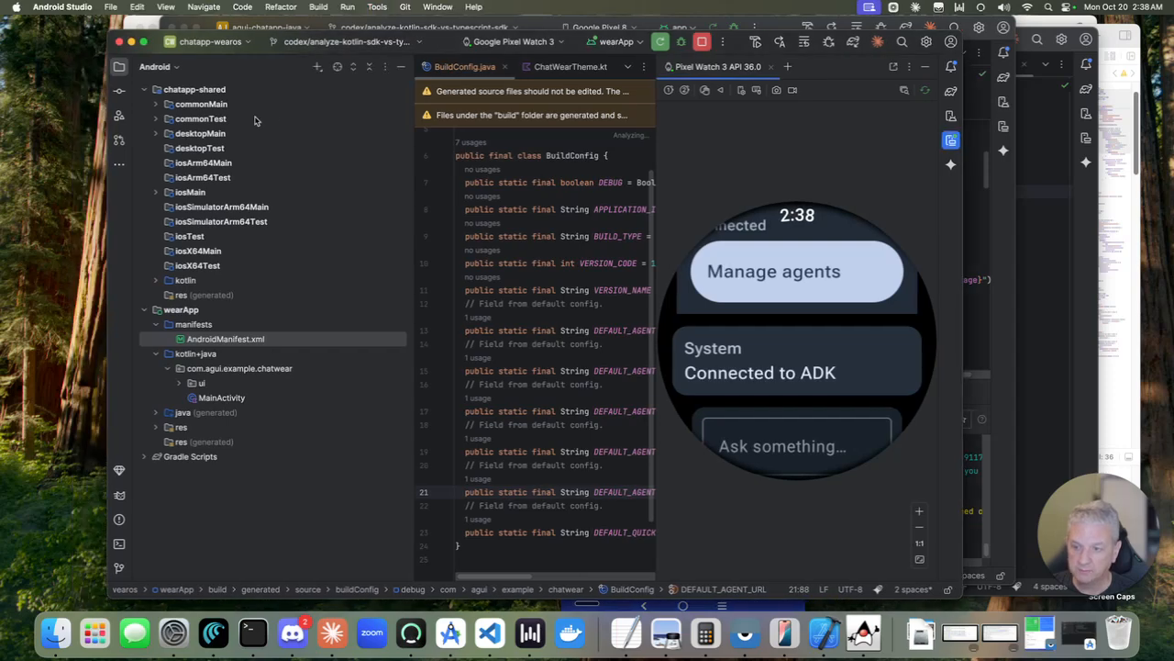
pyautogui.moveTo(162, 103)
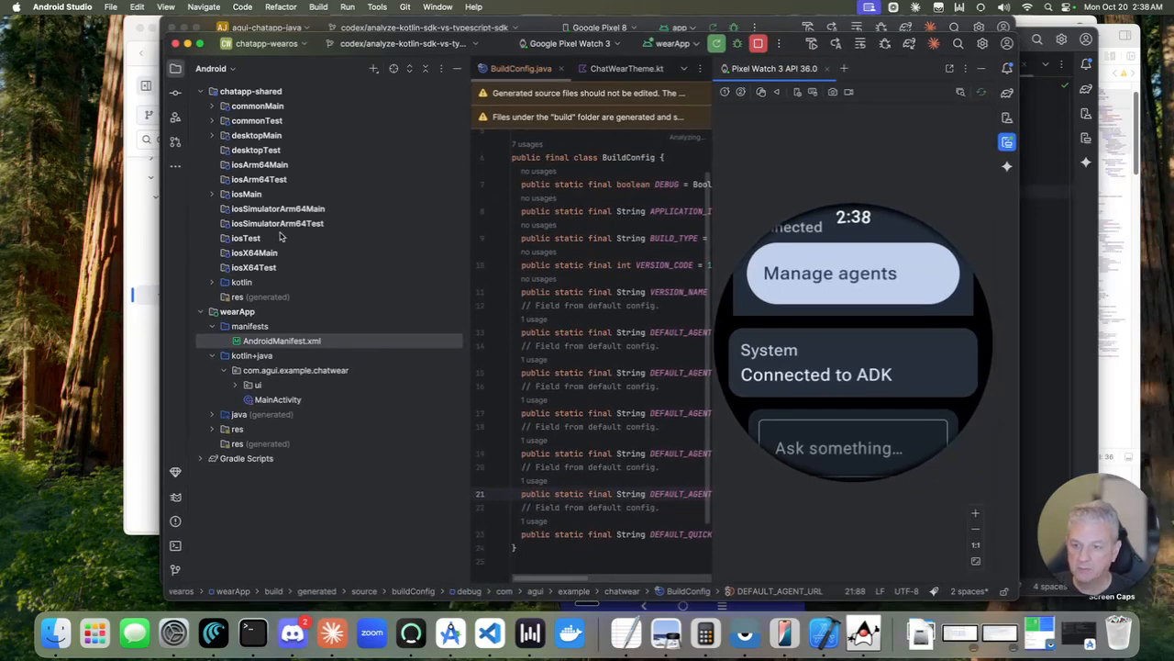
pyautogui.click(259, 385)
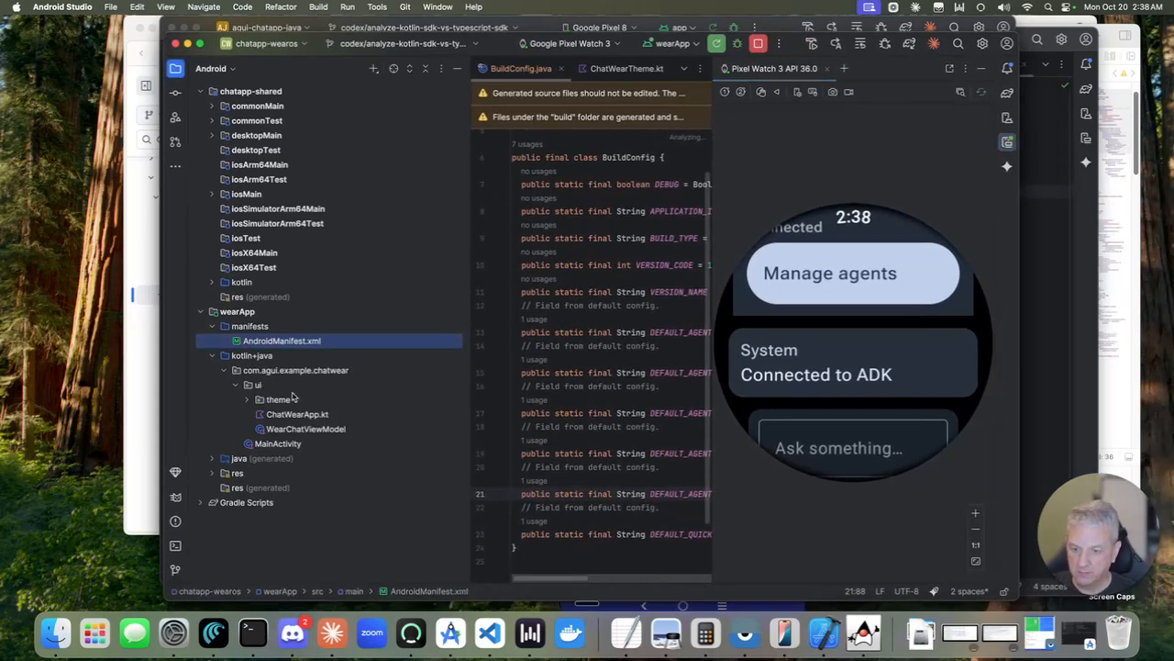
pyautogui.click(277, 400)
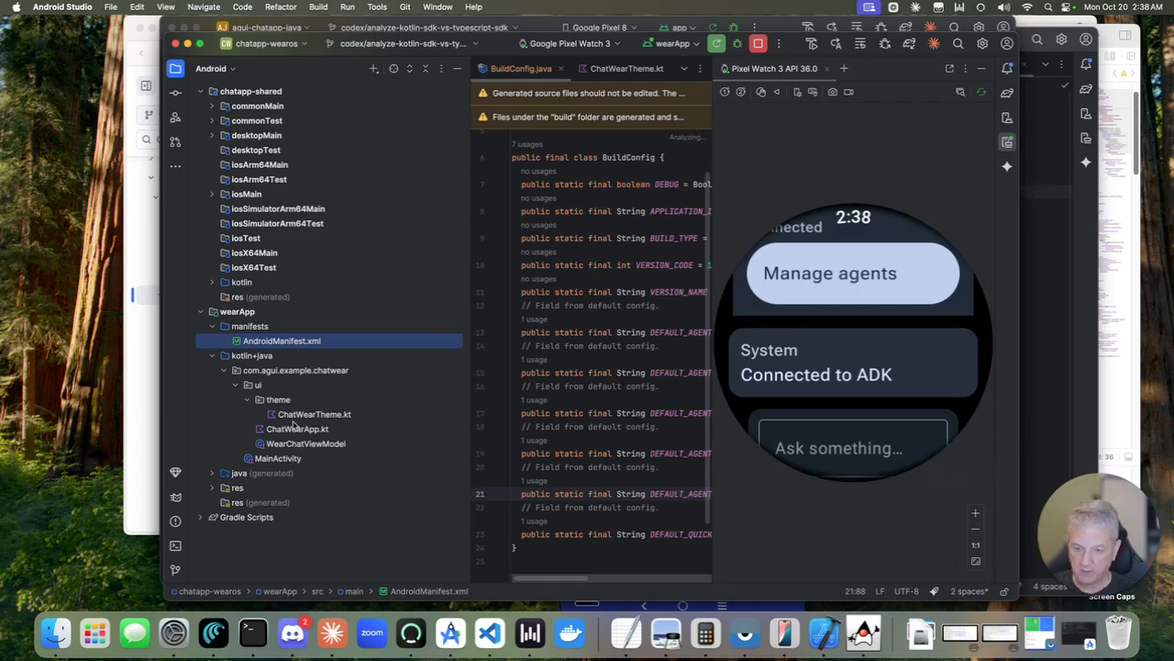
pyautogui.moveTo(411, 406)
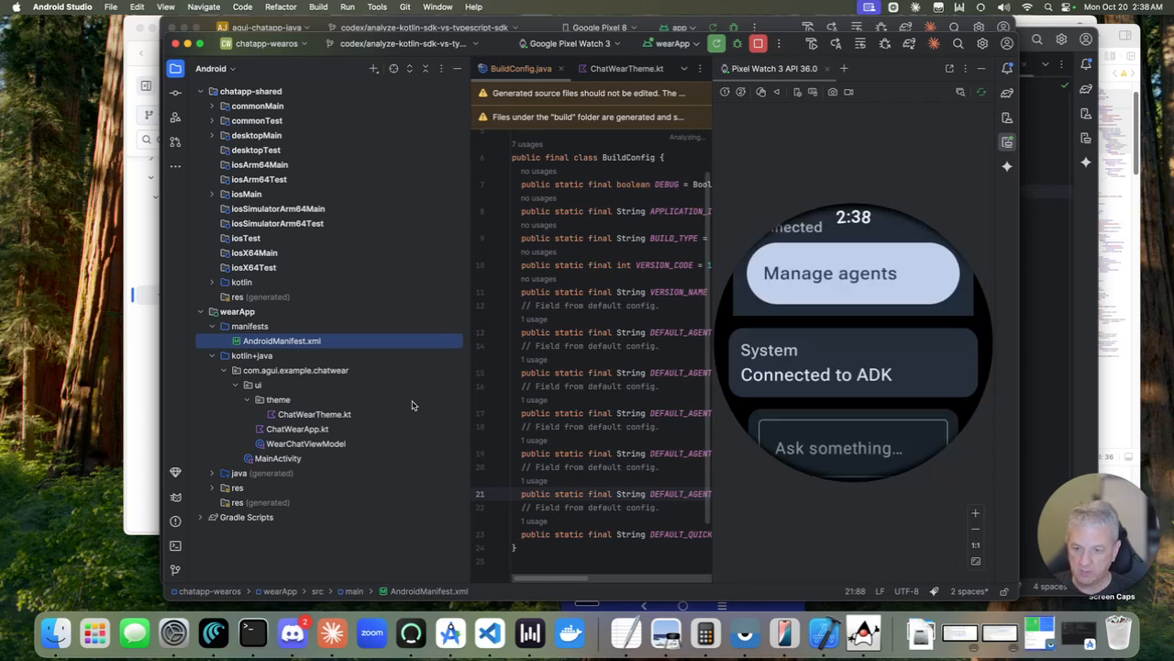
pyautogui.moveTo(830, 378)
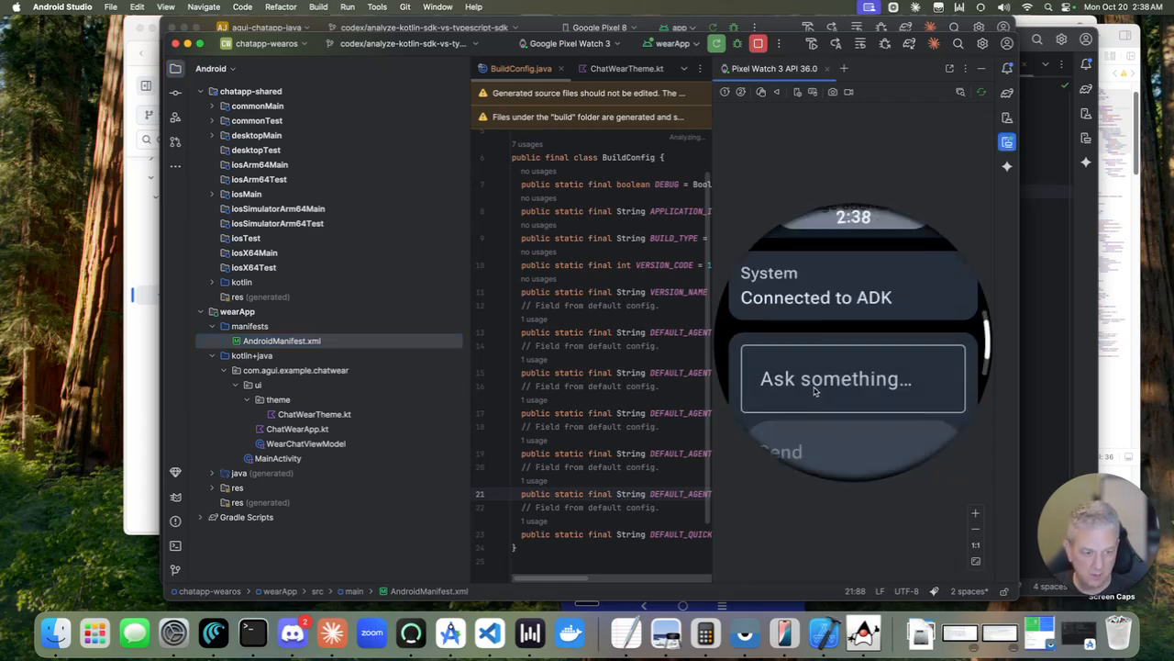
# - Ask the watch chat agent to 'Change the background to green'
pyautogui.click(835, 378)
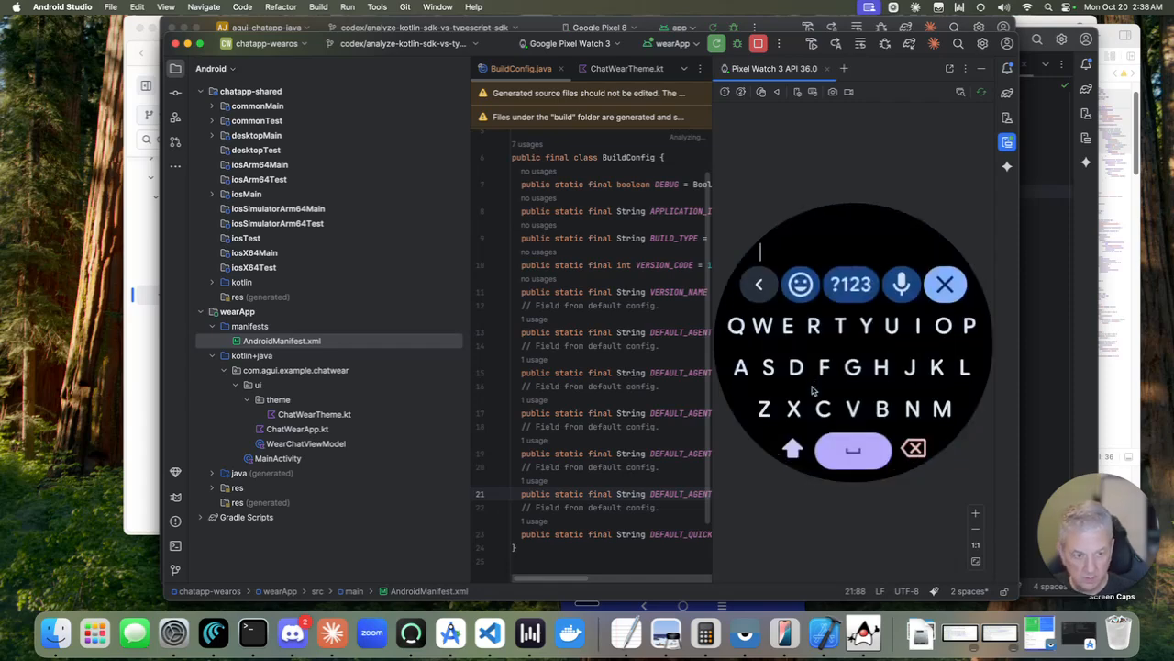
pyautogui.write('Change the b')
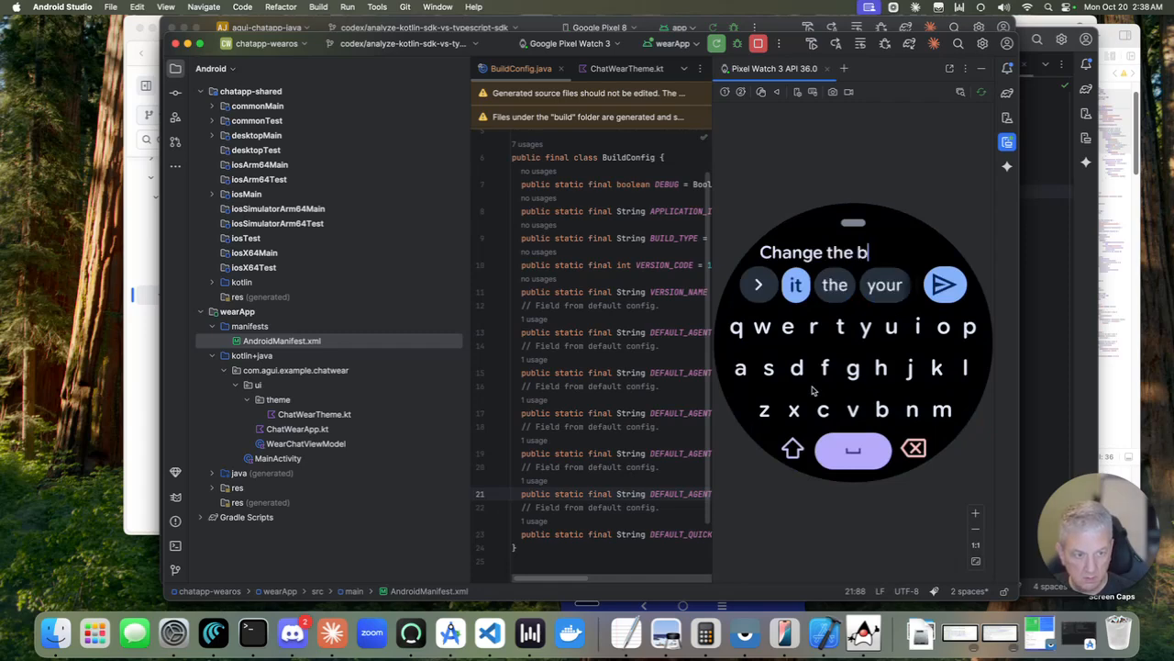
pyautogui.write('ackground to')
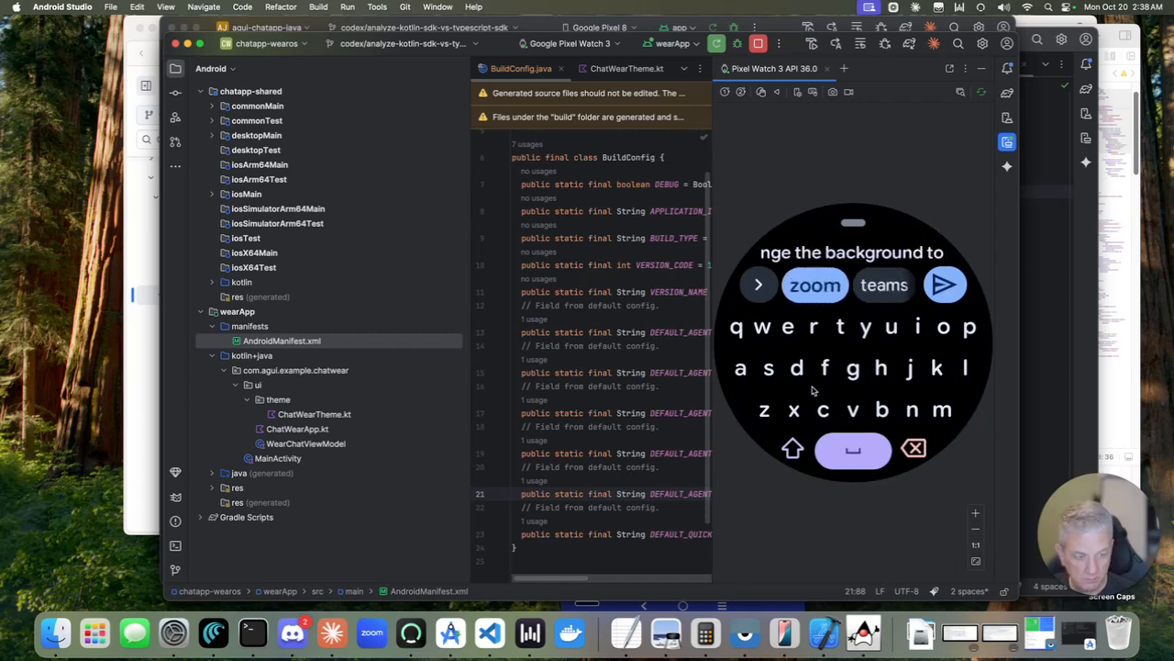
pyautogui.write('gree')
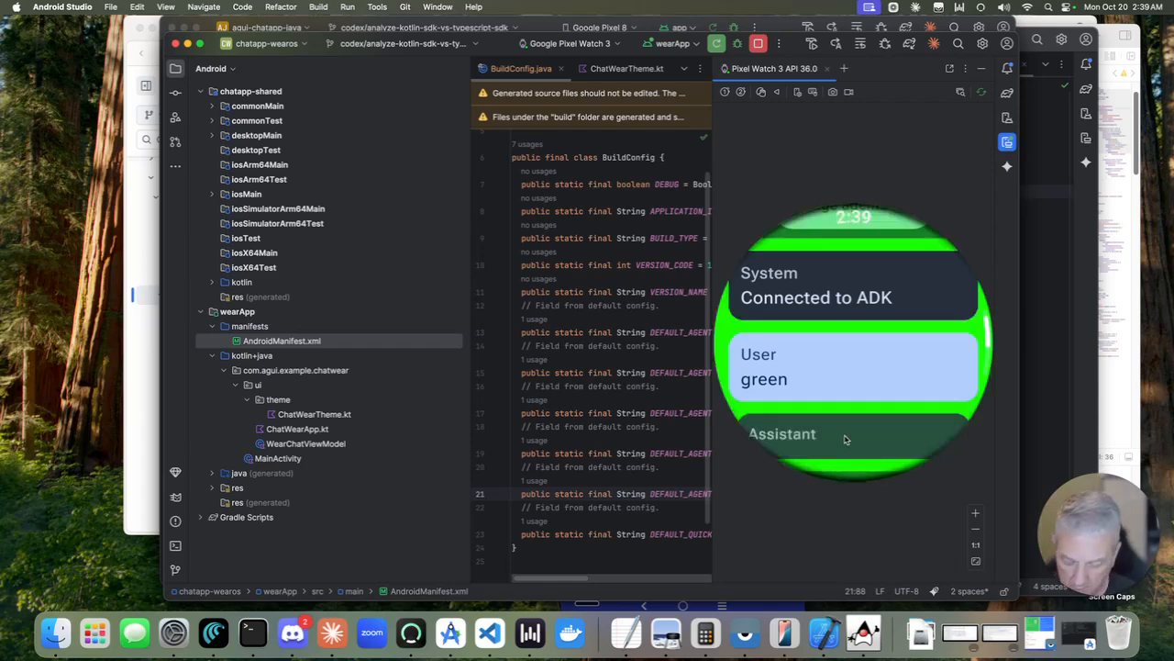
pyautogui.moveTo(819, 292)
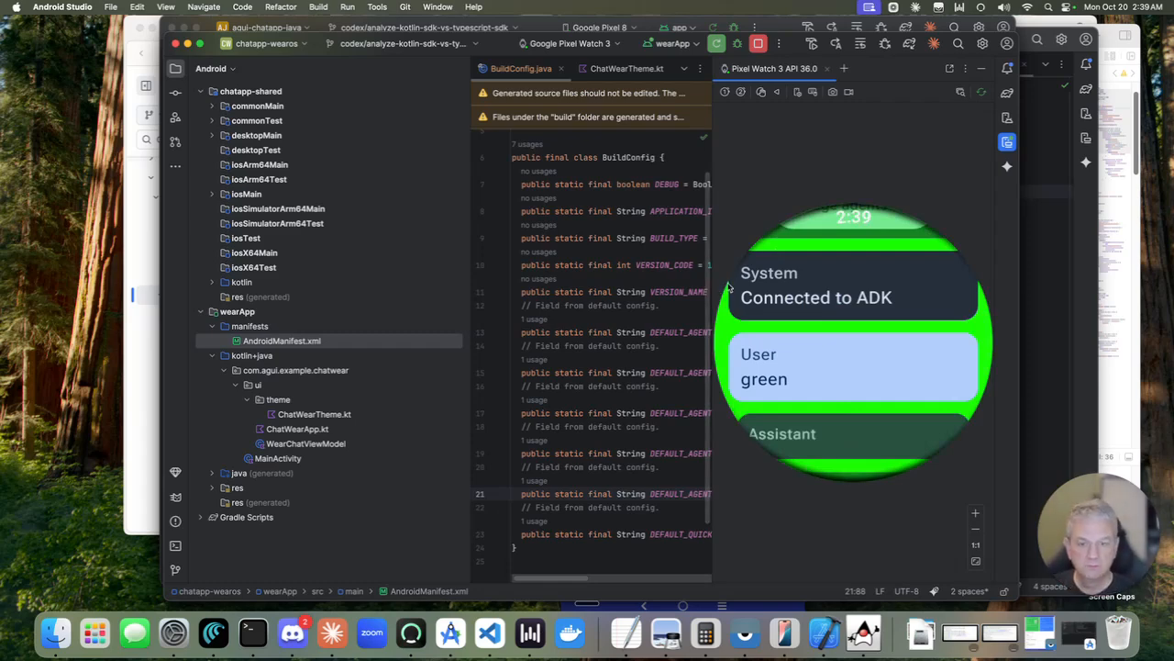
pyautogui.moveTo(730, 286)
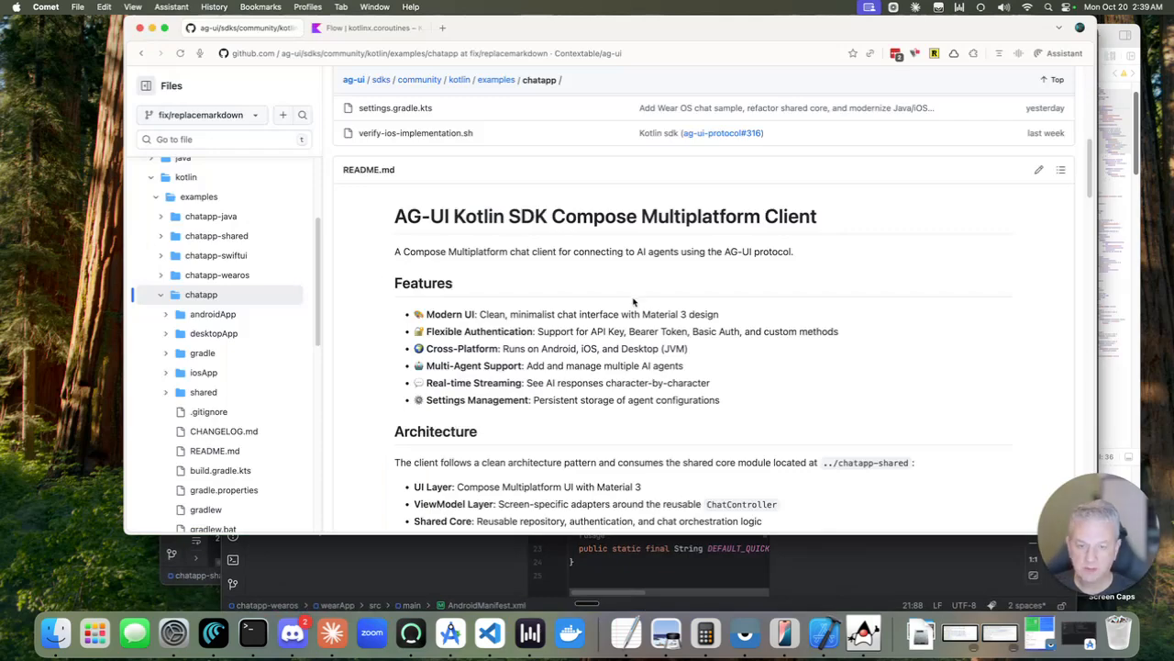
# - Scroll through the chatapp example README on GitHub
pyautogui.scroll(-3)
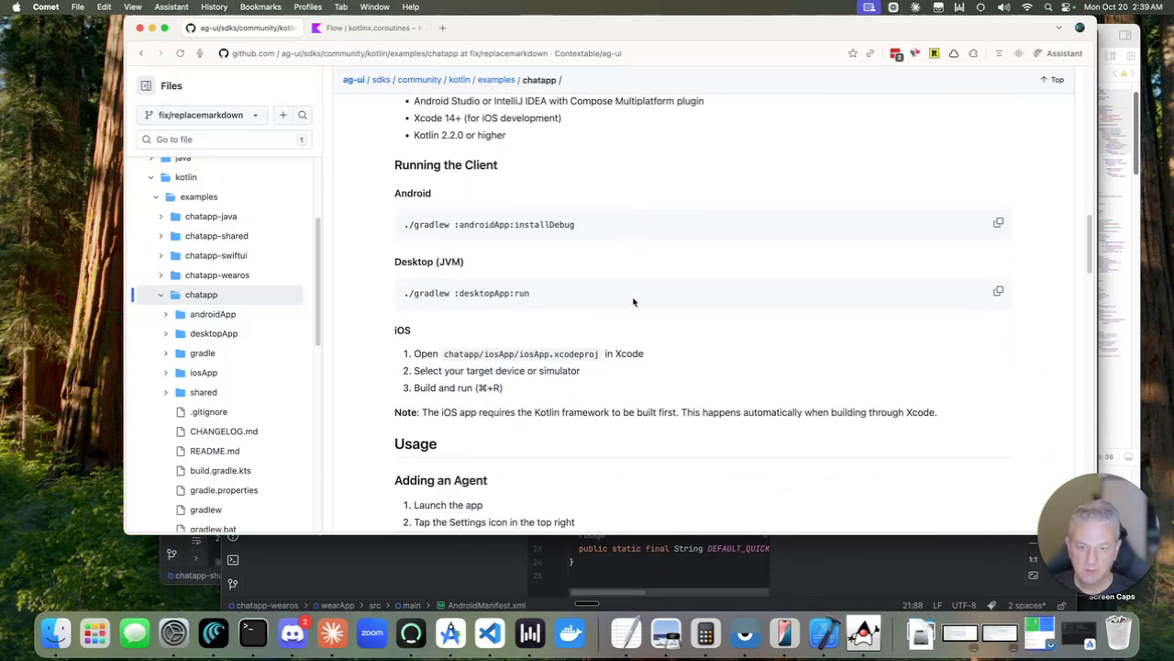
pyautogui.scroll(-3)
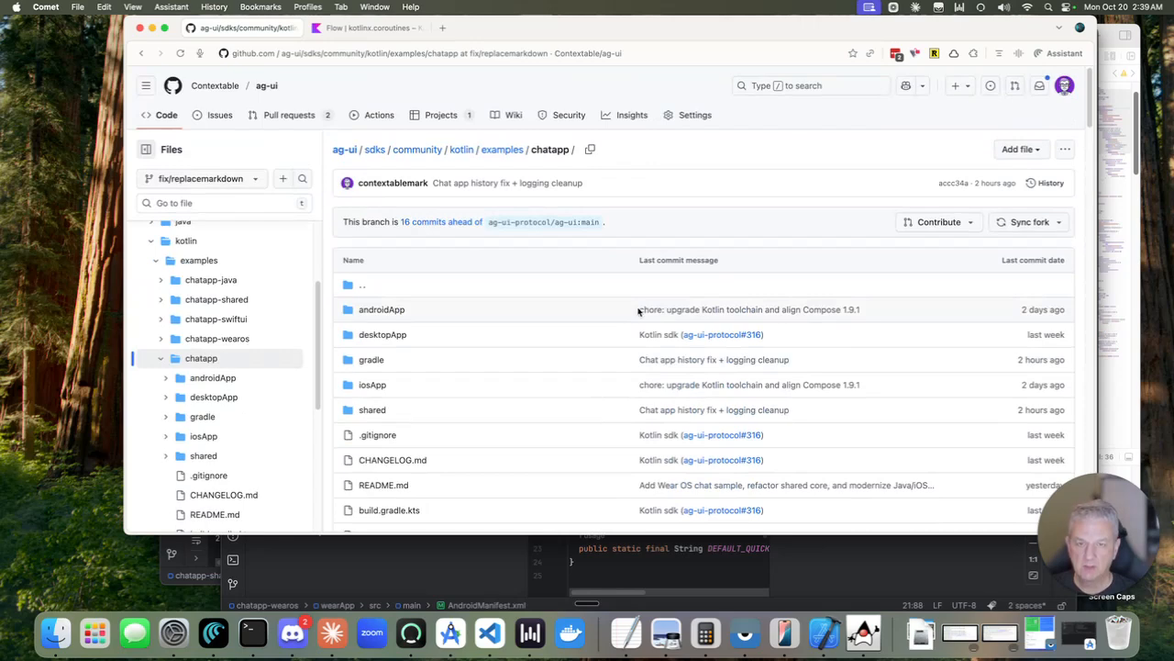
pyautogui.moveTo(512, 325)
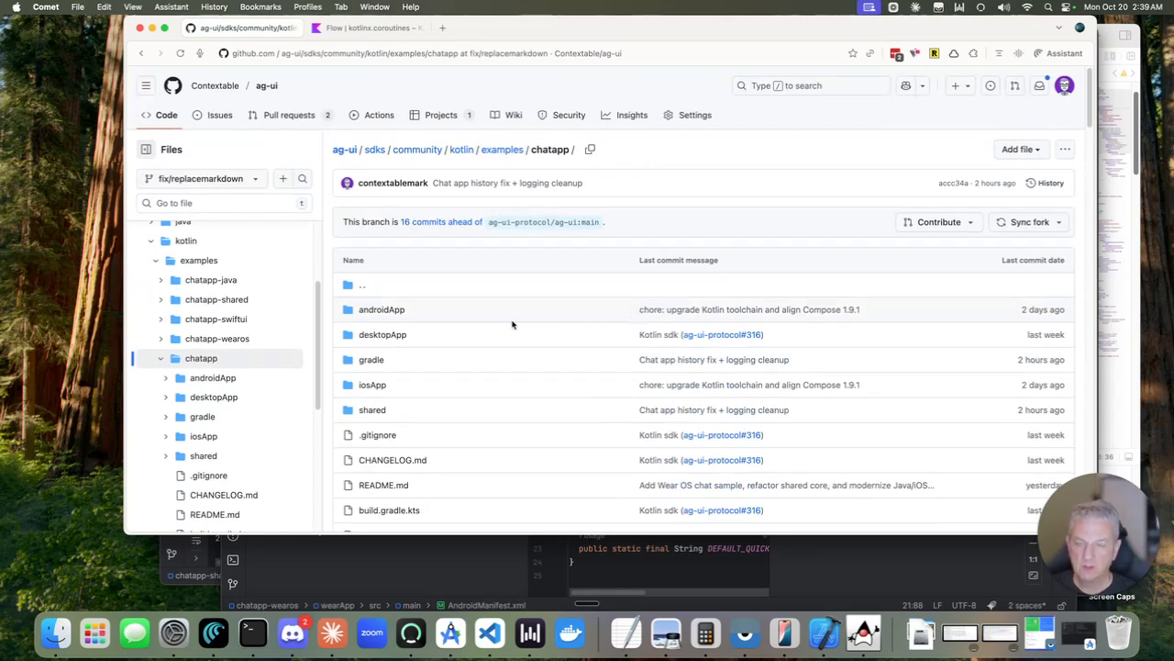